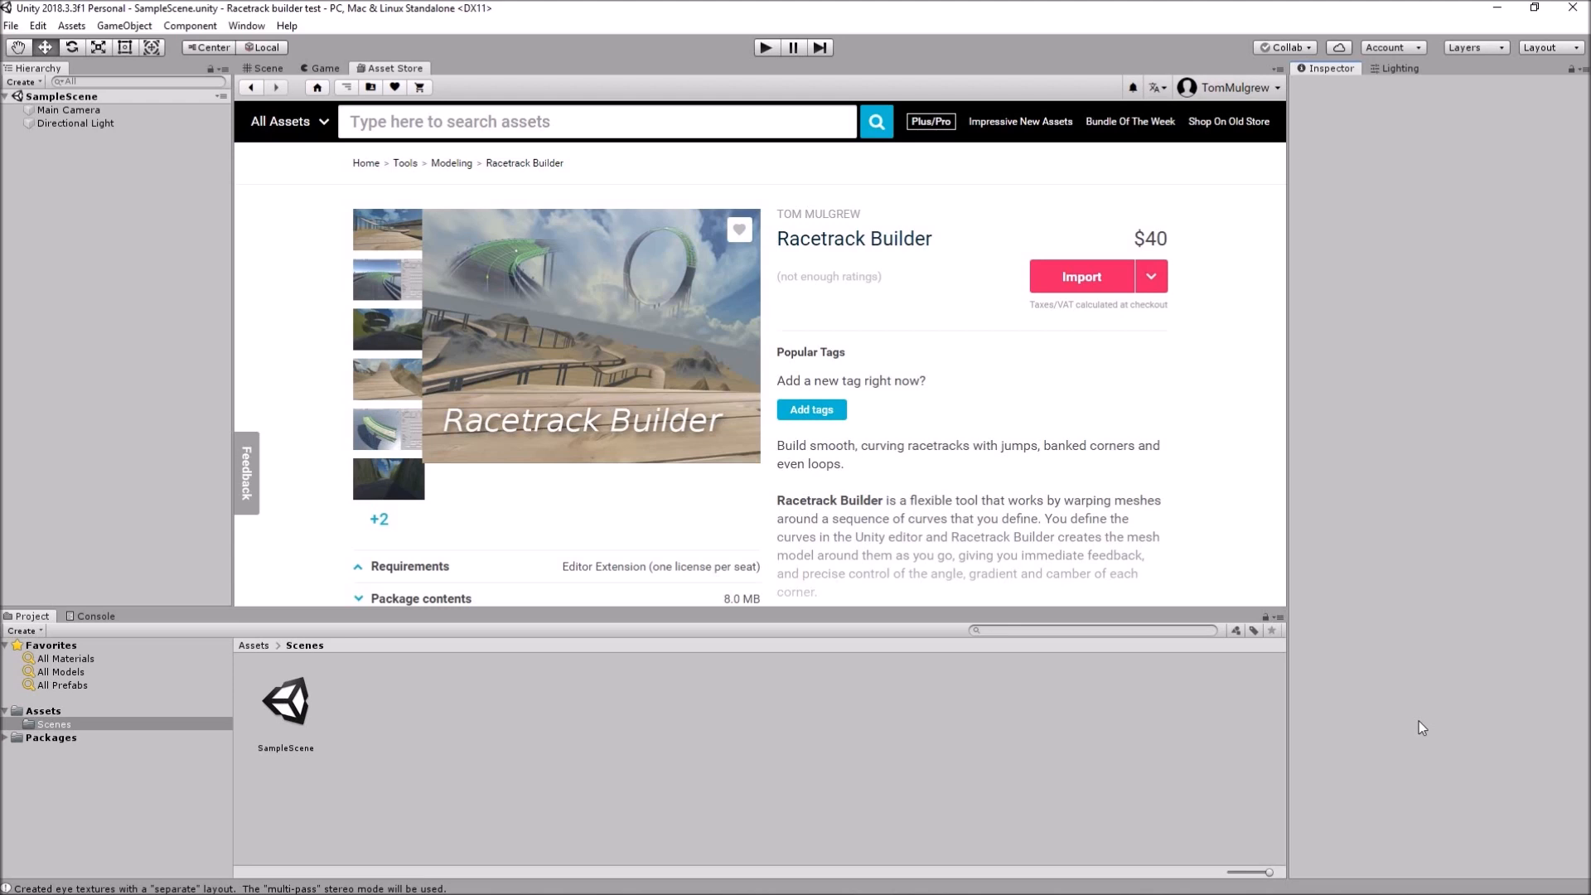
{"action": "mouse_move", "coordinate": [1527, 820]}
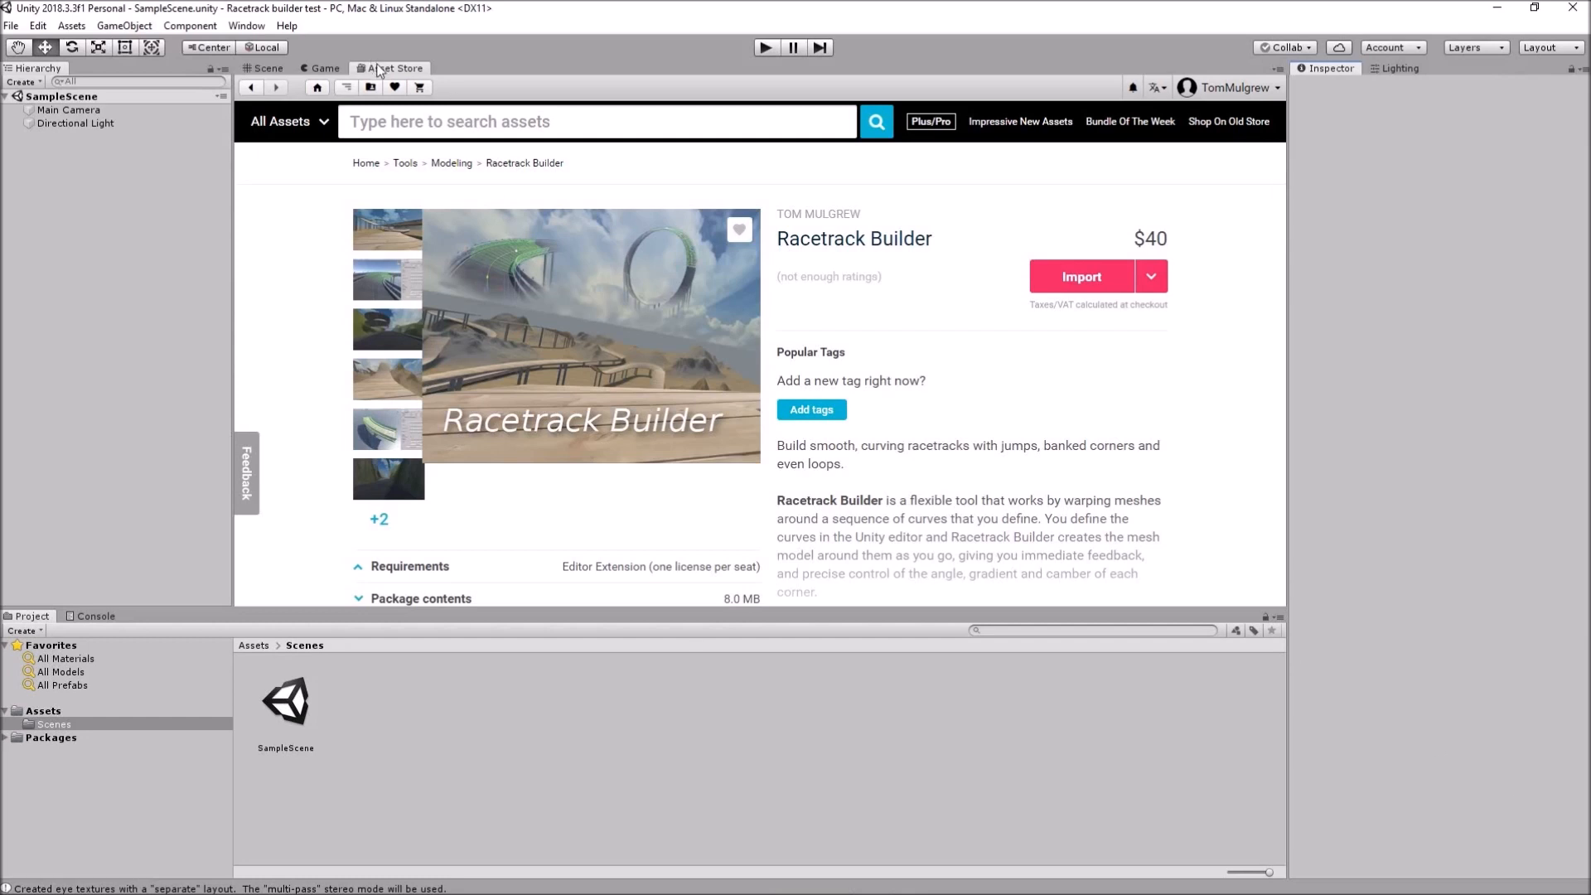
{"action": "mouse_move", "coordinate": [569, 398]}
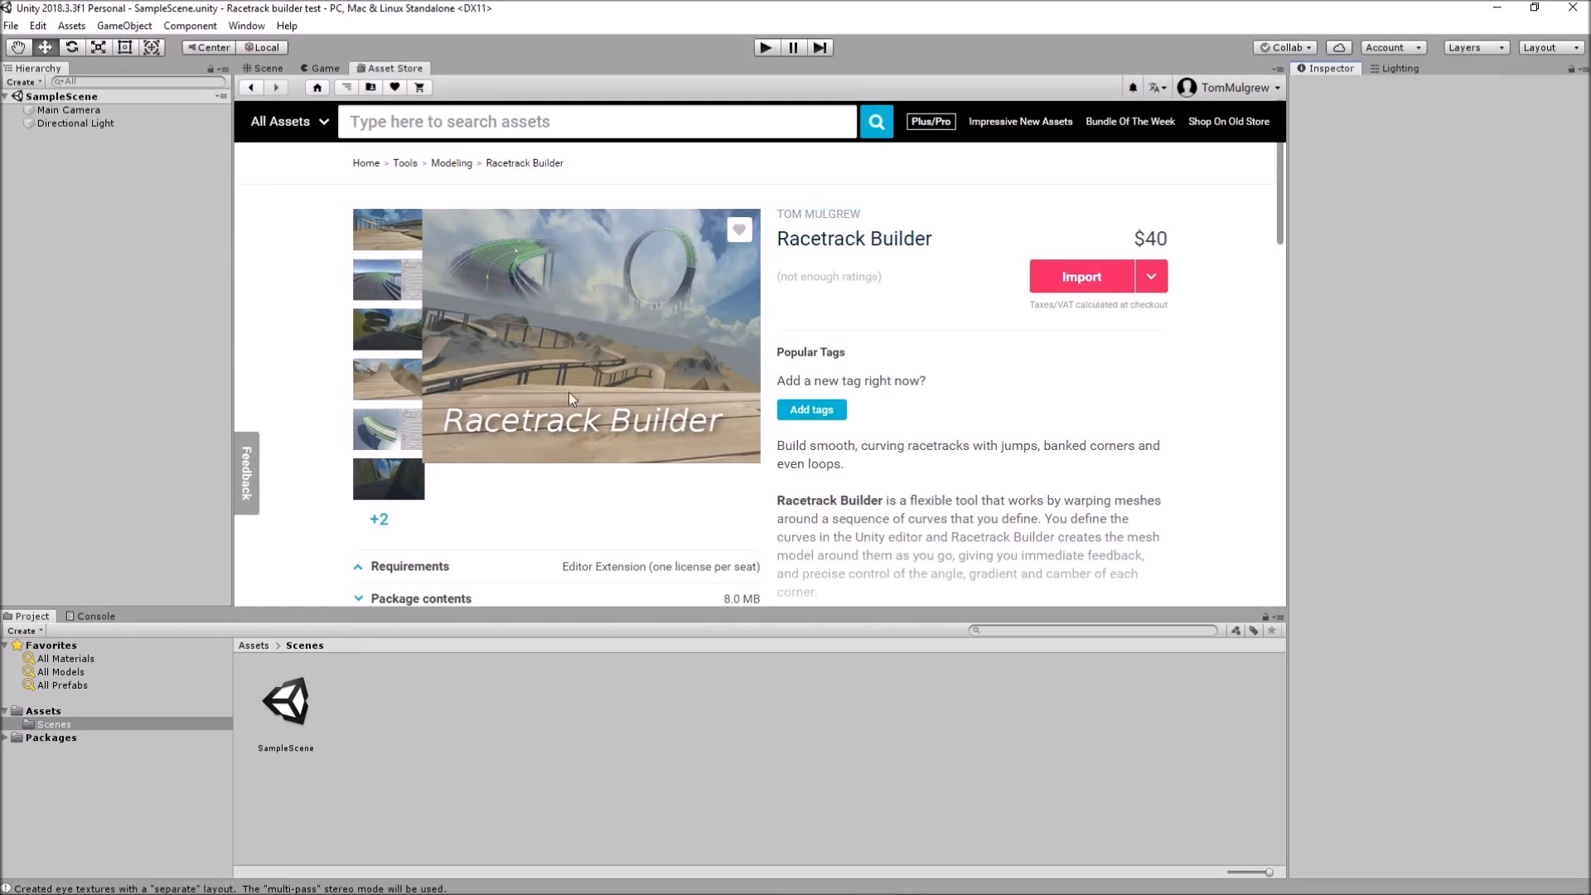
- Import all Racetrack Builder package files and browse its folder to the Documentation file
{"action": "left_click", "coordinate": [1079, 277]}
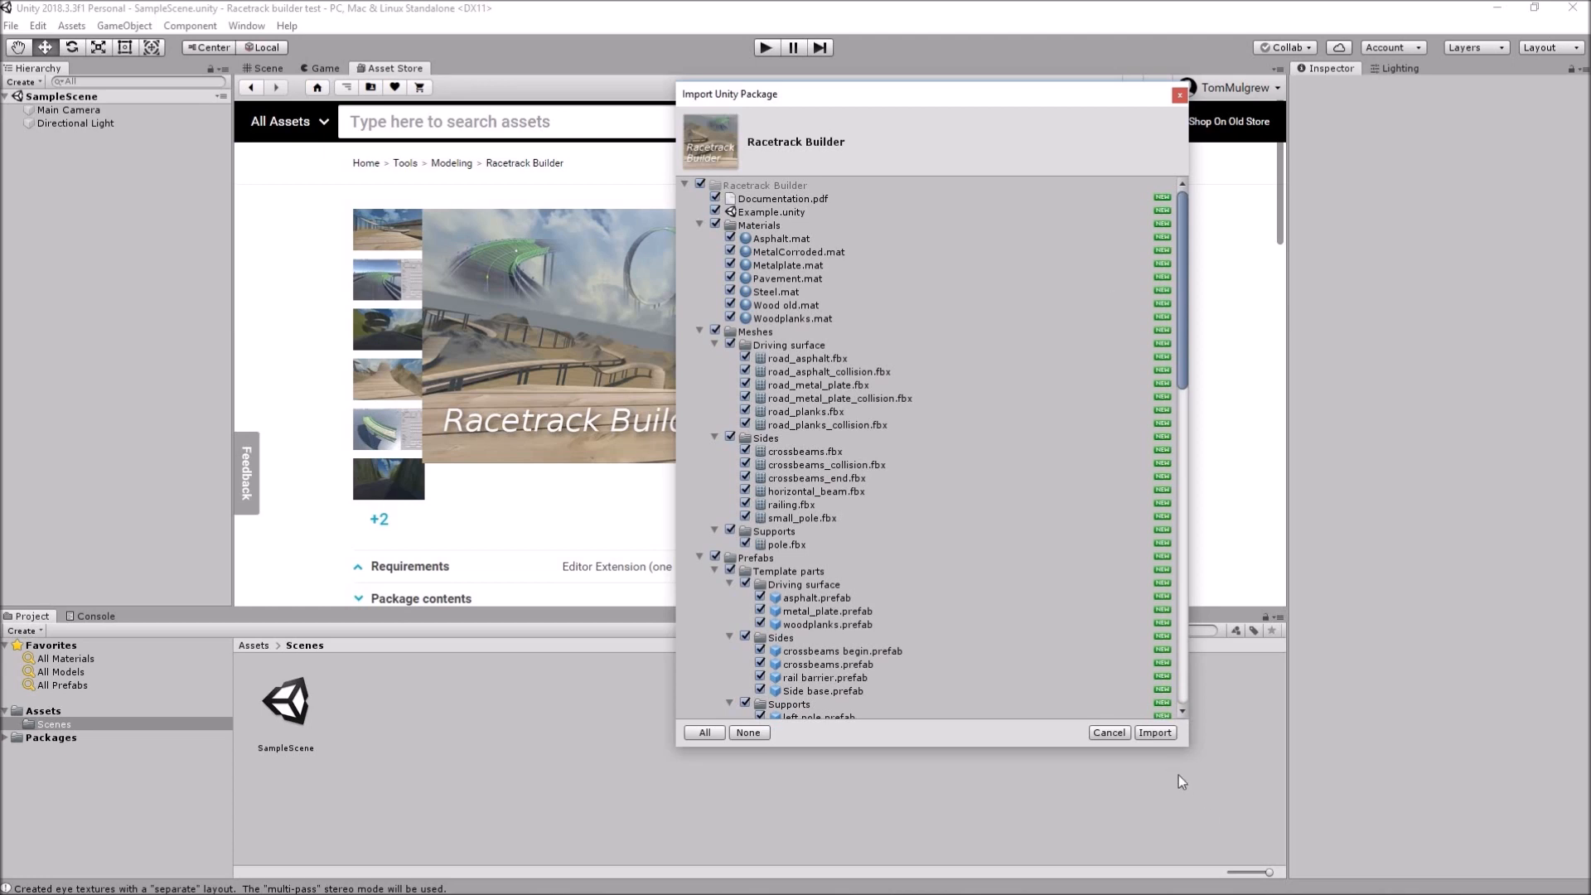
{"action": "left_click", "coordinate": [1154, 731]}
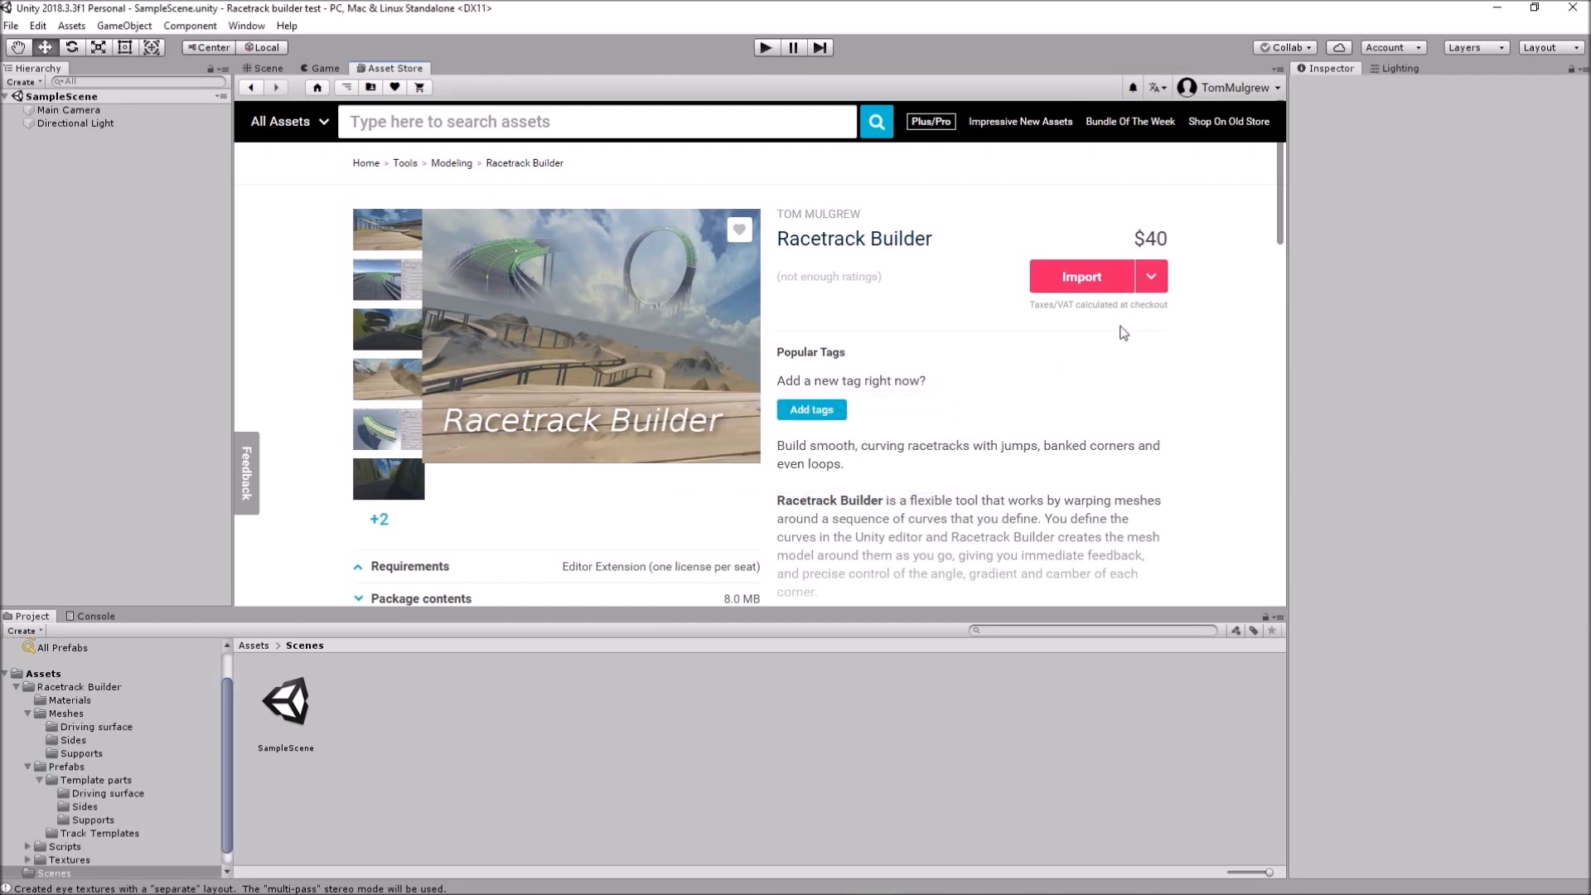
{"action": "left_click", "coordinate": [78, 687]}
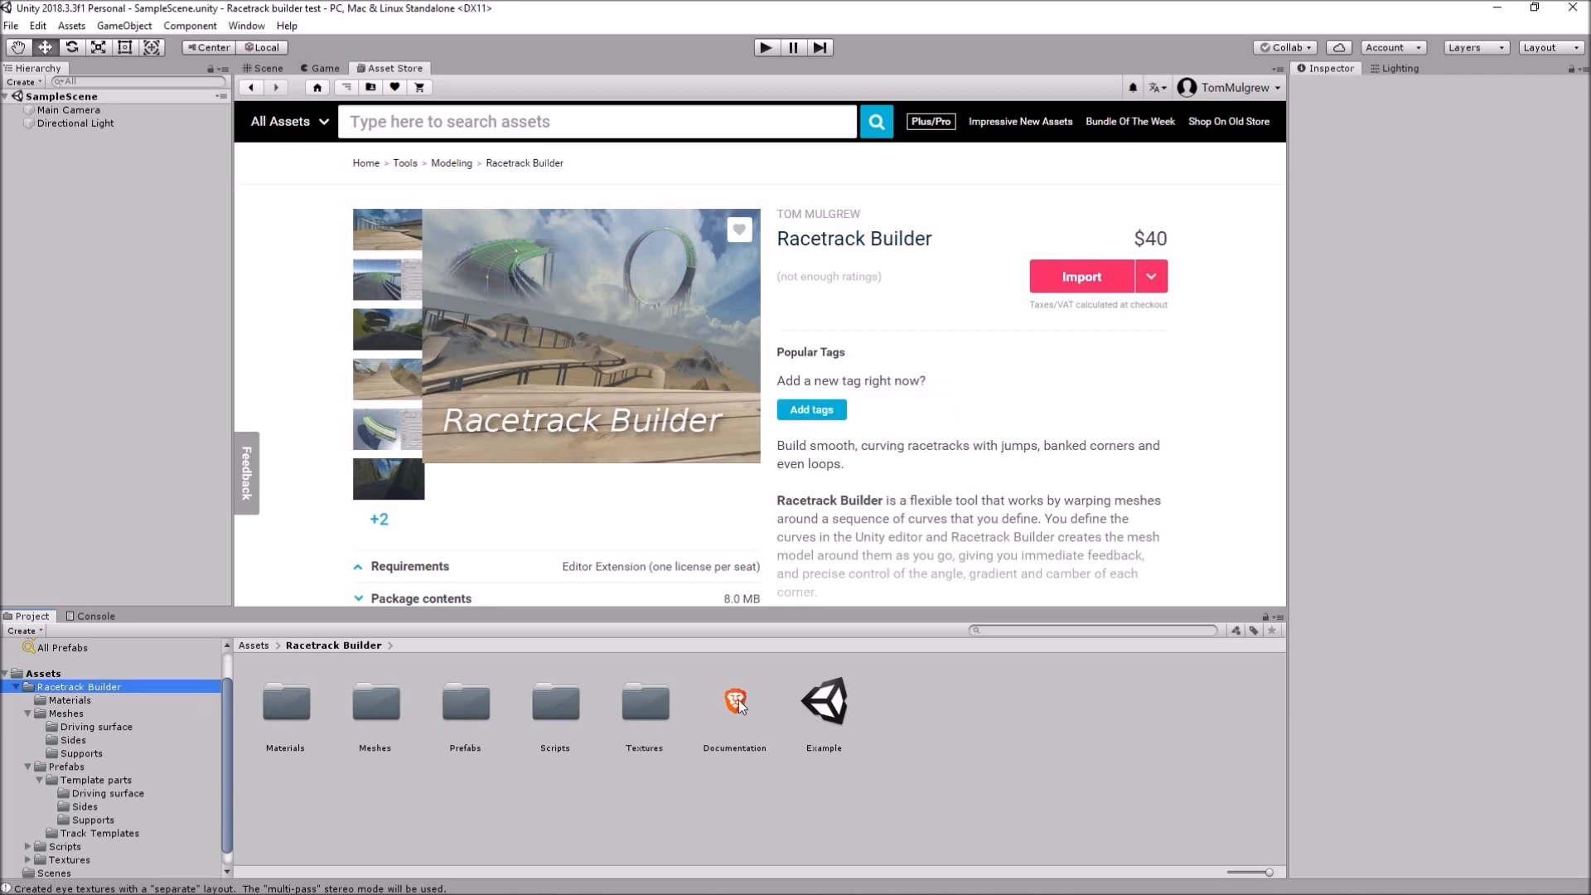
{"action": "left_click", "coordinate": [734, 699]}
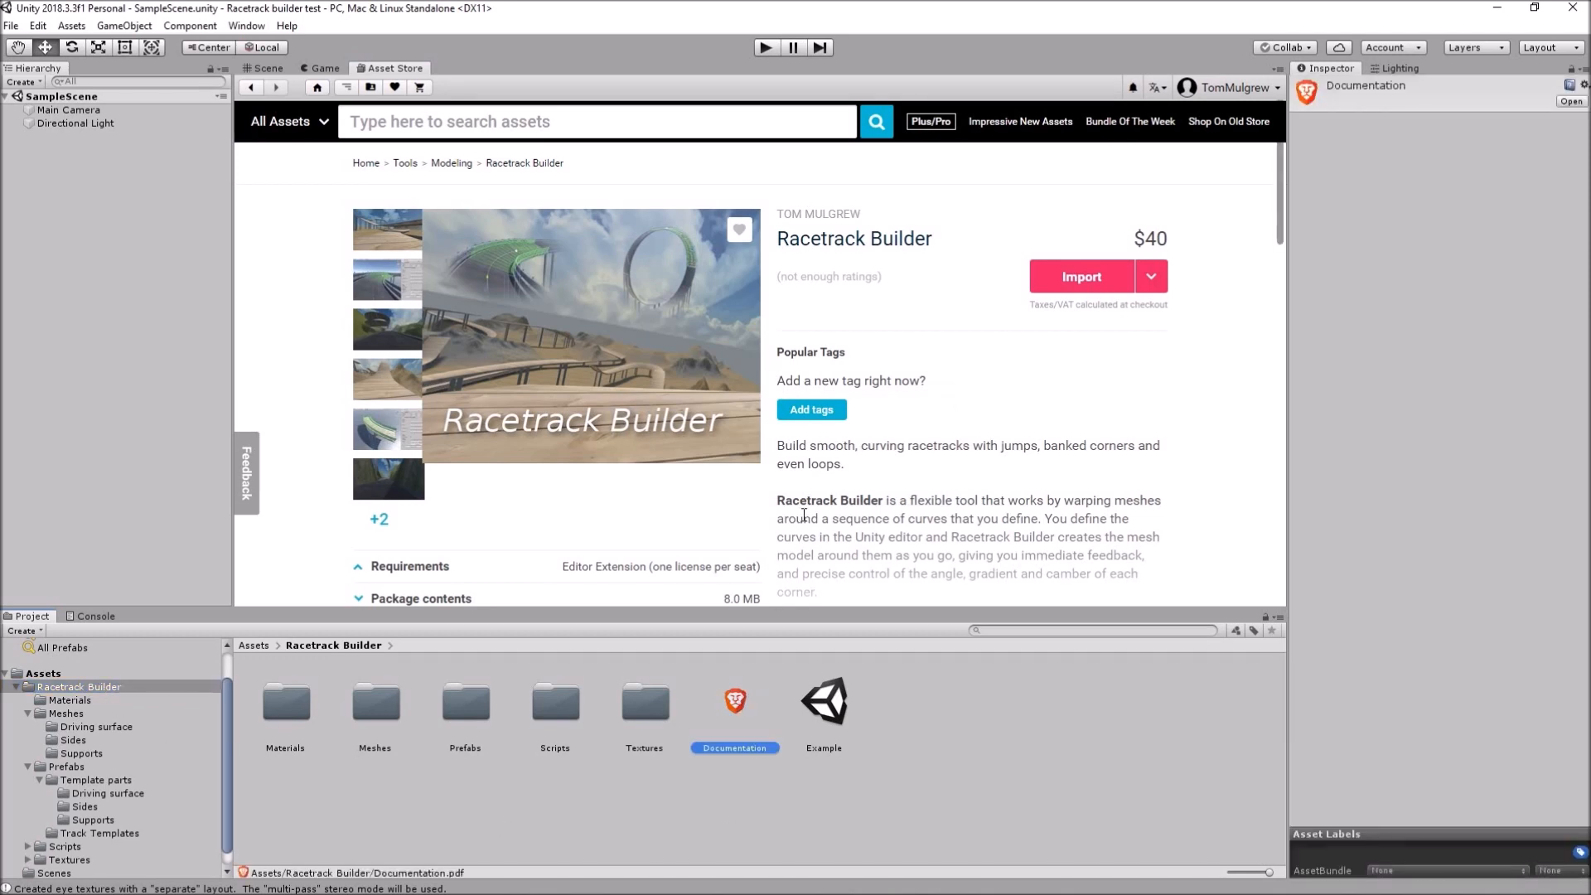
{"action": "mouse_move", "coordinate": [771, 655]}
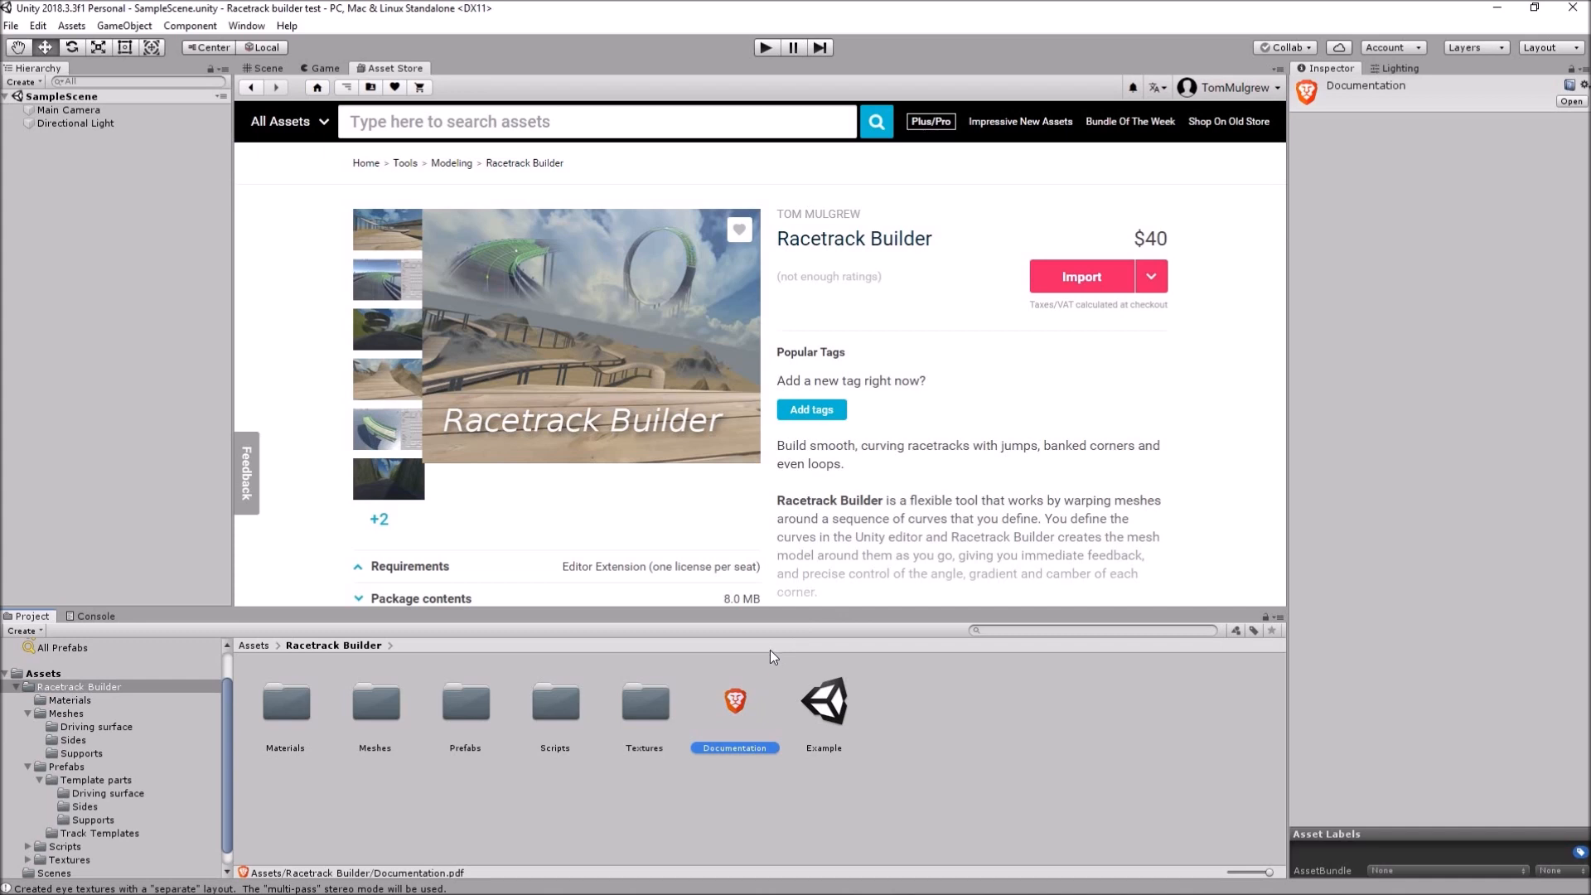
- View the Documentation PDF in Brave and scroll down past its overview section
{"action": "double_click", "coordinate": [734, 700]}
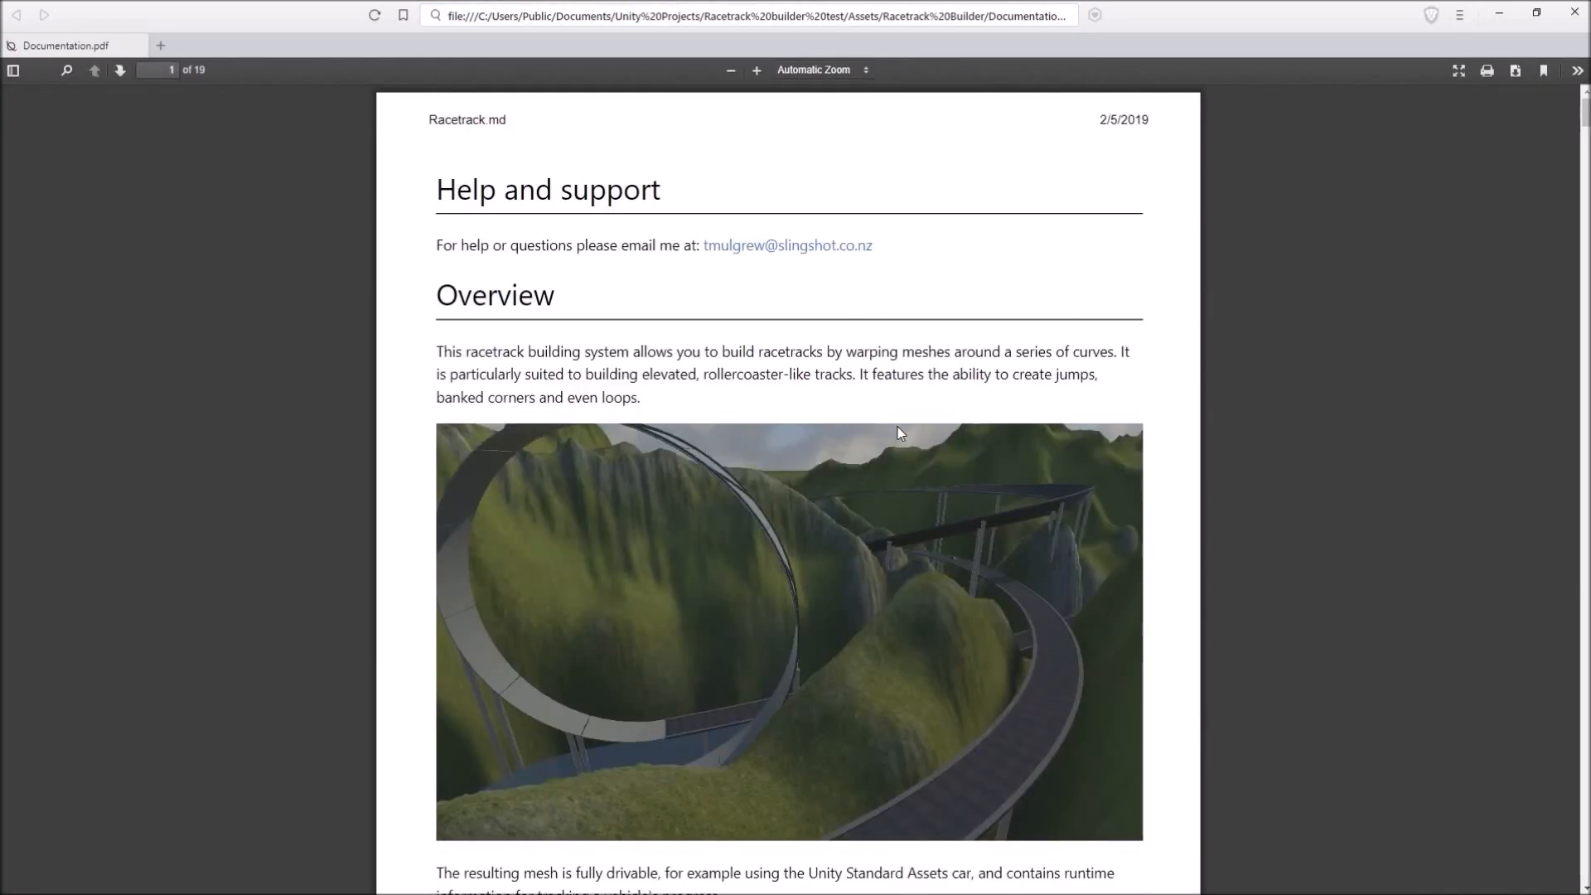
{"action": "scroll", "scroll_direction": "down", "scroll_amount": 3}
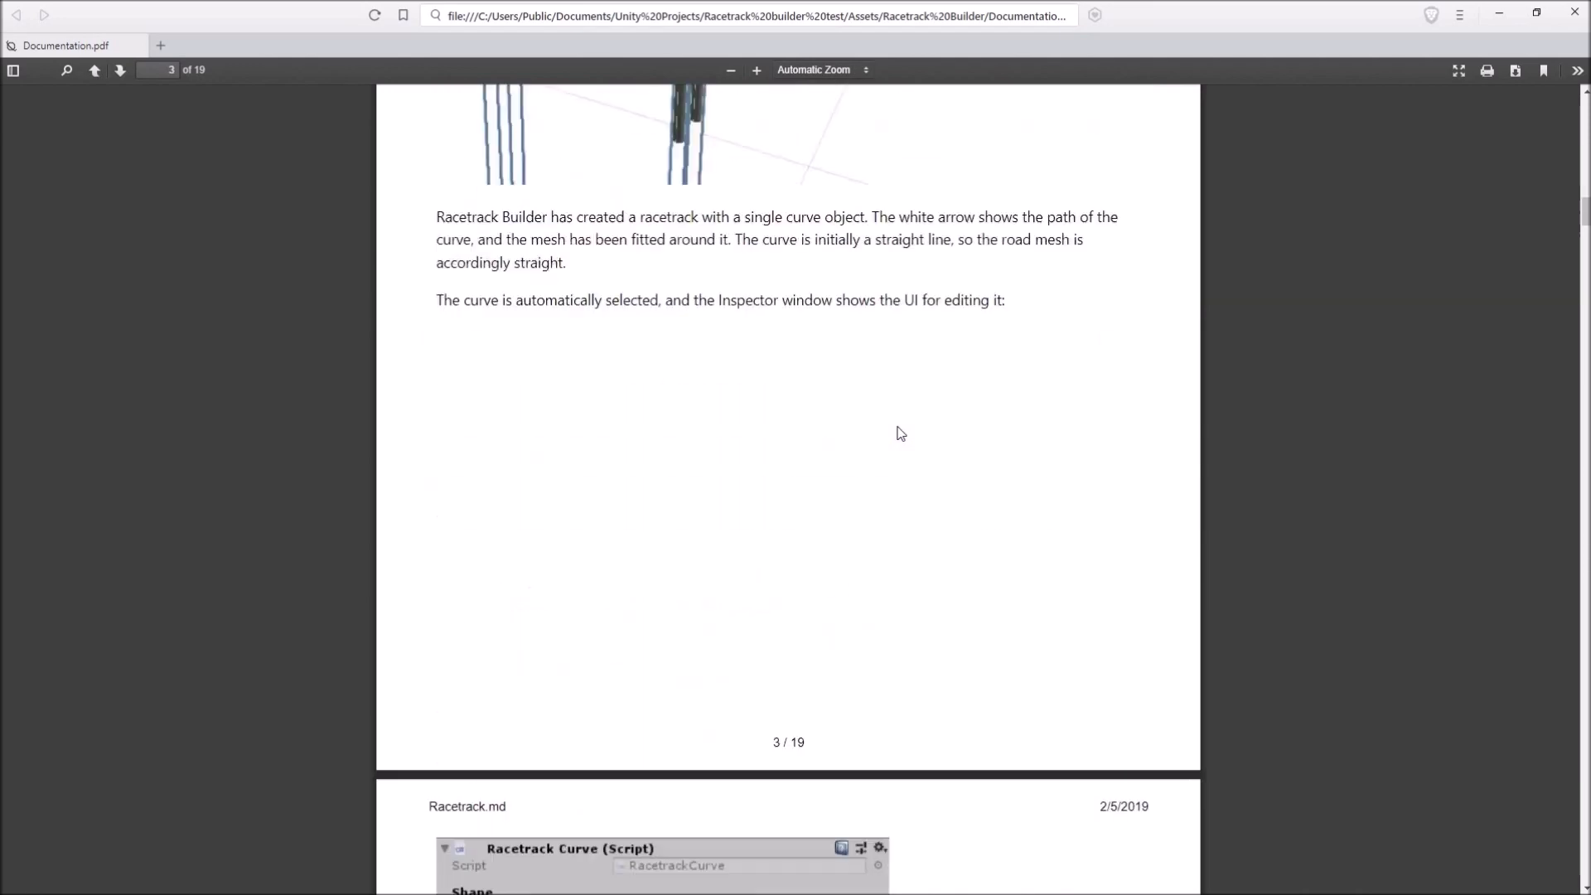
{"action": "scroll", "scroll_direction": "down", "scroll_amount": 3}
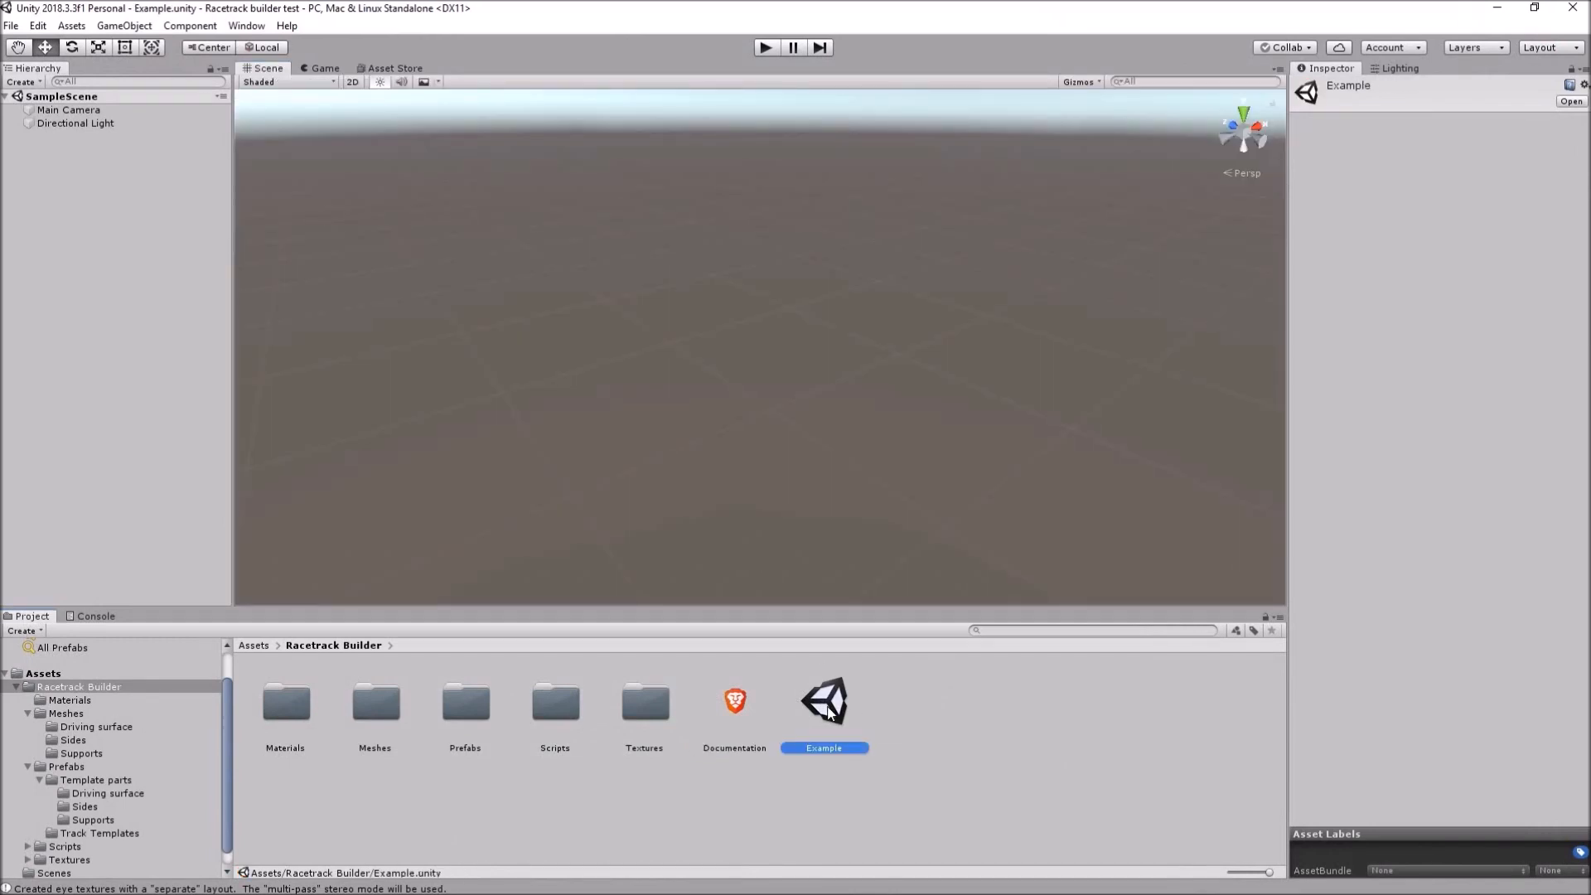
- Preview the Example scene's finished racetrack, then start a new empty untitled scene
{"action": "double_click", "coordinate": [824, 700]}
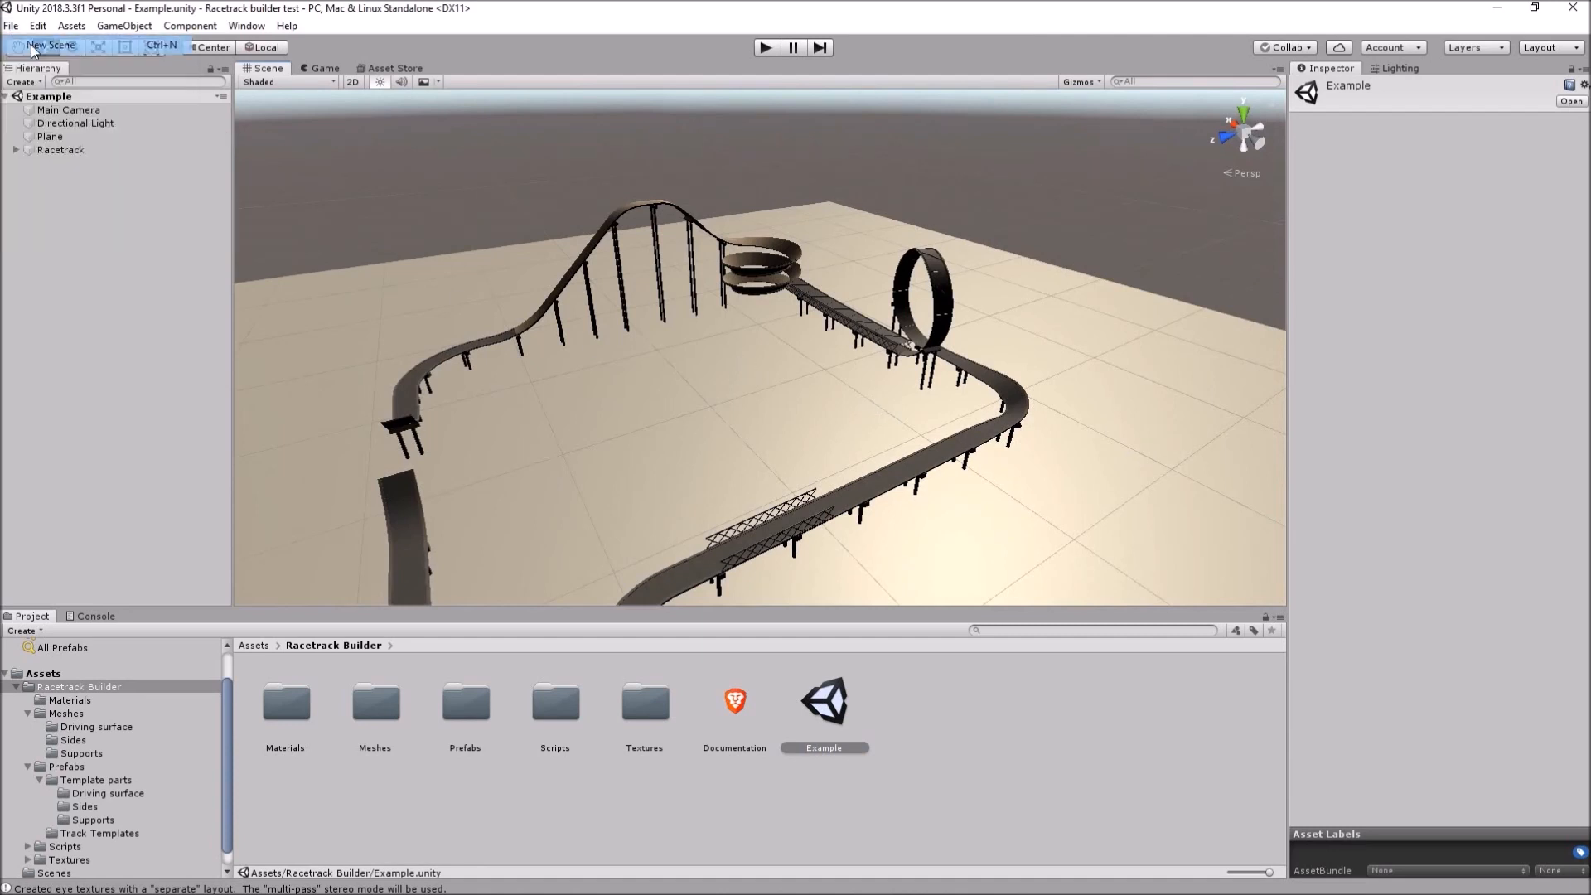
{"action": "left_click", "coordinate": [48, 45]}
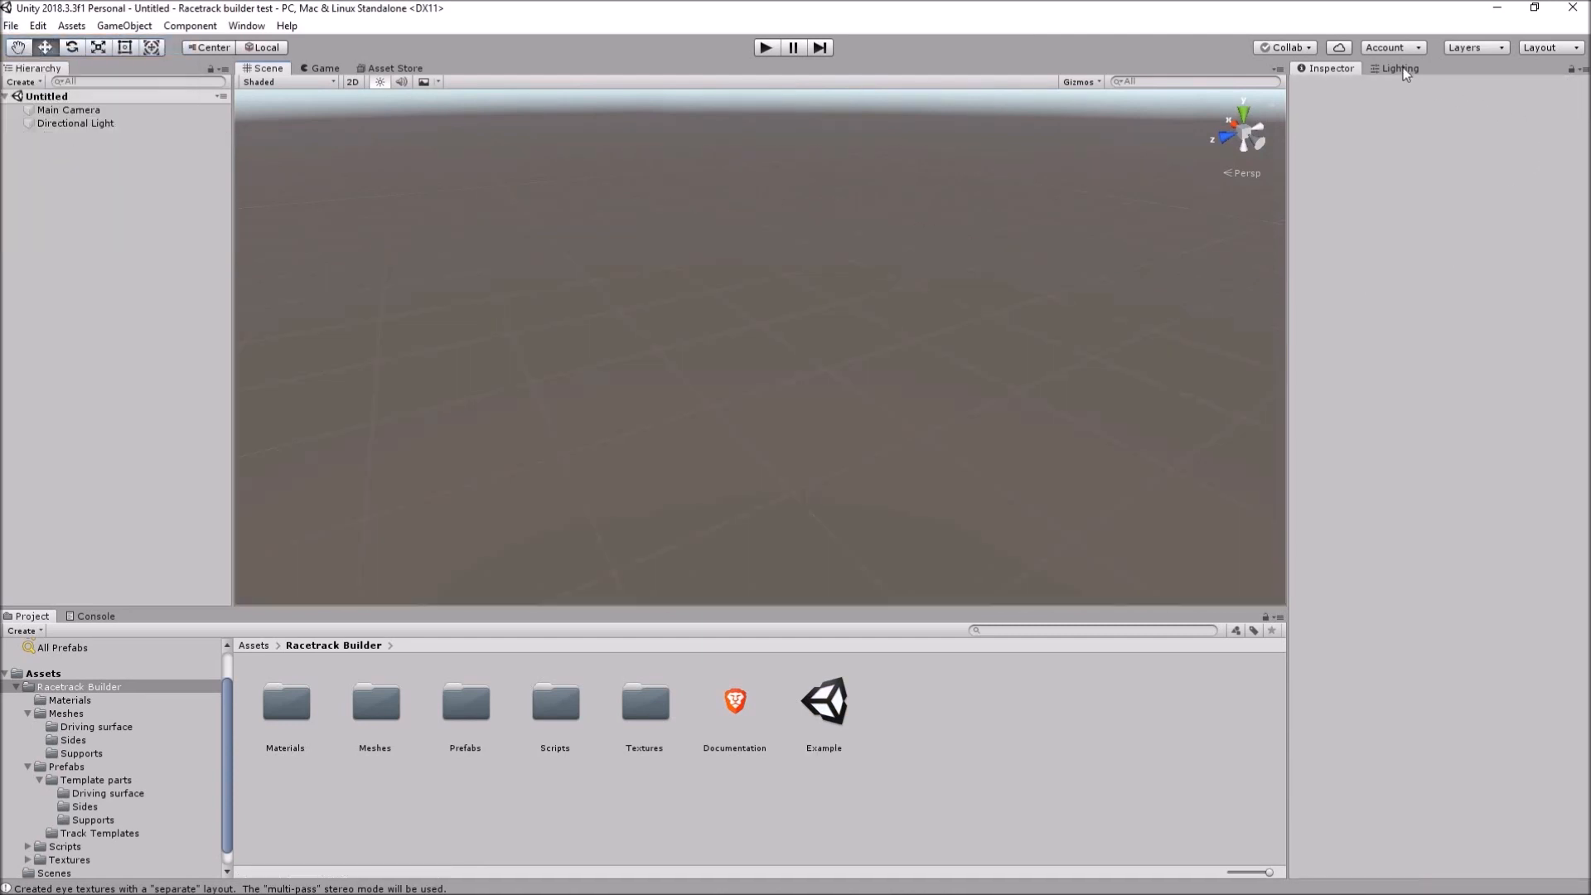
{"action": "left_click", "coordinate": [1400, 68]}
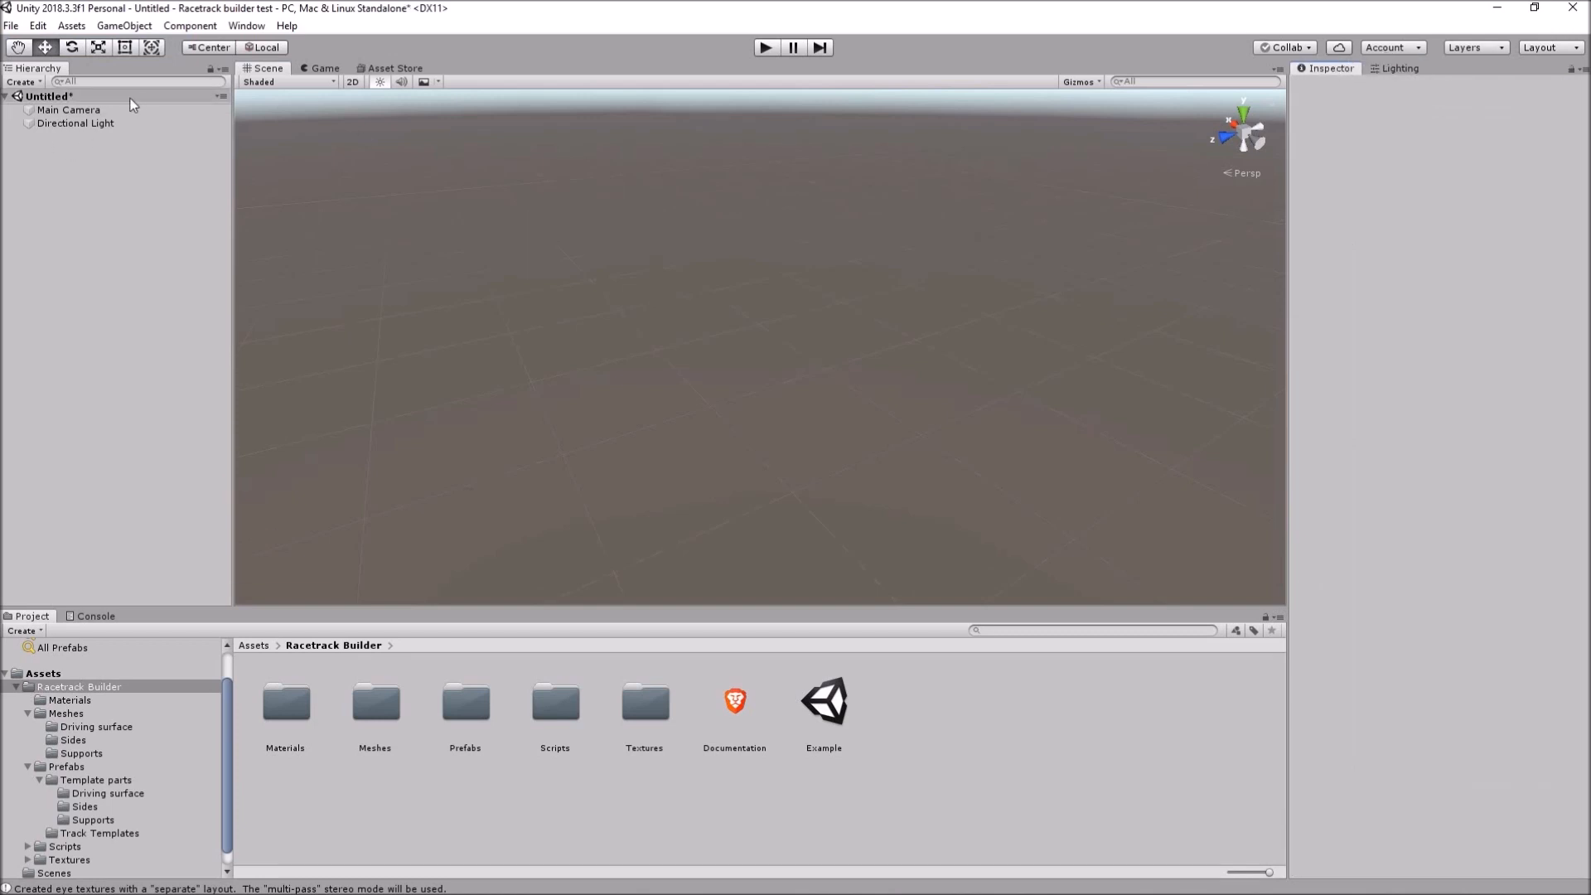
{"action": "mouse_move", "coordinate": [124, 25]}
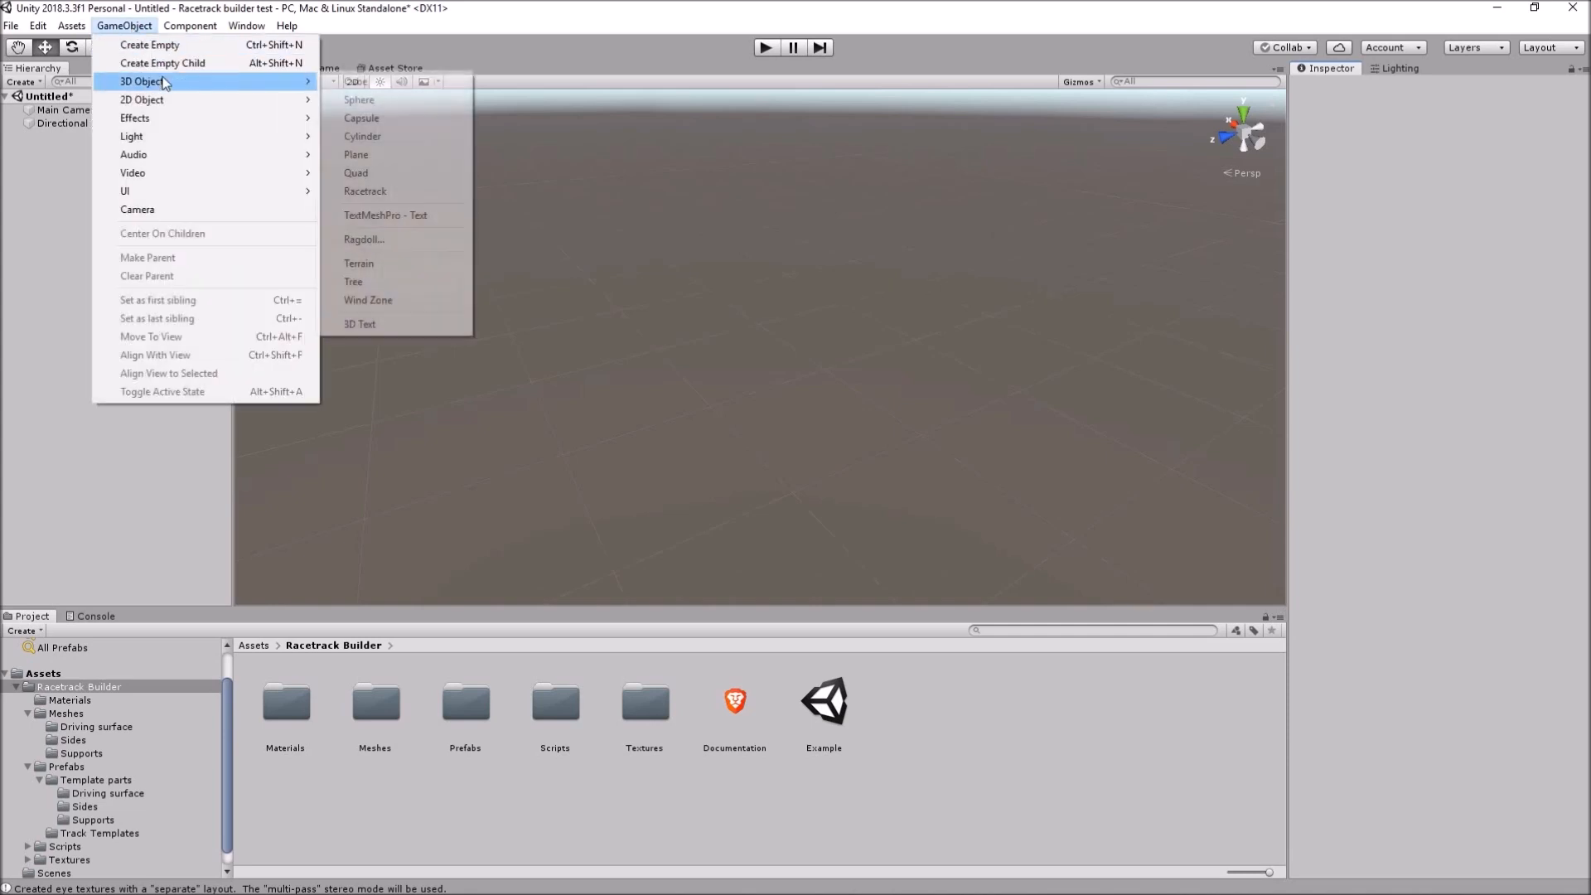
- Add a Plane, reset it to the origin and scale it to 200 by 200
{"action": "left_click", "coordinate": [356, 155]}
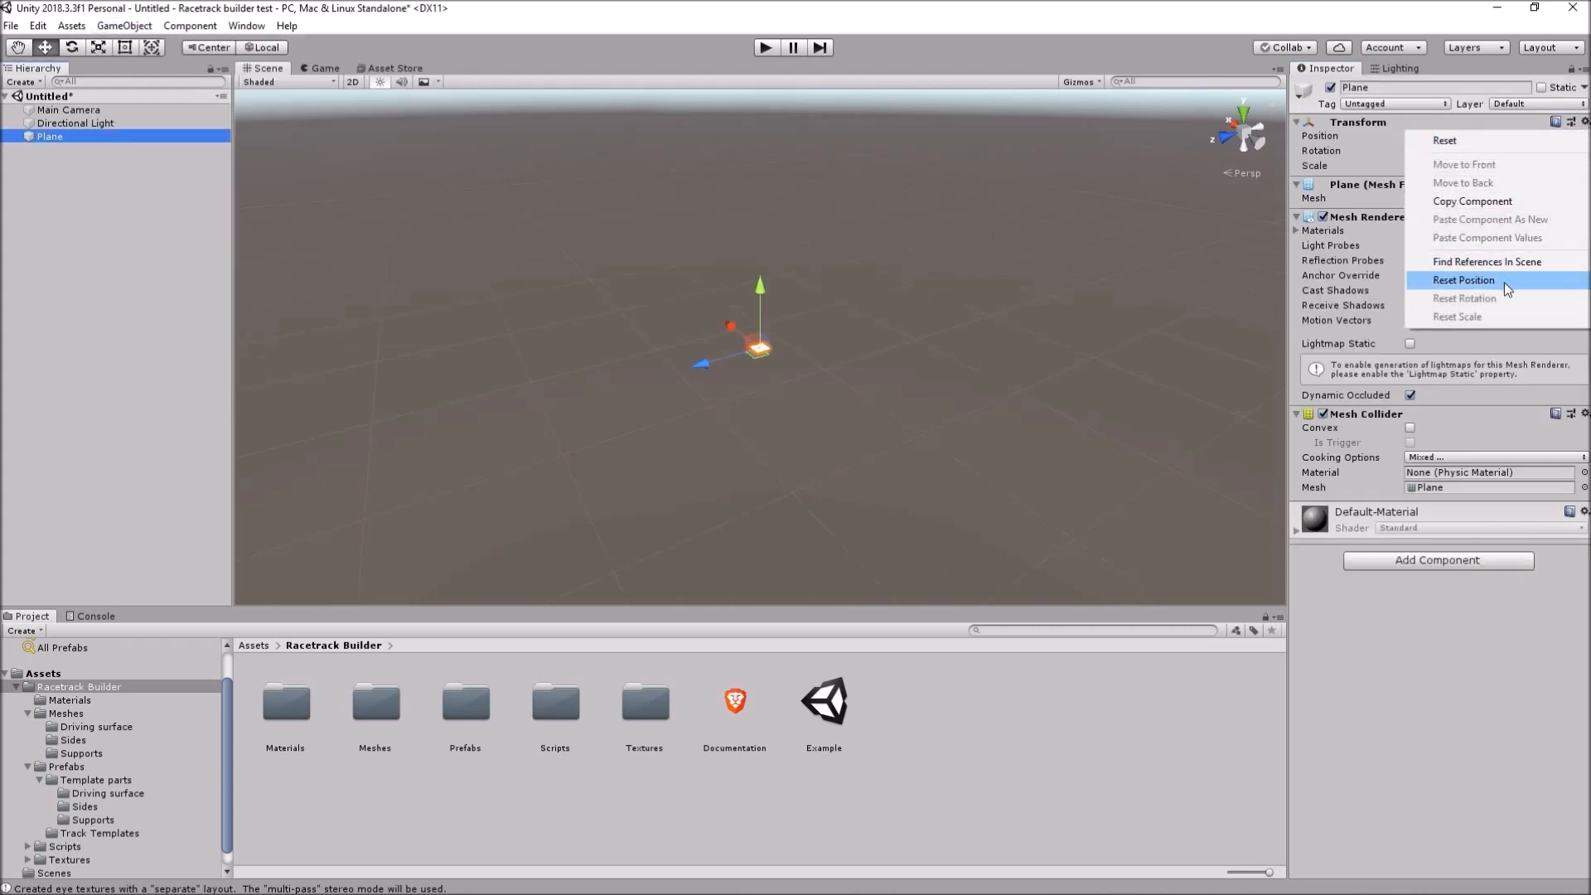
{"action": "left_click", "coordinate": [1464, 280]}
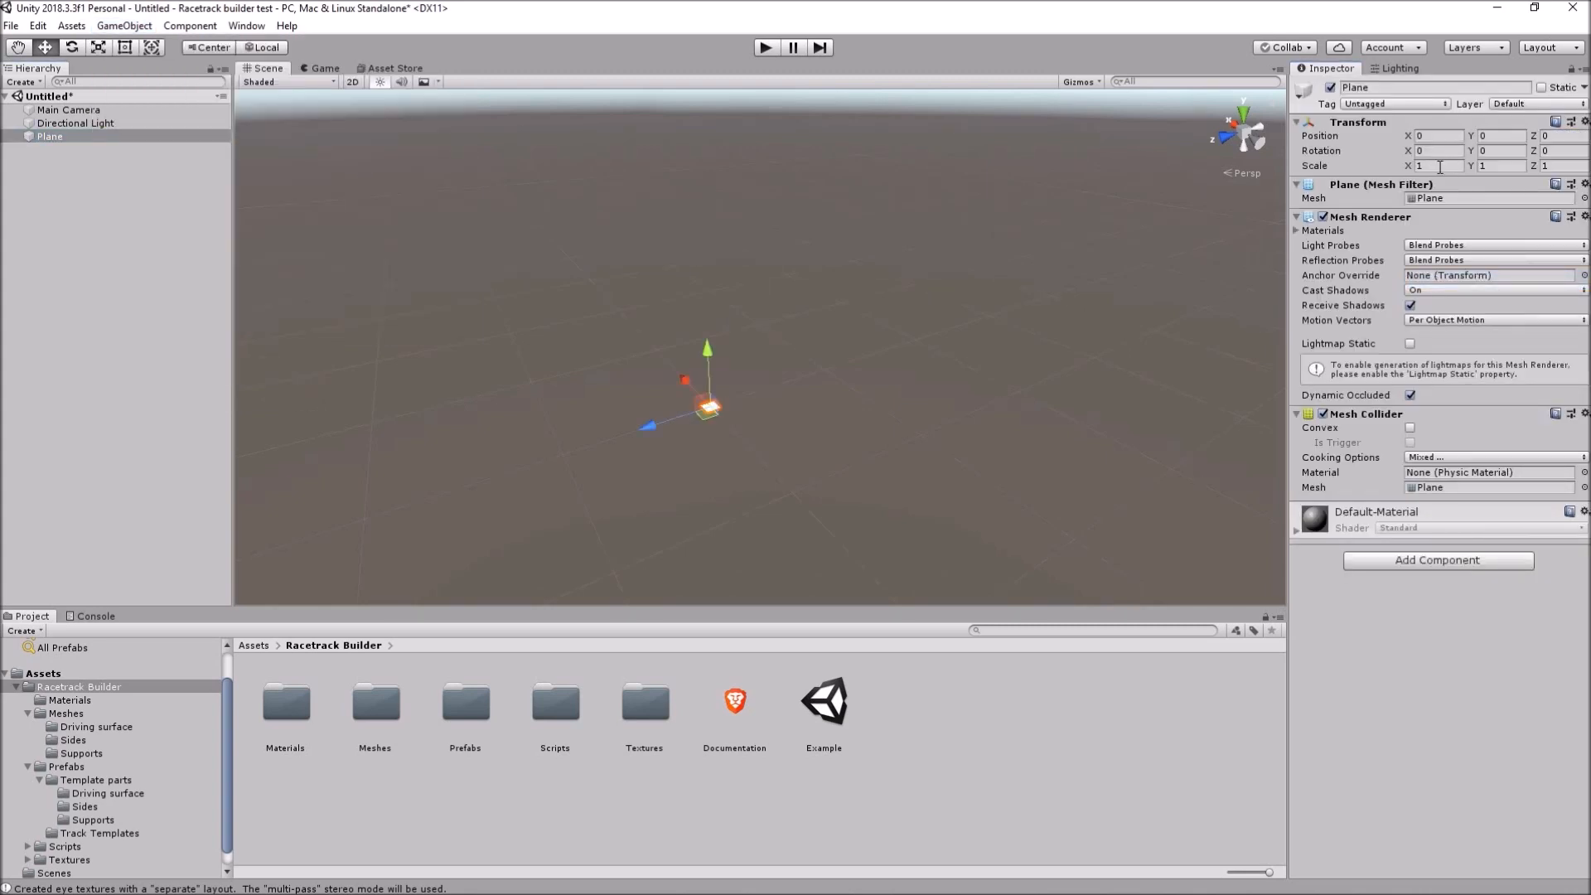
{"action": "type", "text": "200"}
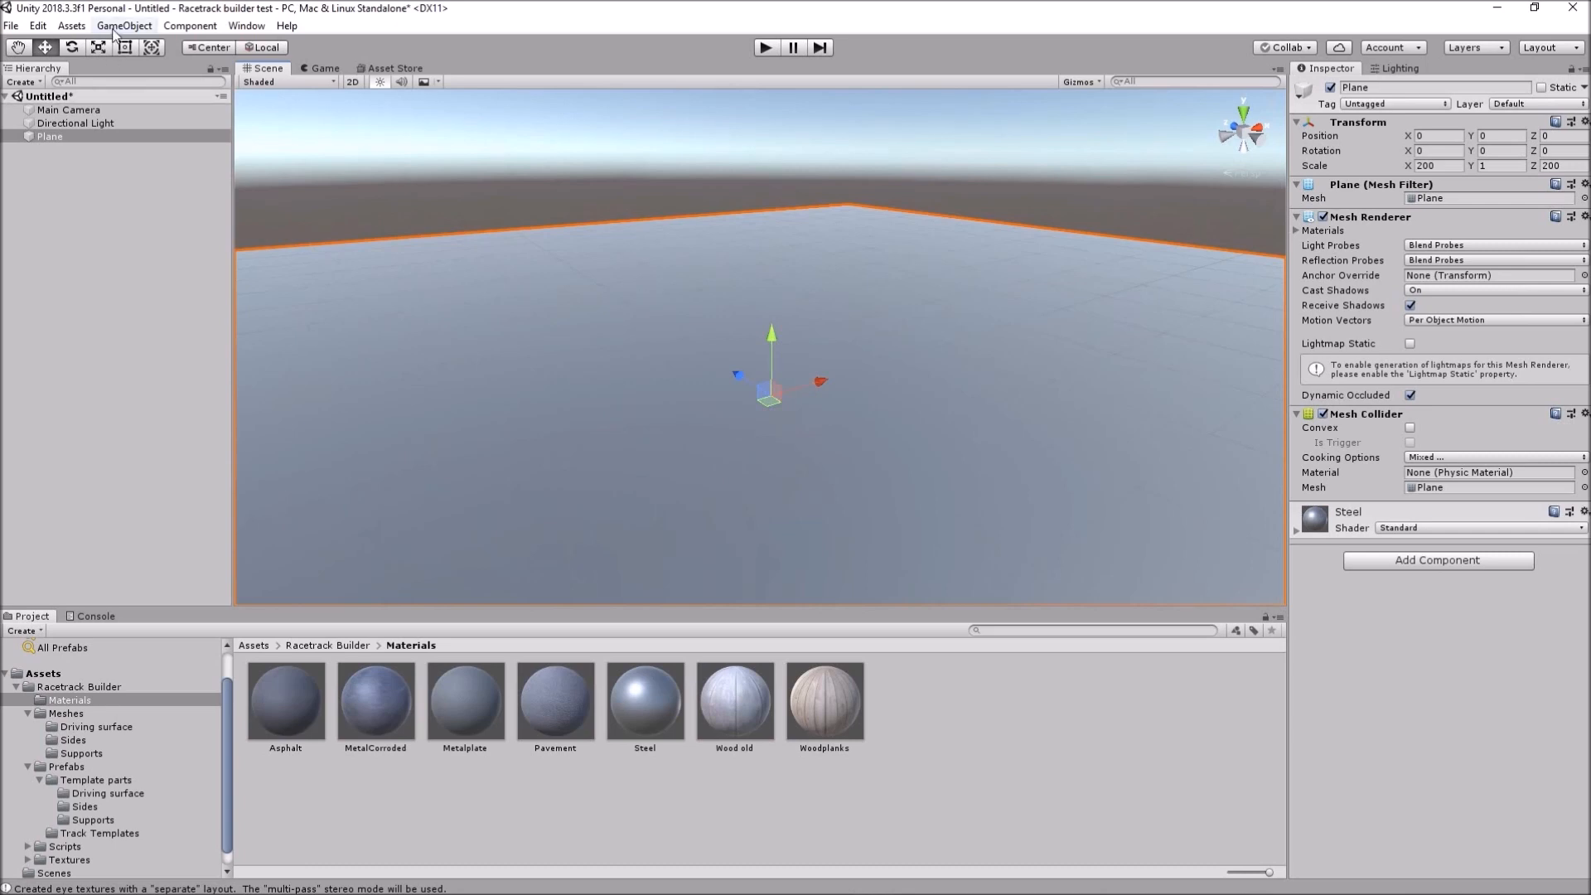
- Create a Racetrack object from the GameObject menu and select it for editing
{"action": "left_click", "coordinate": [124, 25]}
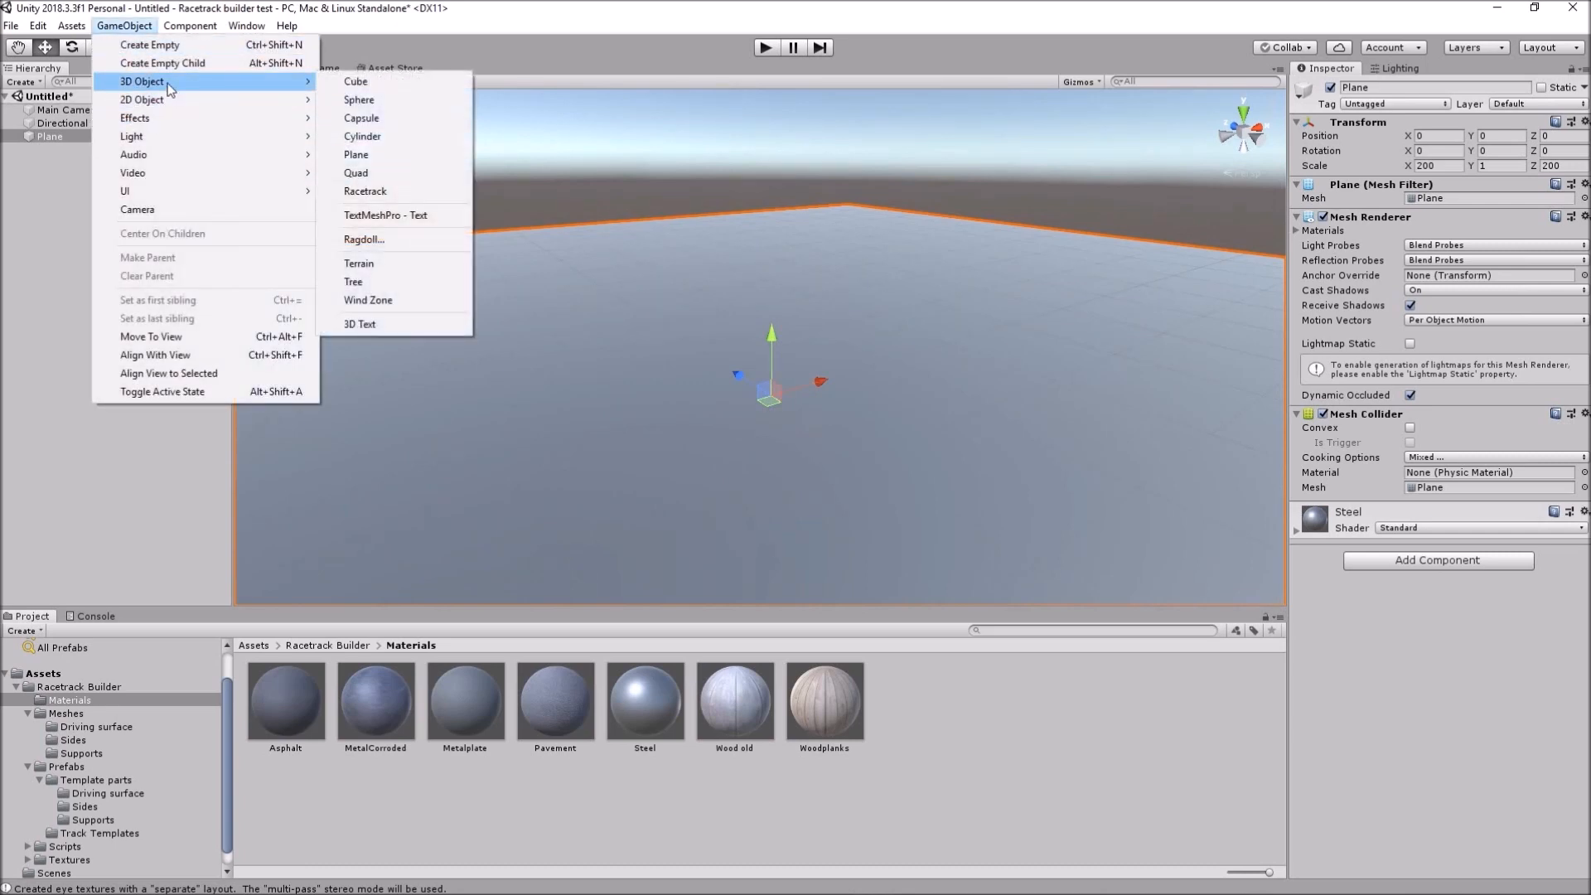
{"action": "left_click", "coordinate": [364, 191]}
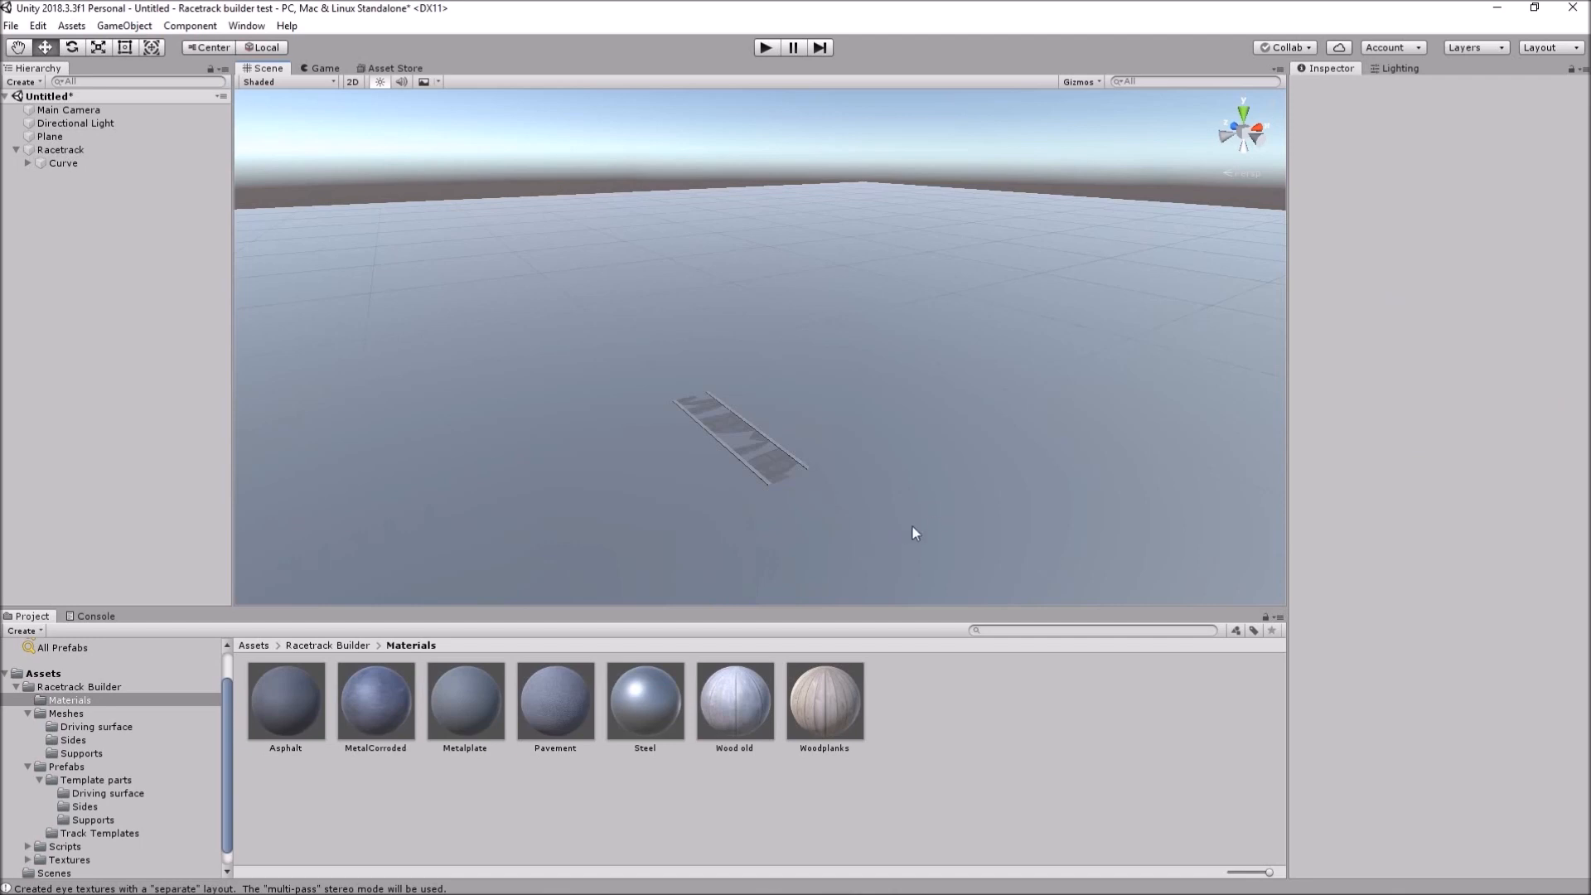
{"action": "mouse_move", "coordinate": [862, 365]}
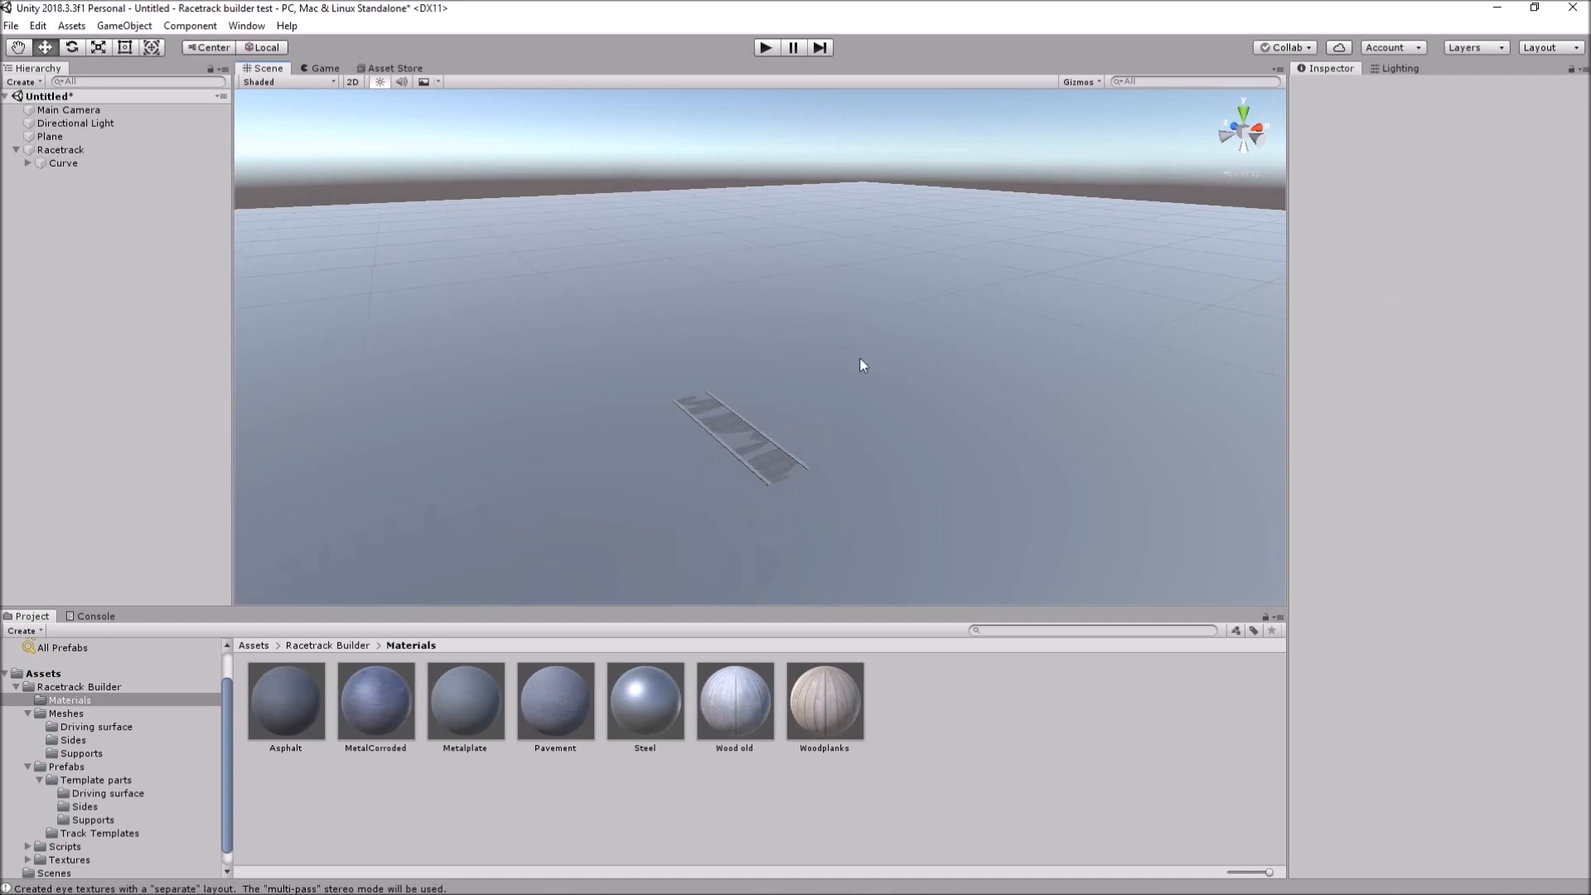
{"action": "mouse_move", "coordinate": [678, 298]}
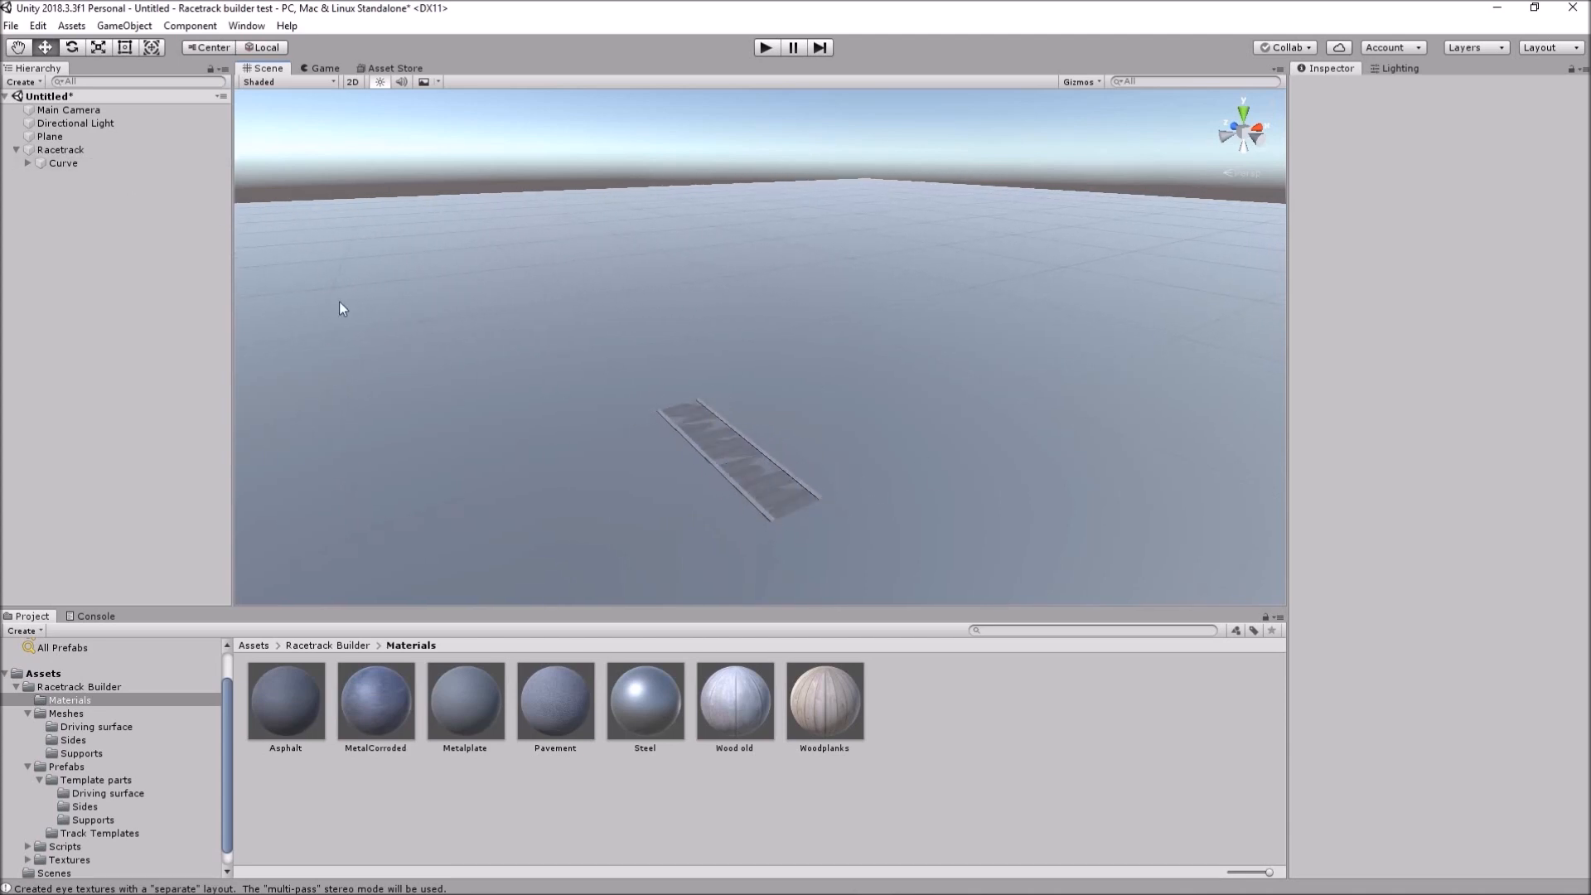
{"action": "left_click", "coordinate": [59, 149]}
{"action": "type", "text": "12"}
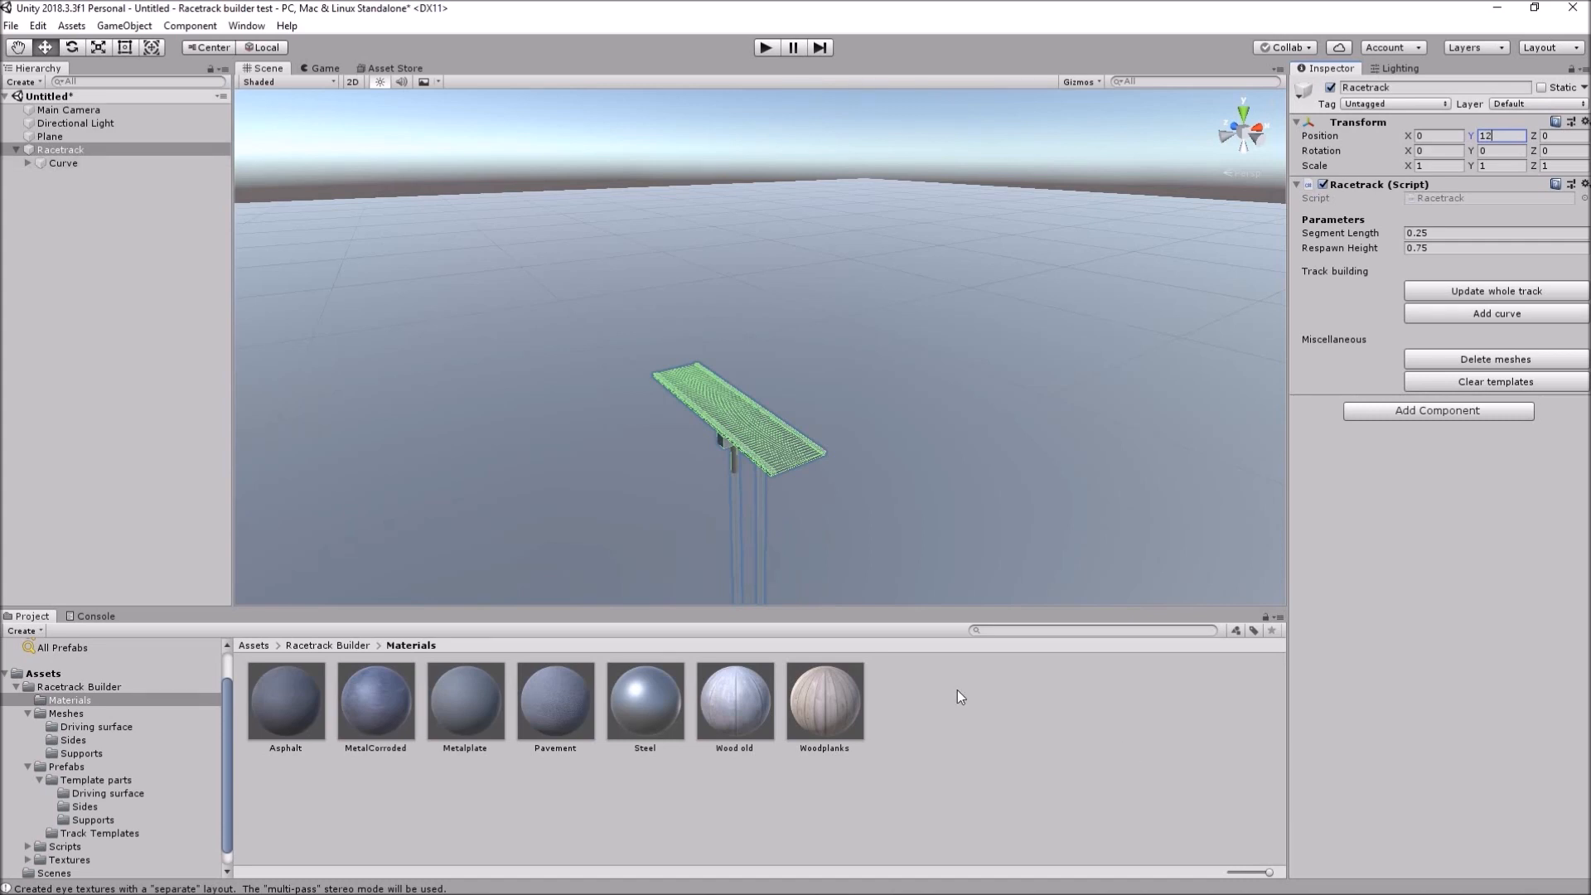
{"action": "mouse_move", "coordinate": [77, 151]}
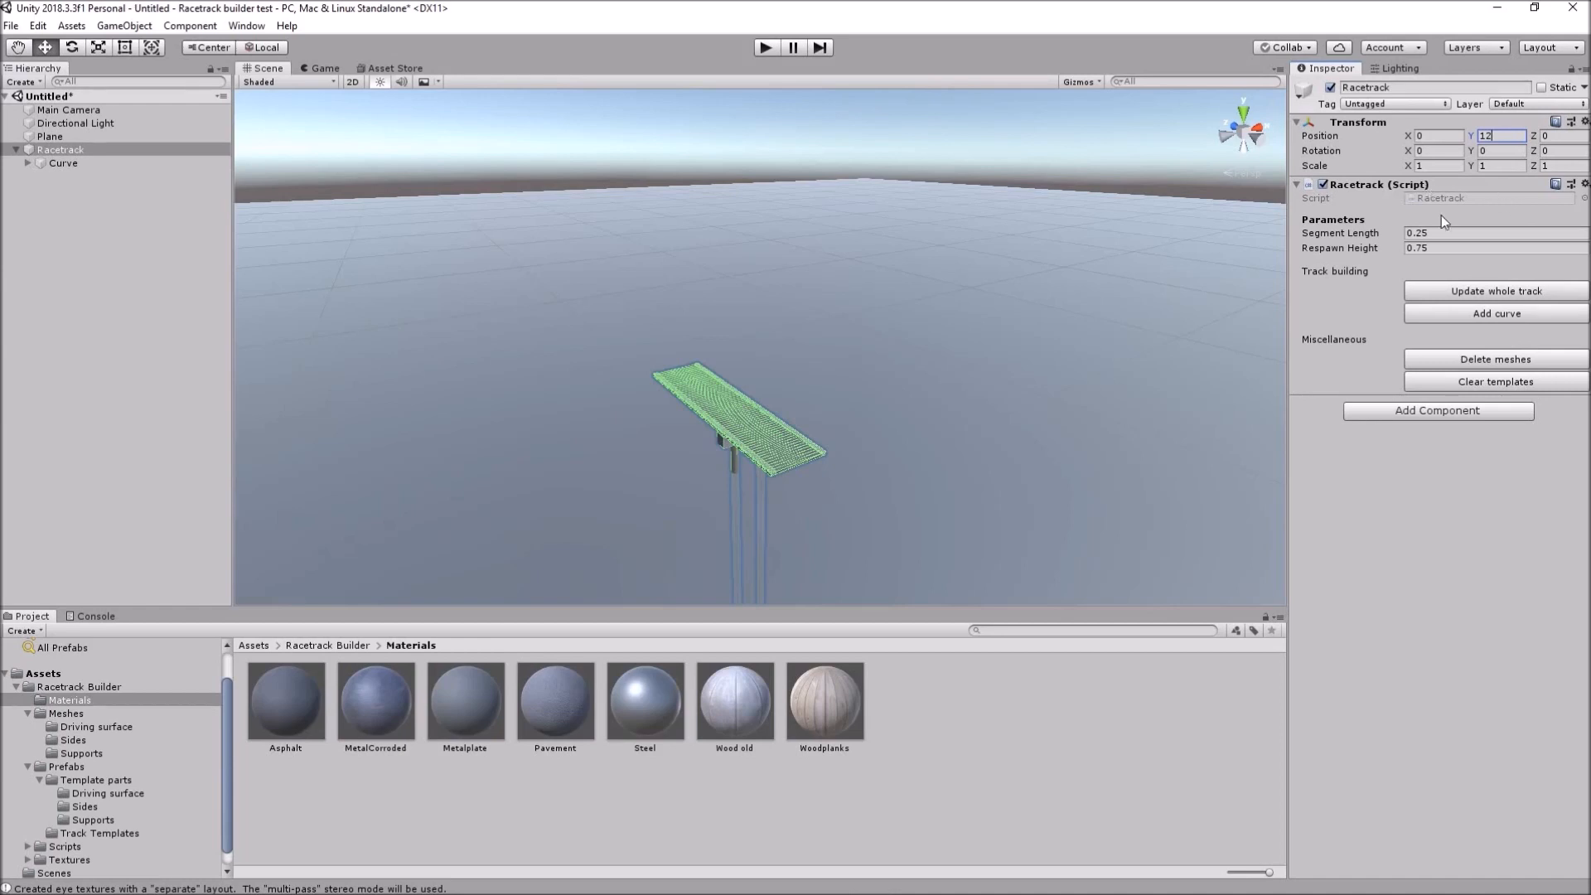
{"action": "mouse_move", "coordinate": [1467, 315]}
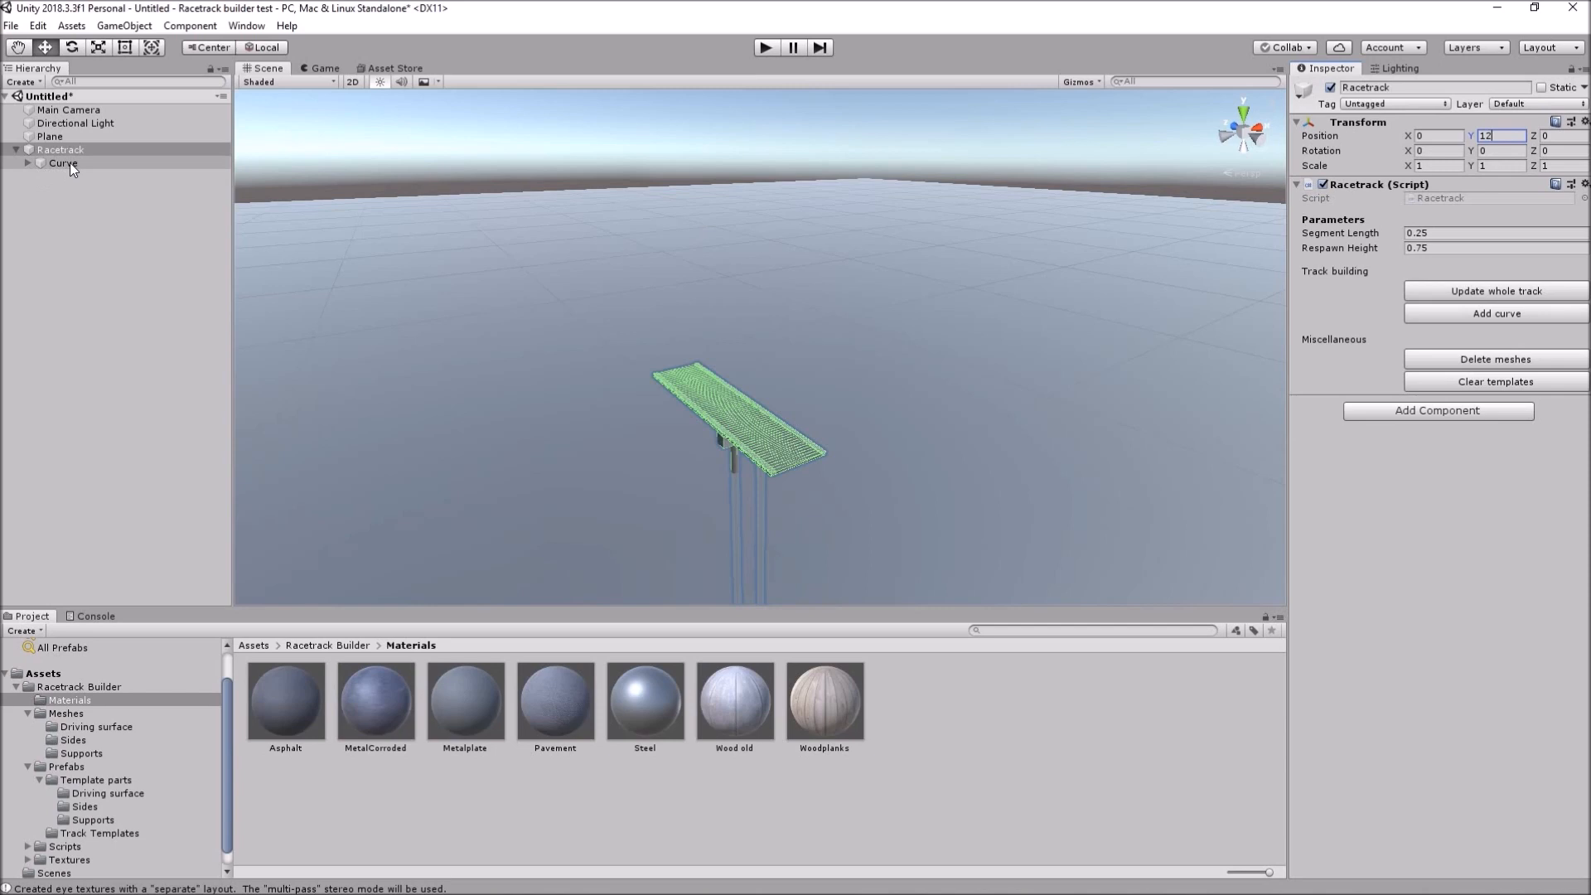
- On the first curve try lengths 75 and 100, turns -45, 45 and 0, then a downward gradient
{"action": "left_click", "coordinate": [63, 162]}
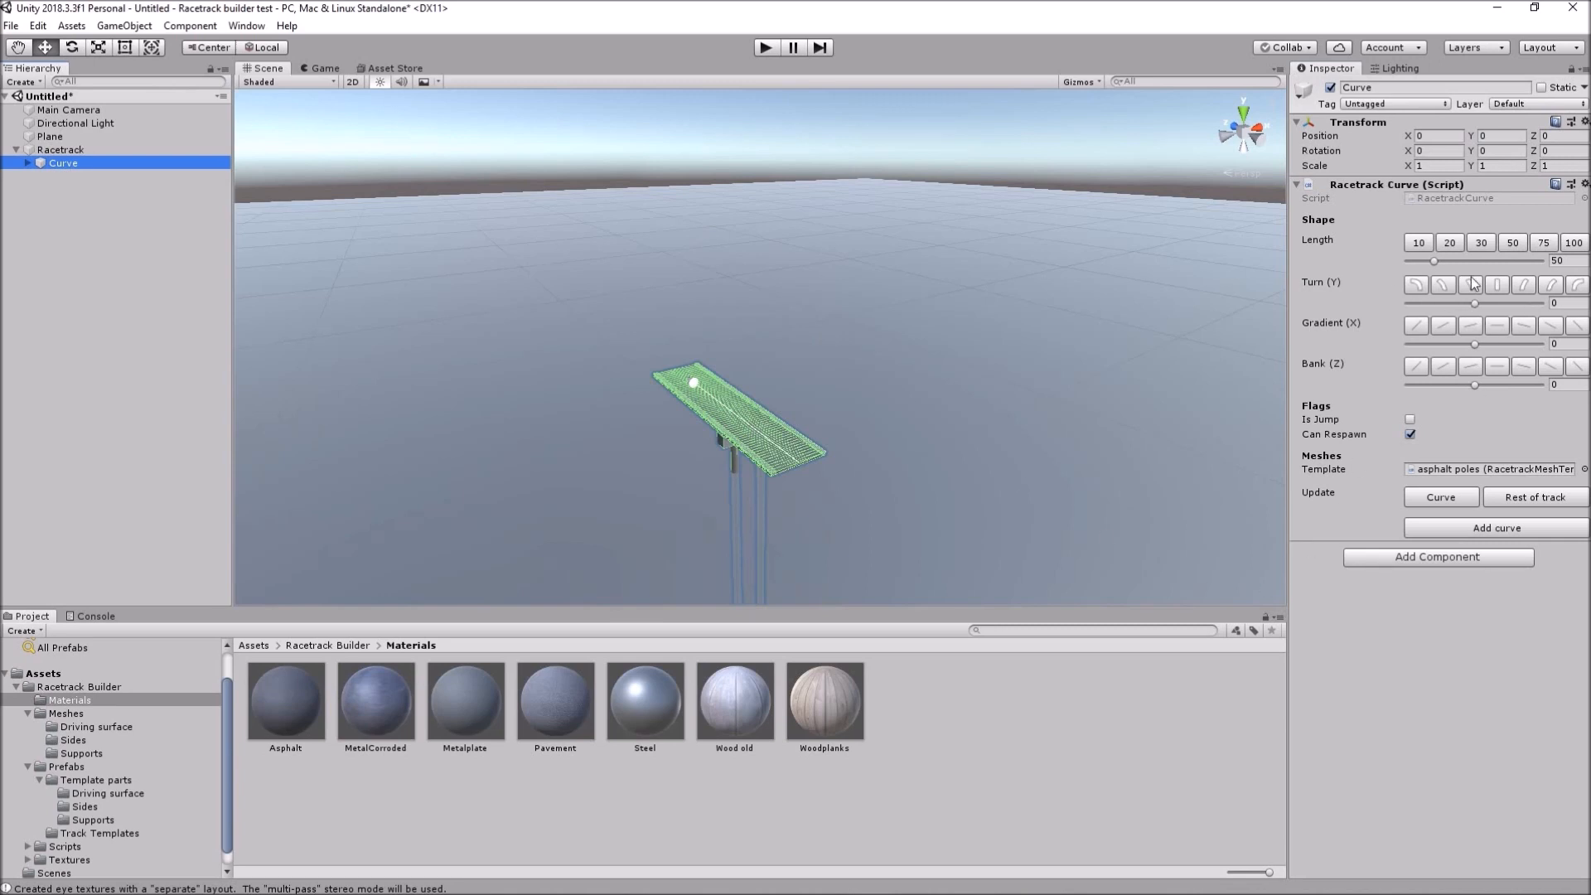
{"action": "mouse_move", "coordinate": [1525, 285]}
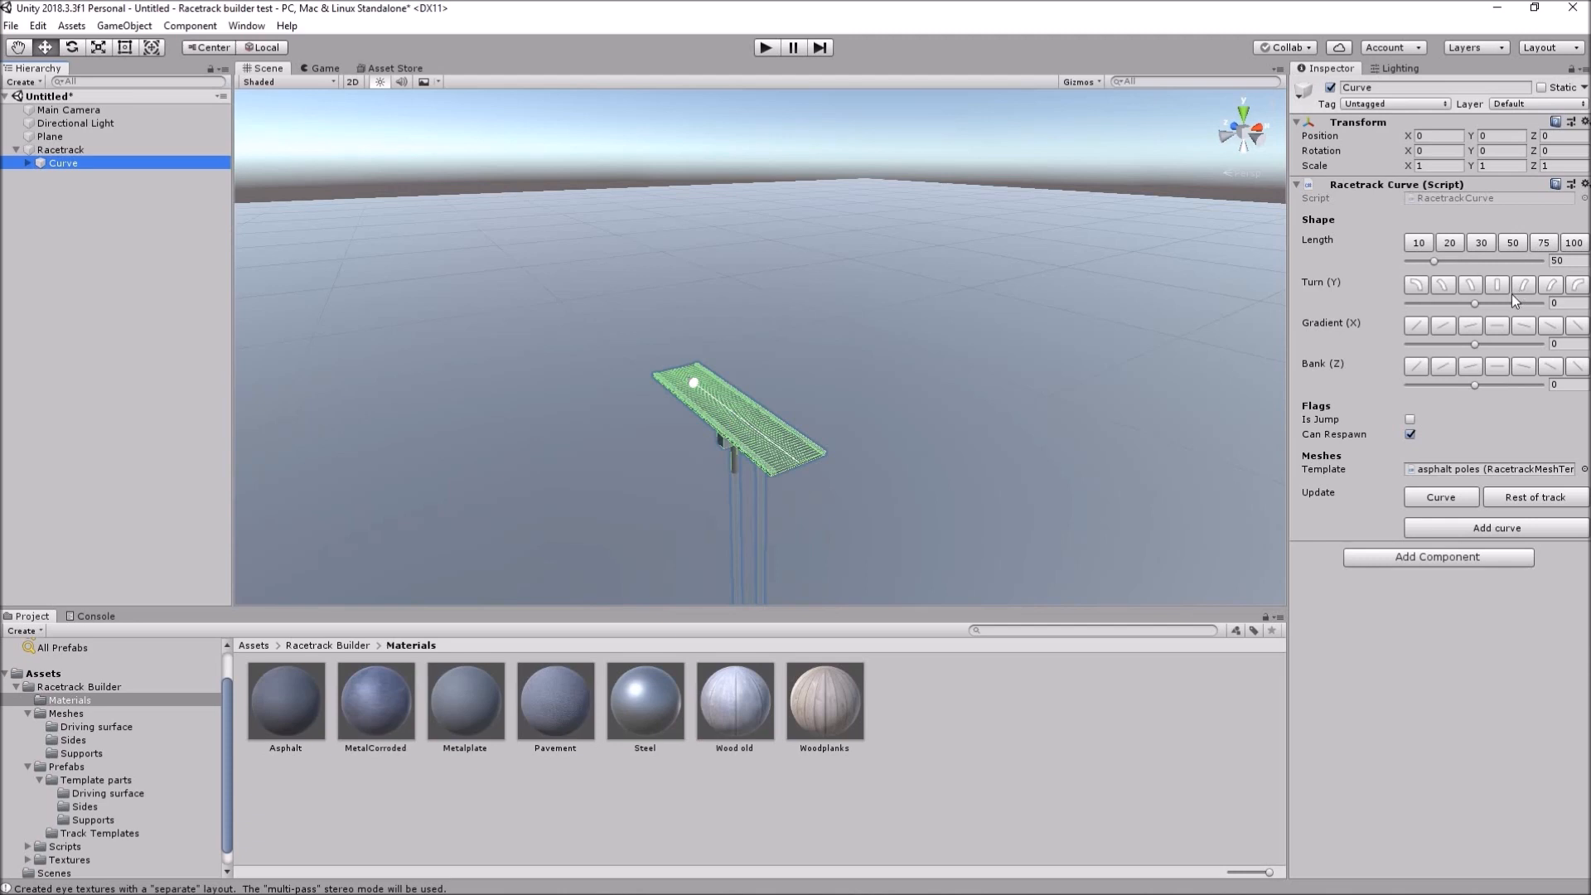
{"action": "mouse_move", "coordinate": [1550, 368]}
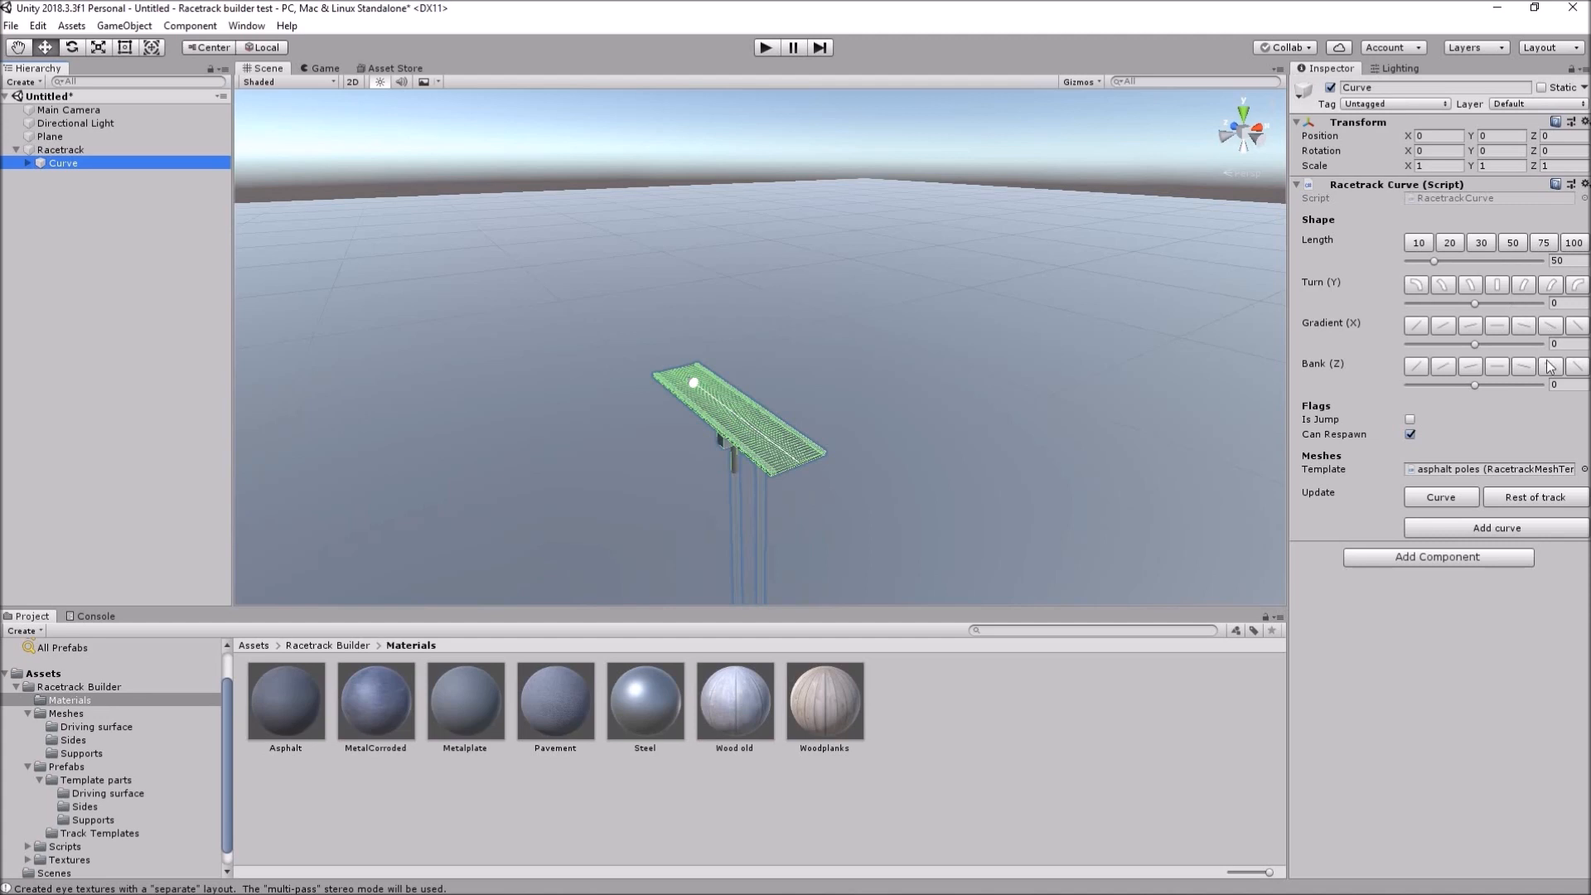
{"action": "mouse_move", "coordinate": [477, 239]}
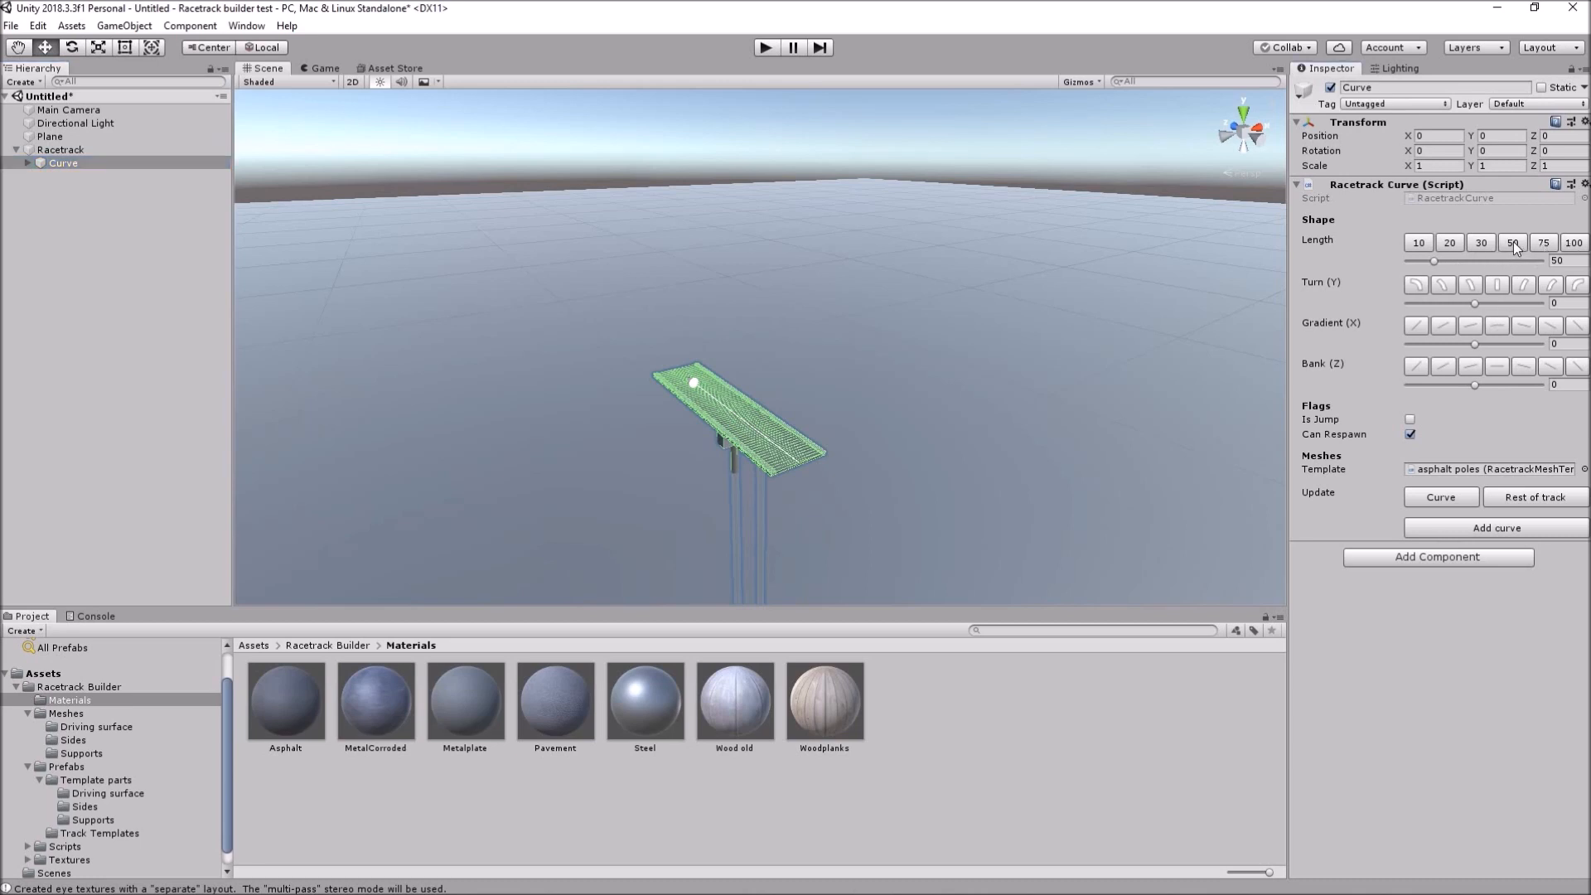
{"action": "mouse_move", "coordinate": [1548, 249]}
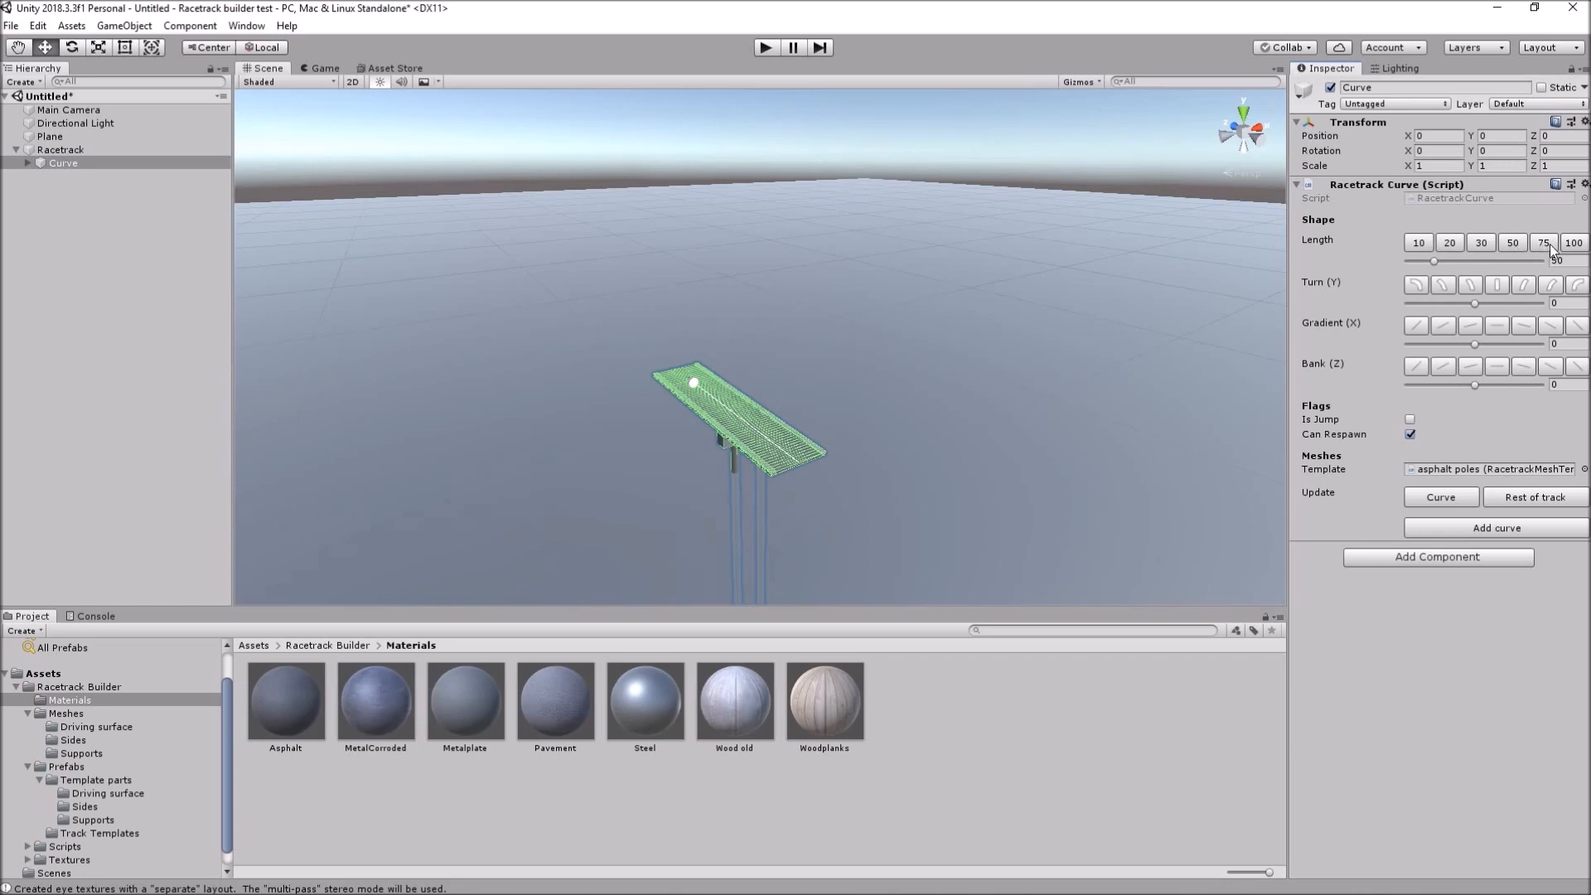
{"action": "left_click", "coordinate": [1575, 243]}
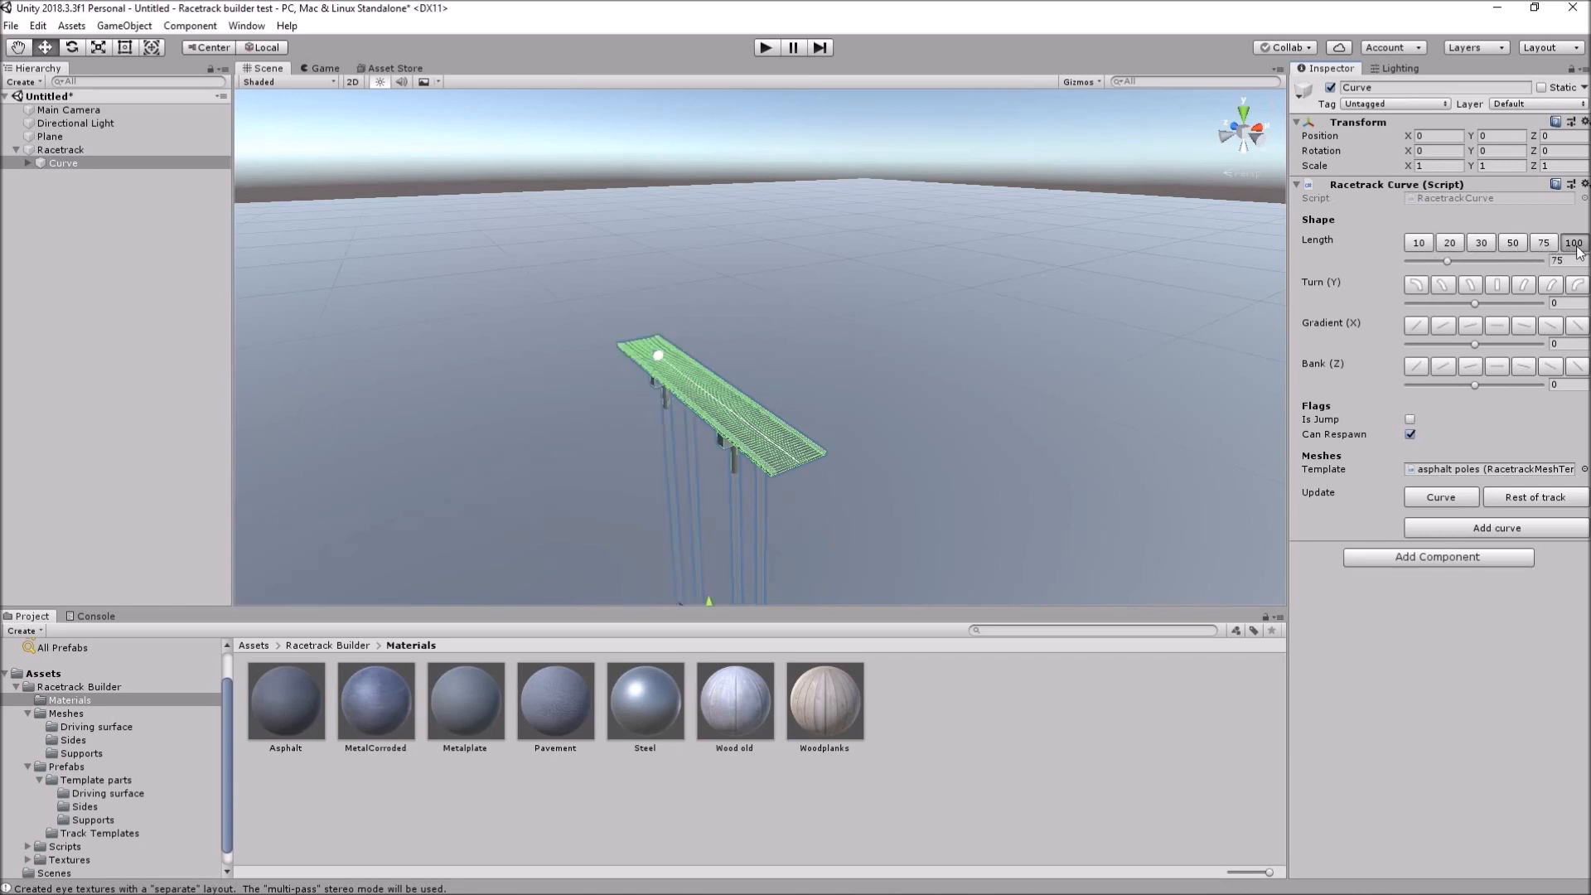
{"action": "left_click", "coordinate": [1575, 243]}
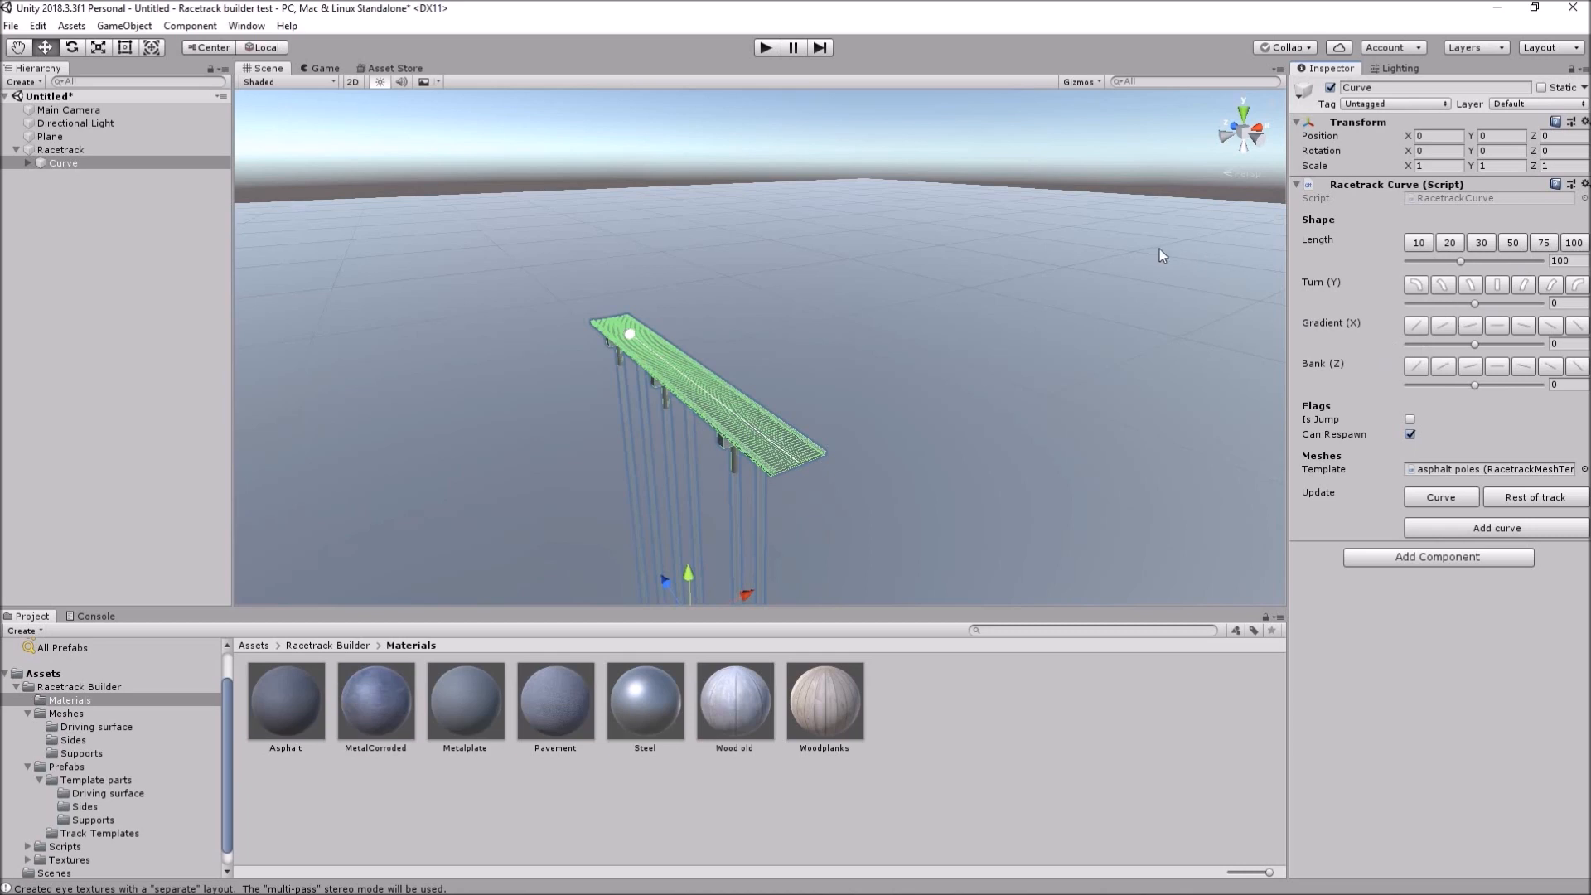
{"action": "mouse_move", "coordinate": [1457, 305]}
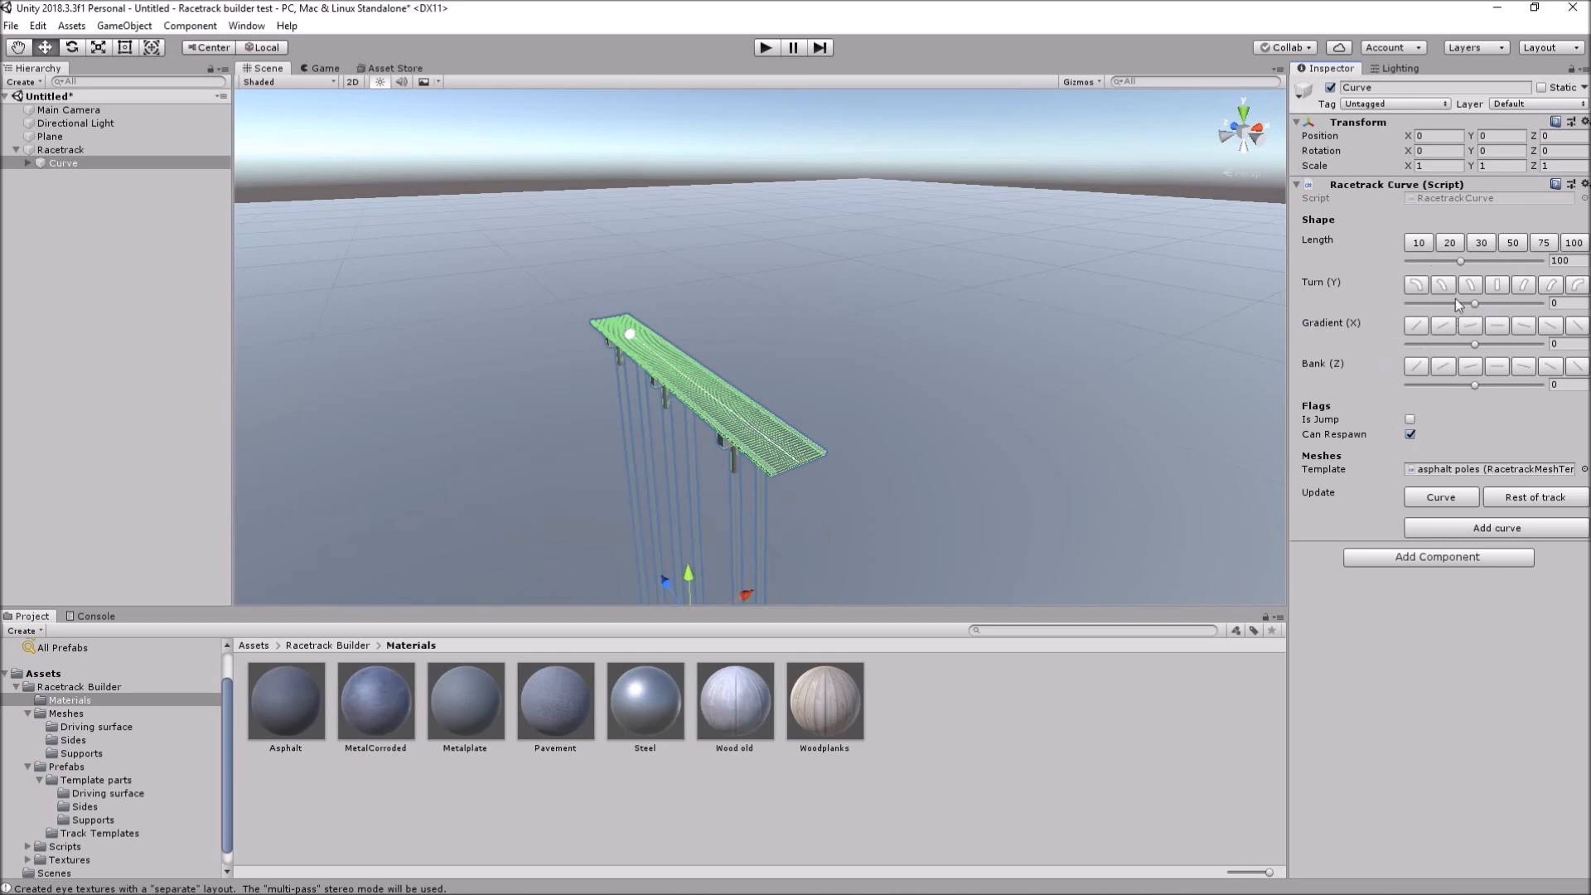
{"action": "left_click", "coordinate": [1444, 284]}
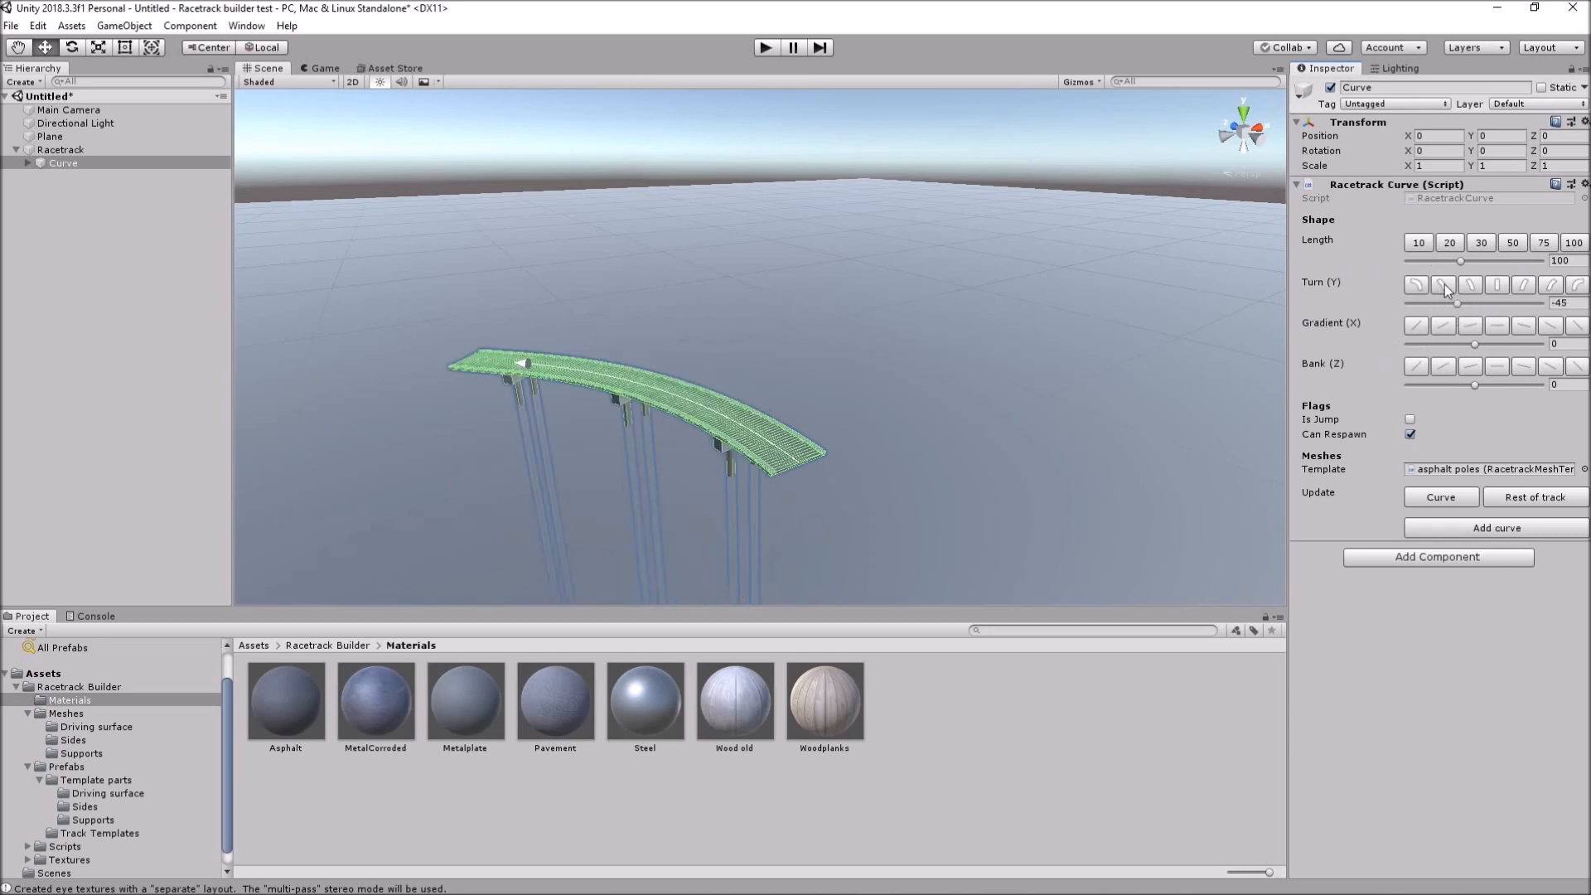
{"action": "left_click", "coordinate": [1552, 285]}
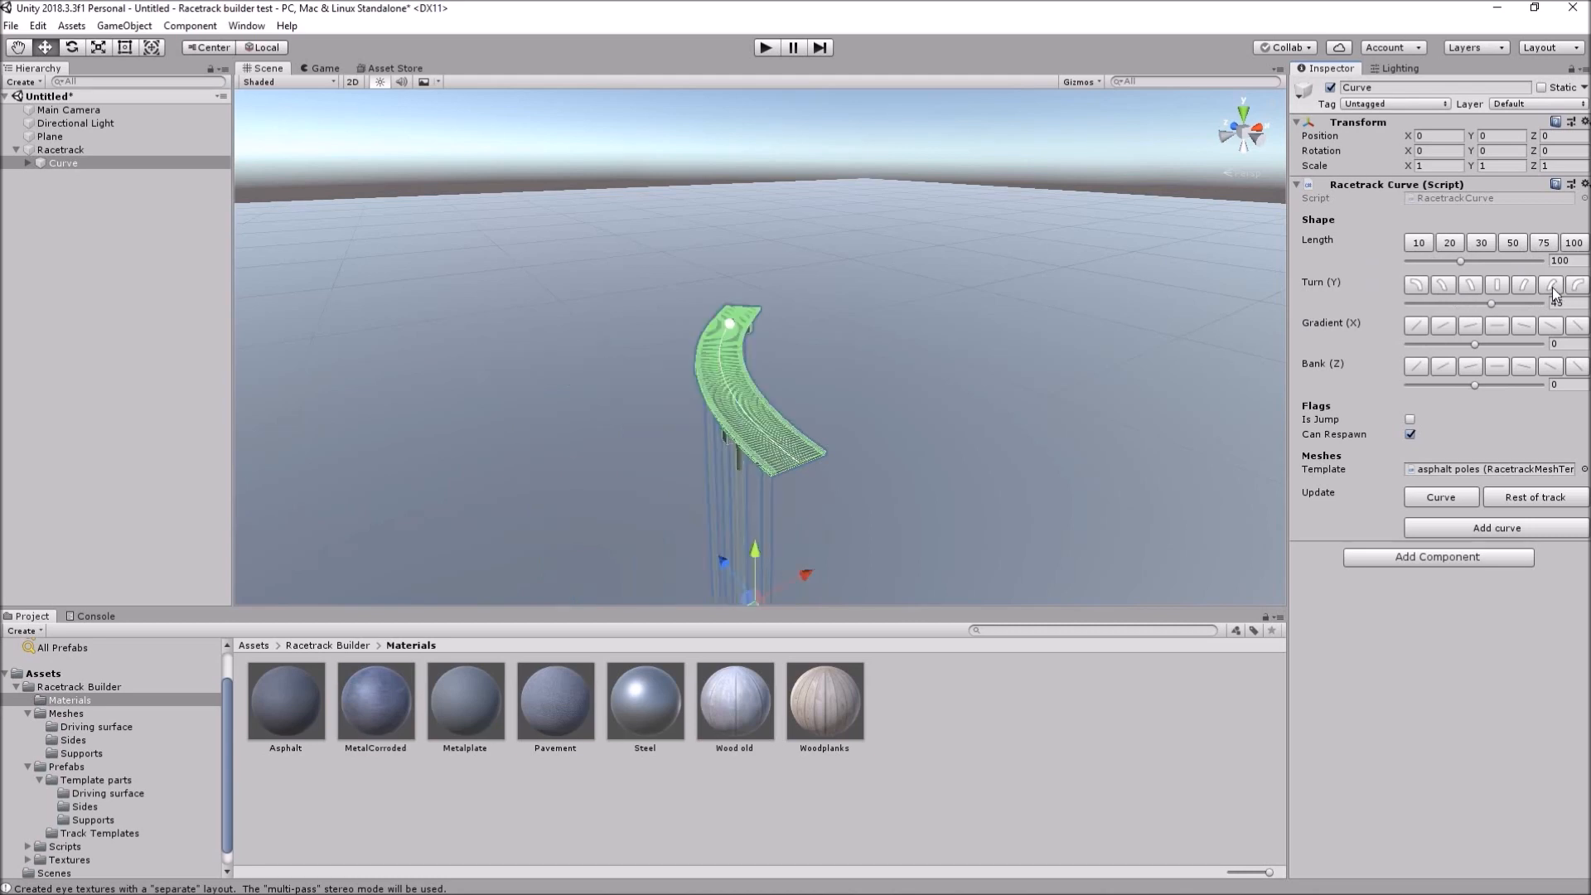
{"action": "left_click", "coordinate": [1577, 285]}
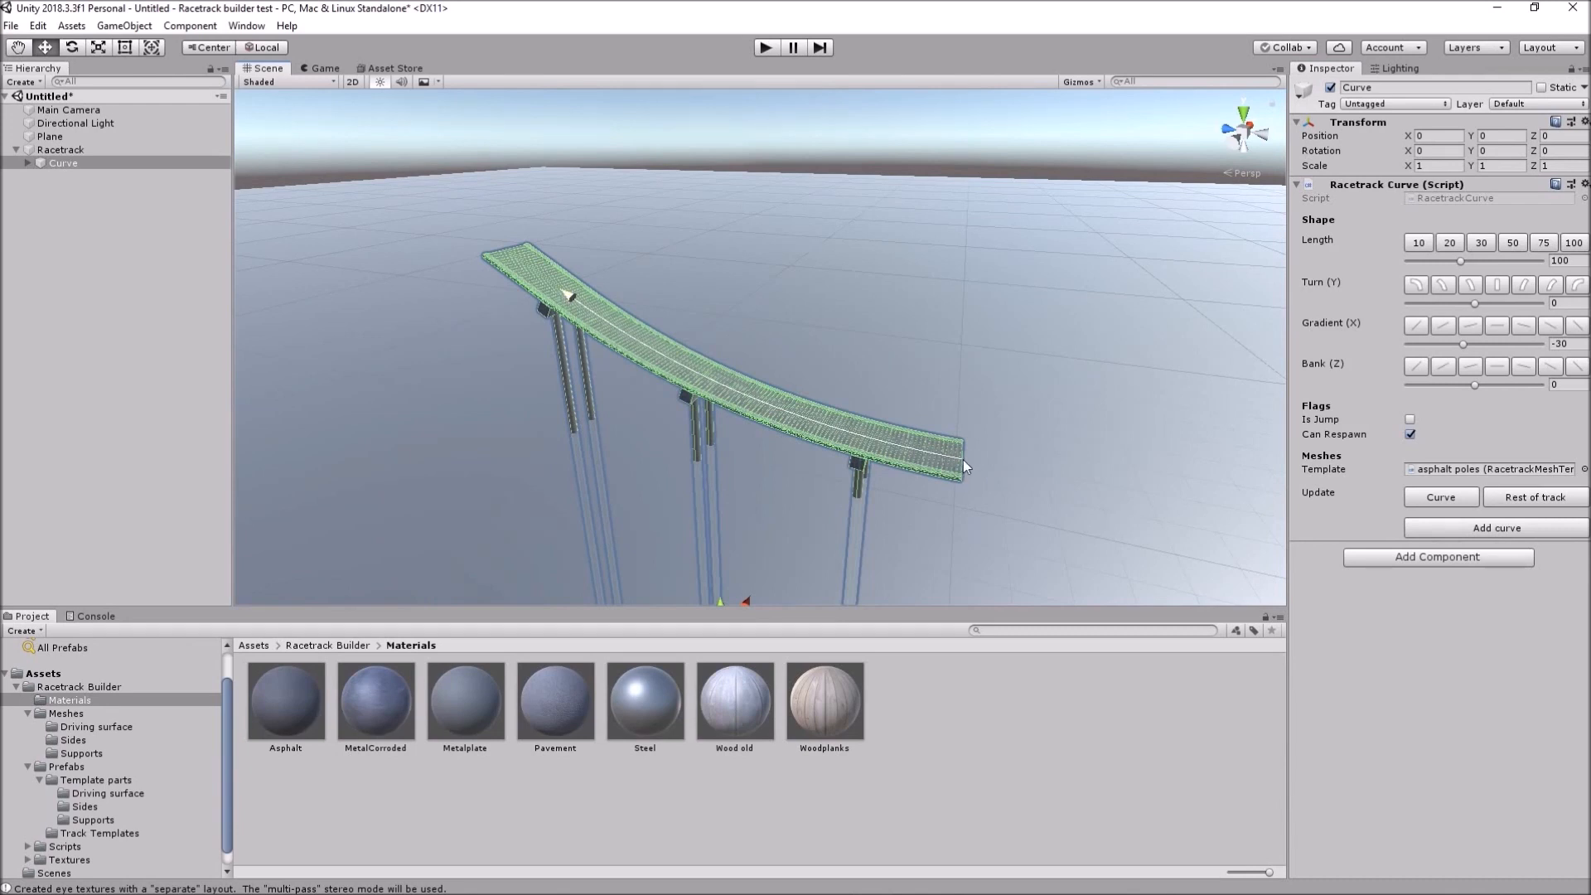
{"action": "mouse_move", "coordinate": [1568, 337]}
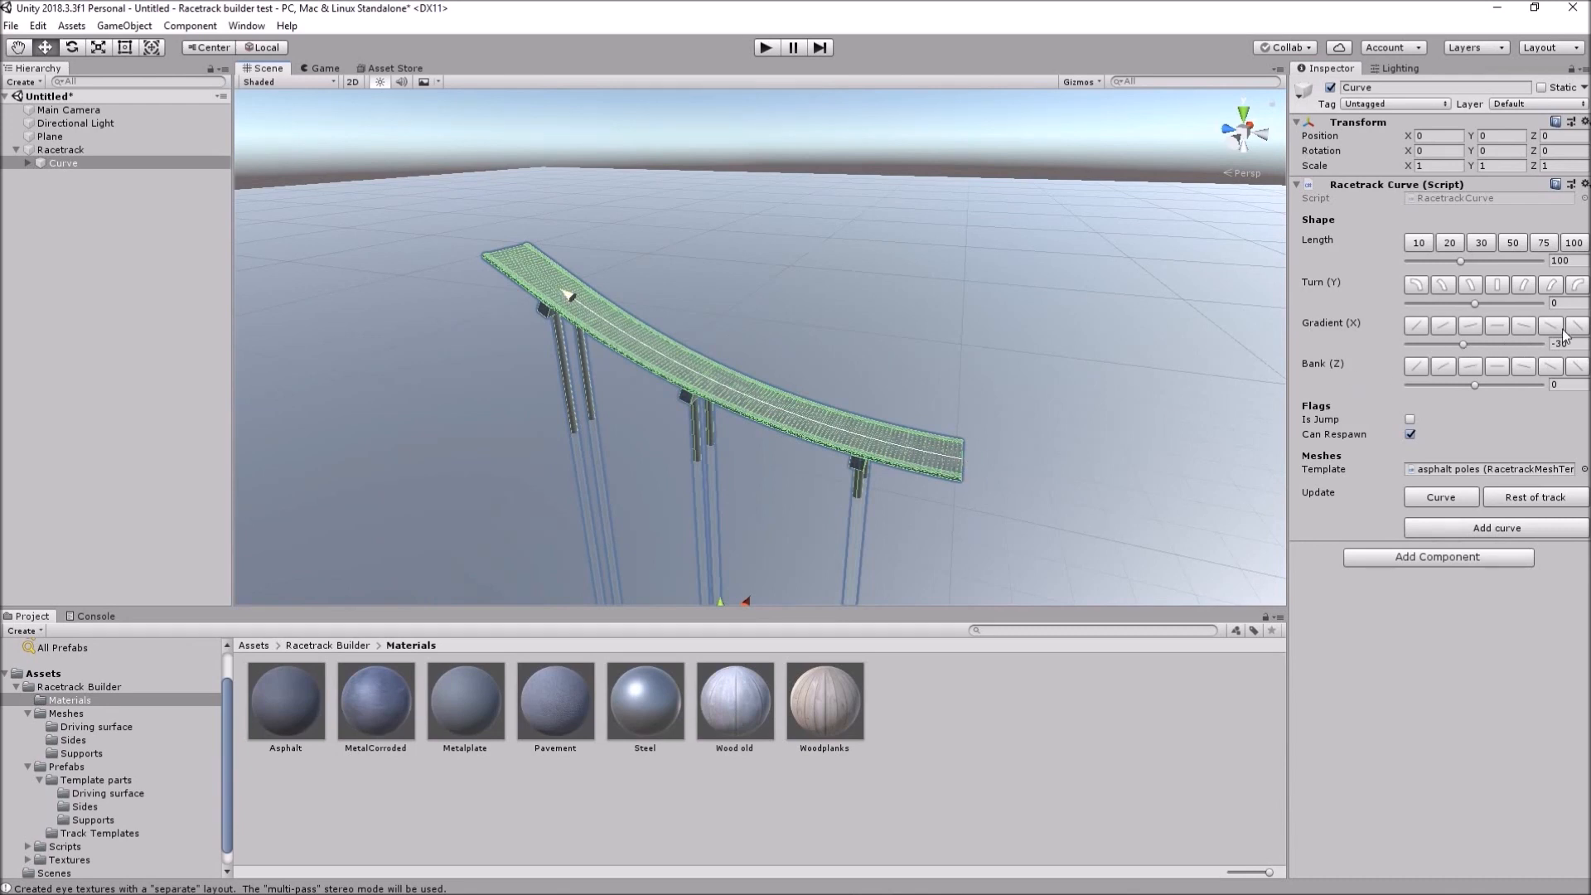
{"action": "left_click", "coordinate": [1418, 326]}
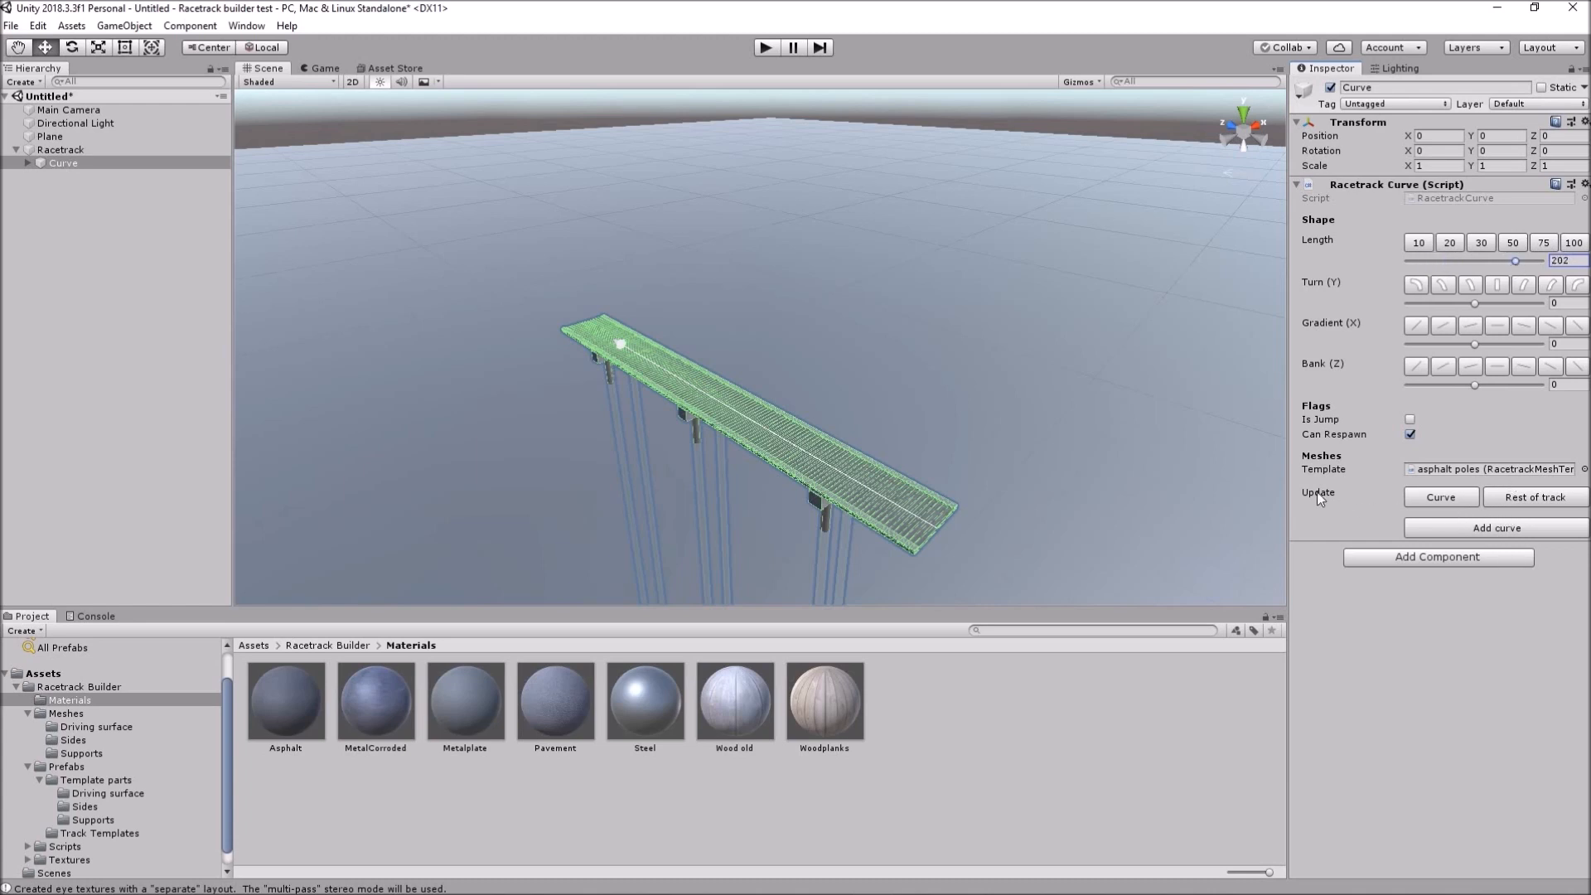
{"action": "mouse_move", "coordinate": [1459, 502]}
{"action": "type", "text": "72"}
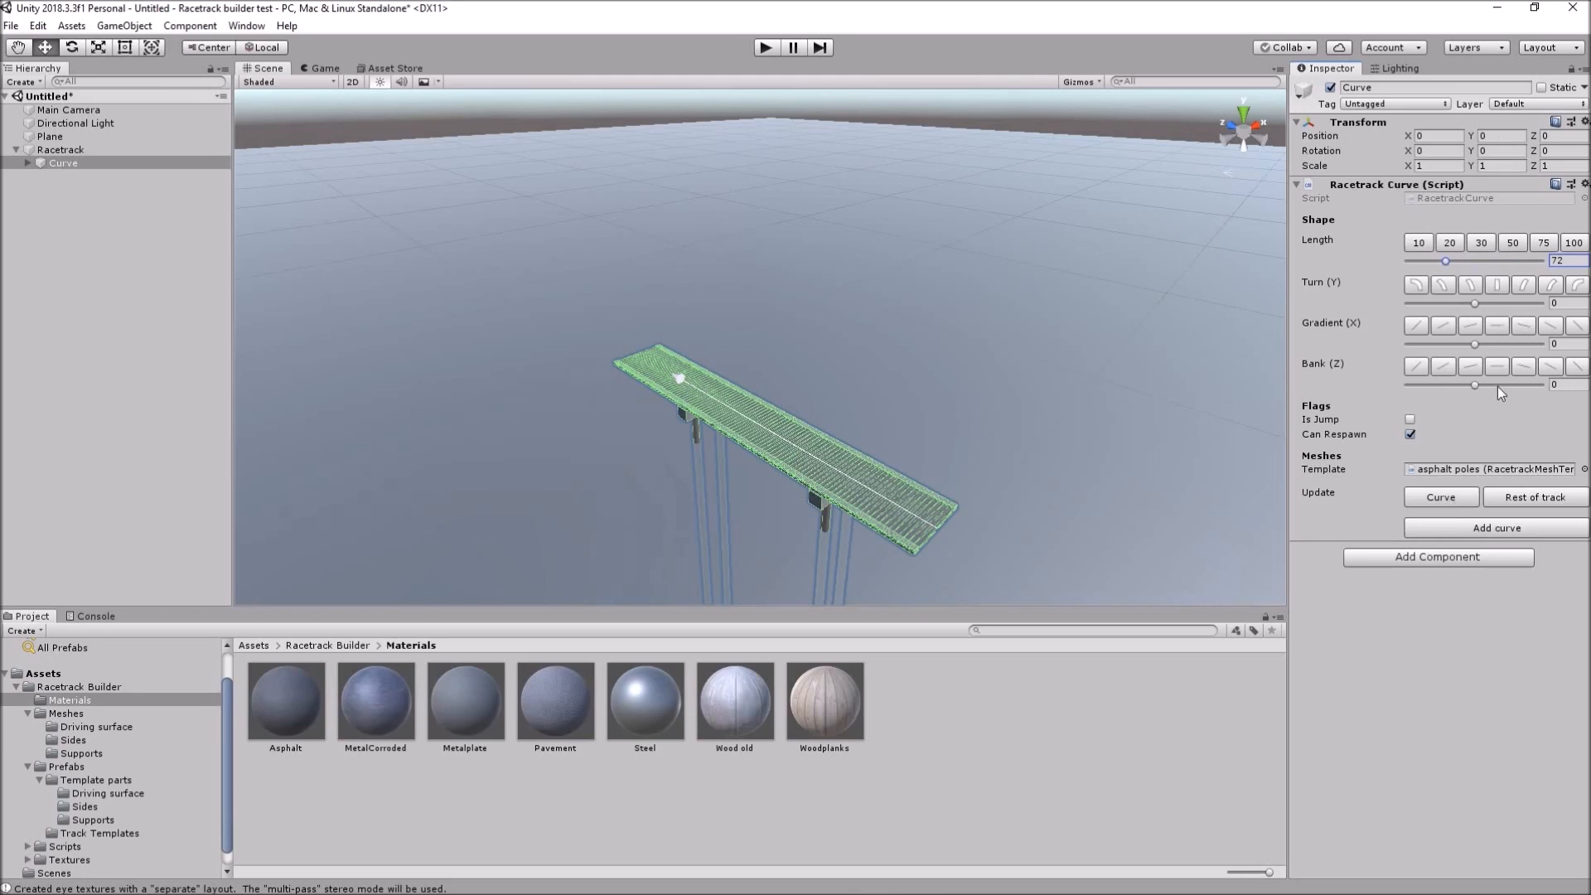
{"action": "mouse_move", "coordinate": [1543, 242]}
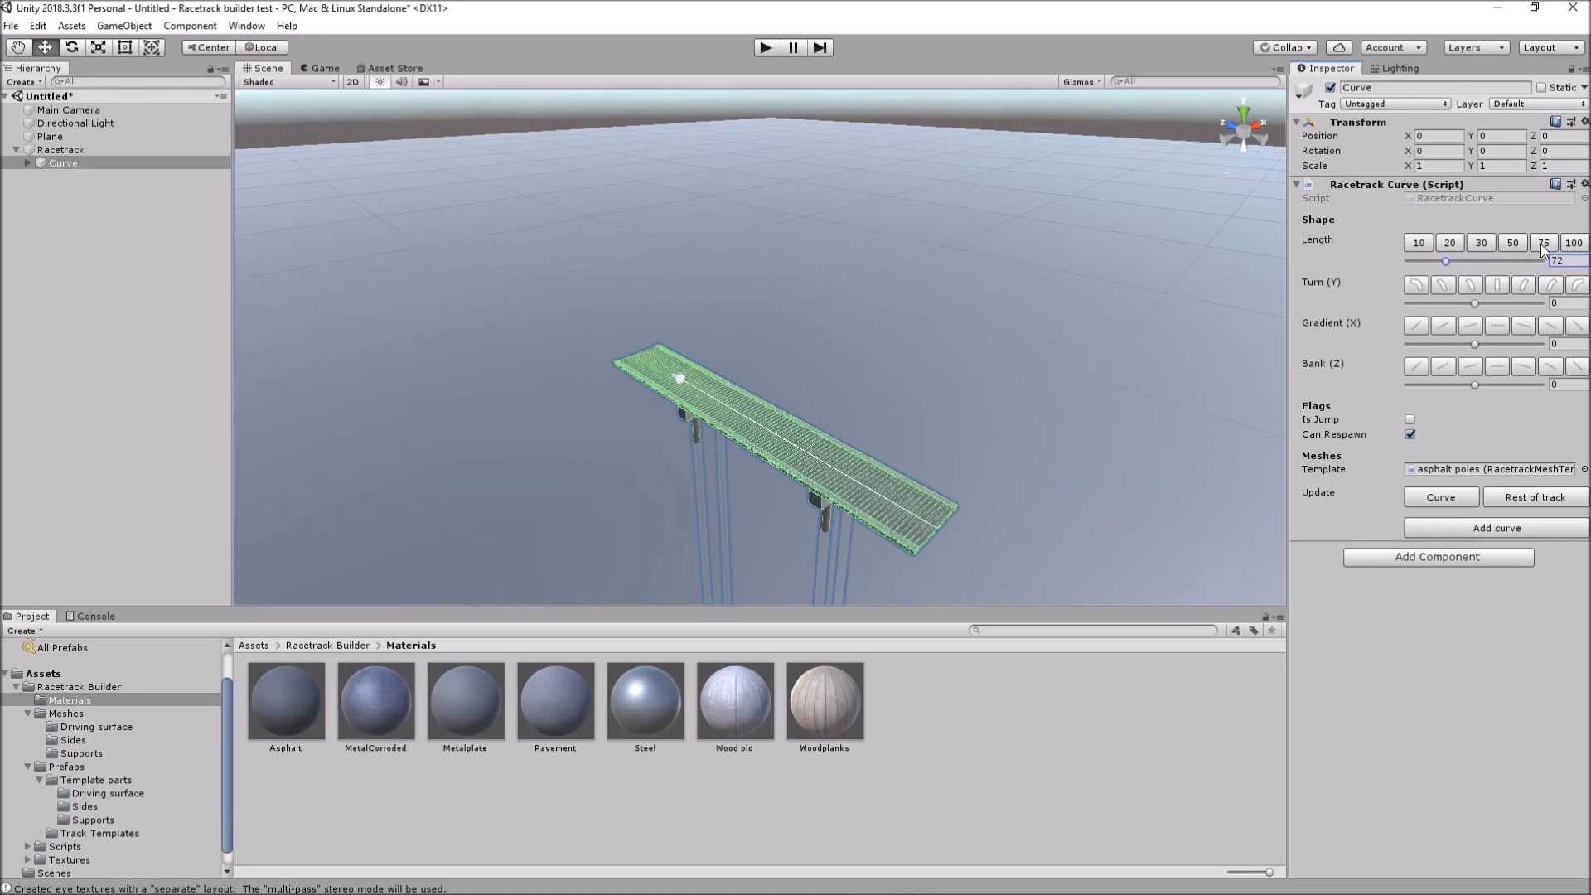
- Set the straight to length 75 and add a 90-degree turning piece of length 100
{"action": "left_click", "coordinate": [1543, 242]}
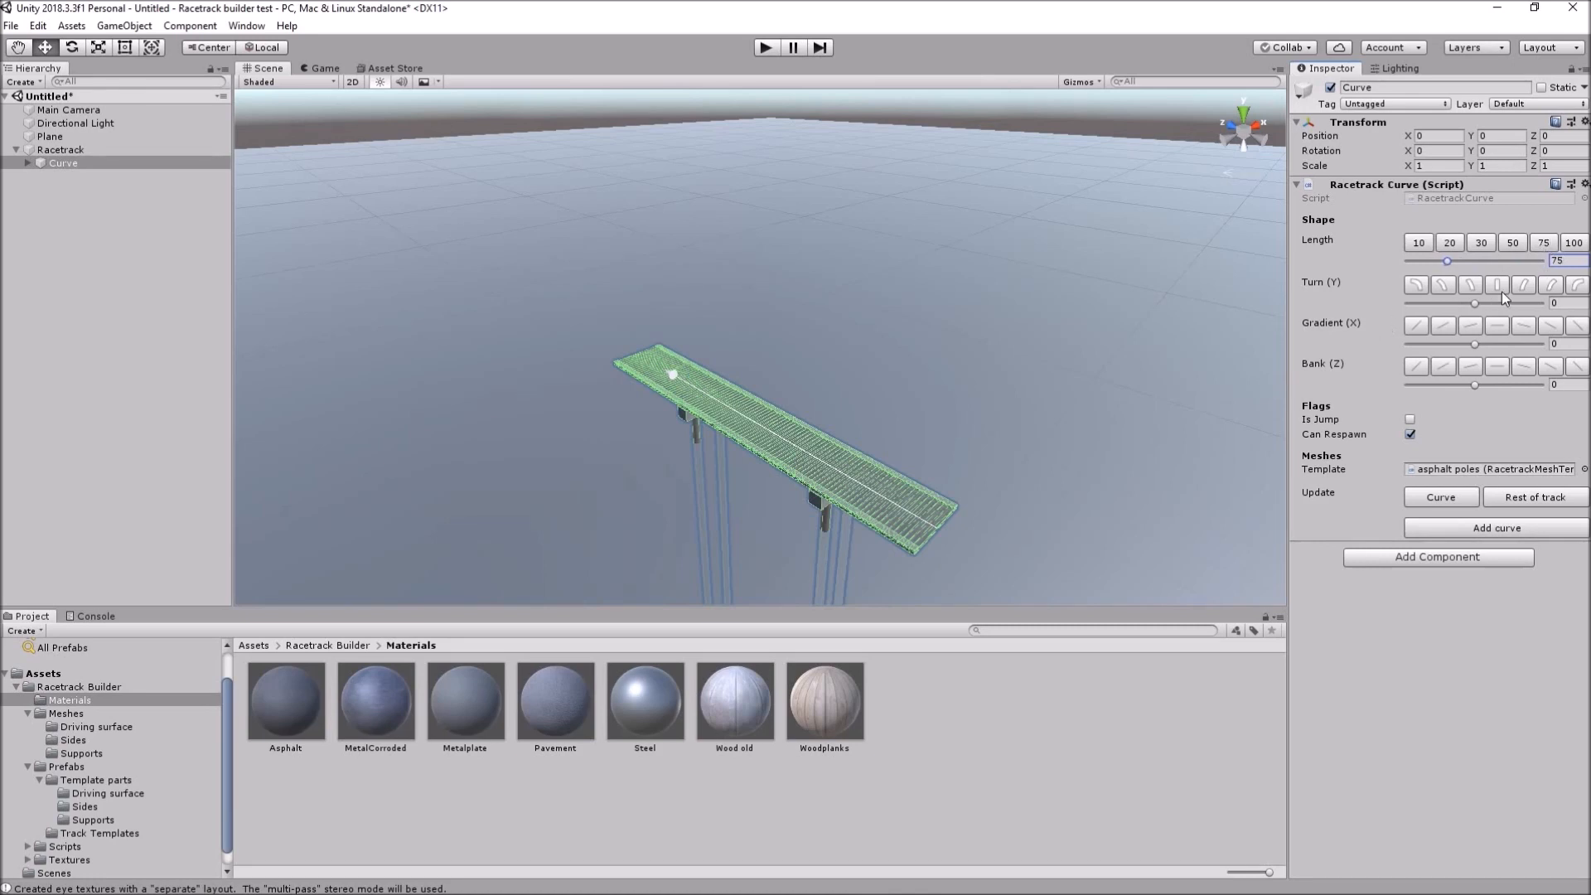
{"action": "mouse_move", "coordinate": [1497, 327]}
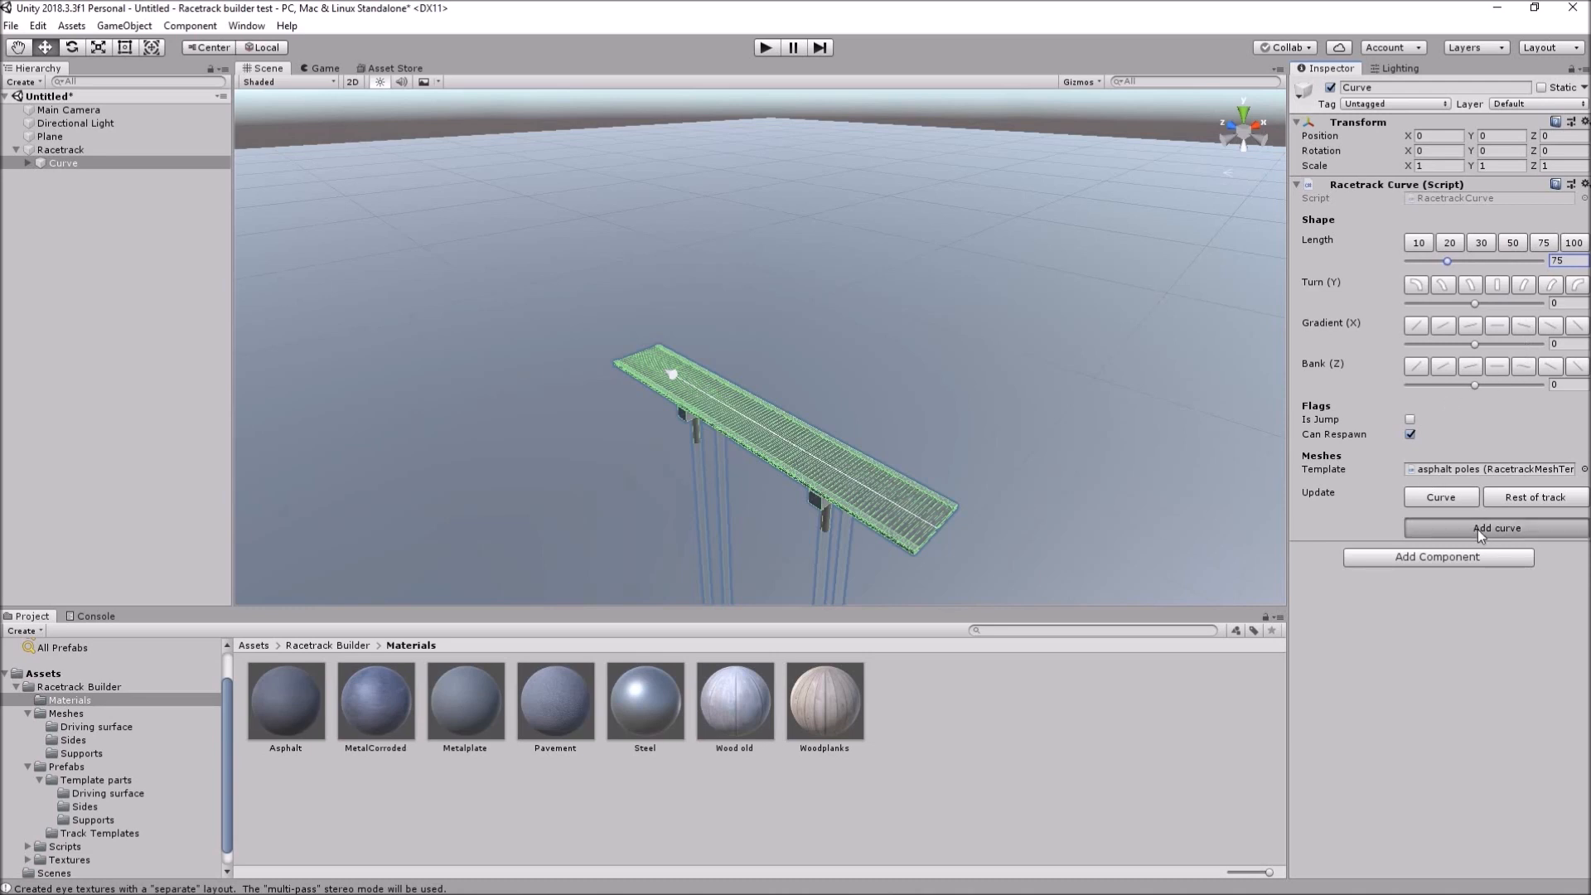
{"action": "left_click", "coordinate": [1495, 527]}
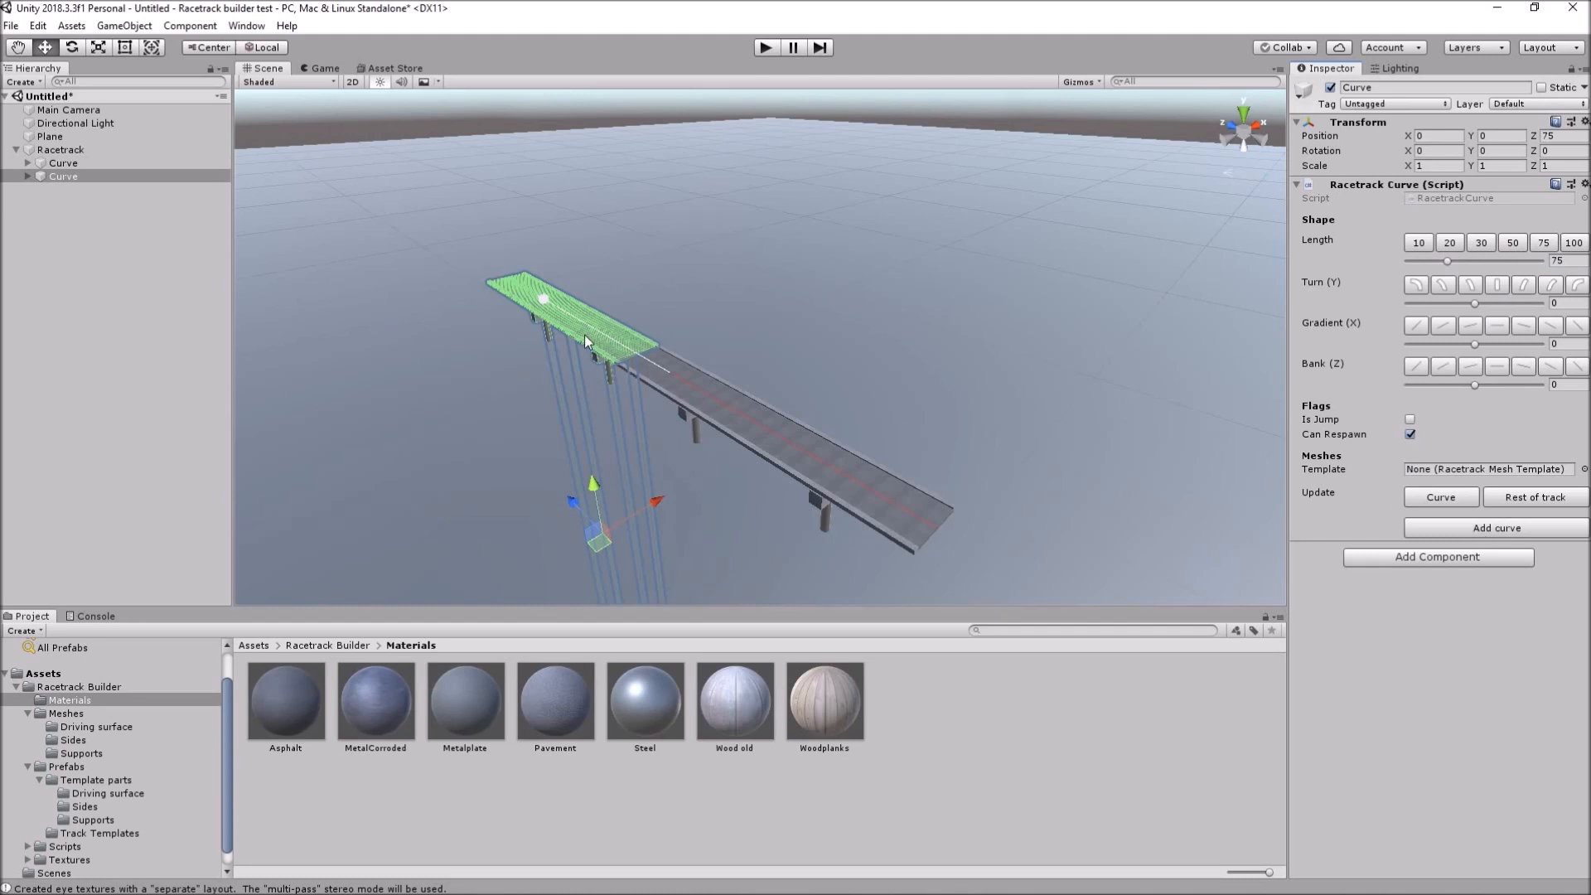
{"action": "mouse_move", "coordinate": [594, 307]}
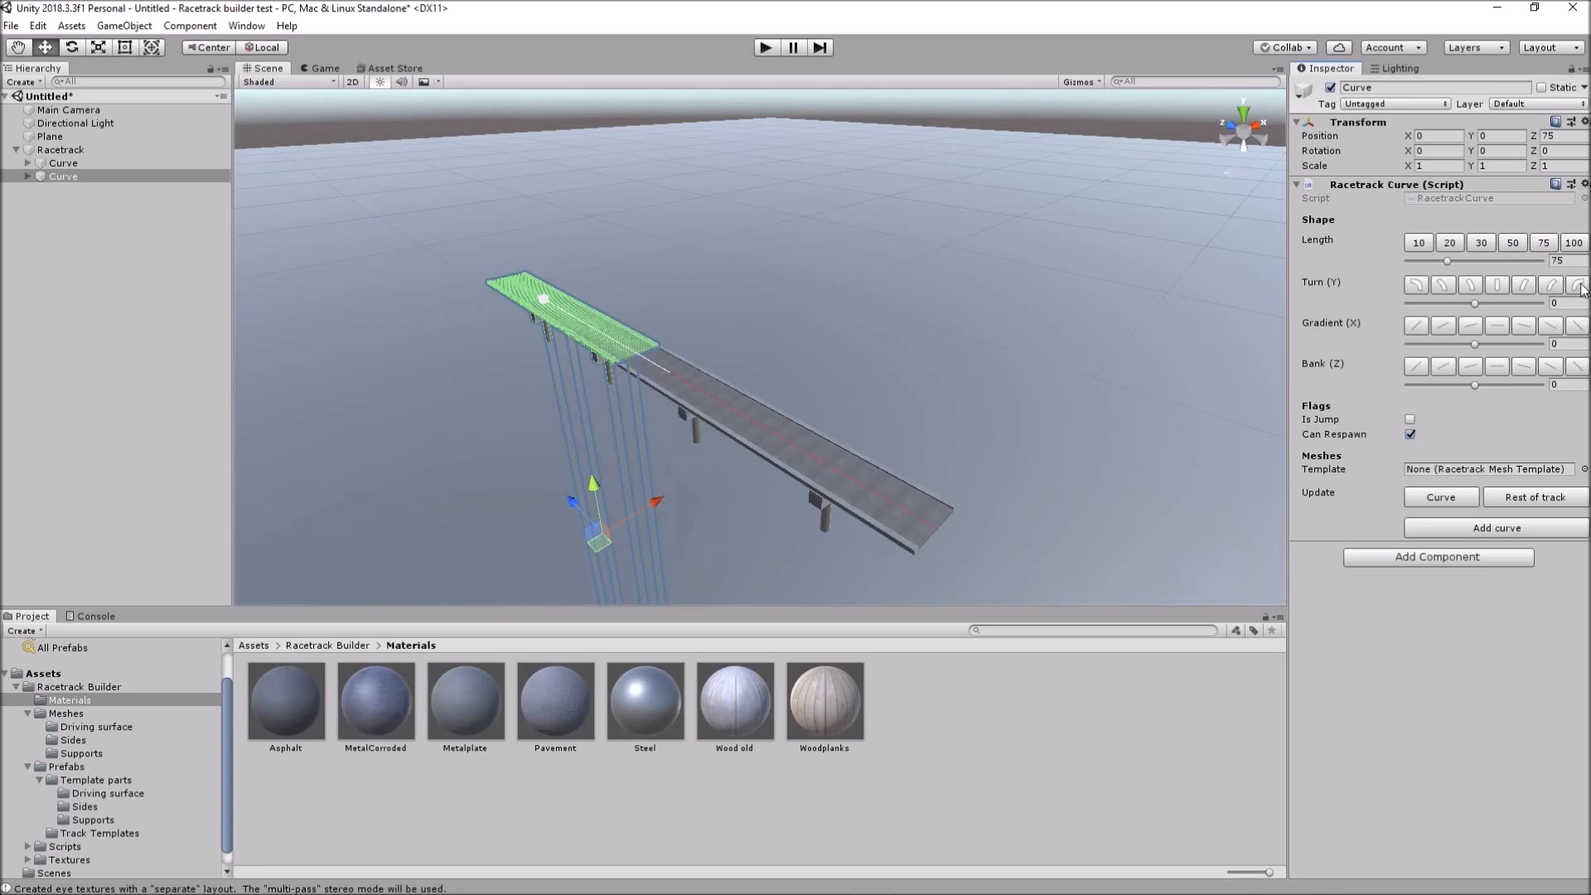
{"action": "left_click", "coordinate": [1576, 286]}
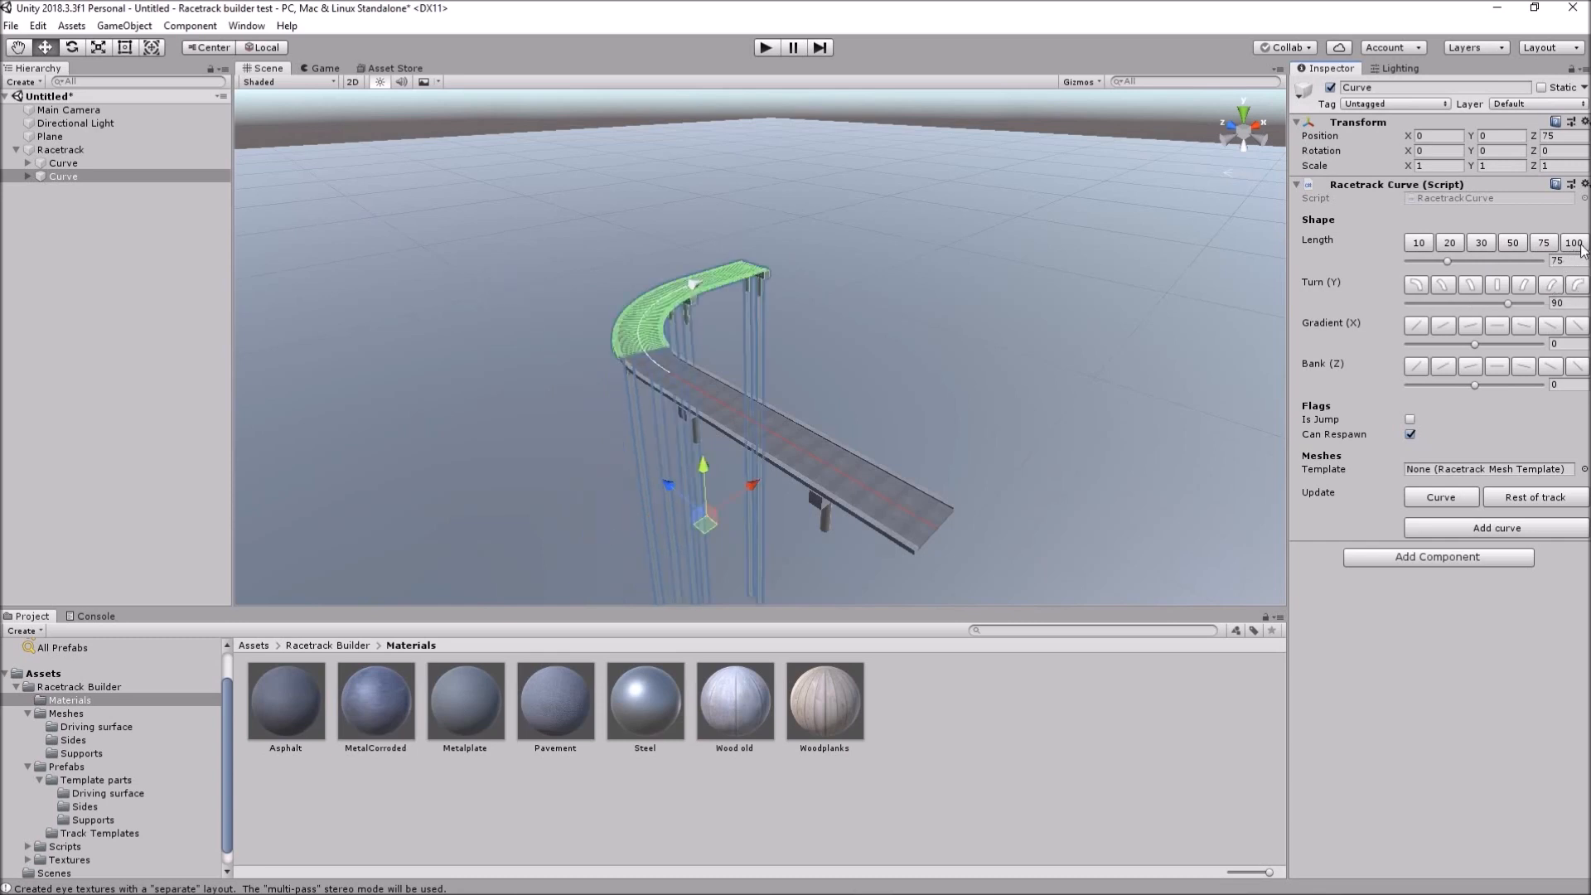
{"action": "left_click", "coordinate": [1575, 242]}
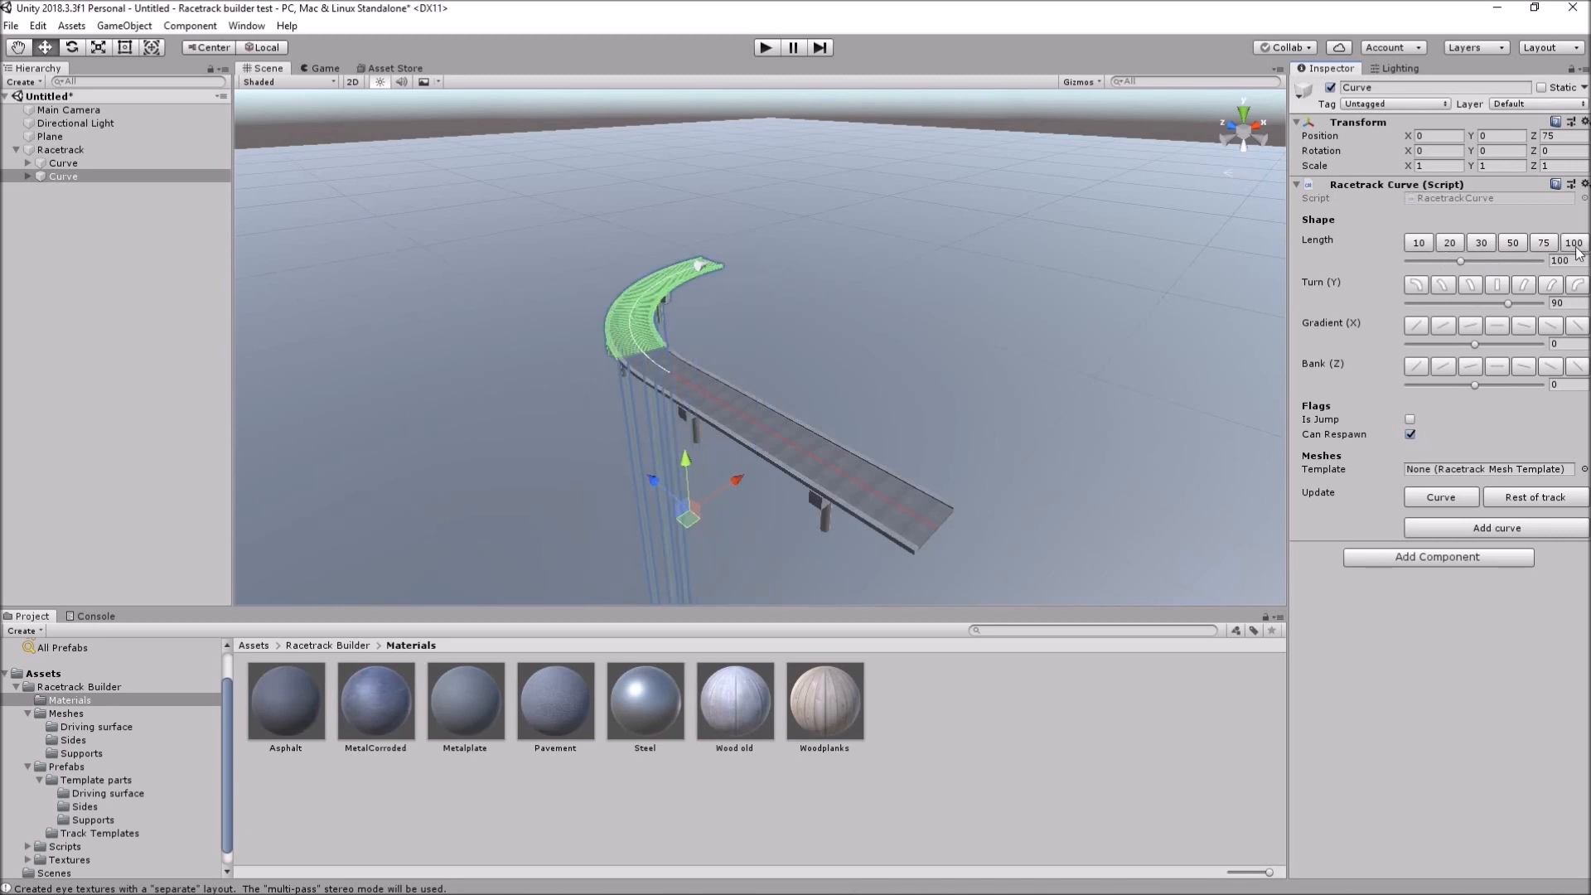
{"action": "mouse_move", "coordinate": [1471, 530]}
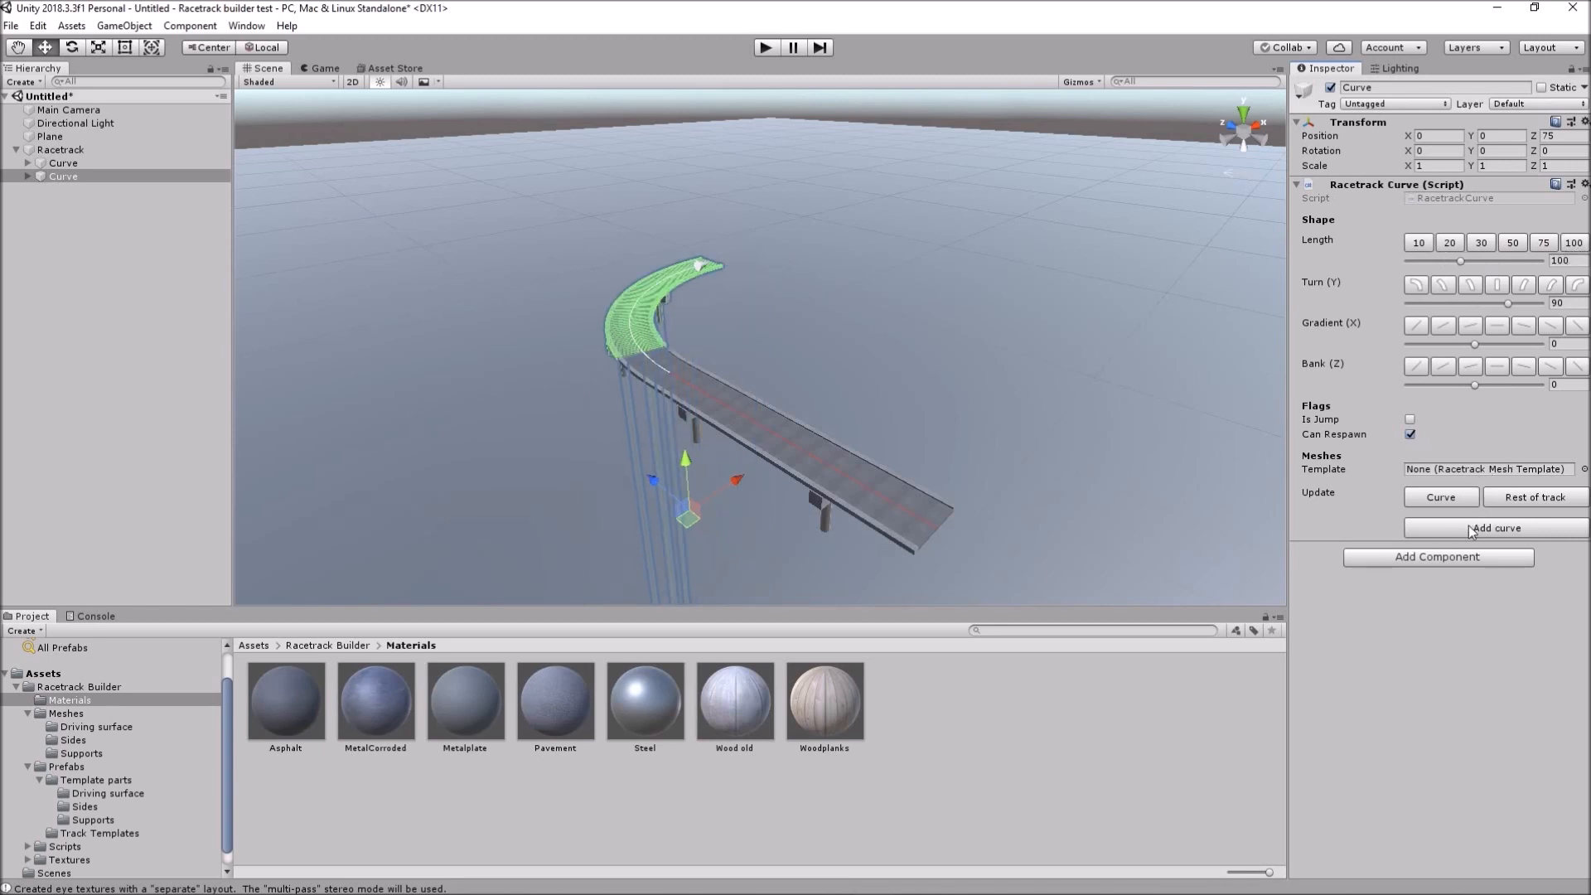
- Add three more 90-degree turns so the pieces close into a full circular loop
{"action": "left_click", "coordinate": [1496, 527]}
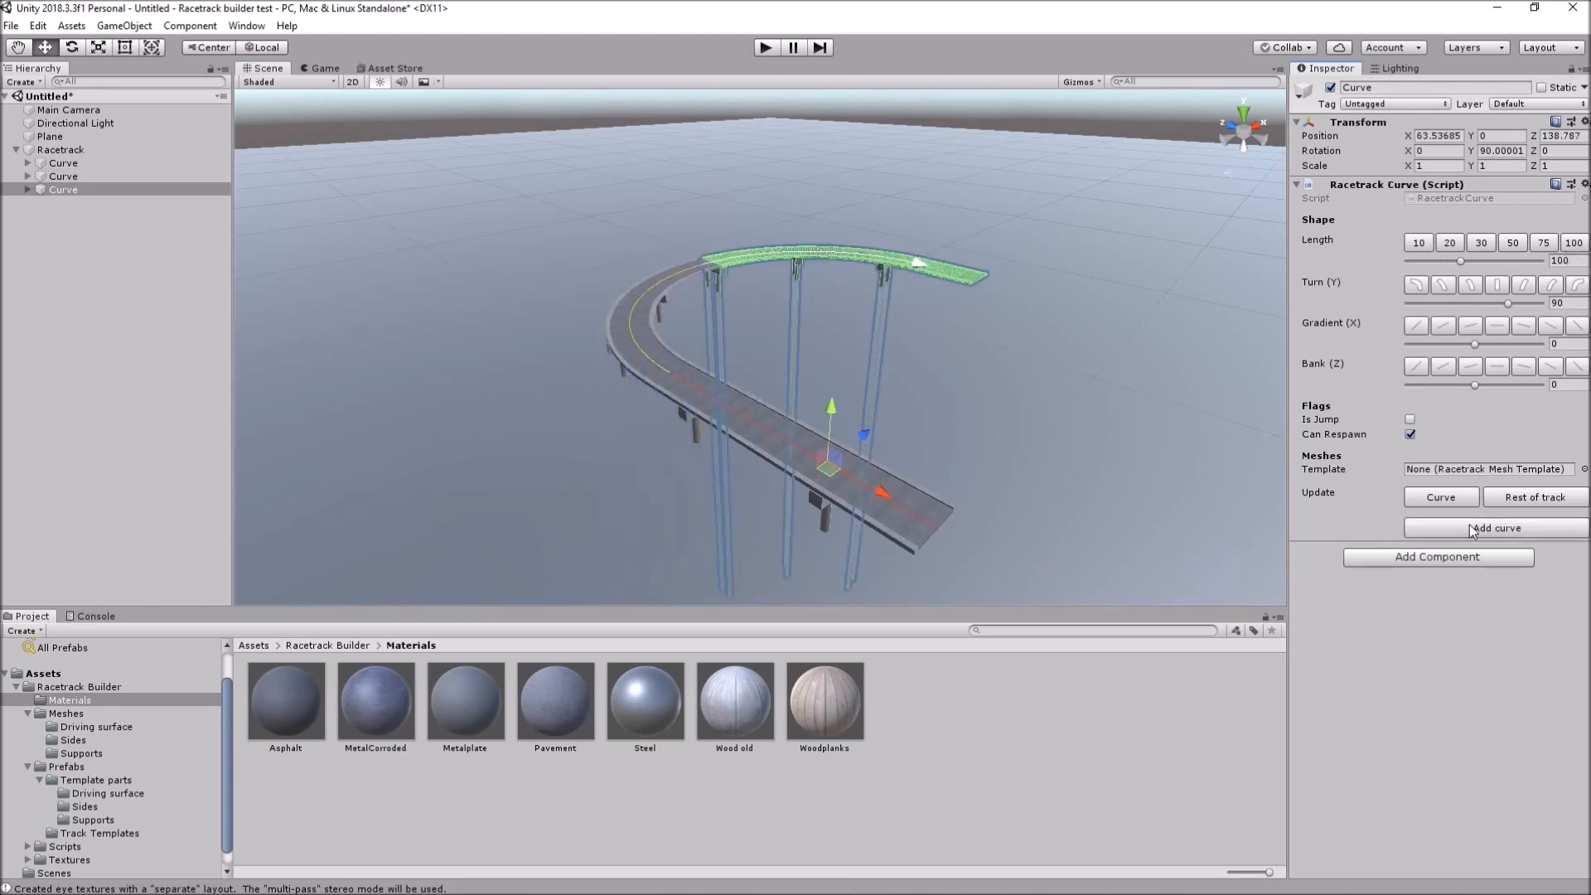
{"action": "left_click", "coordinate": [1495, 527]}
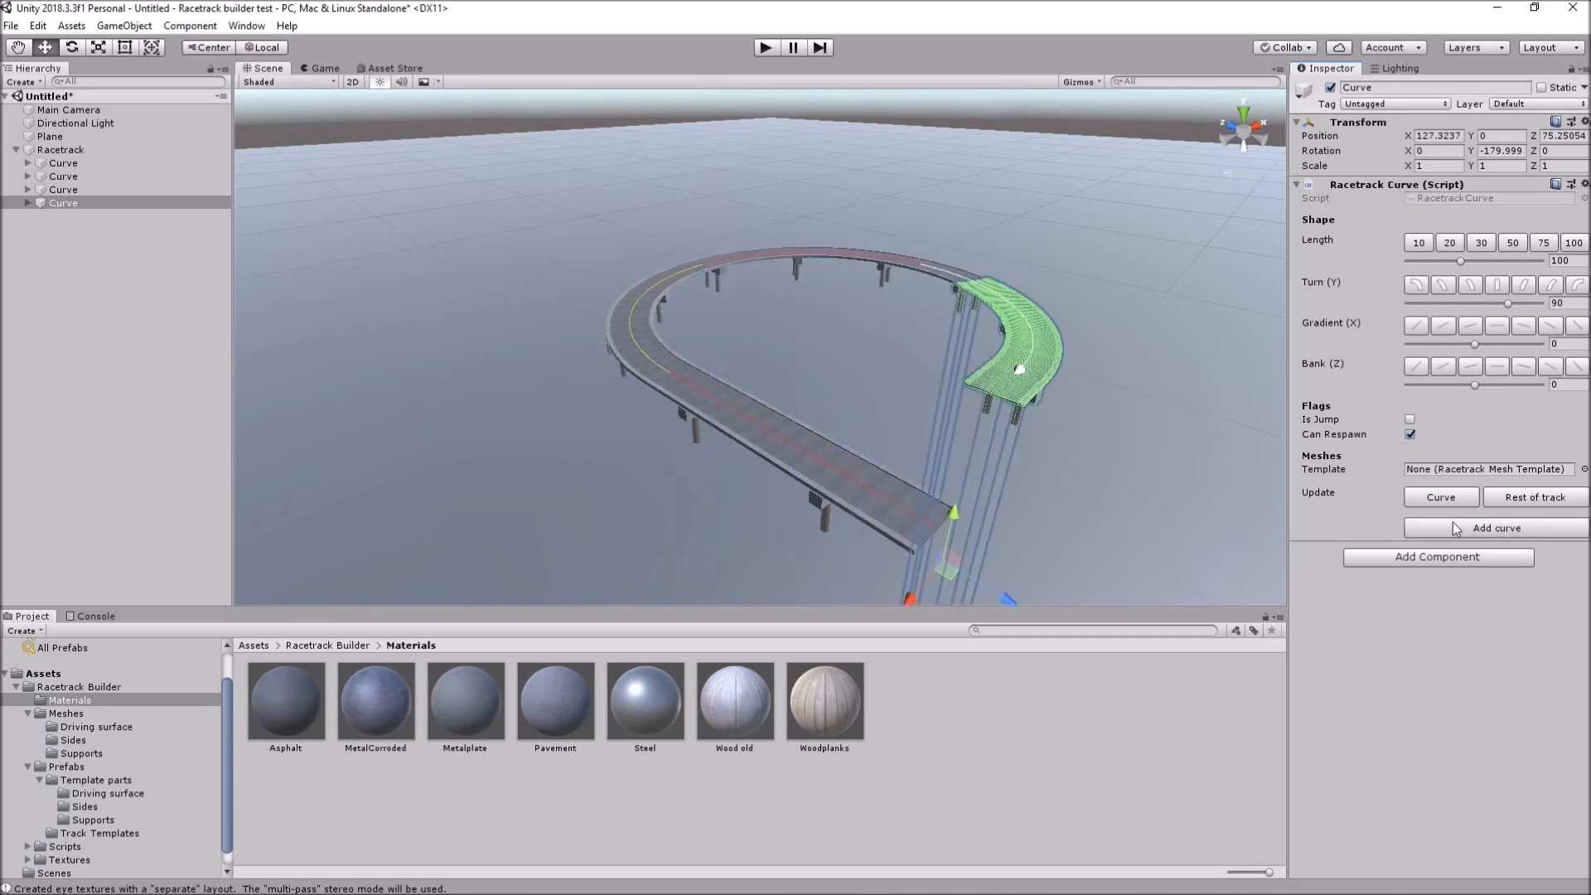
{"action": "mouse_move", "coordinate": [695, 306]}
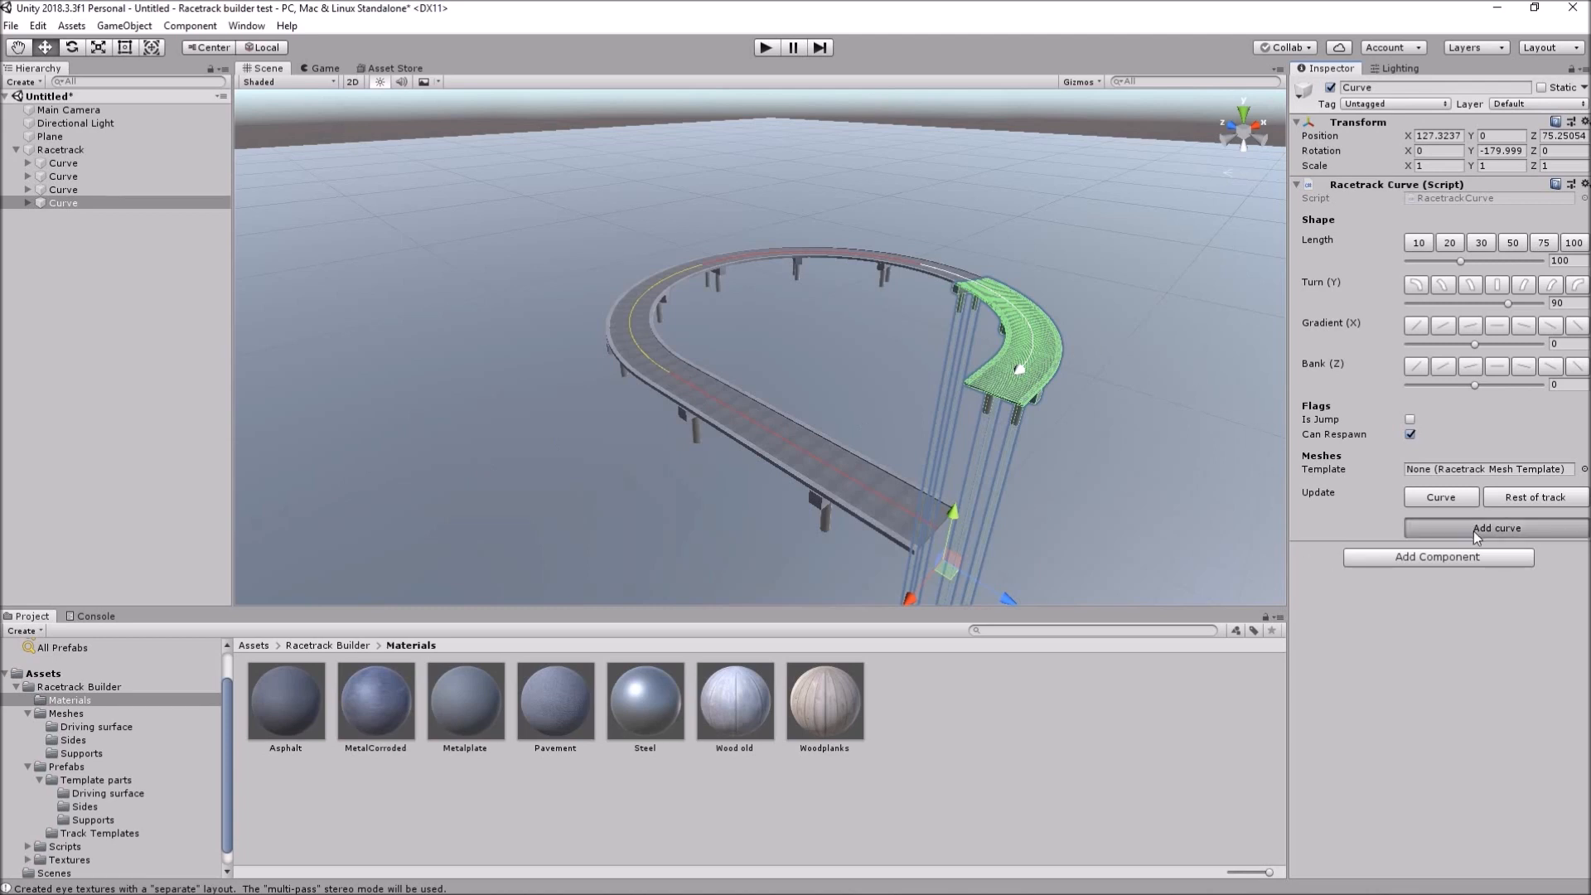
{"action": "left_click", "coordinate": [1496, 527]}
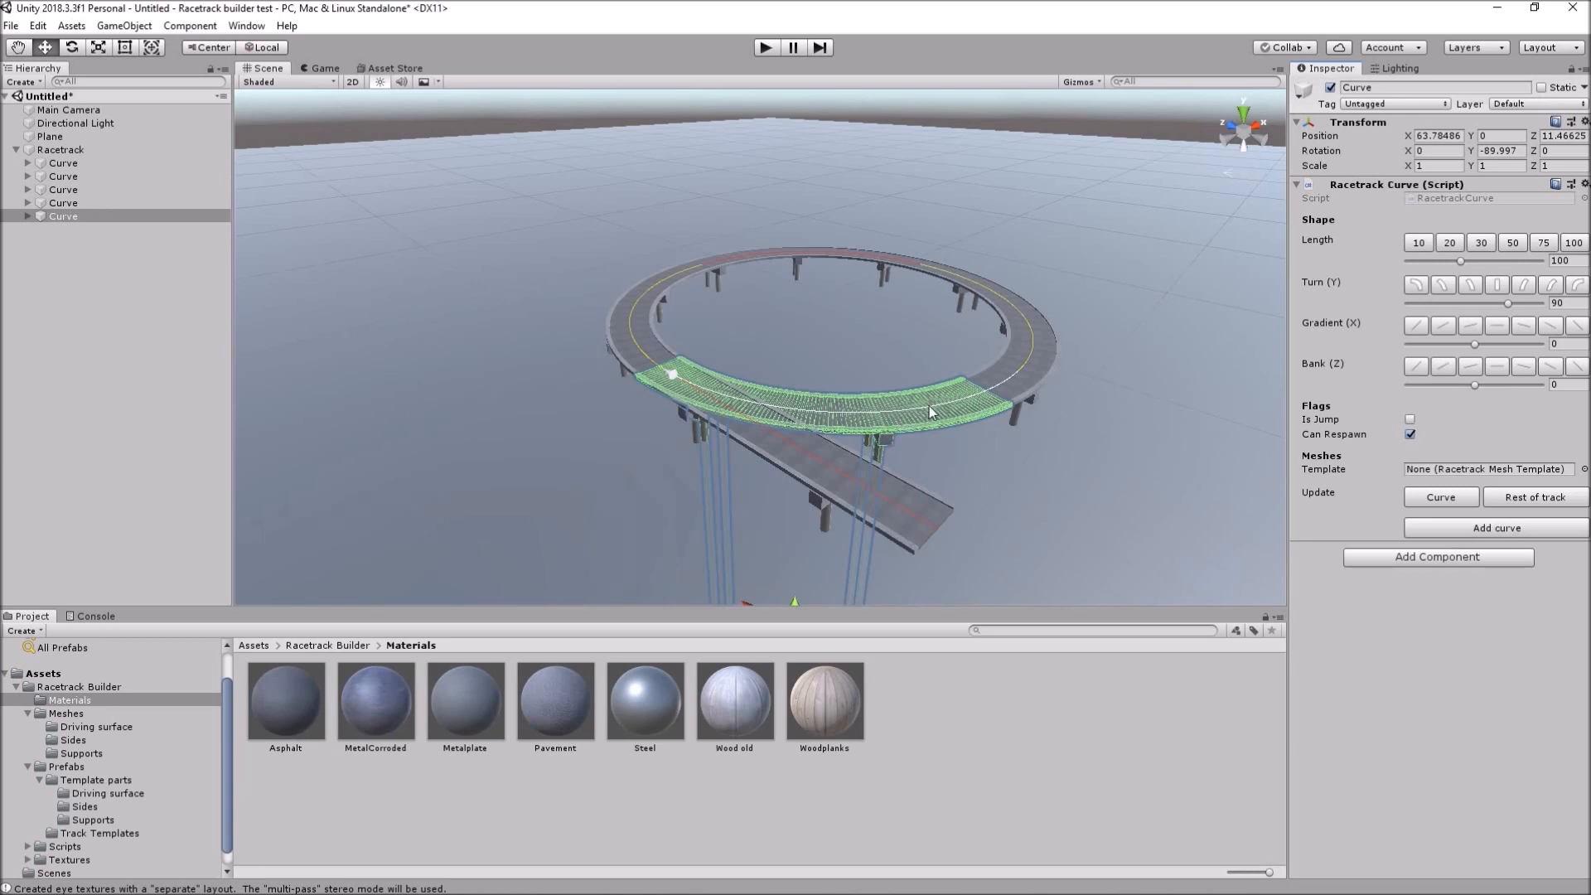
{"action": "mouse_move", "coordinate": [666, 367]}
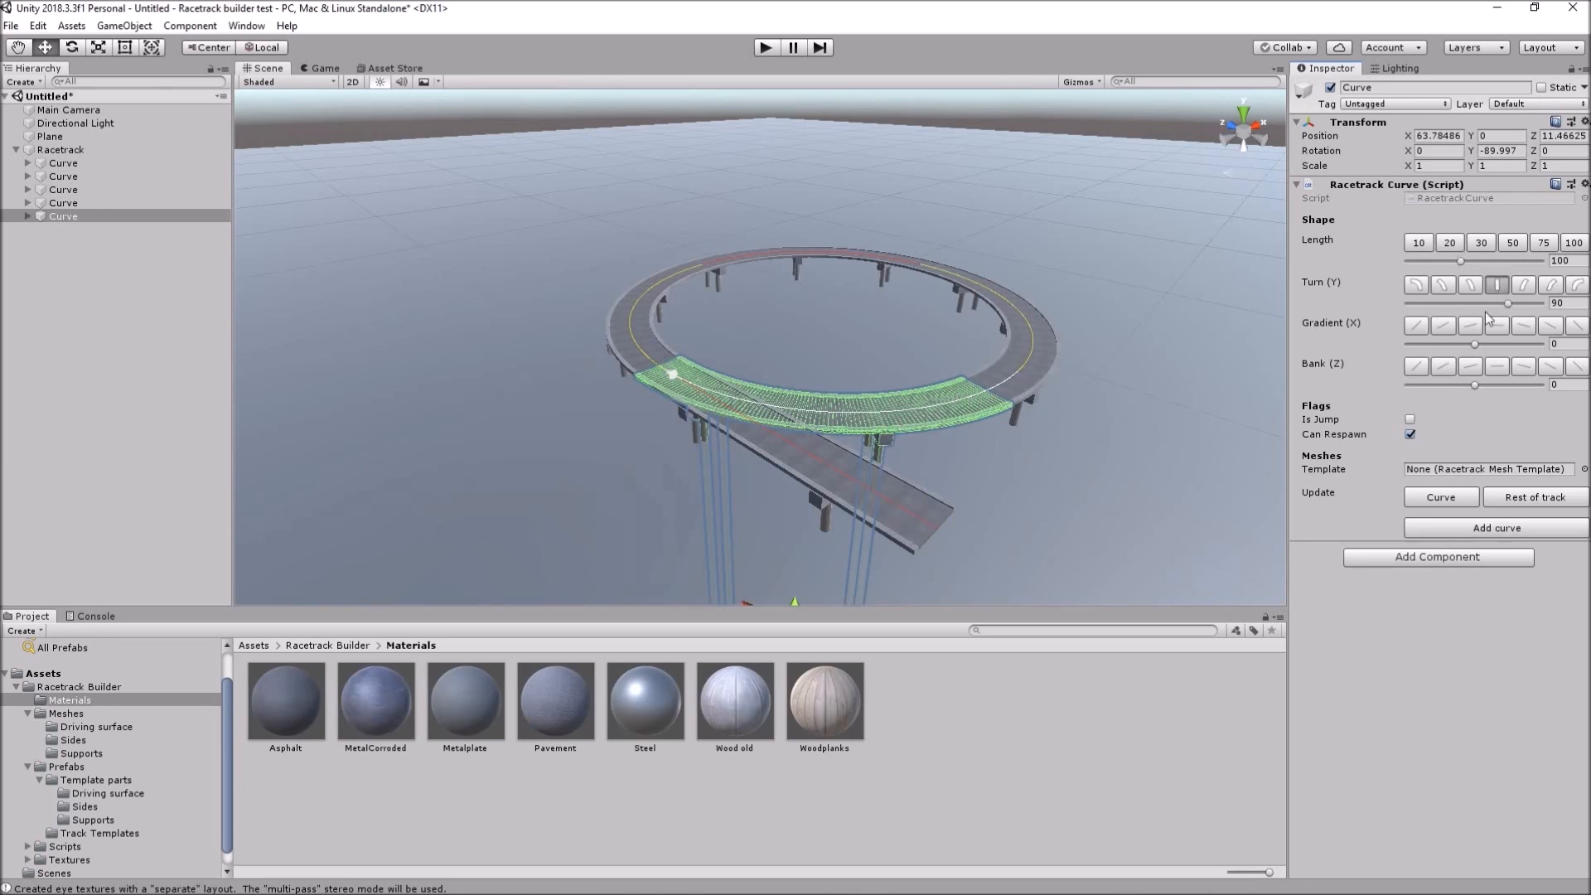
- End the loop with a 30-long straight, then add a 75-long piece sloped to climb upward
{"action": "left_click", "coordinate": [1507, 302]}
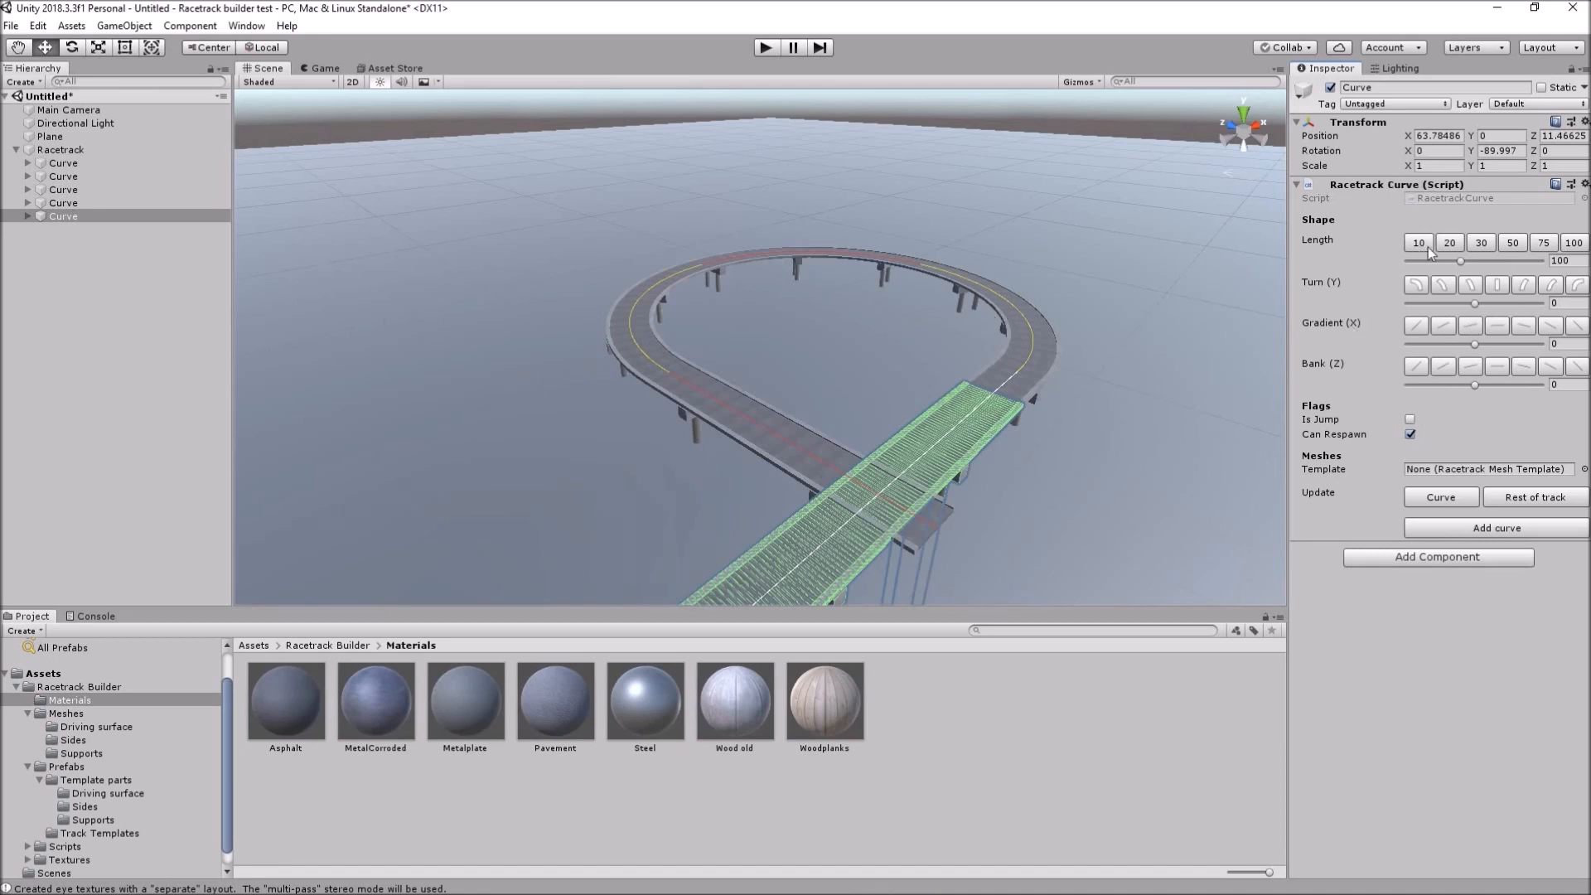
{"action": "left_click", "coordinate": [1480, 242]}
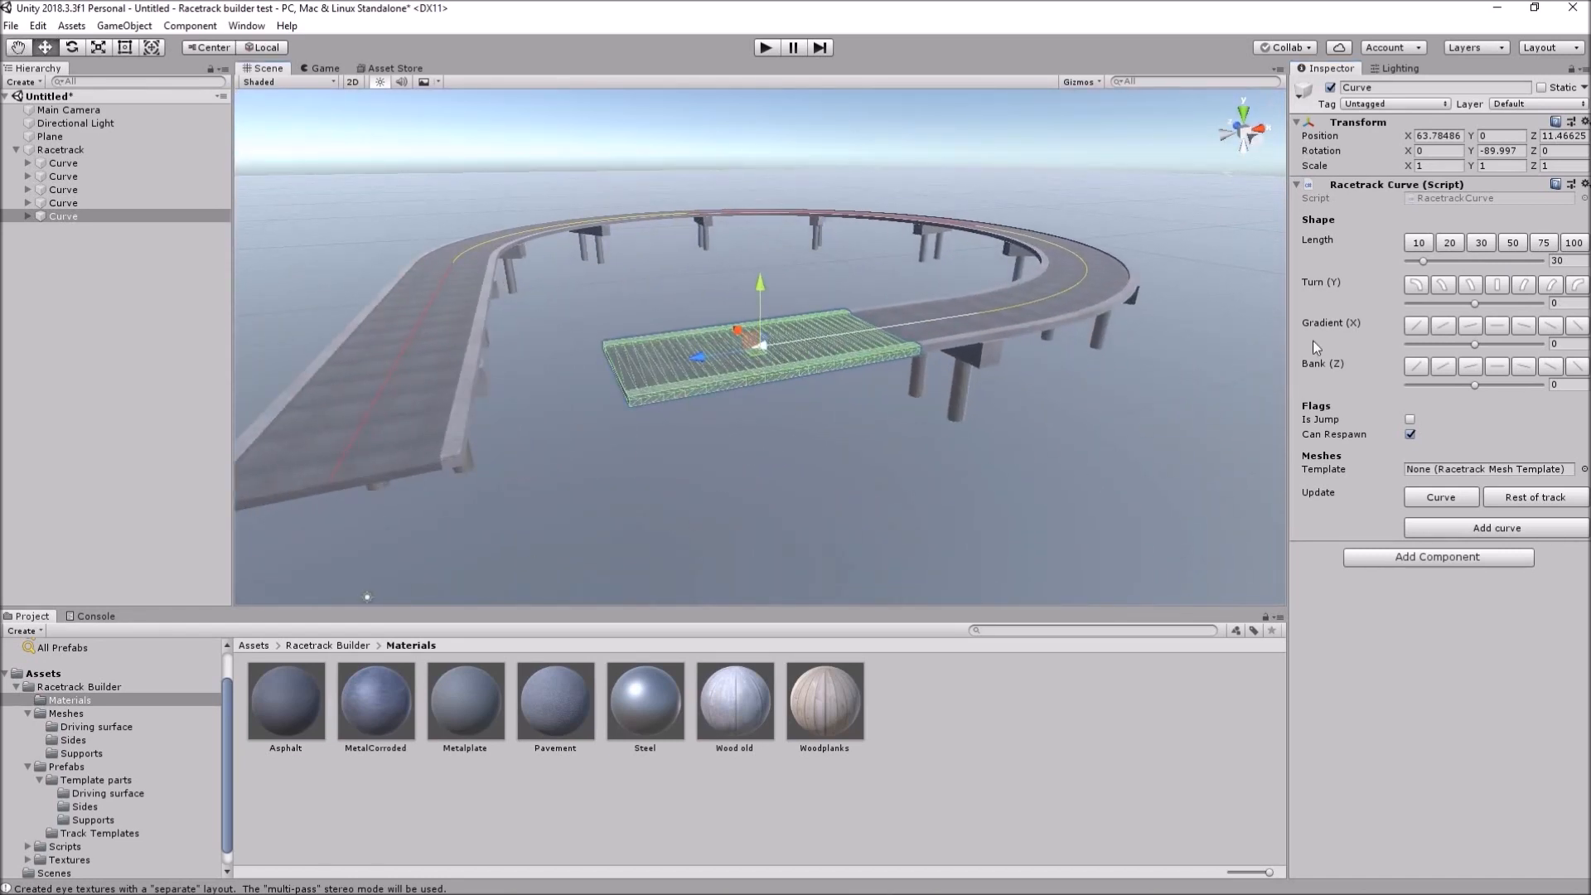
{"action": "left_click", "coordinate": [1445, 366]}
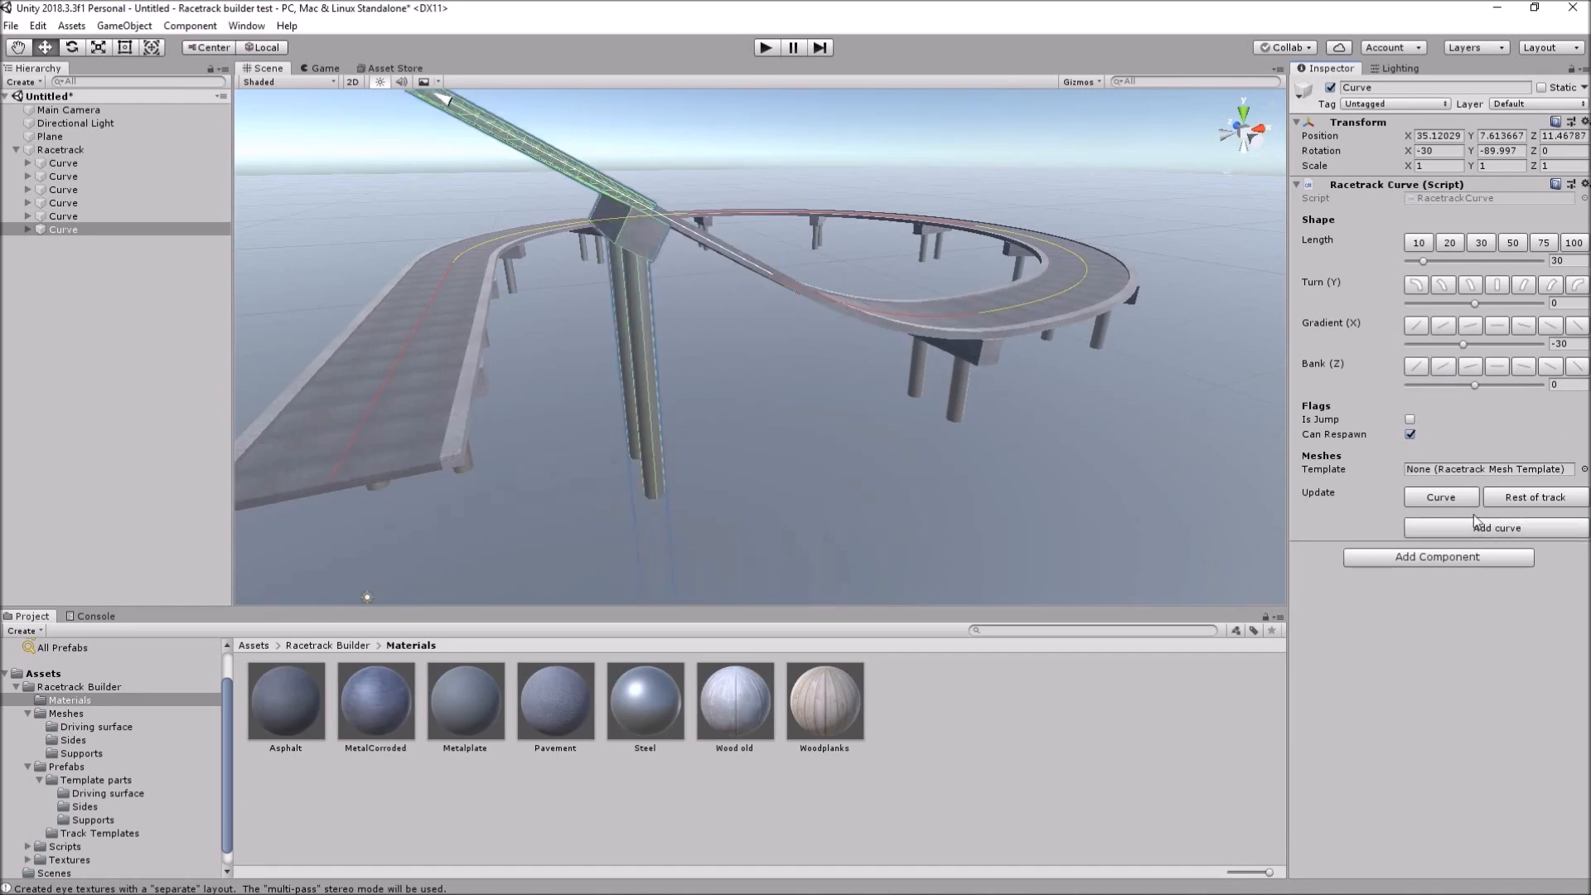
{"action": "left_click", "coordinate": [1543, 242]}
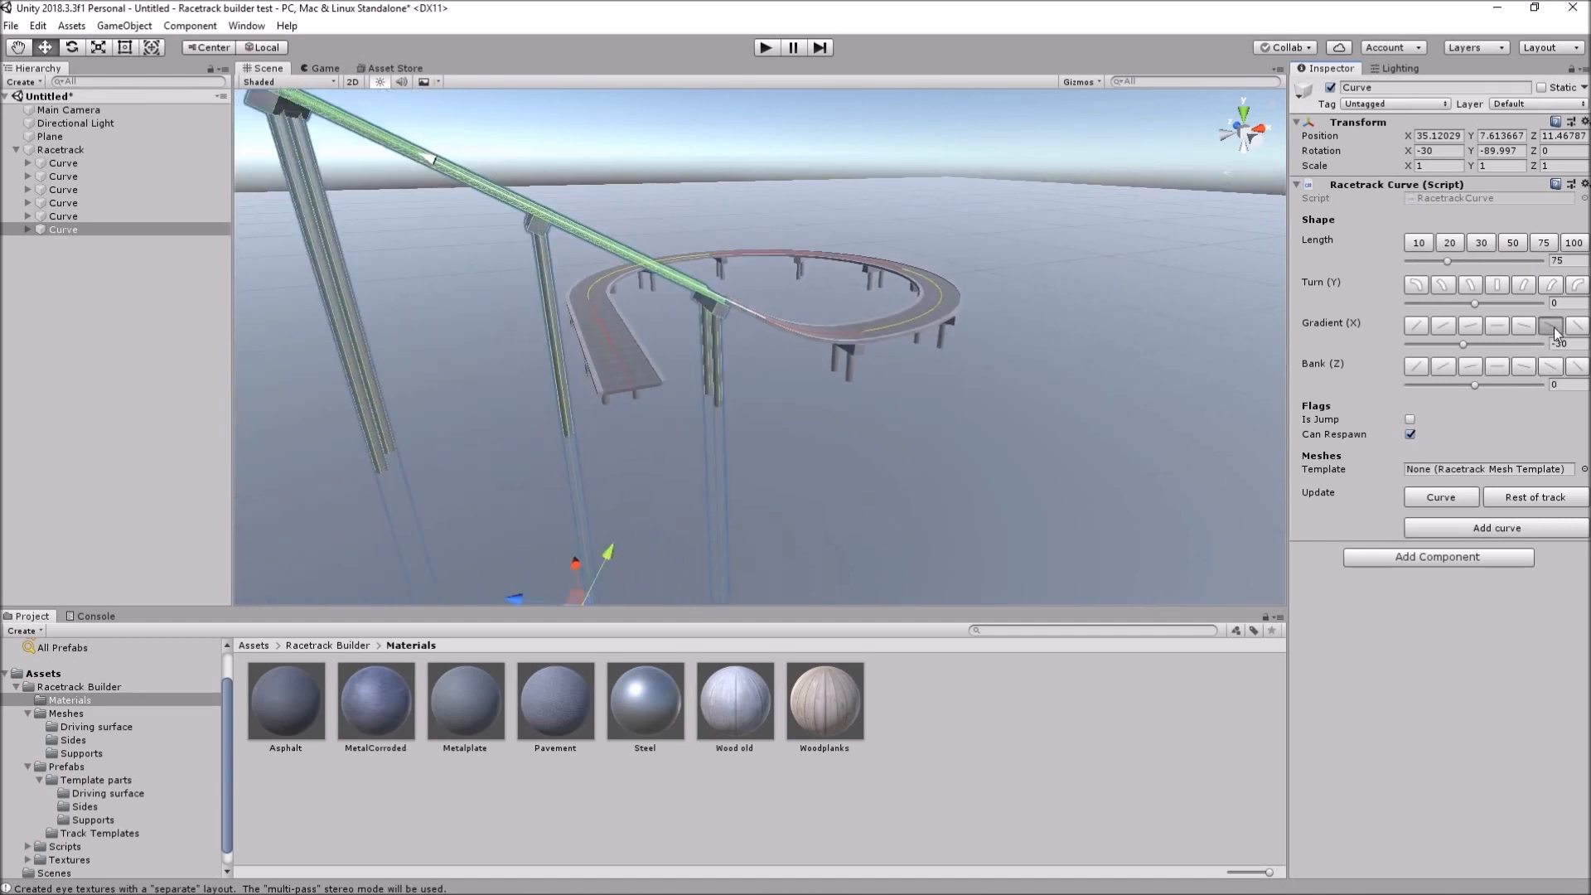
{"action": "left_click", "coordinate": [1549, 327]}
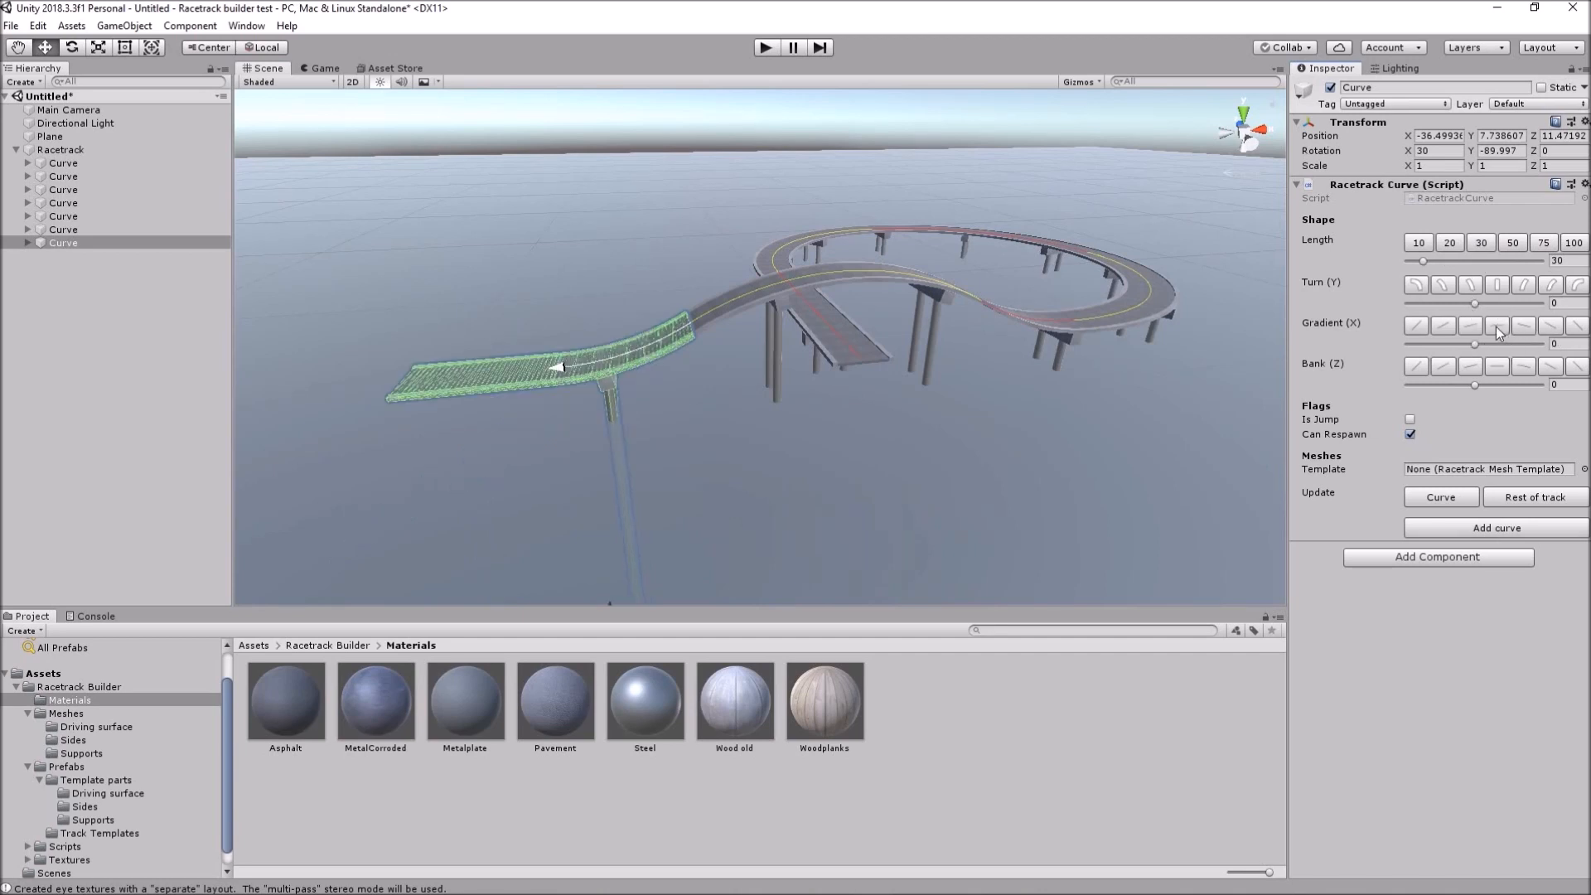
{"action": "mouse_move", "coordinate": [636, 428]}
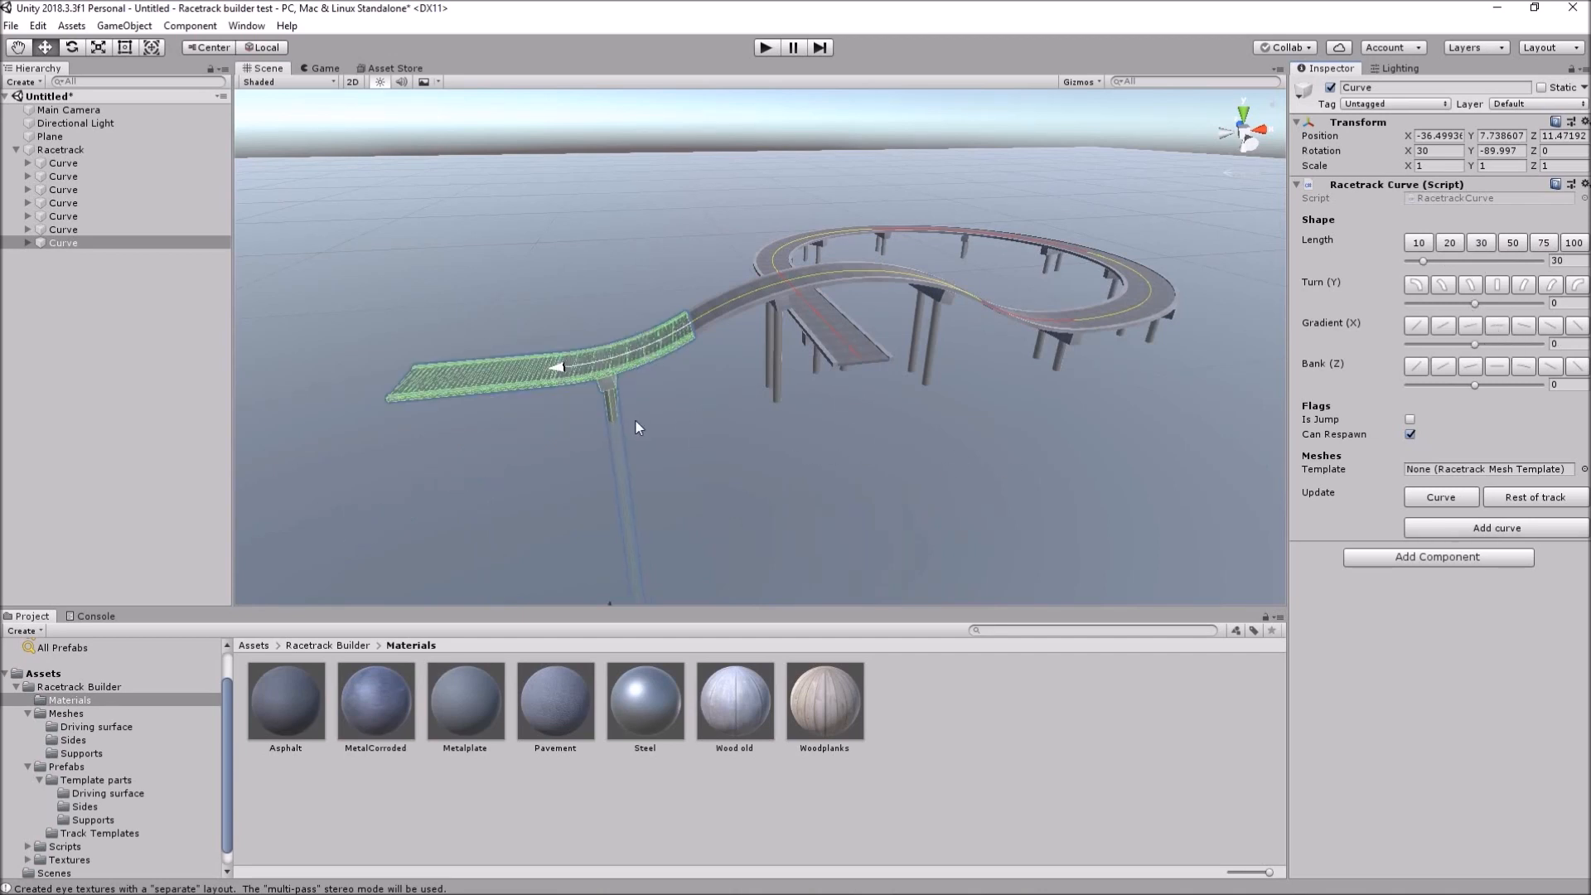
{"action": "mouse_move", "coordinate": [944, 378]}
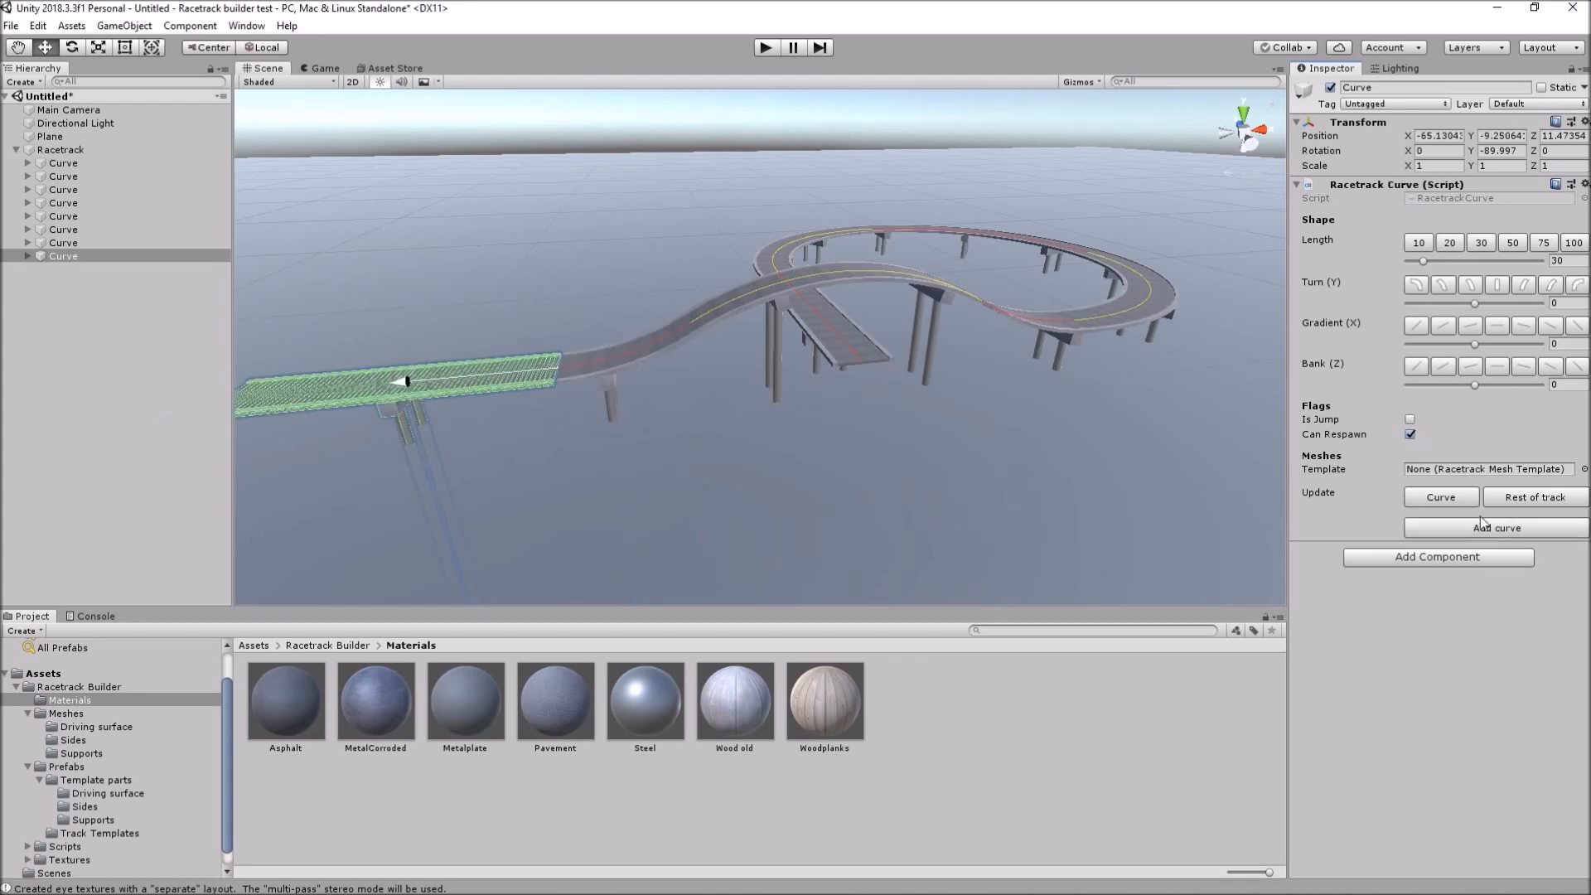
- Append two turning curves toward the figure-eight crossover and a final straight of length 30
{"action": "left_click", "coordinate": [1575, 242]}
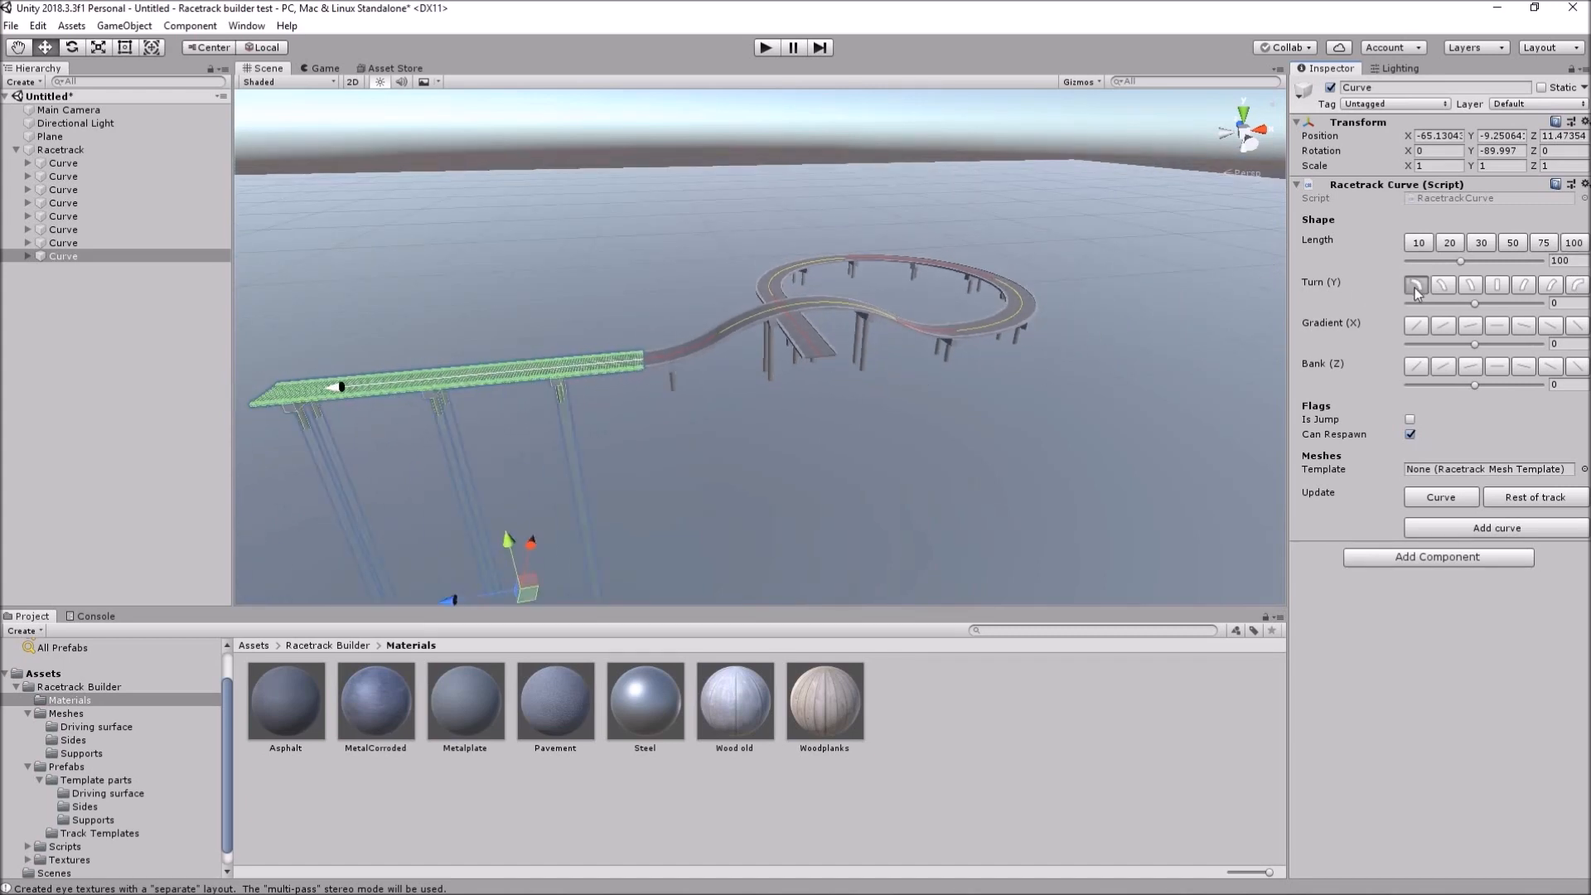
{"action": "left_click", "coordinate": [1417, 284]}
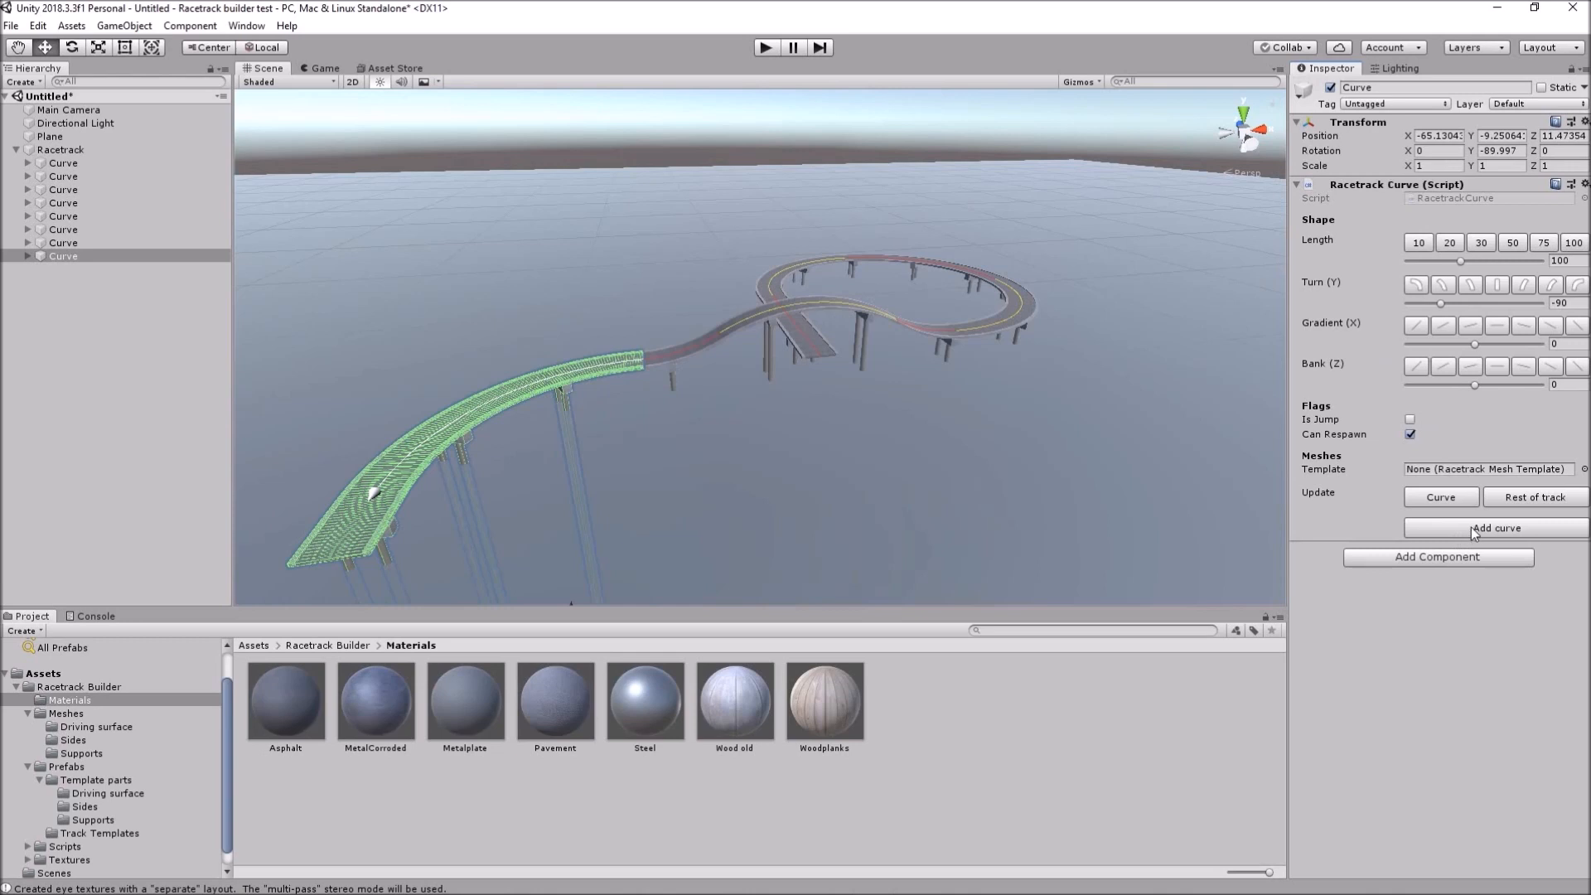
{"action": "mouse_move", "coordinate": [1495, 527]}
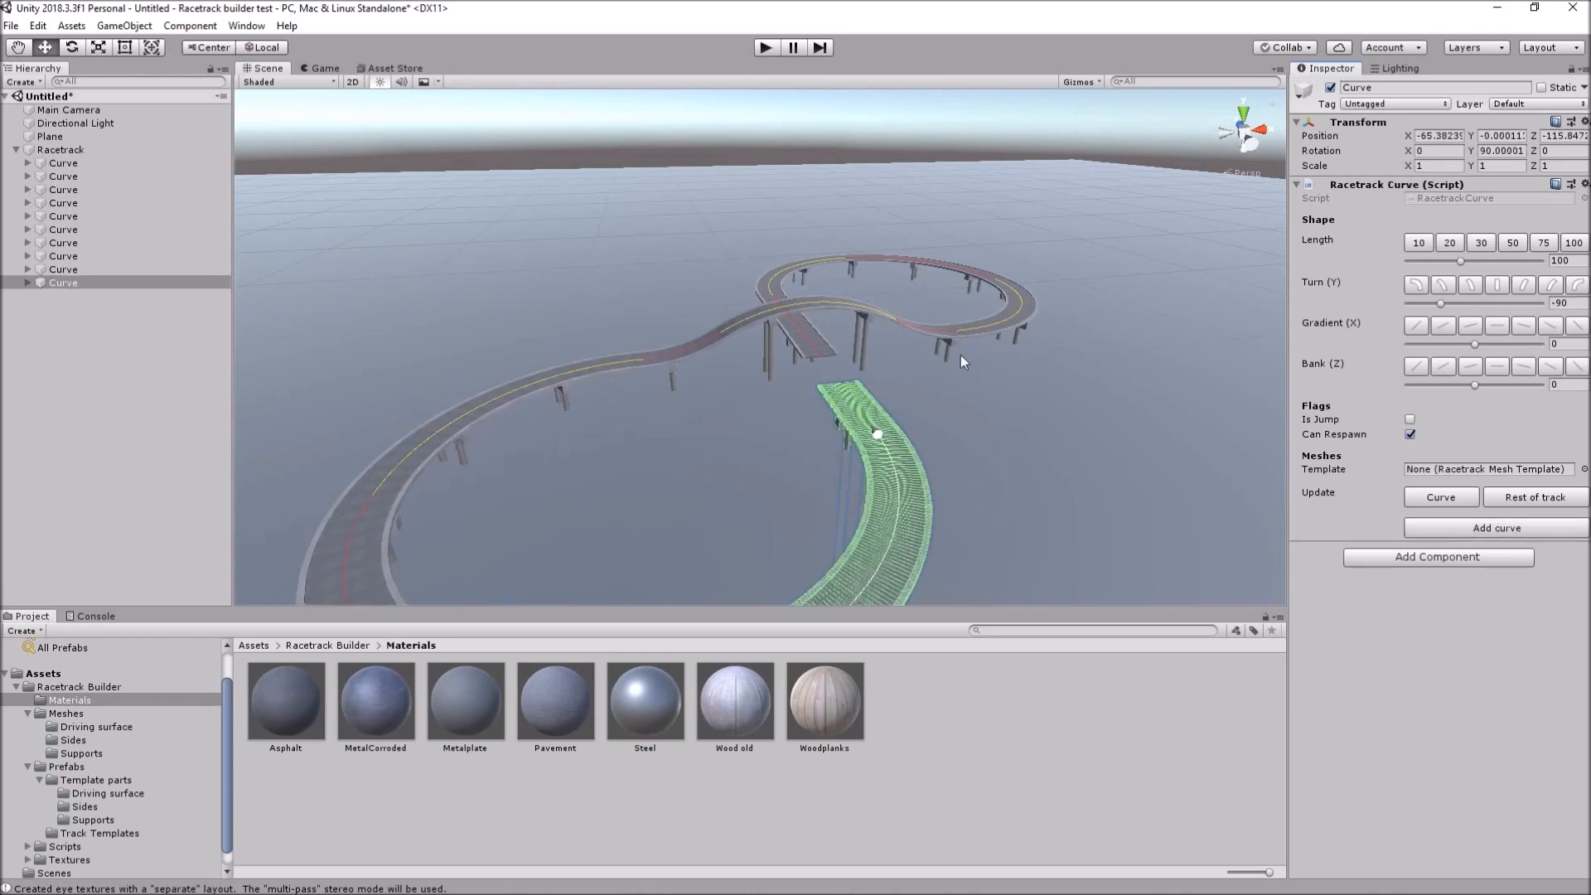
{"action": "mouse_move", "coordinate": [910, 527]}
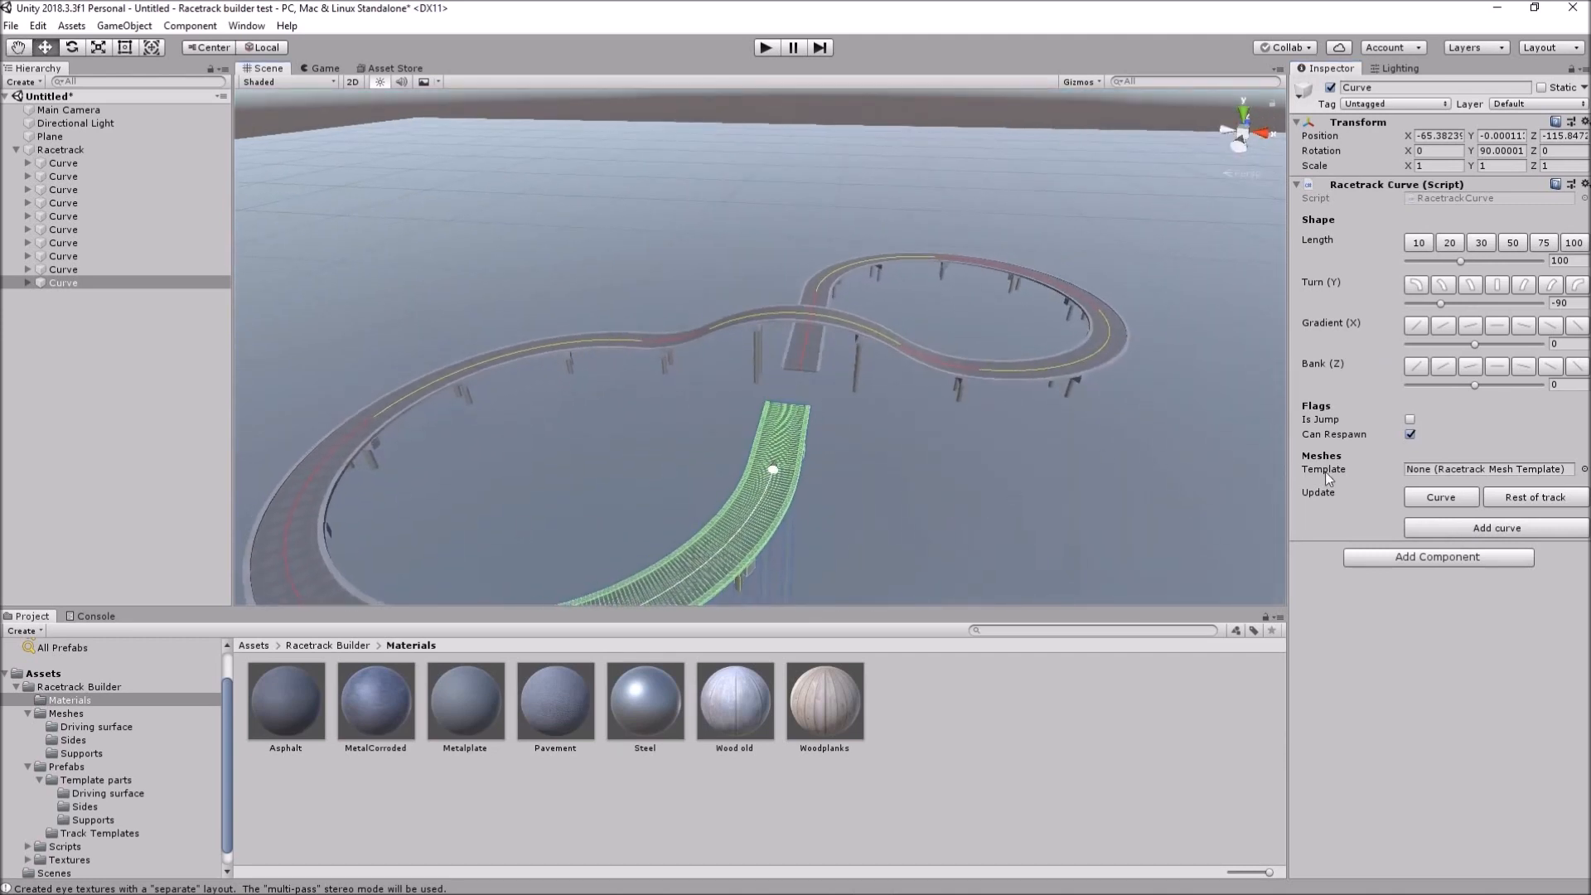
{"action": "mouse_move", "coordinate": [1495, 527]}
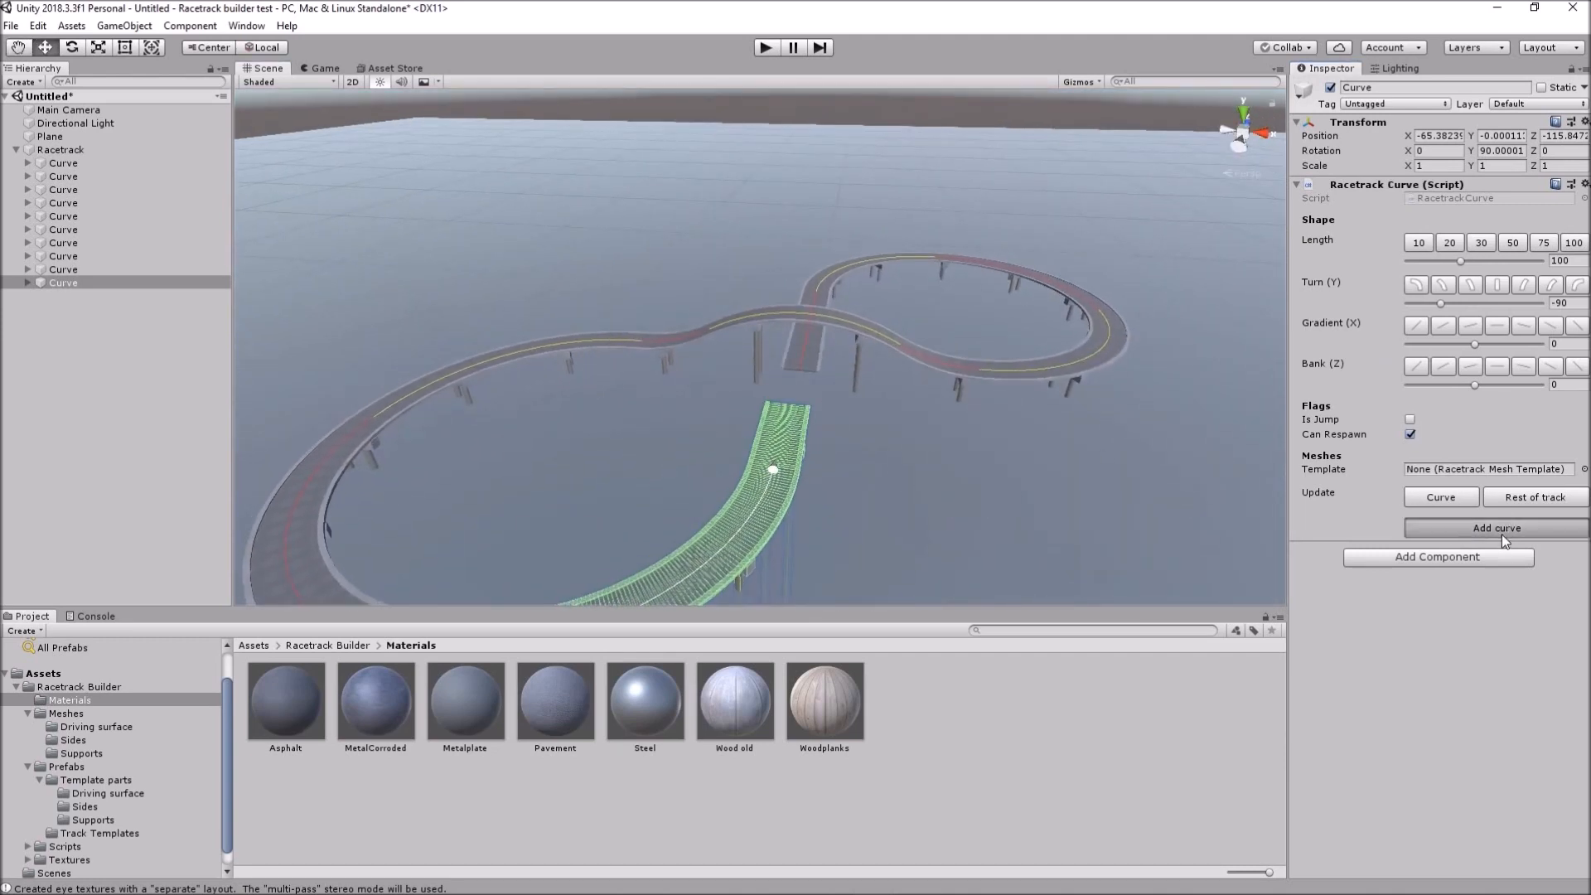
{"action": "left_click", "coordinate": [1495, 527]}
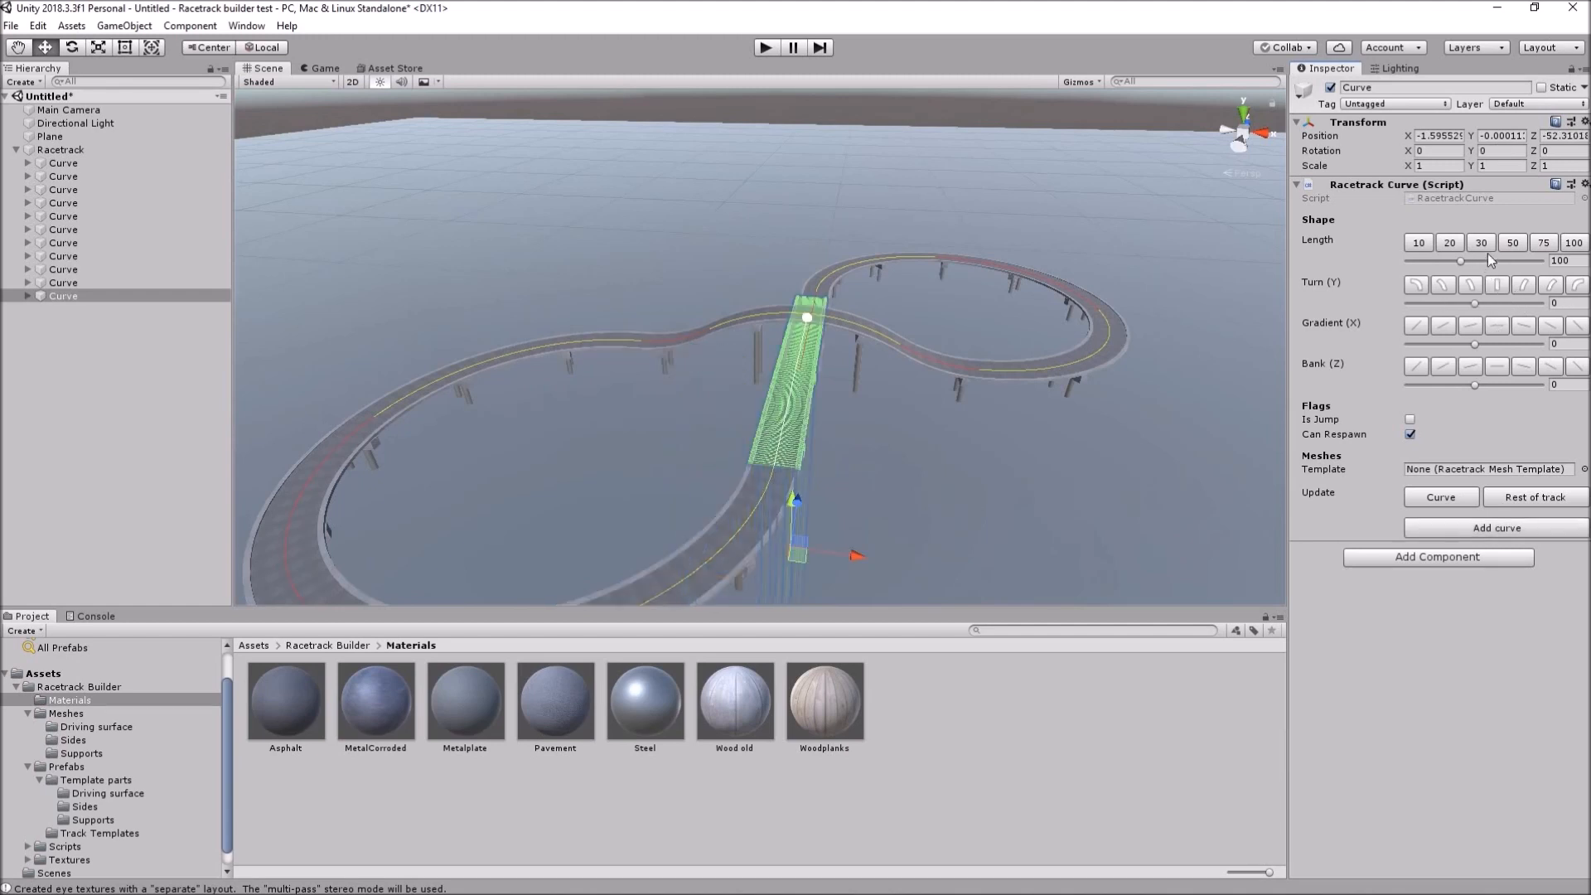
{"action": "left_click", "coordinate": [1480, 242]}
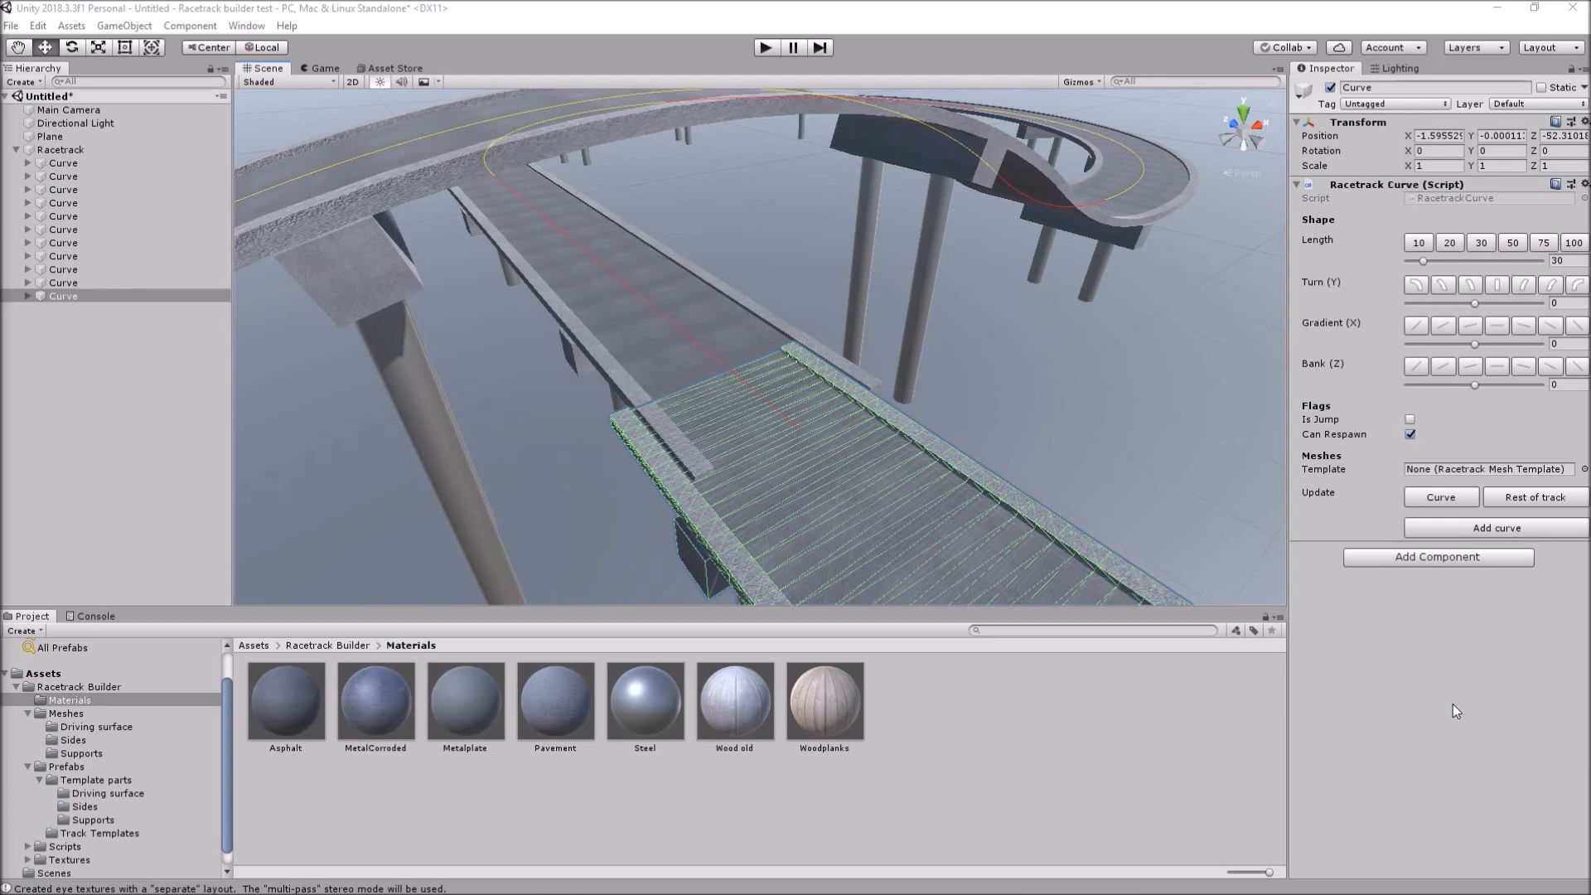
{"action": "mouse_move", "coordinate": [1111, 507]}
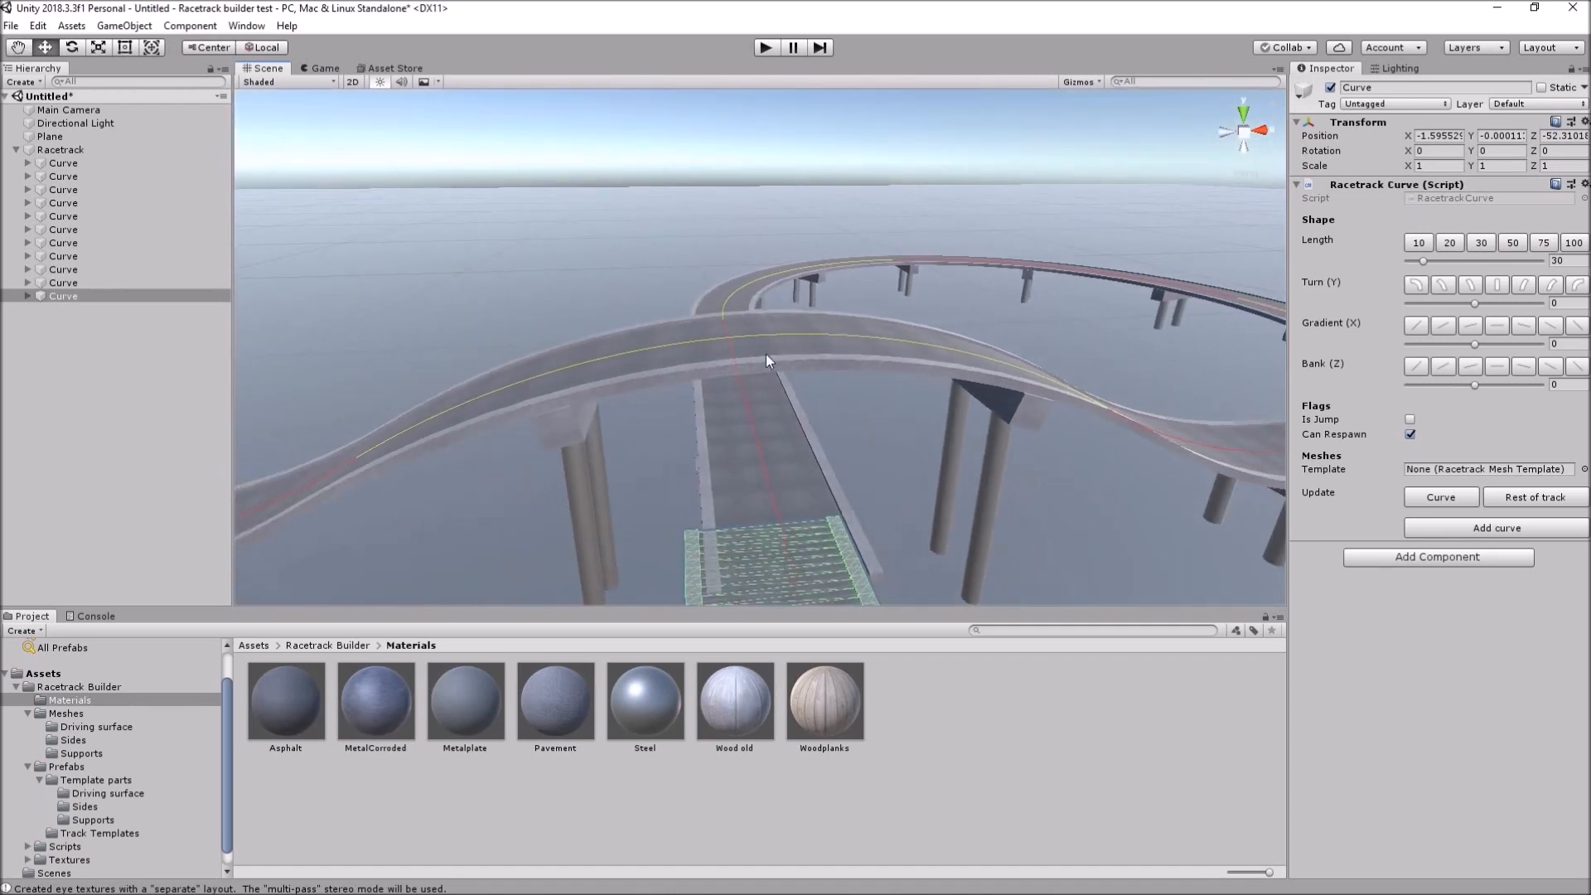
{"action": "mouse_move", "coordinate": [857, 364]}
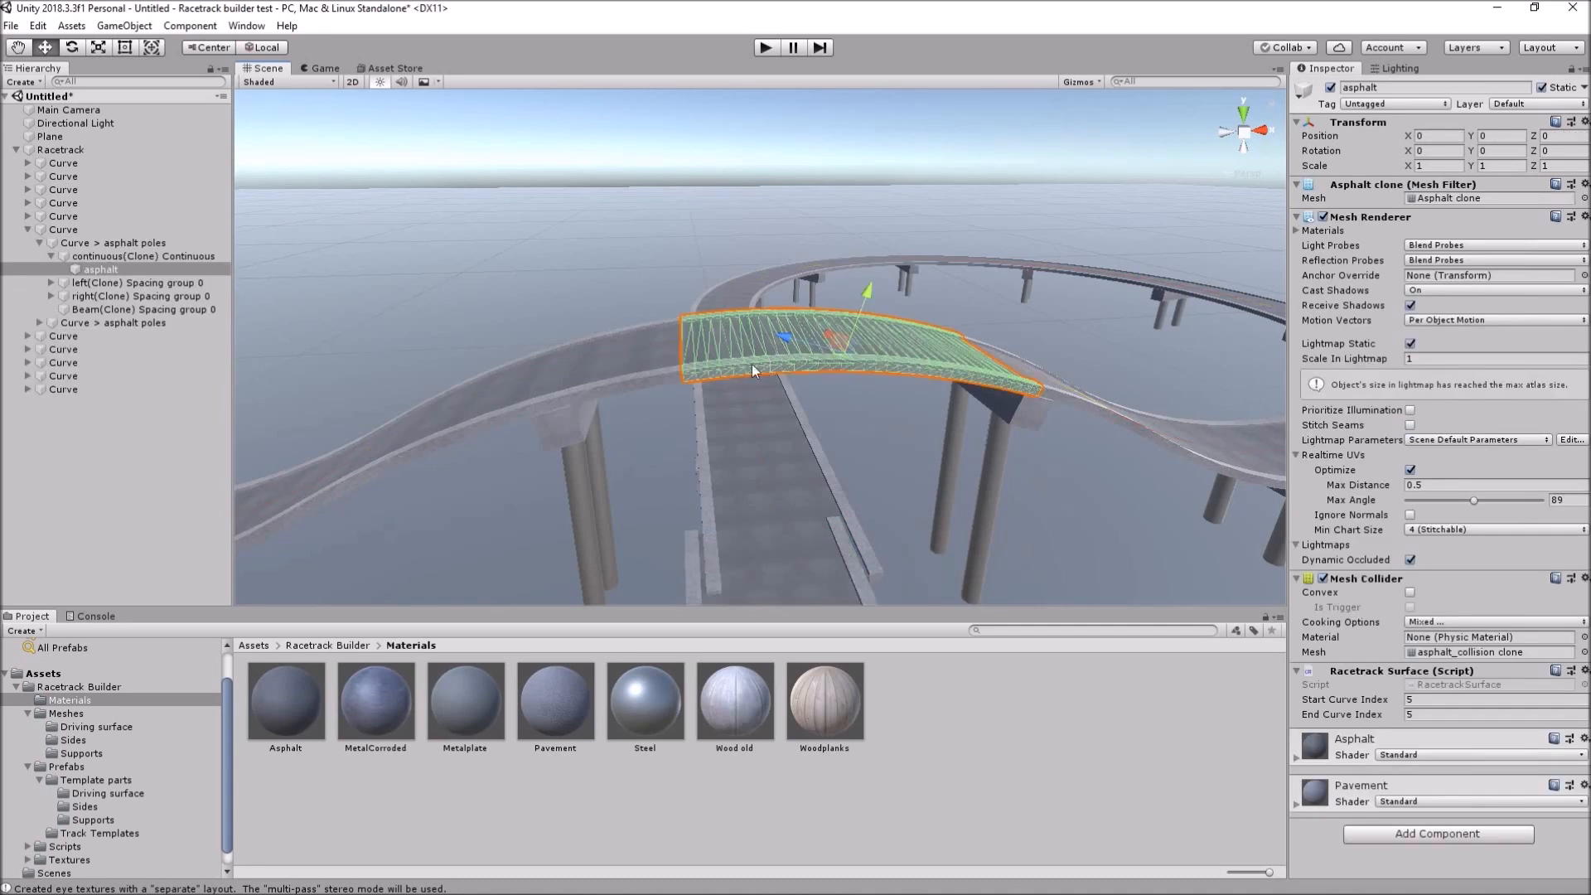
{"action": "mouse_move", "coordinate": [774, 360]}
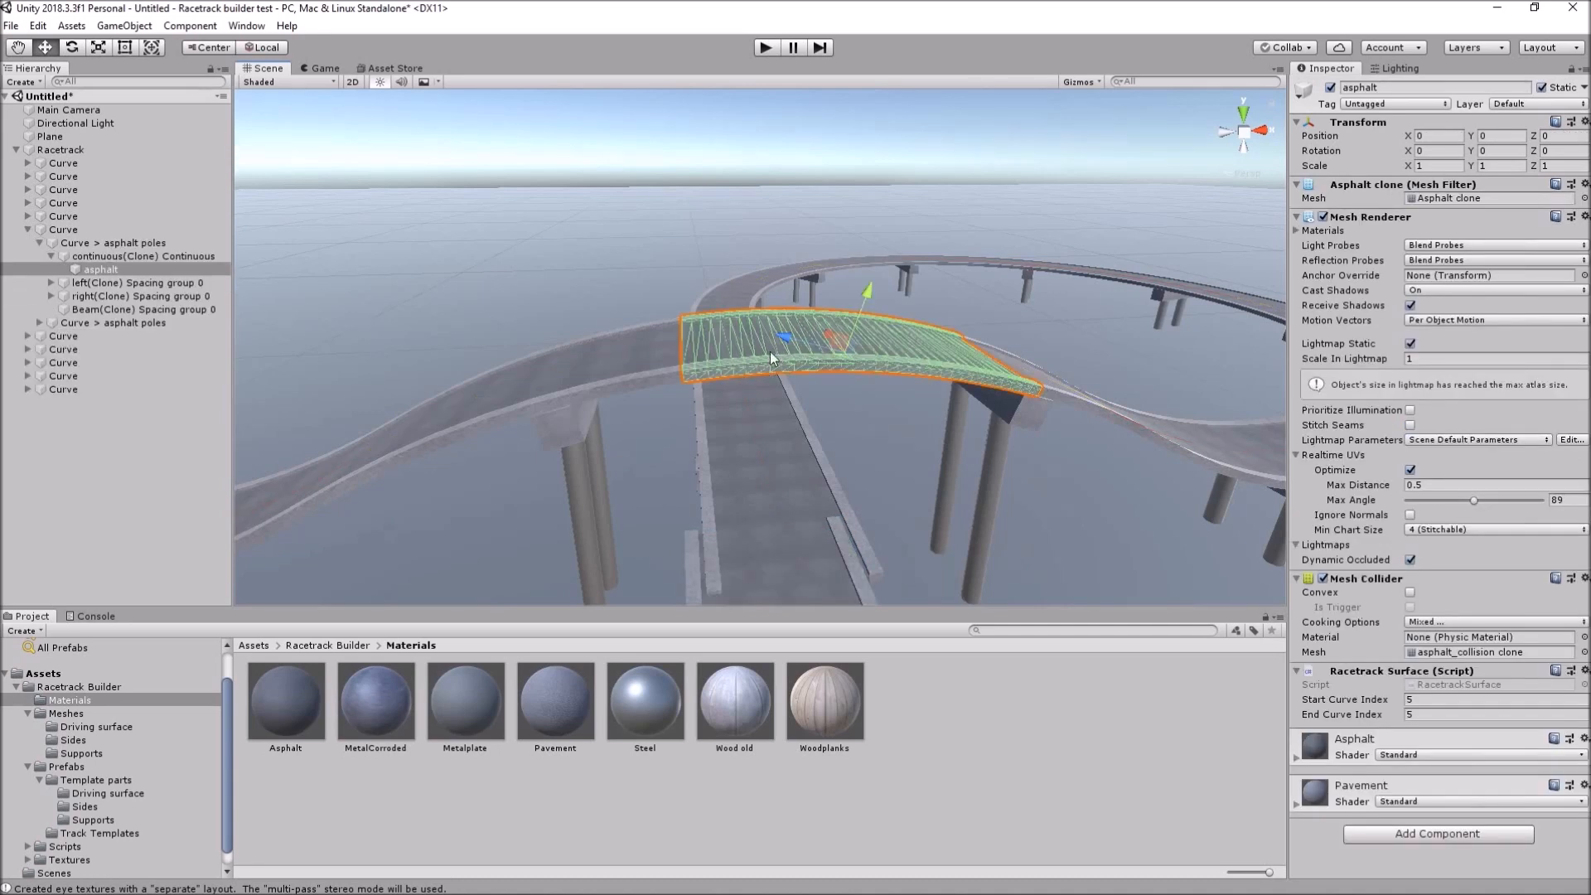
{"action": "mouse_move", "coordinate": [127, 273]}
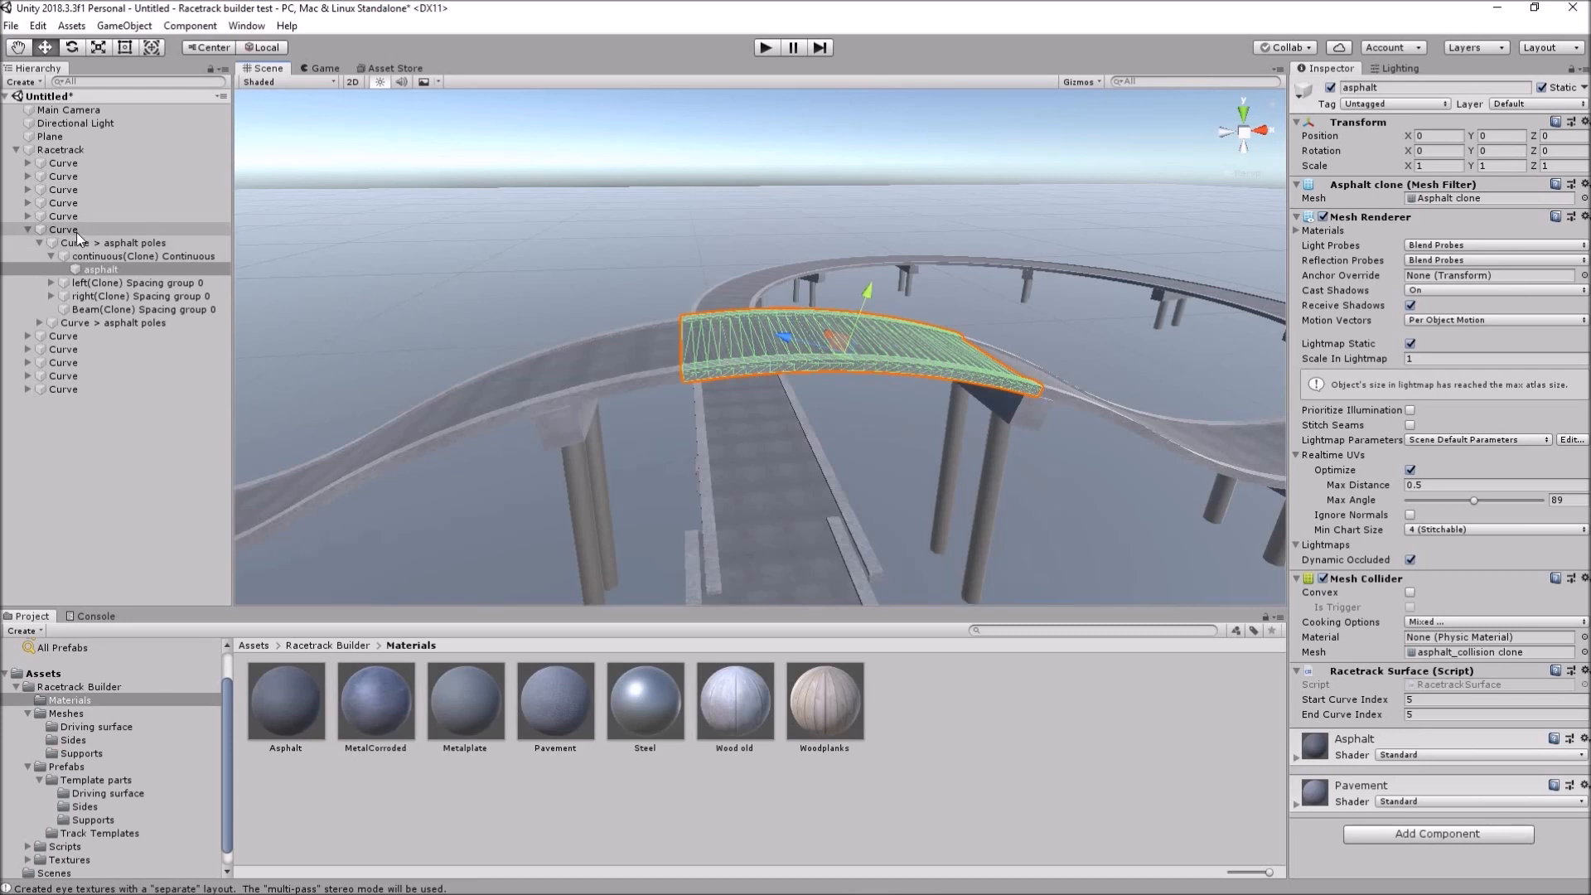
- Set the arched crossover curve's length to 73.25 and update the rest of the track
{"action": "left_click", "coordinate": [61, 229]}
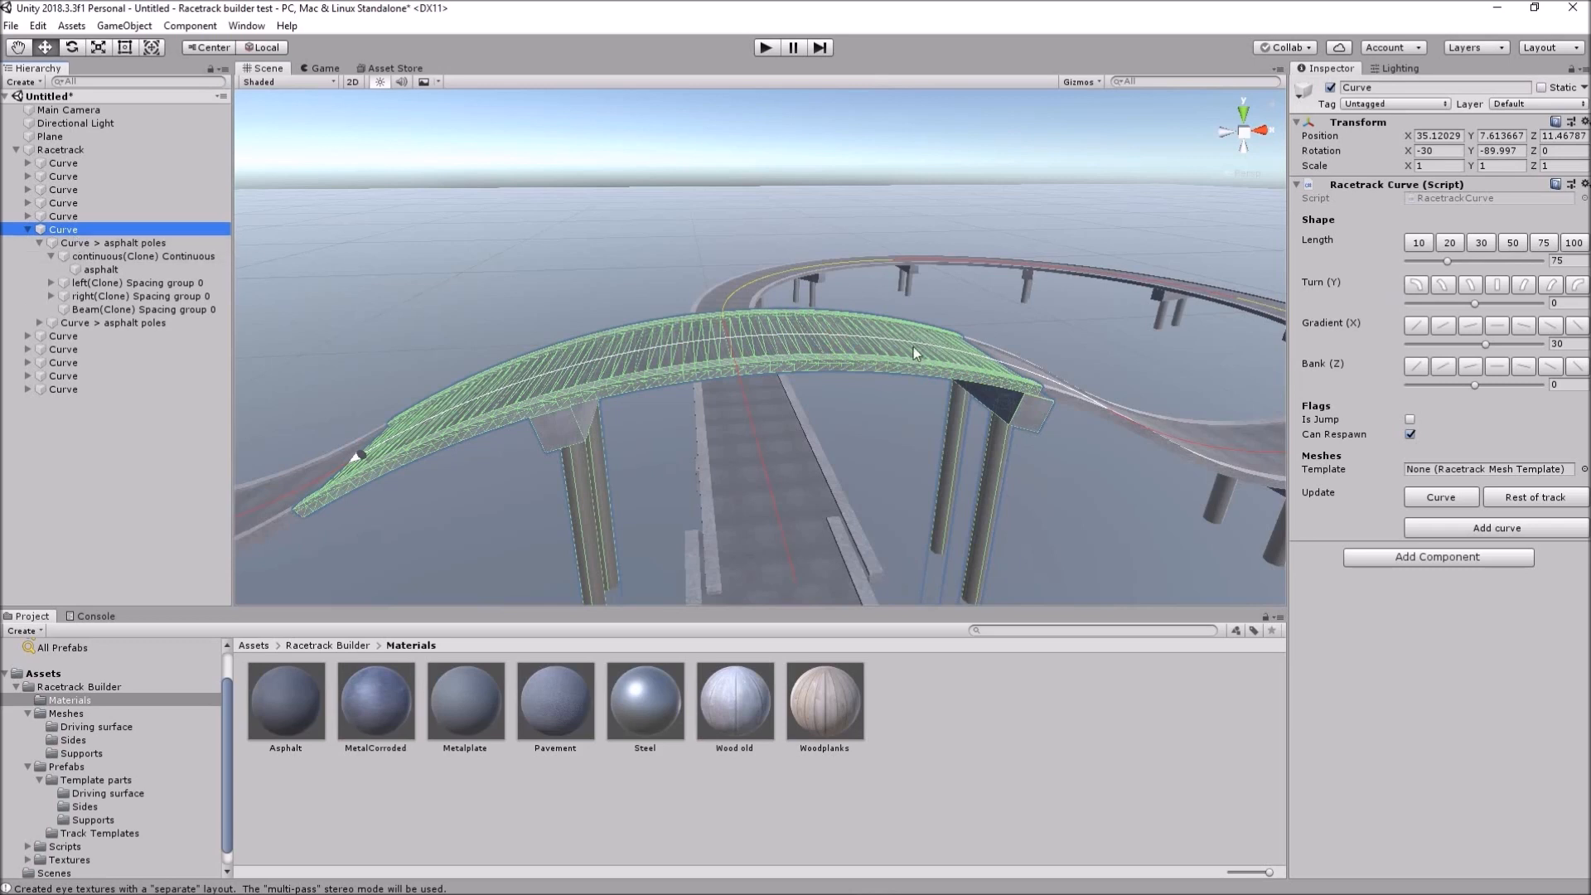
{"action": "mouse_move", "coordinate": [912, 355]}
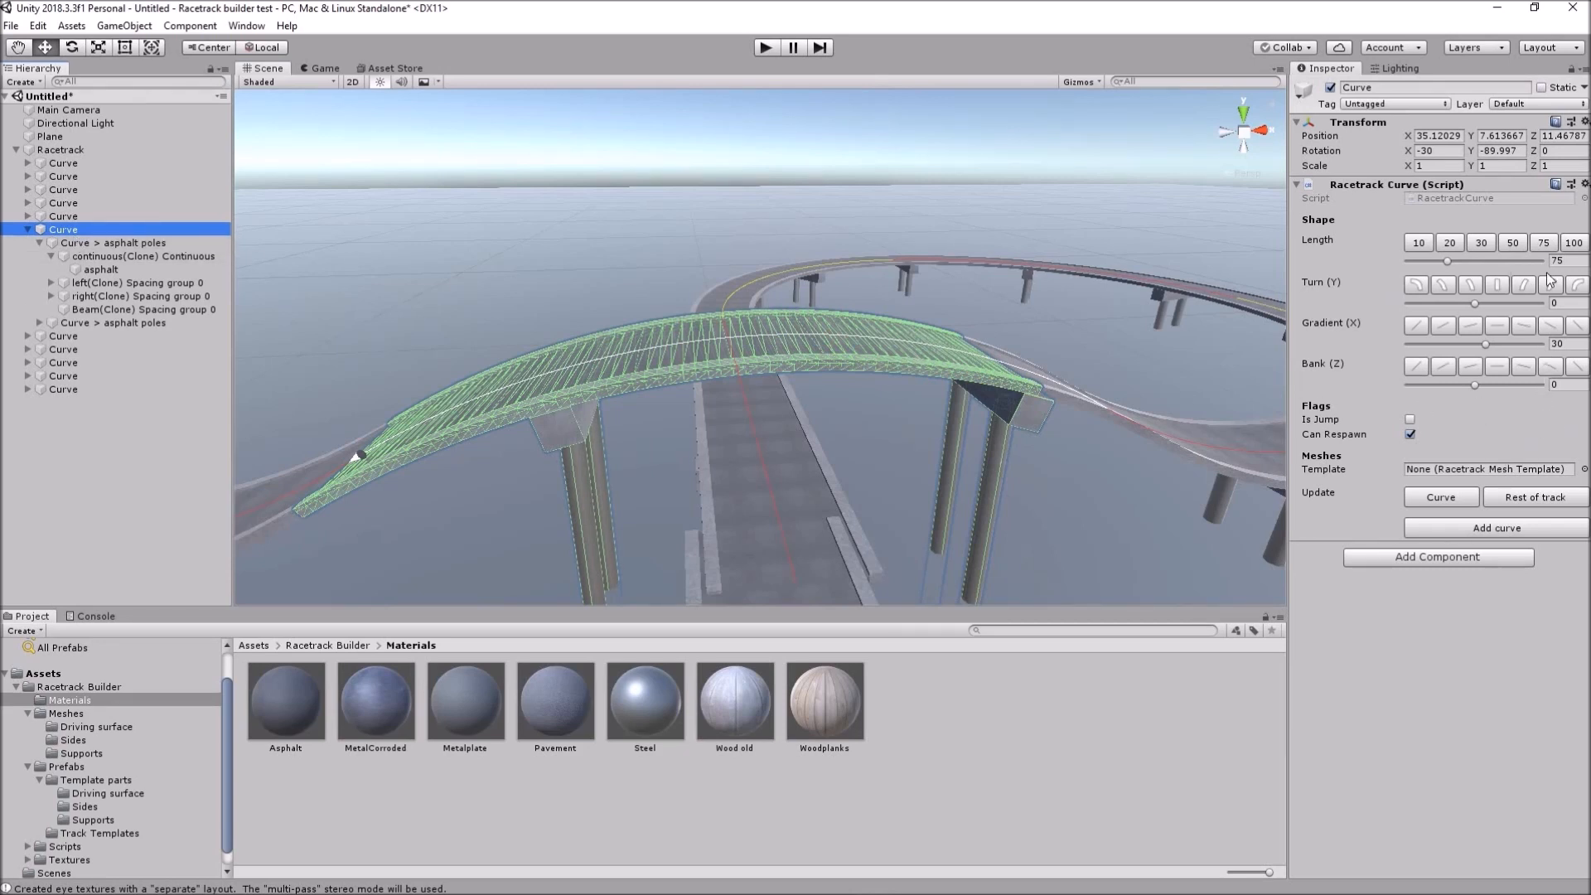
{"action": "triple_click", "coordinate": [1556, 260]}
{"action": "type", "text": "73.25"}
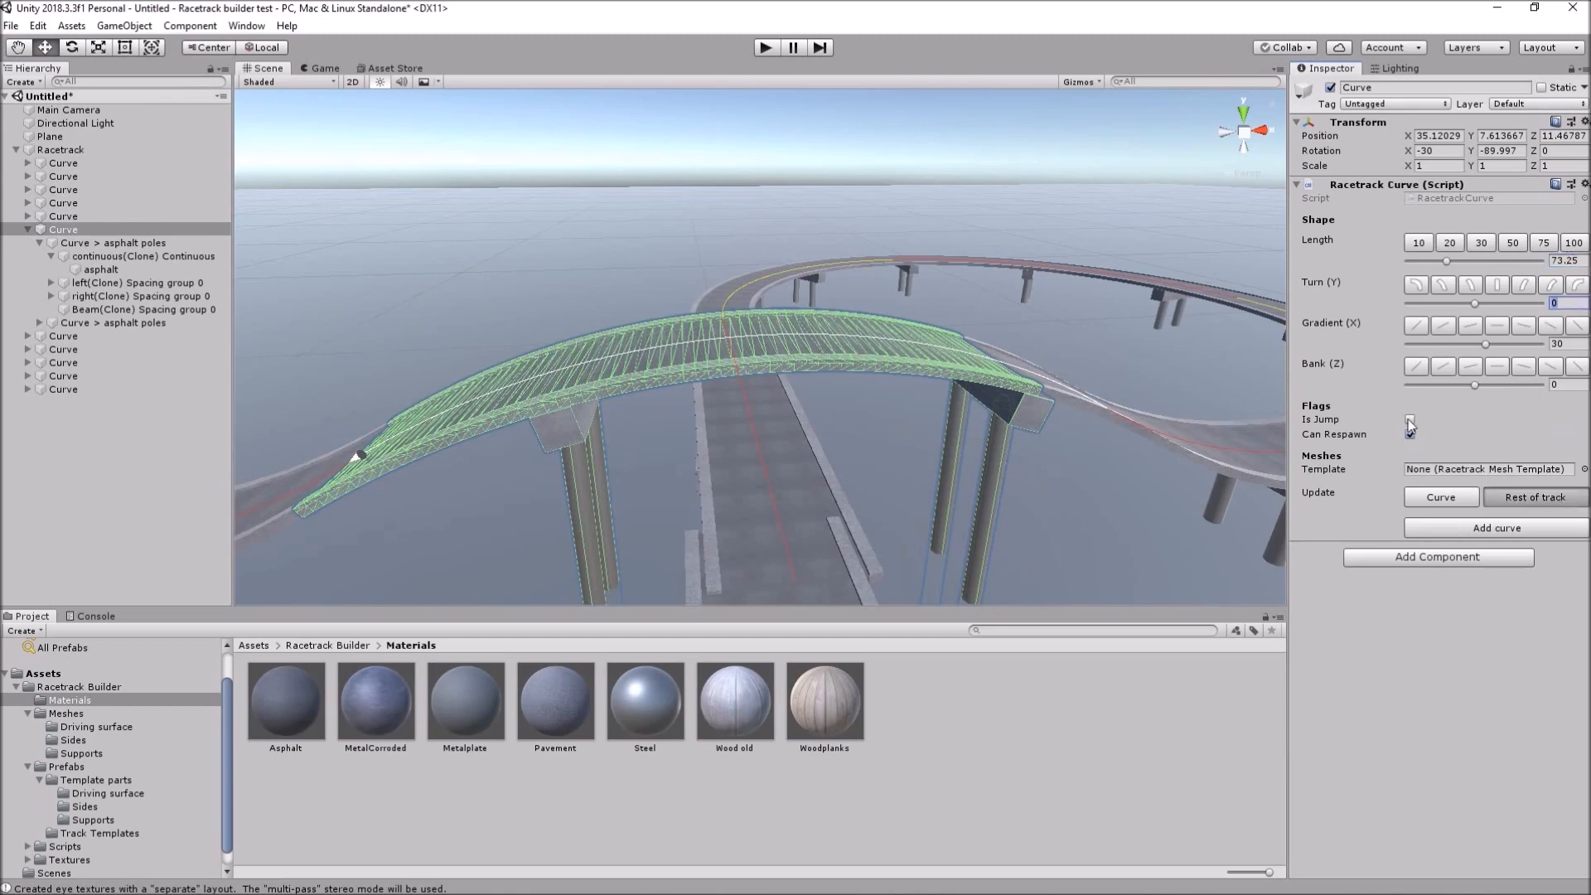
{"action": "left_click", "coordinate": [1410, 435]}
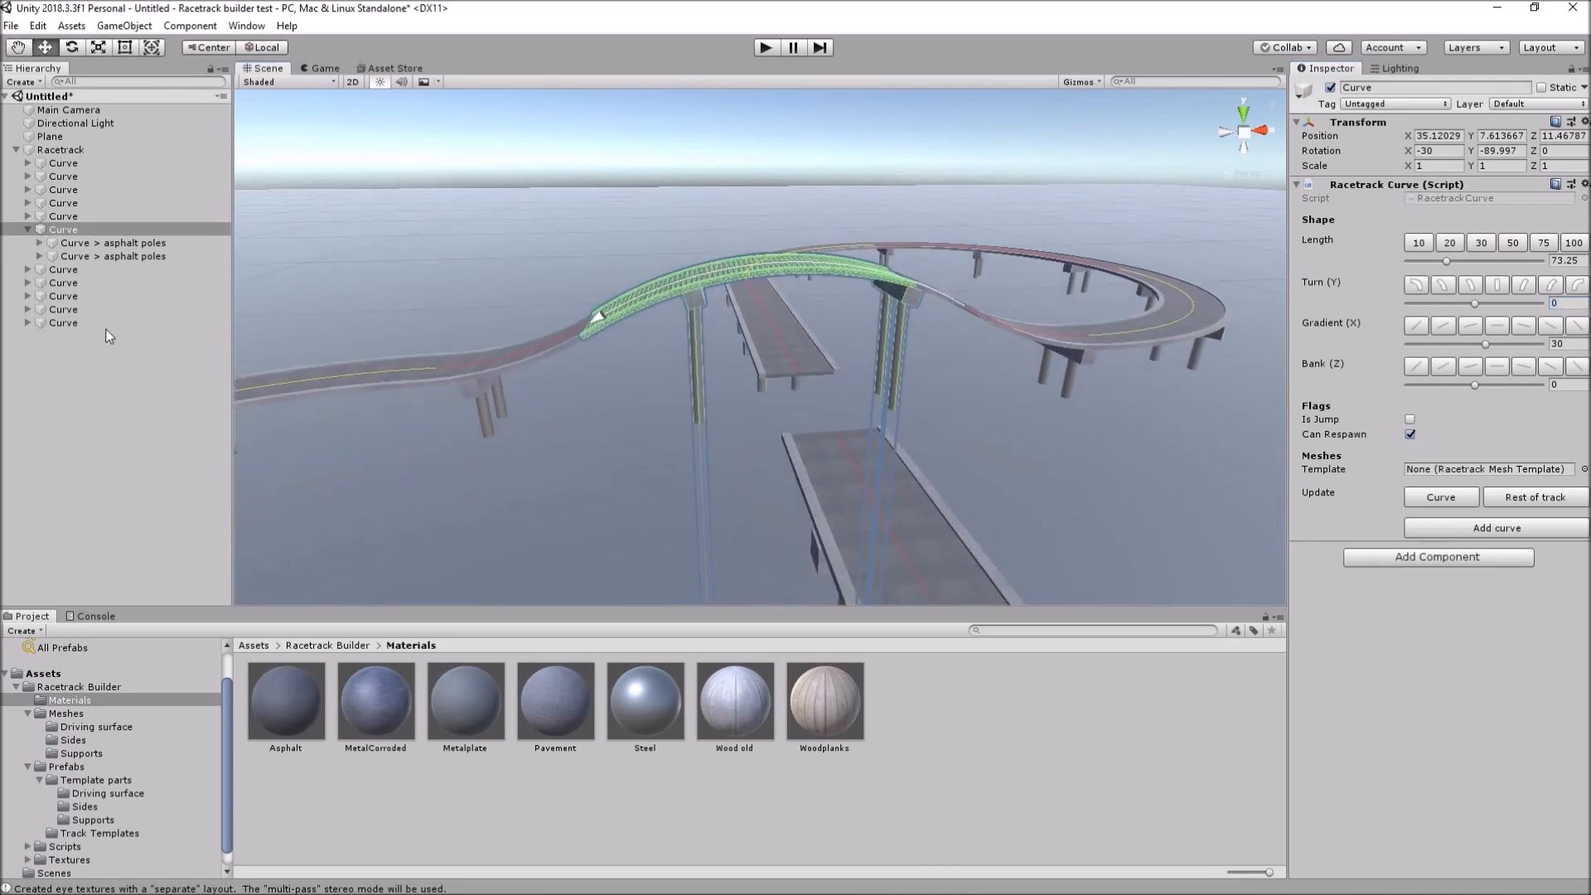
- Set the last track Curve's Length to the 50 preset so it reaches under the crossover
{"action": "left_click", "coordinate": [61, 323]}
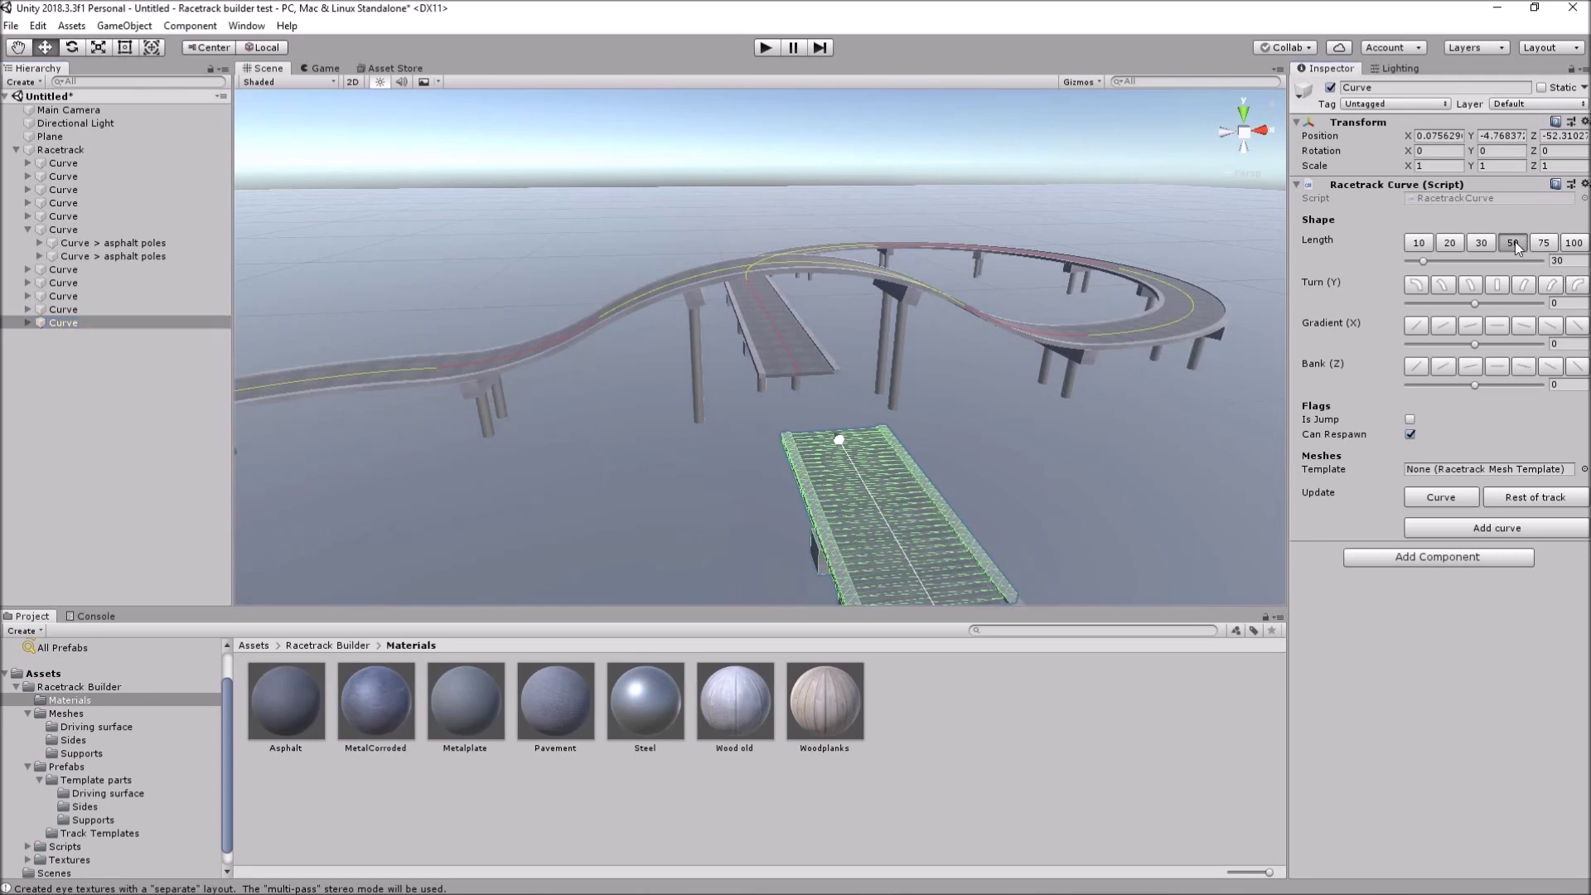
{"action": "left_click", "coordinate": [1512, 242]}
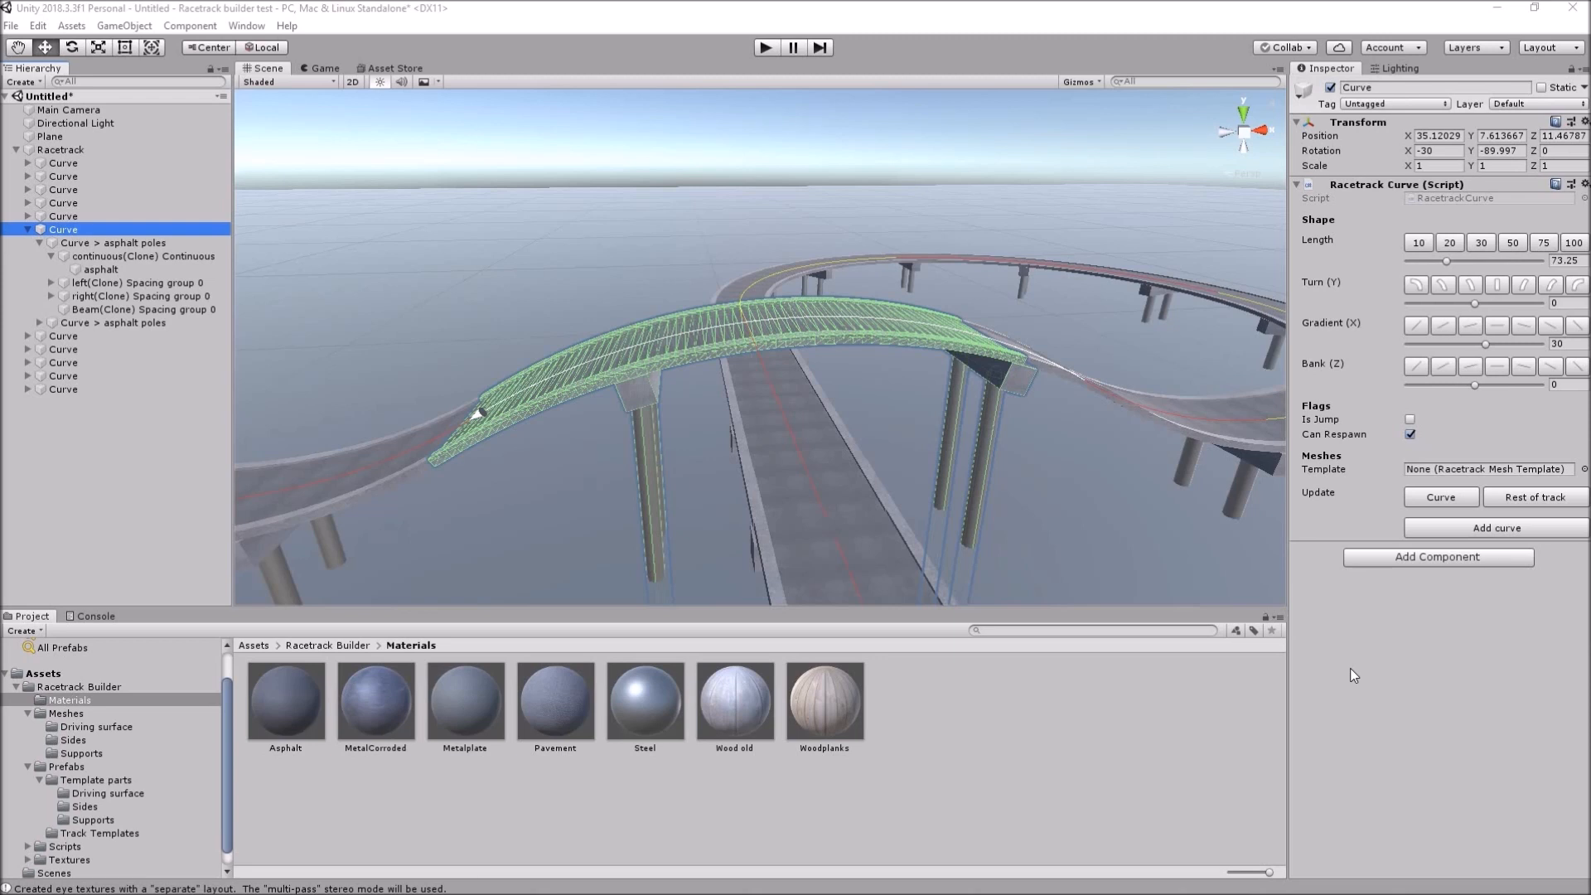
{"action": "left_click", "coordinate": [63, 388]}
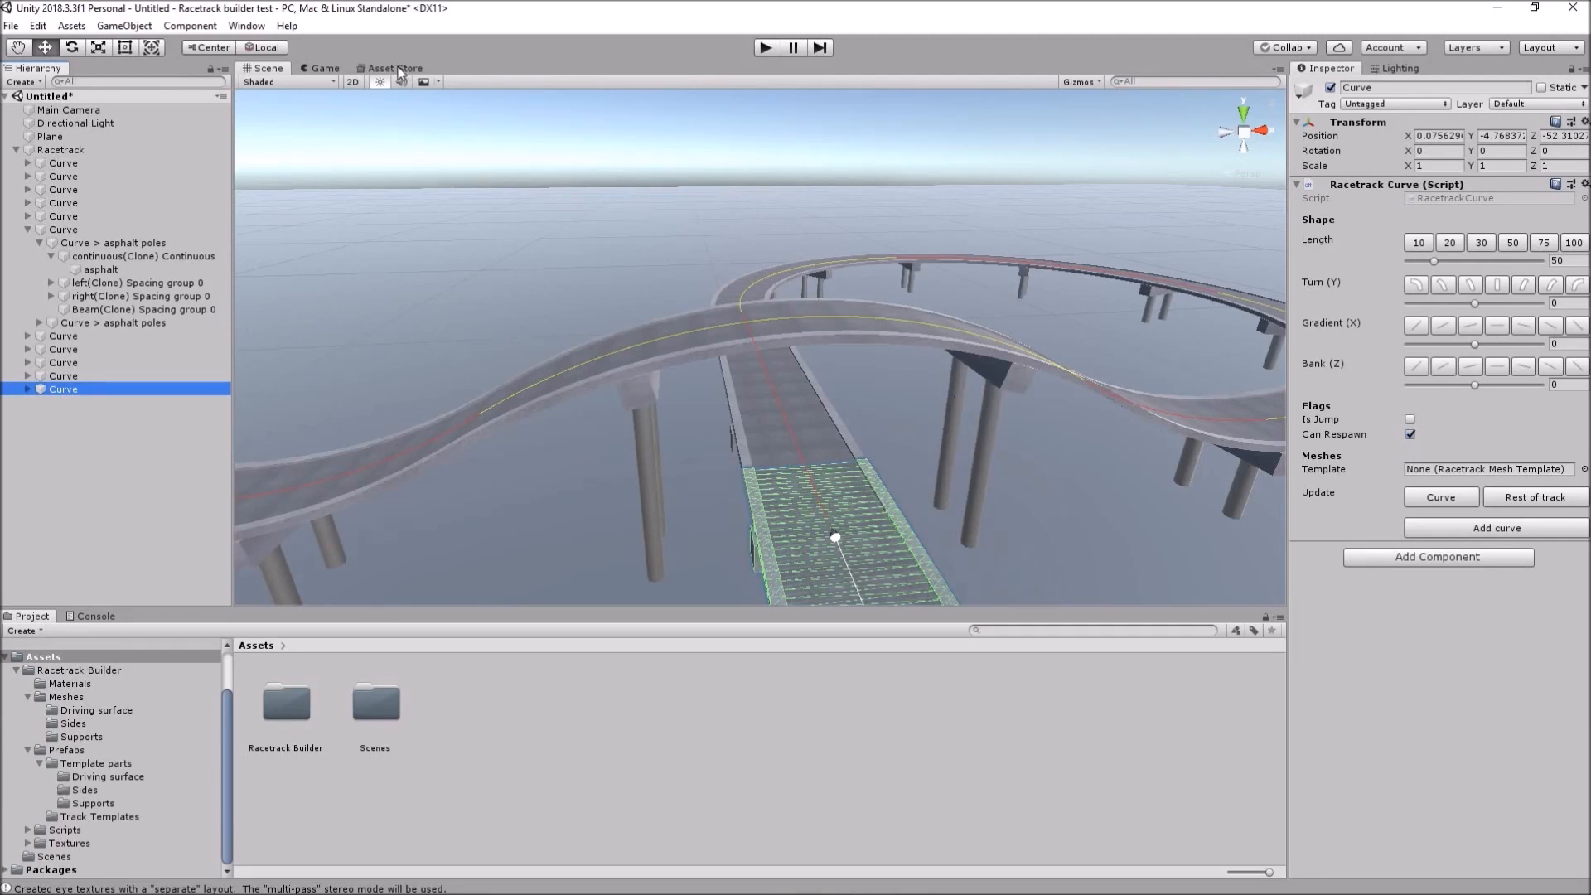
- Search the Asset Store for 'standard assets', open the Unity Technologies package and start its Import
{"action": "left_click", "coordinate": [395, 68]}
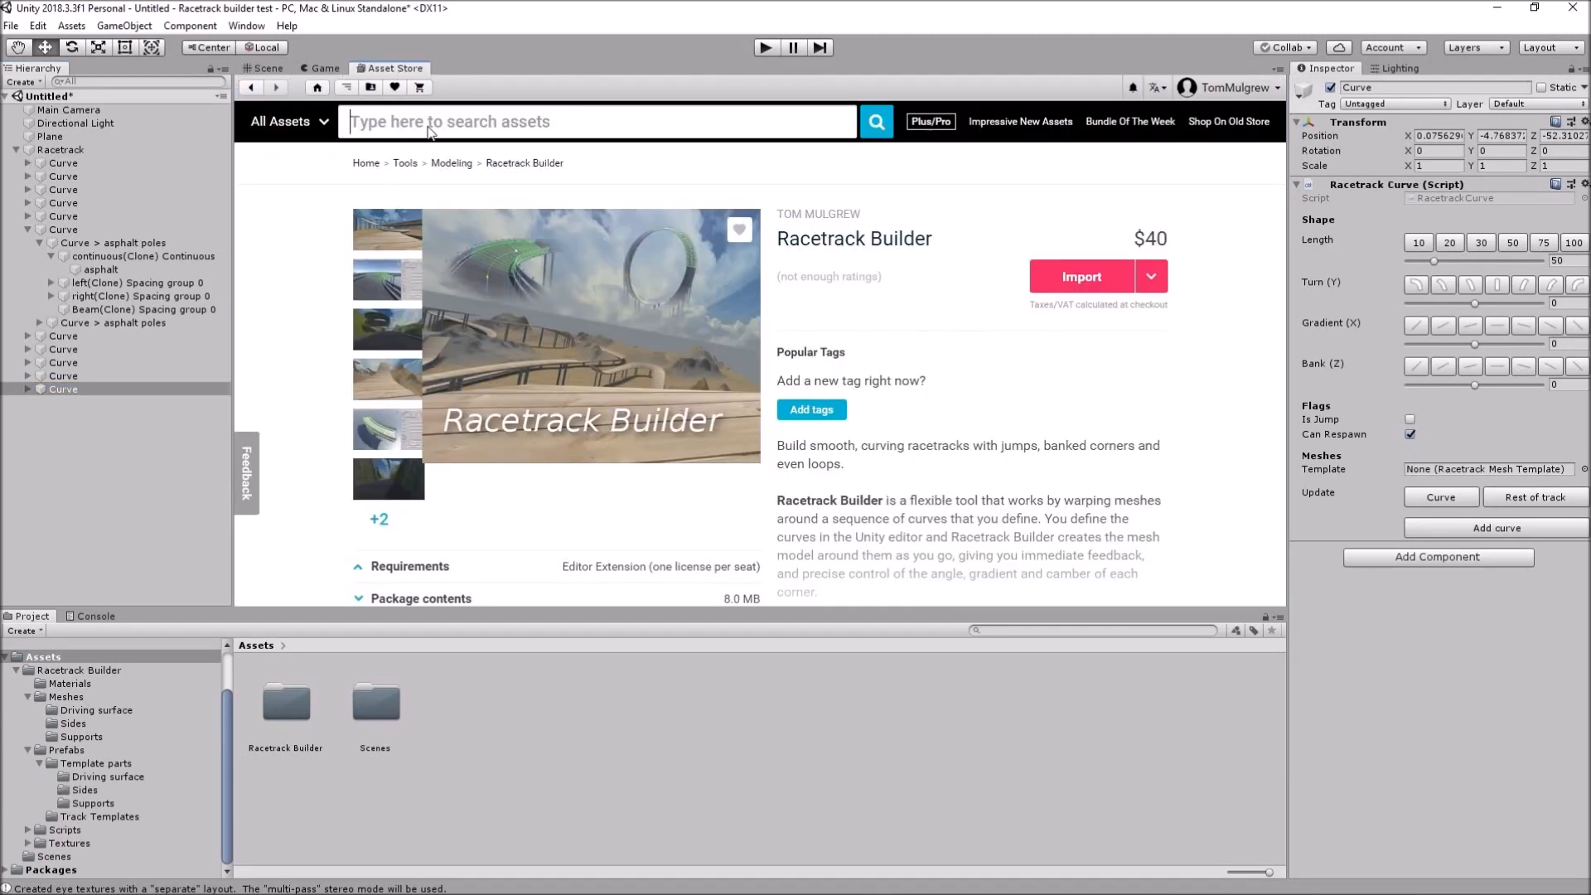
{"action": "type", "text": "standard a"}
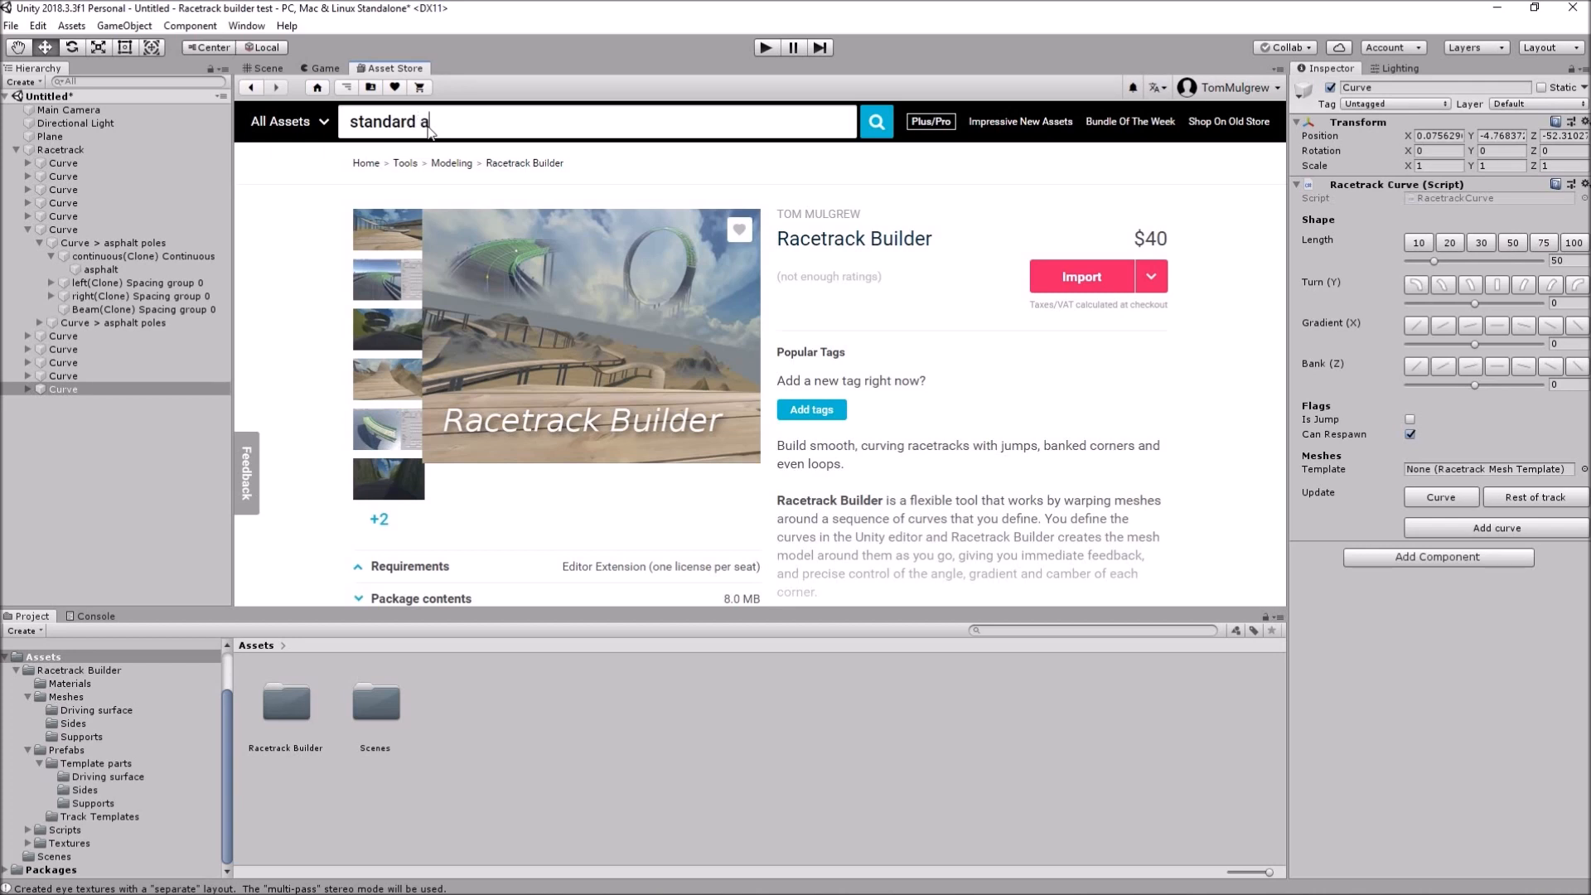
{"action": "type", "text": "ssets"}
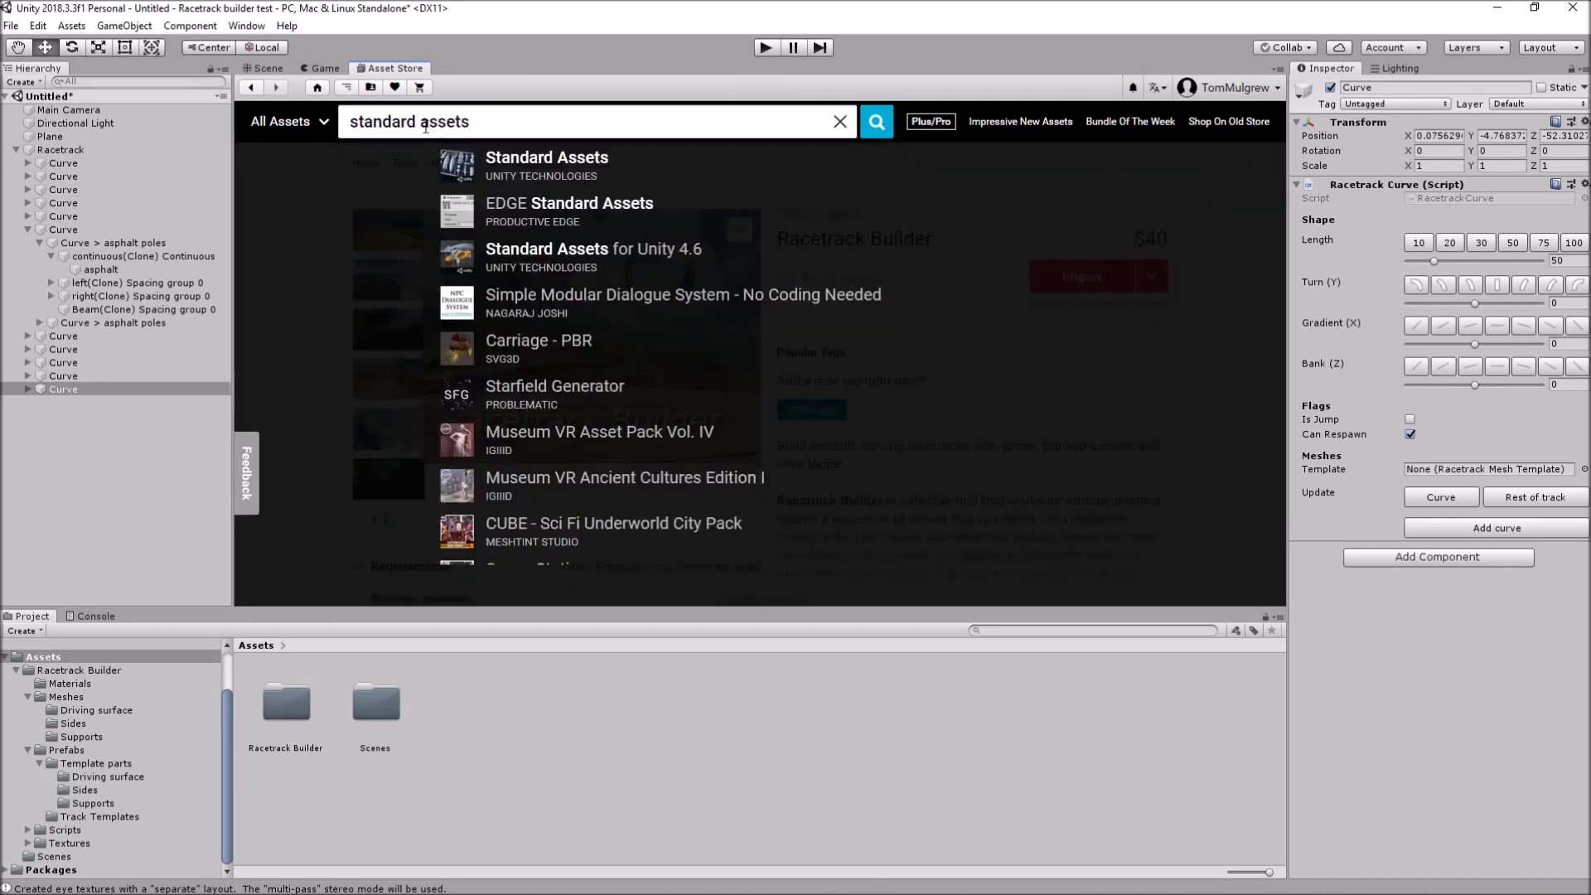
{"action": "left_click", "coordinate": [545, 158]}
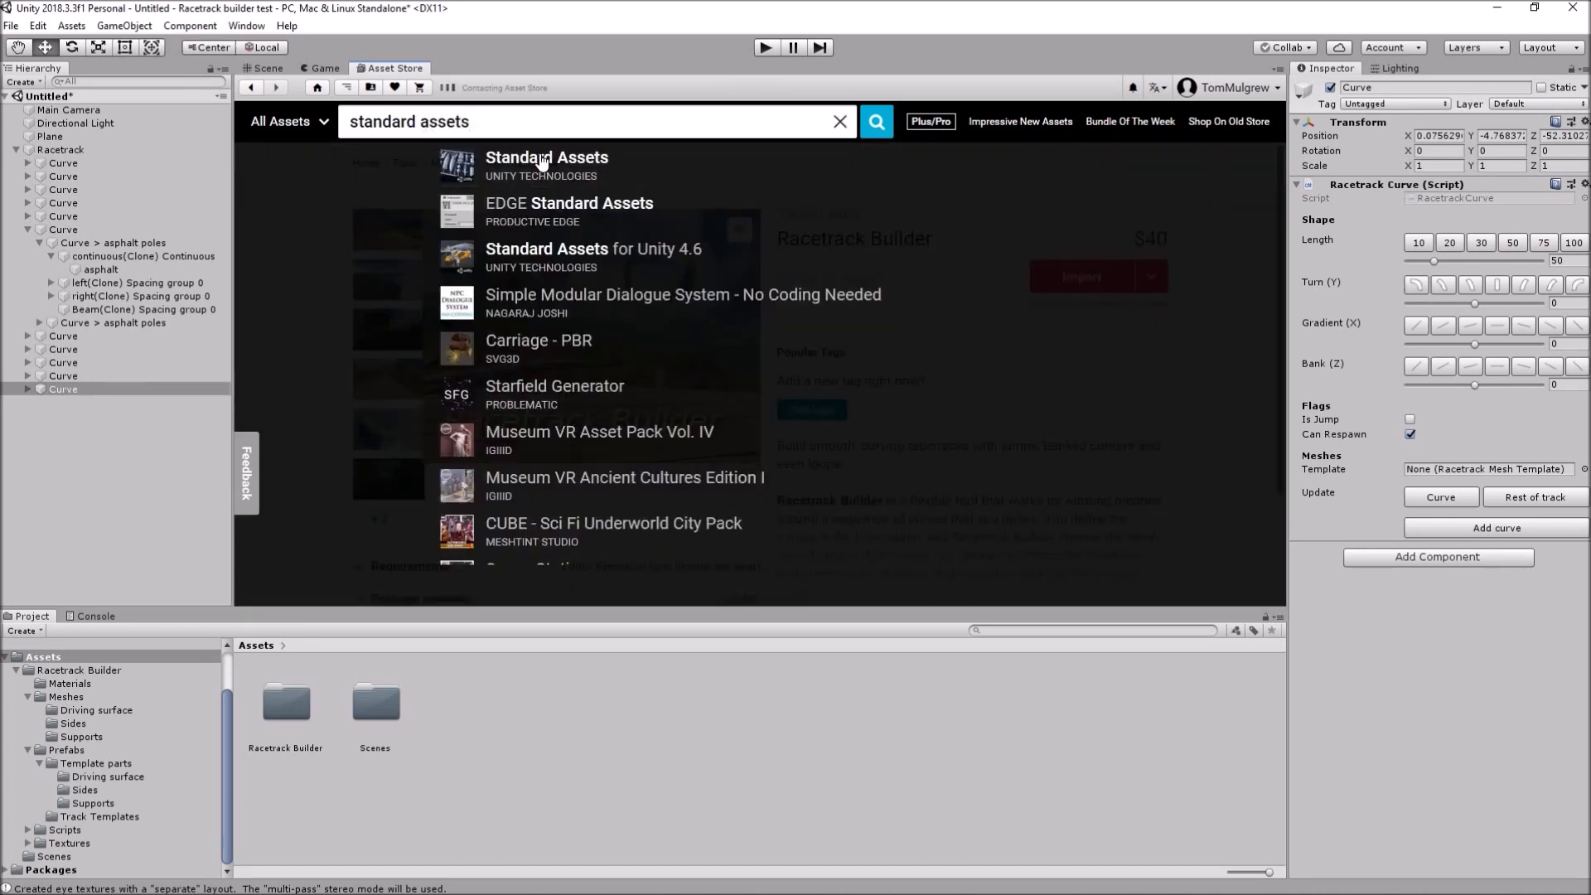
{"action": "left_click", "coordinate": [546, 158]}
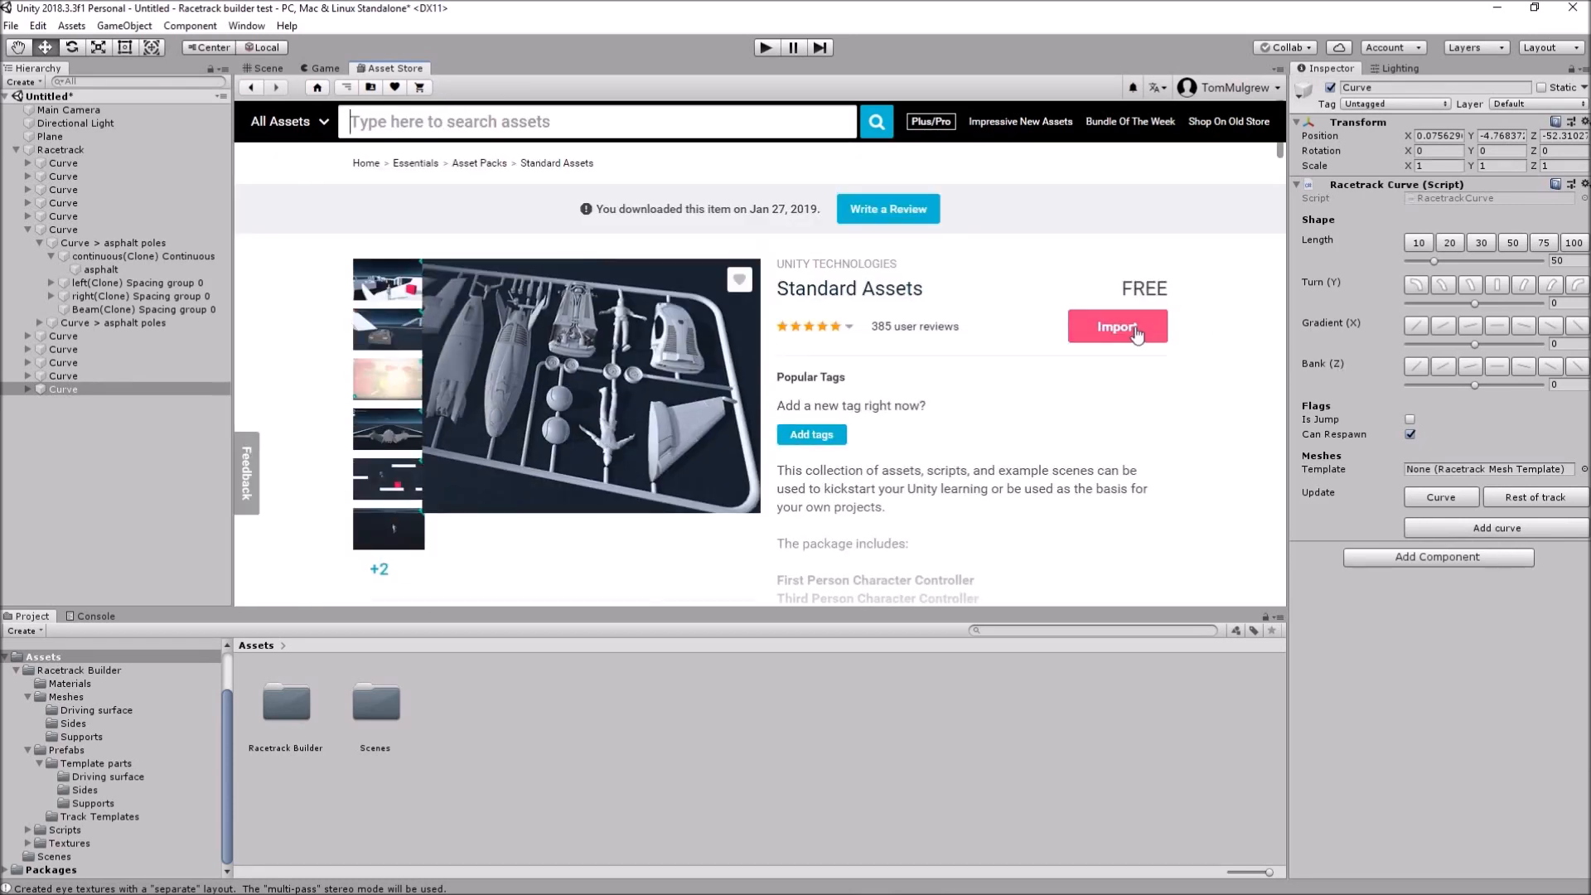
{"action": "left_click", "coordinate": [1116, 326]}
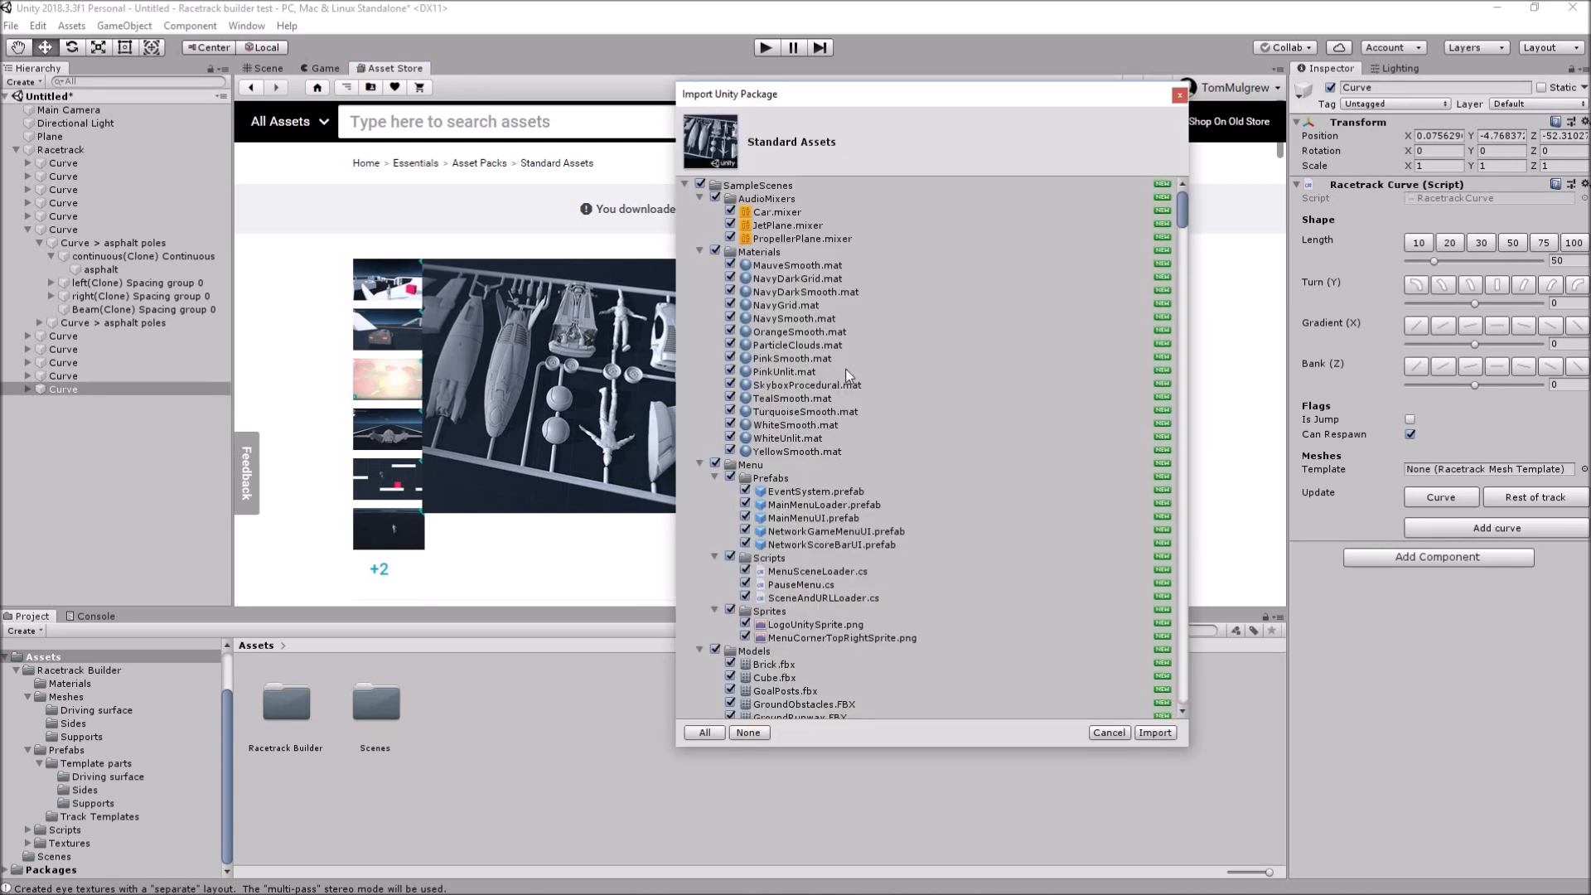
{"action": "mouse_move", "coordinate": [750, 752]}
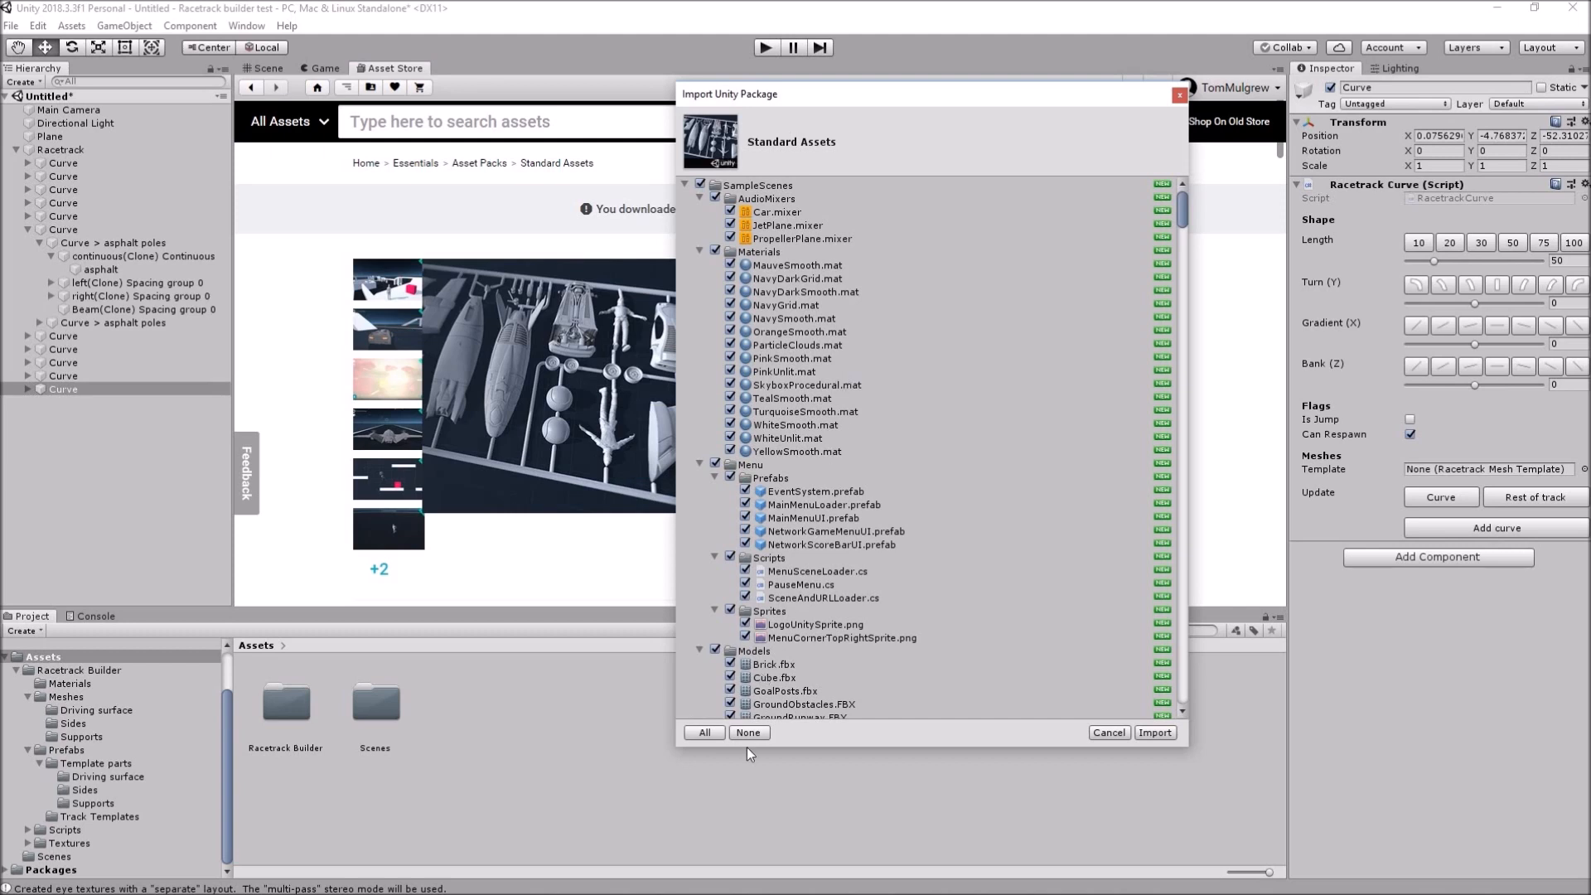
- Import only the CrossPlatformInput and Vehicles > Car items from the Standard Assets package
{"action": "left_click", "coordinate": [749, 731]}
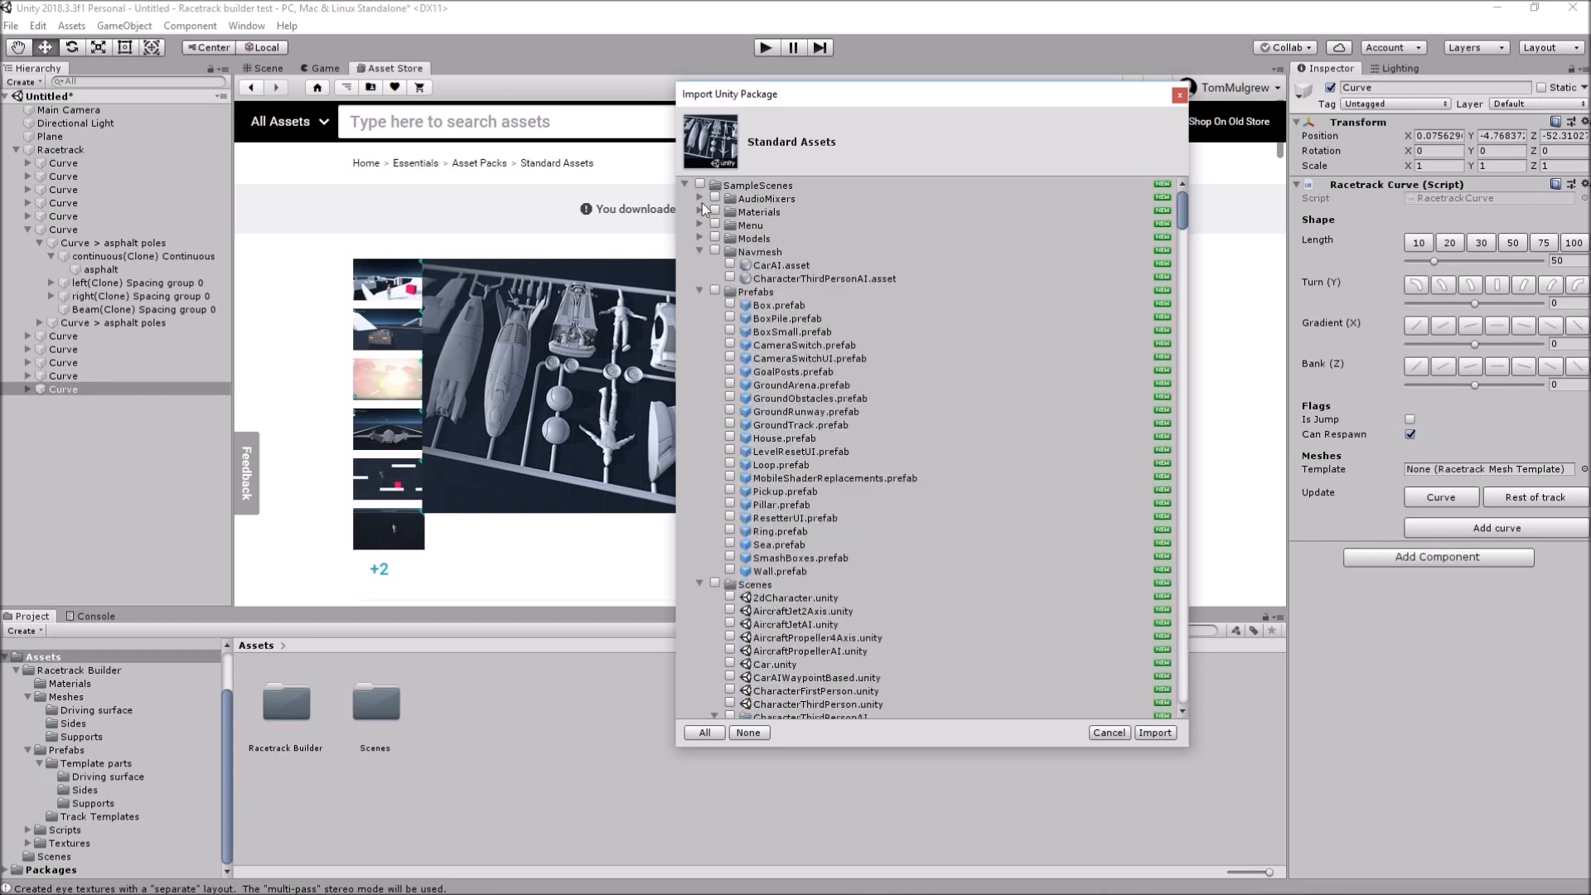
{"action": "left_click", "coordinate": [700, 198]}
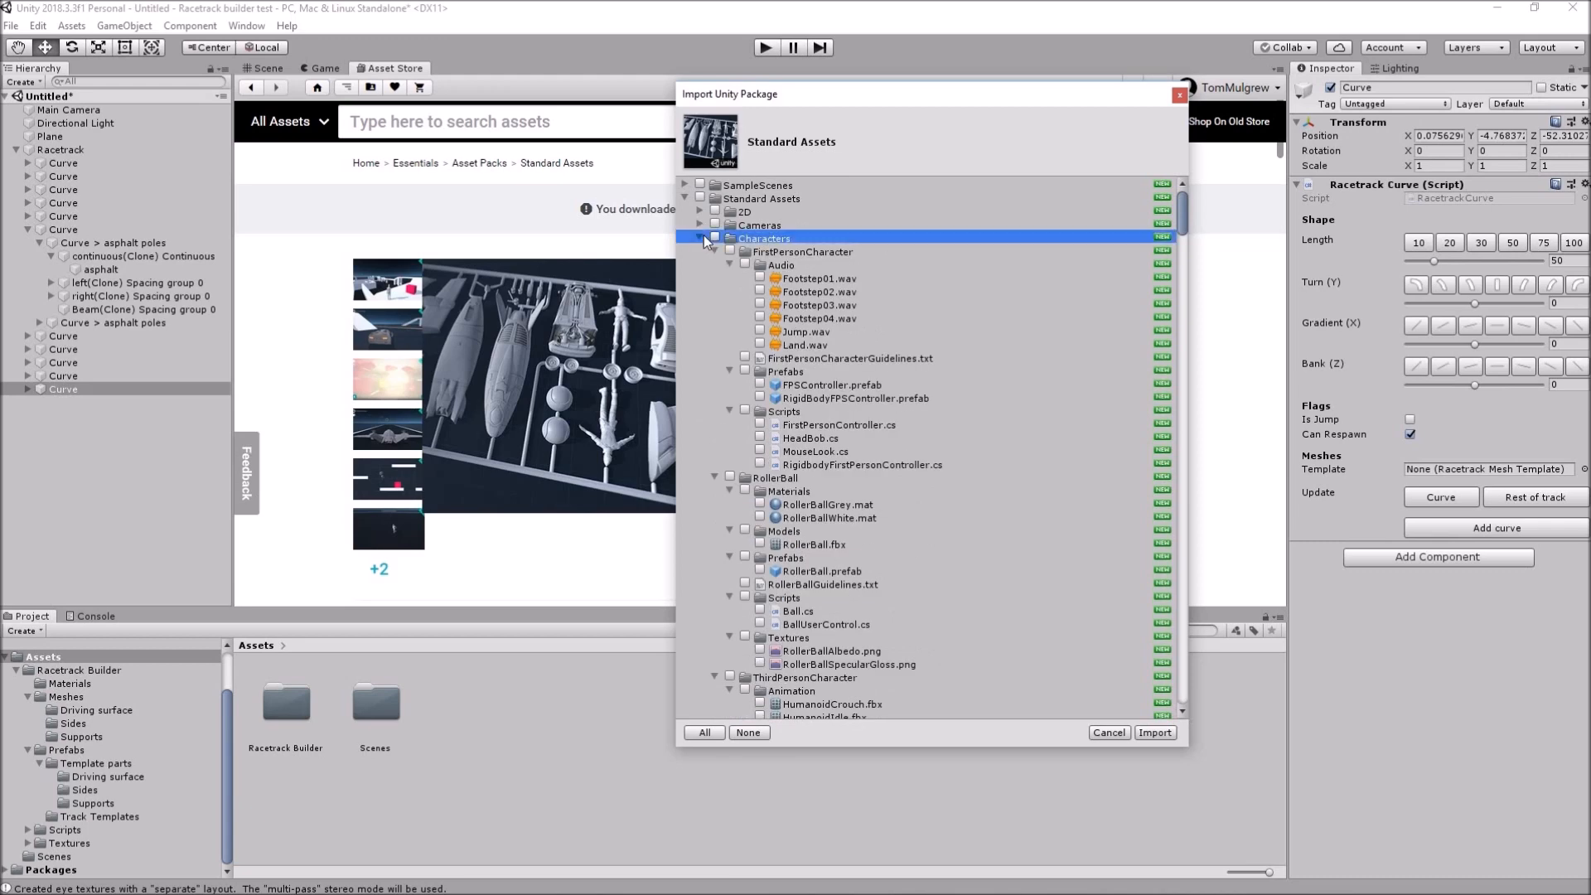
{"action": "left_click", "coordinate": [715, 252]}
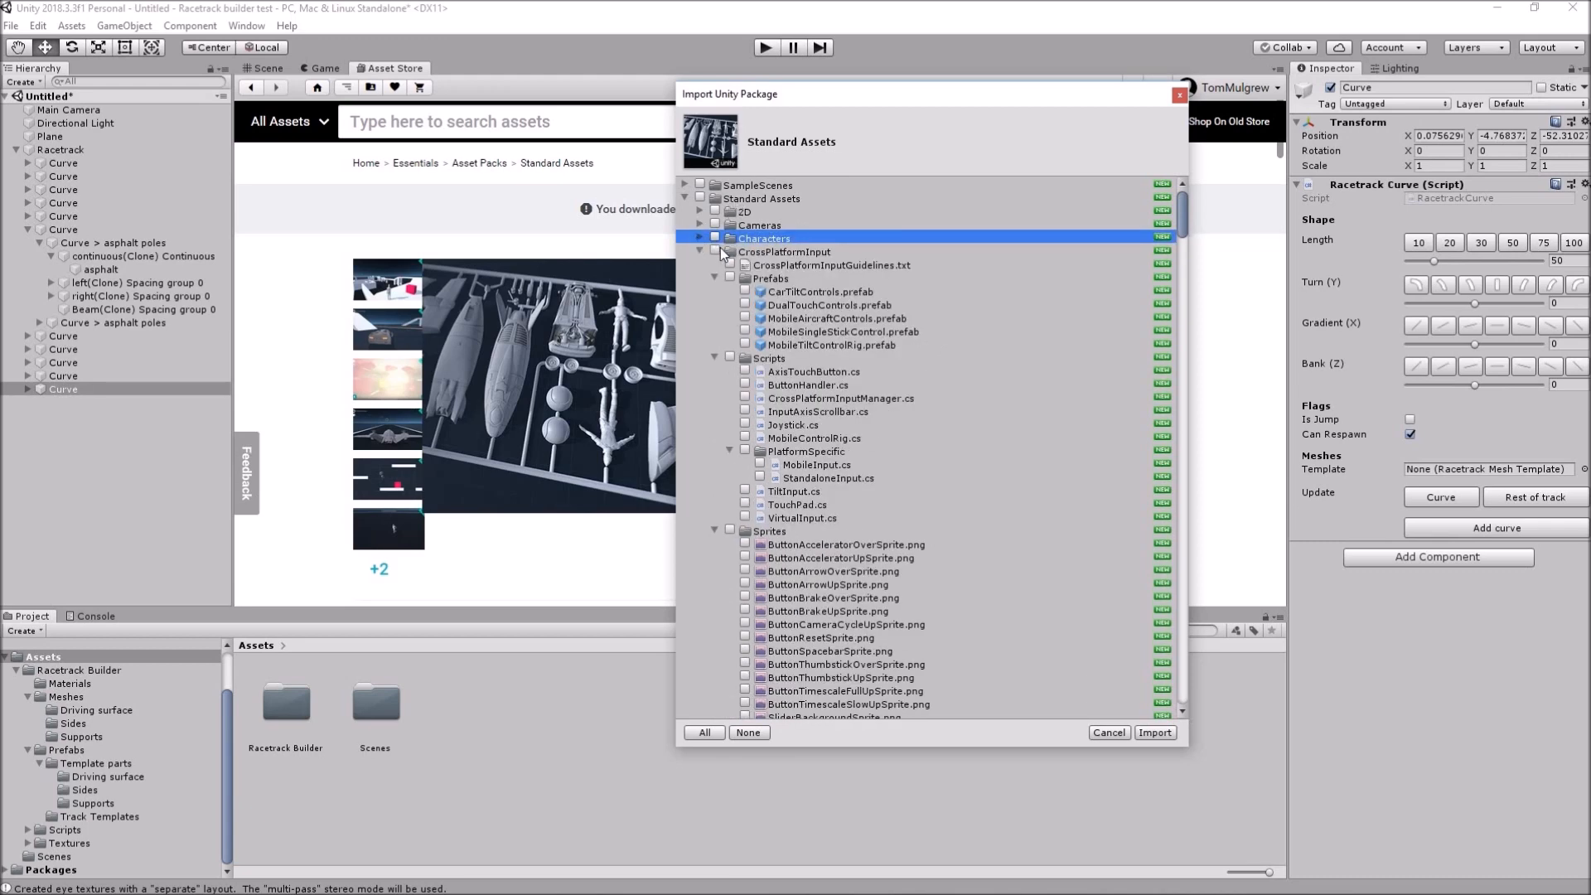
{"action": "left_click", "coordinate": [730, 252]}
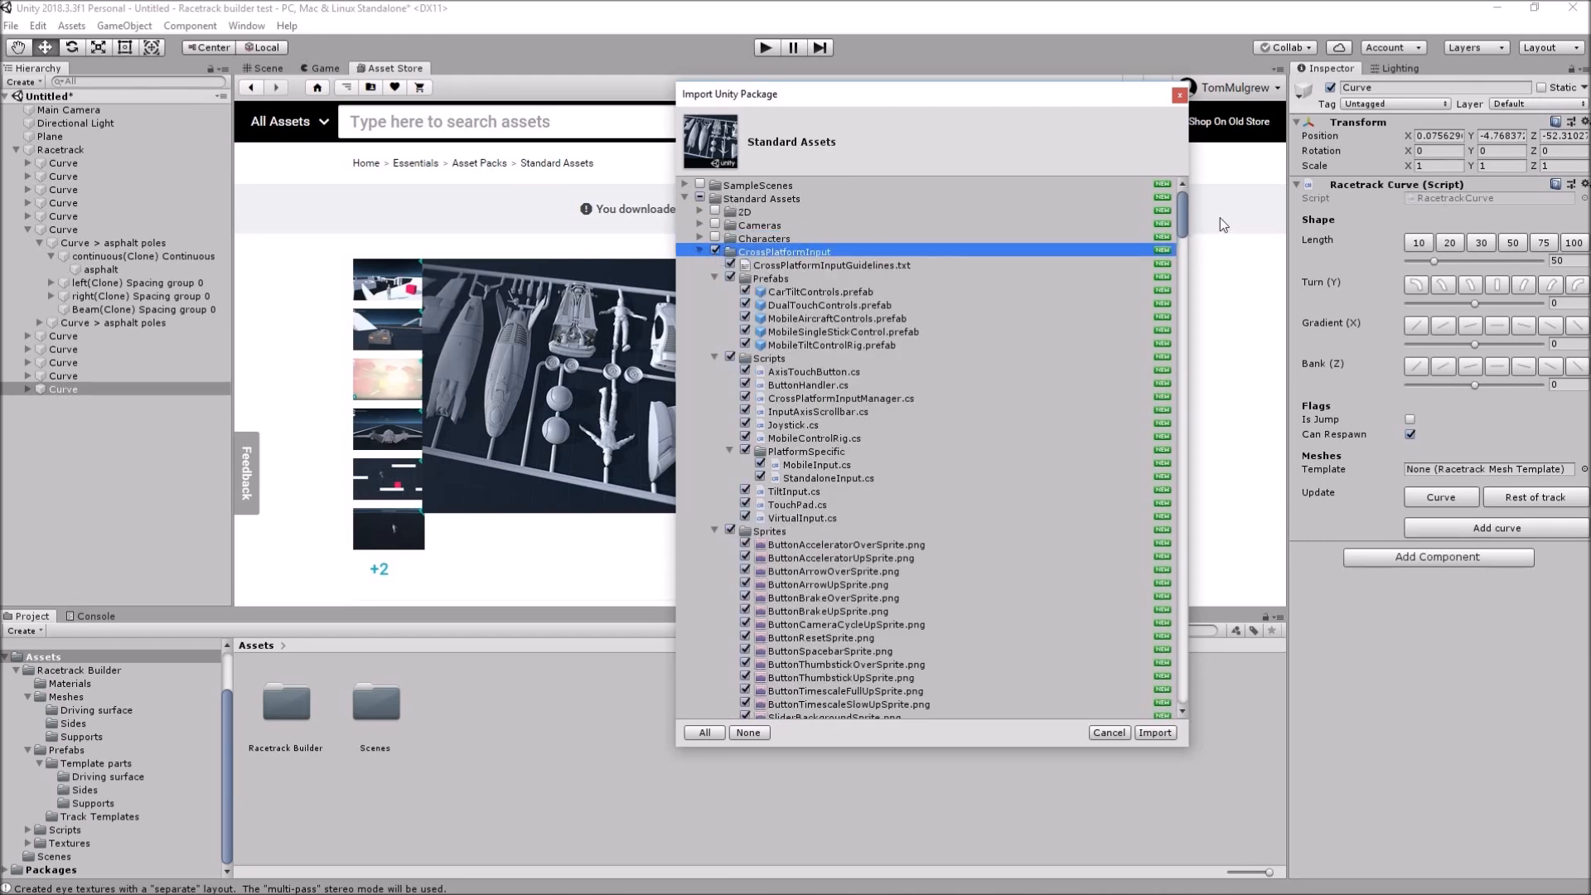
{"action": "scroll", "scroll_direction": "down", "scroll_amount": 3}
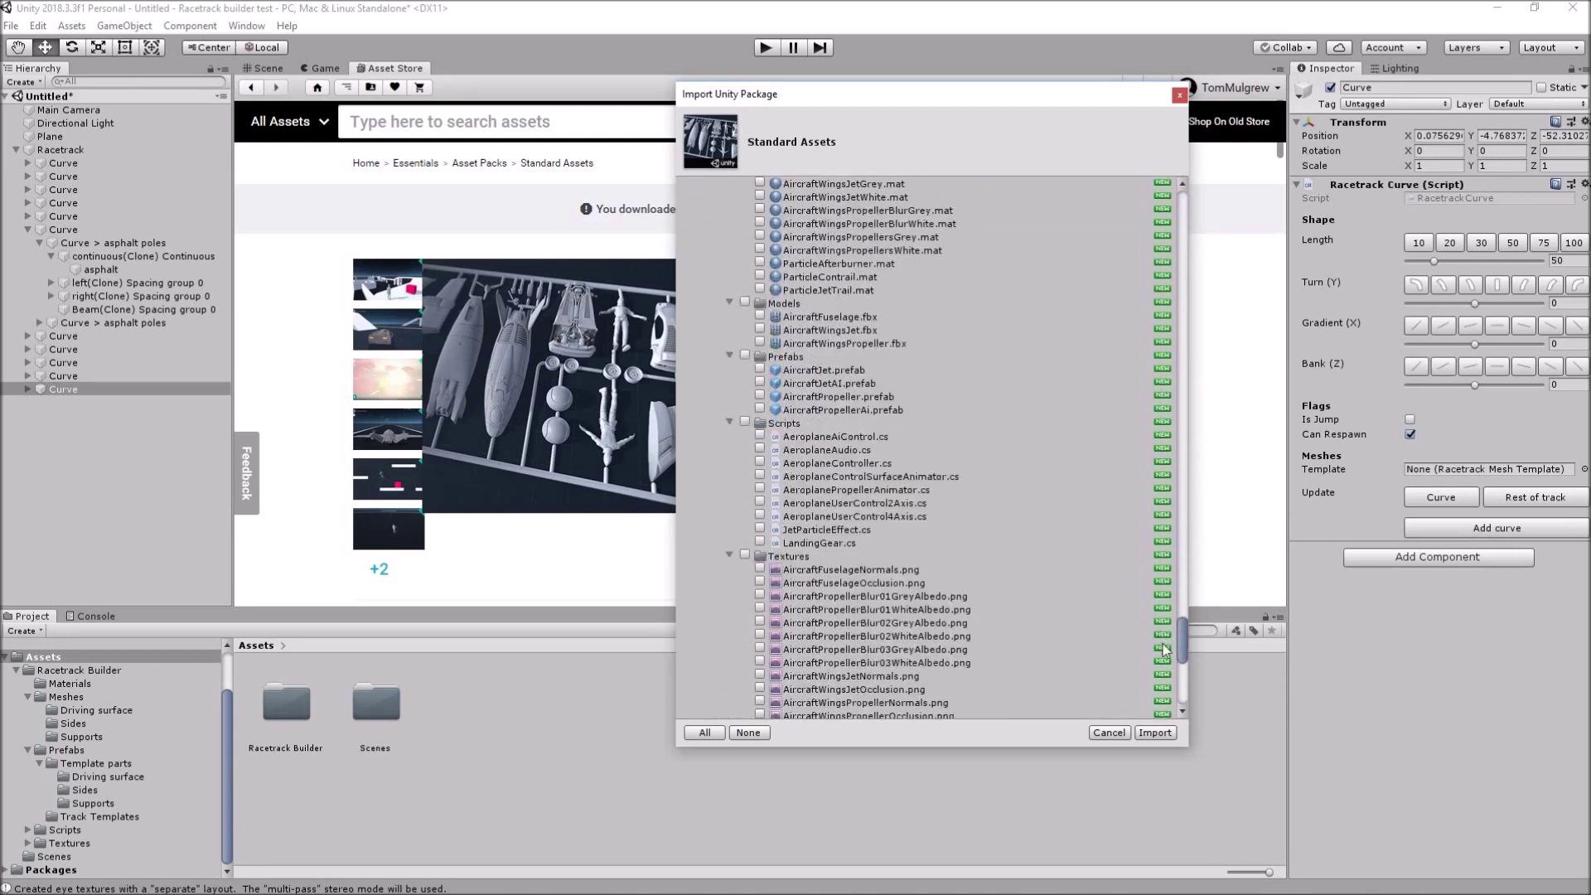
{"action": "scroll", "scroll_direction": "down", "scroll_amount": 3}
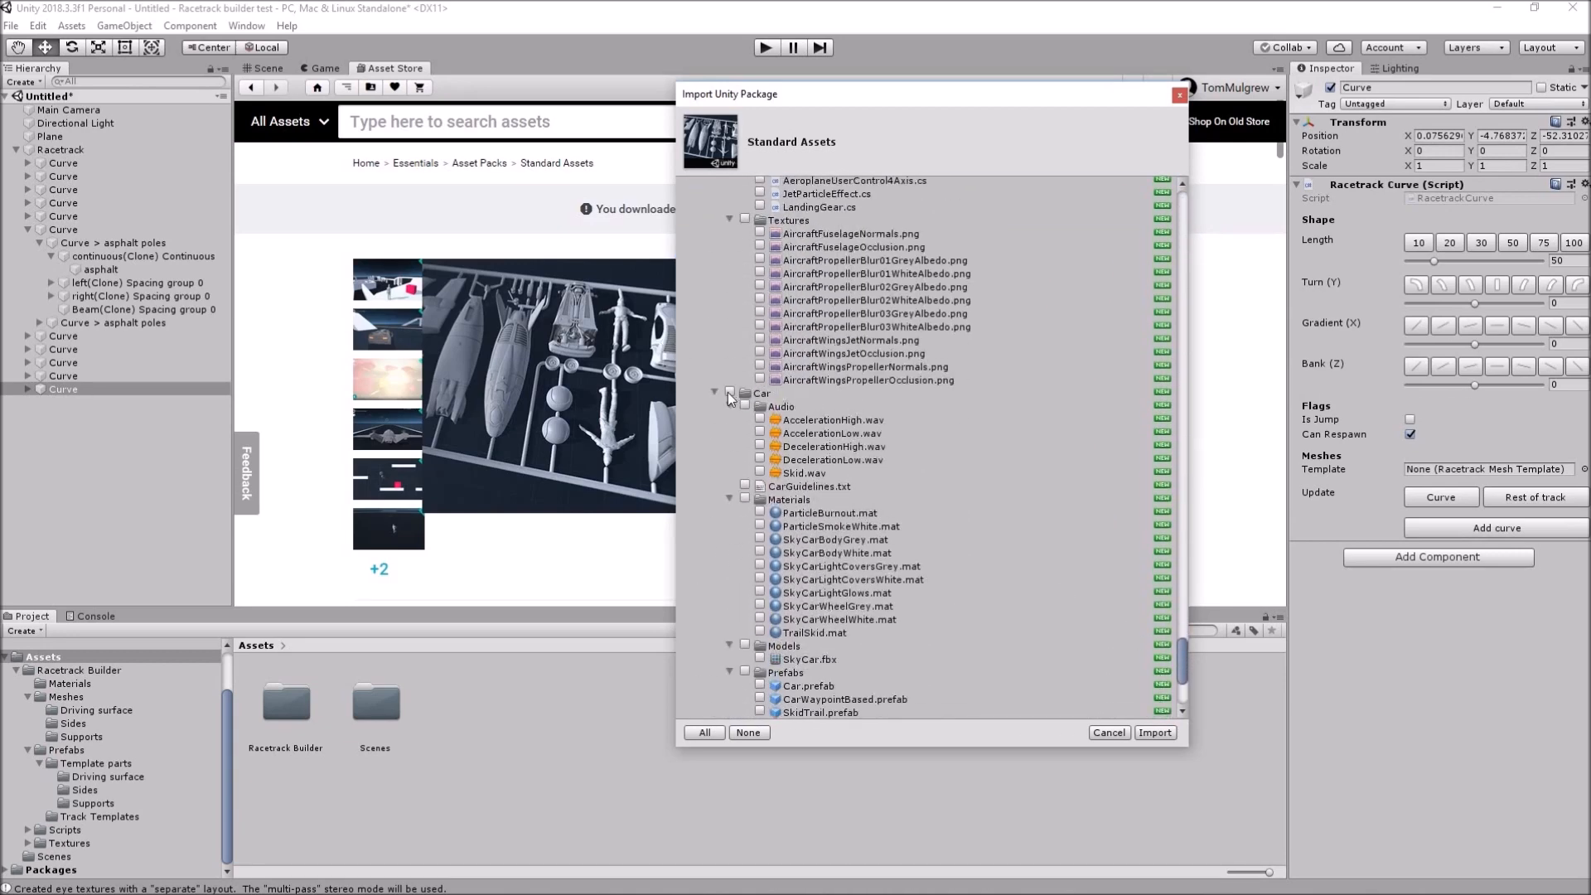
{"action": "left_click", "coordinate": [730, 395]}
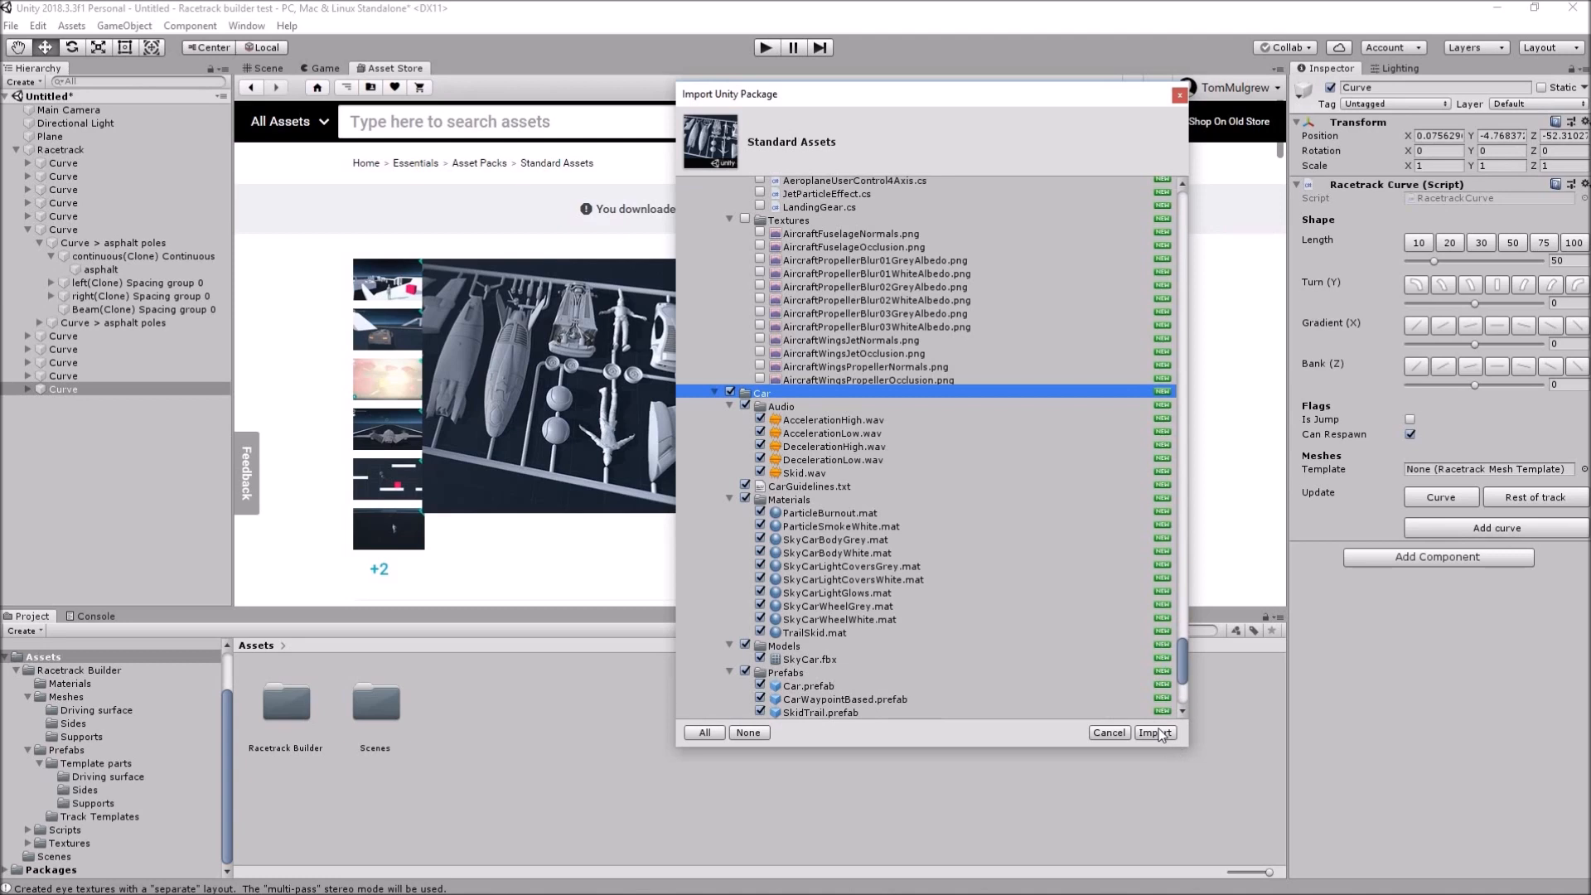
{"action": "left_click", "coordinate": [1154, 731]}
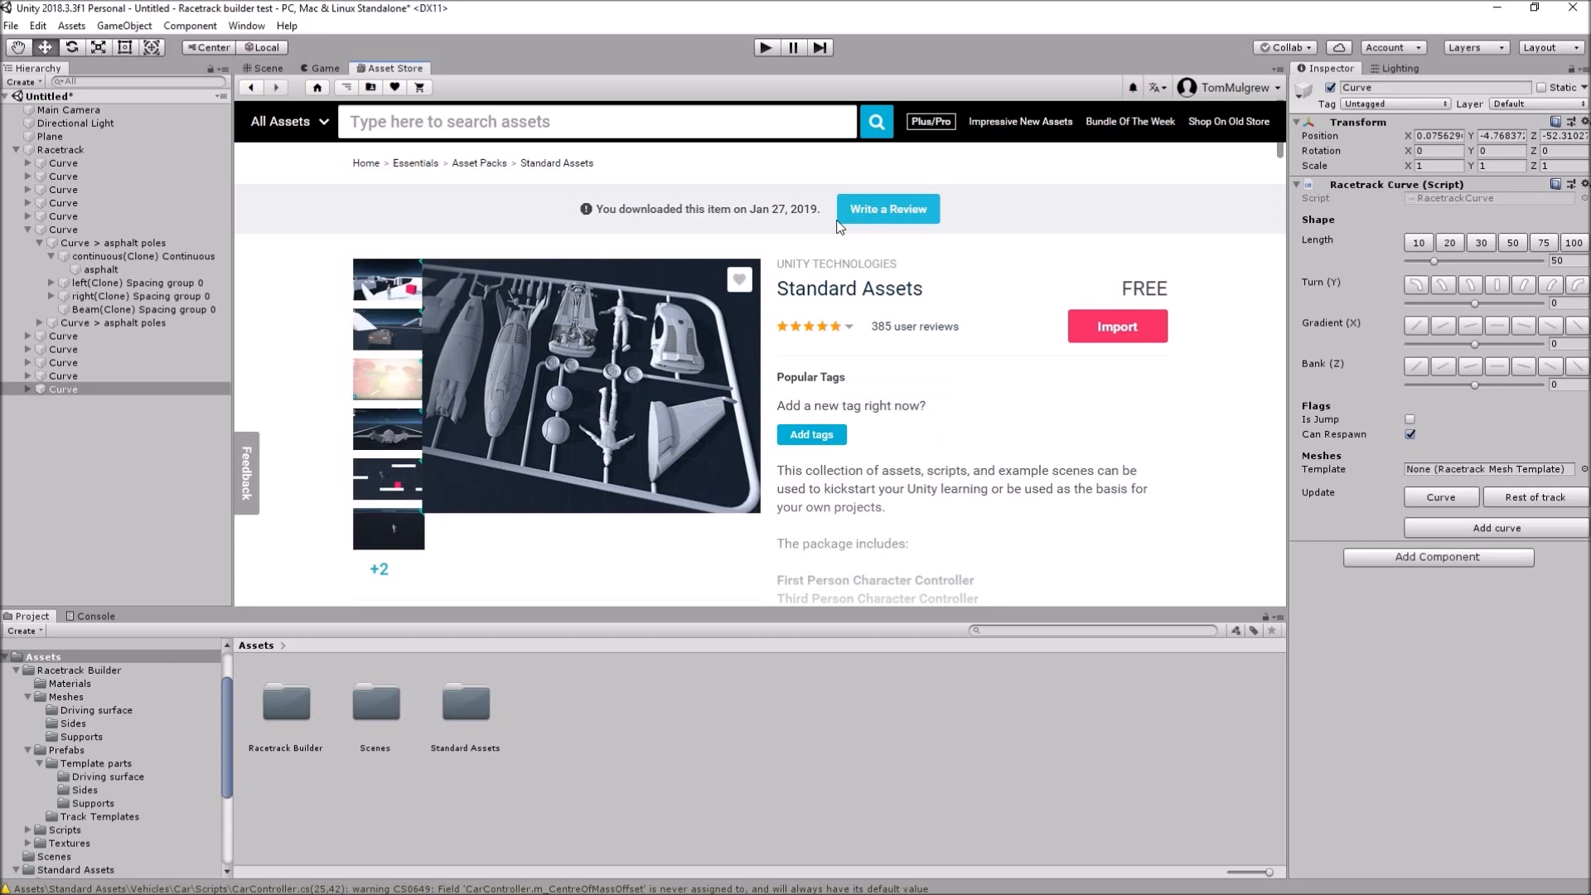
{"action": "mouse_move", "coordinate": [232, 721]}
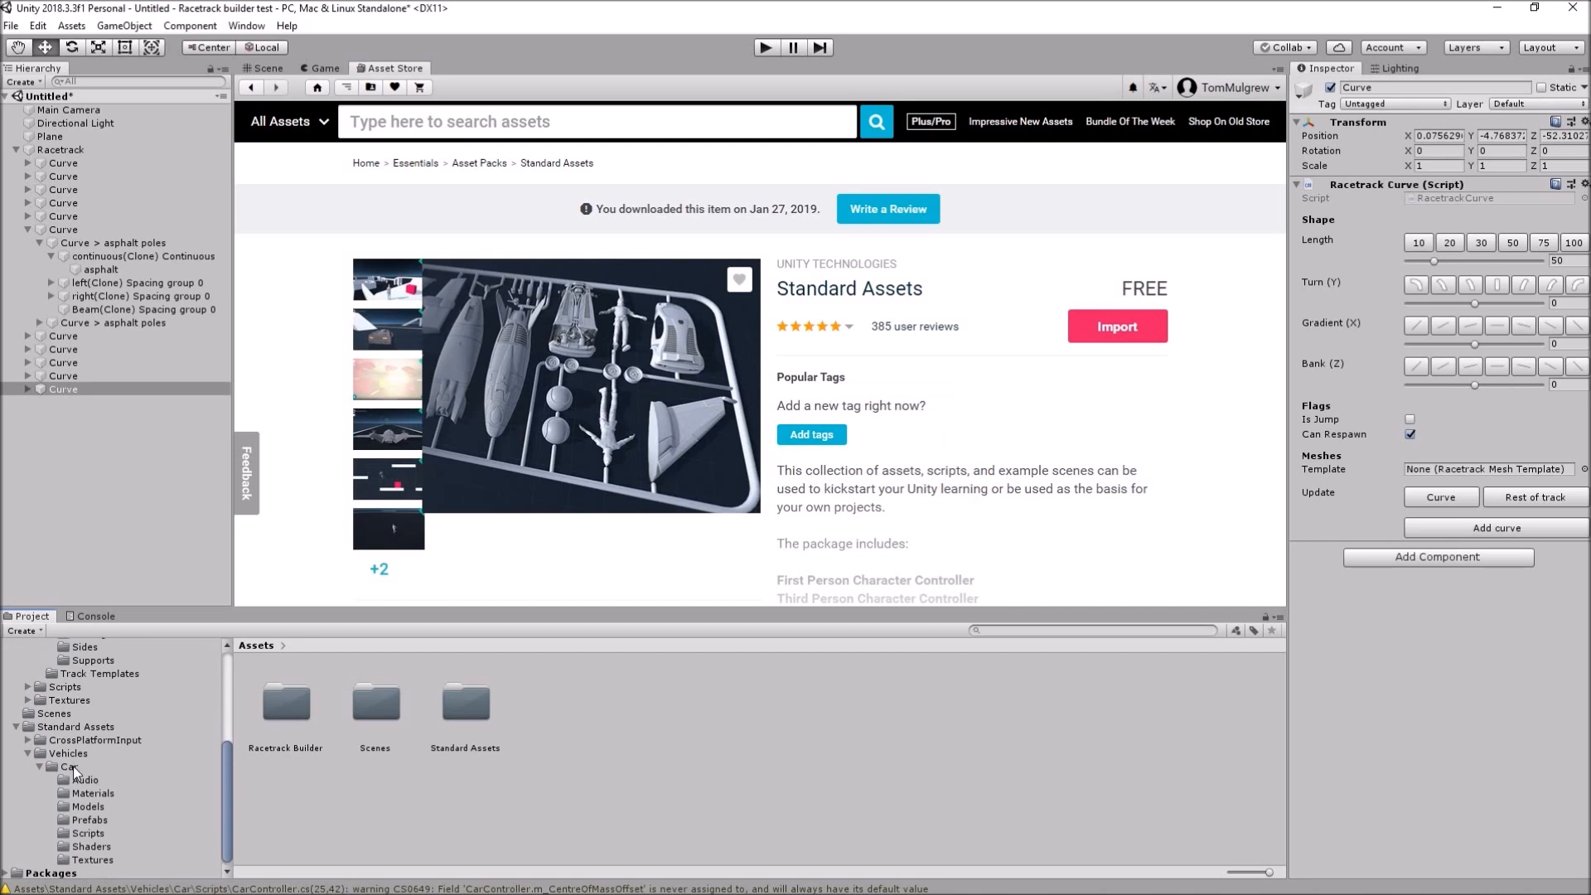
- Place the Car prefab in the scene and reset the Main Camera's position under it
{"action": "left_click", "coordinate": [266, 68]}
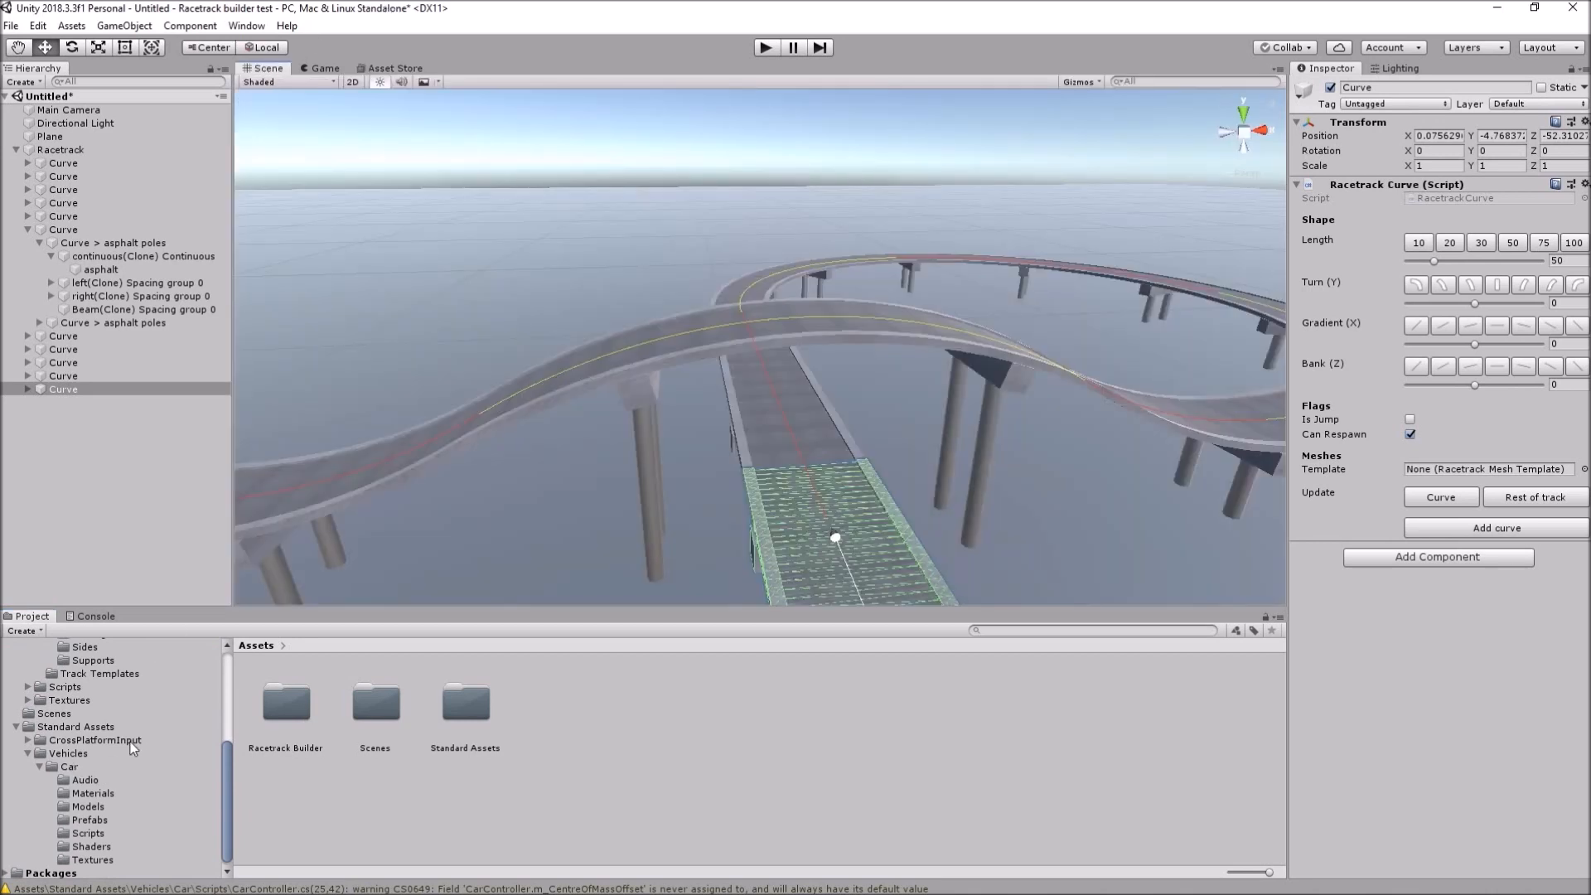
{"action": "left_click", "coordinate": [68, 766]}
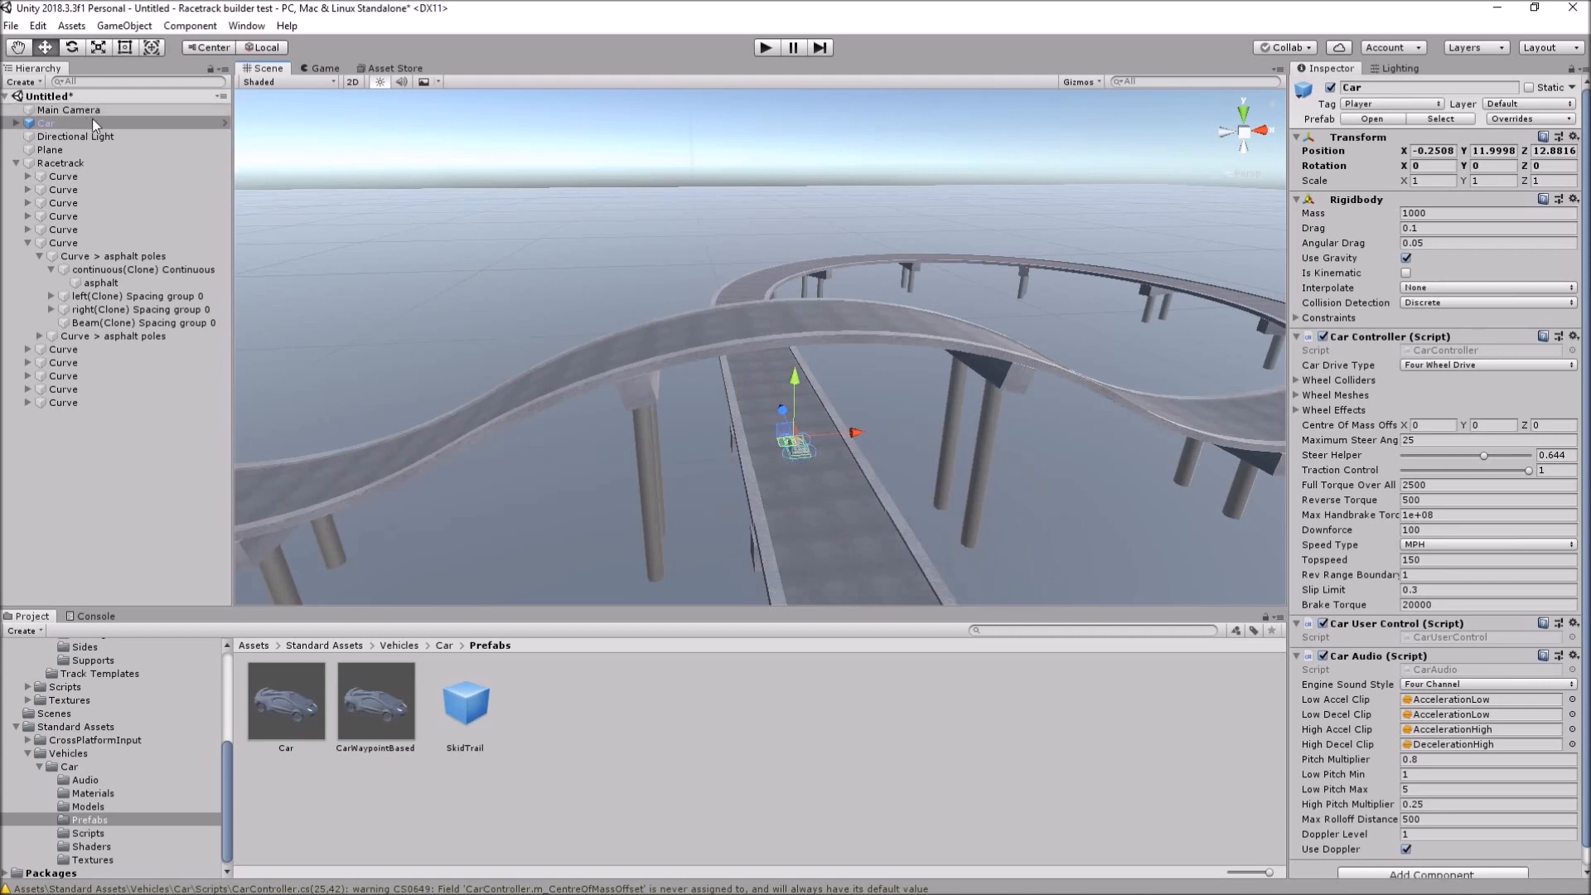
{"action": "left_click", "coordinate": [66, 109]}
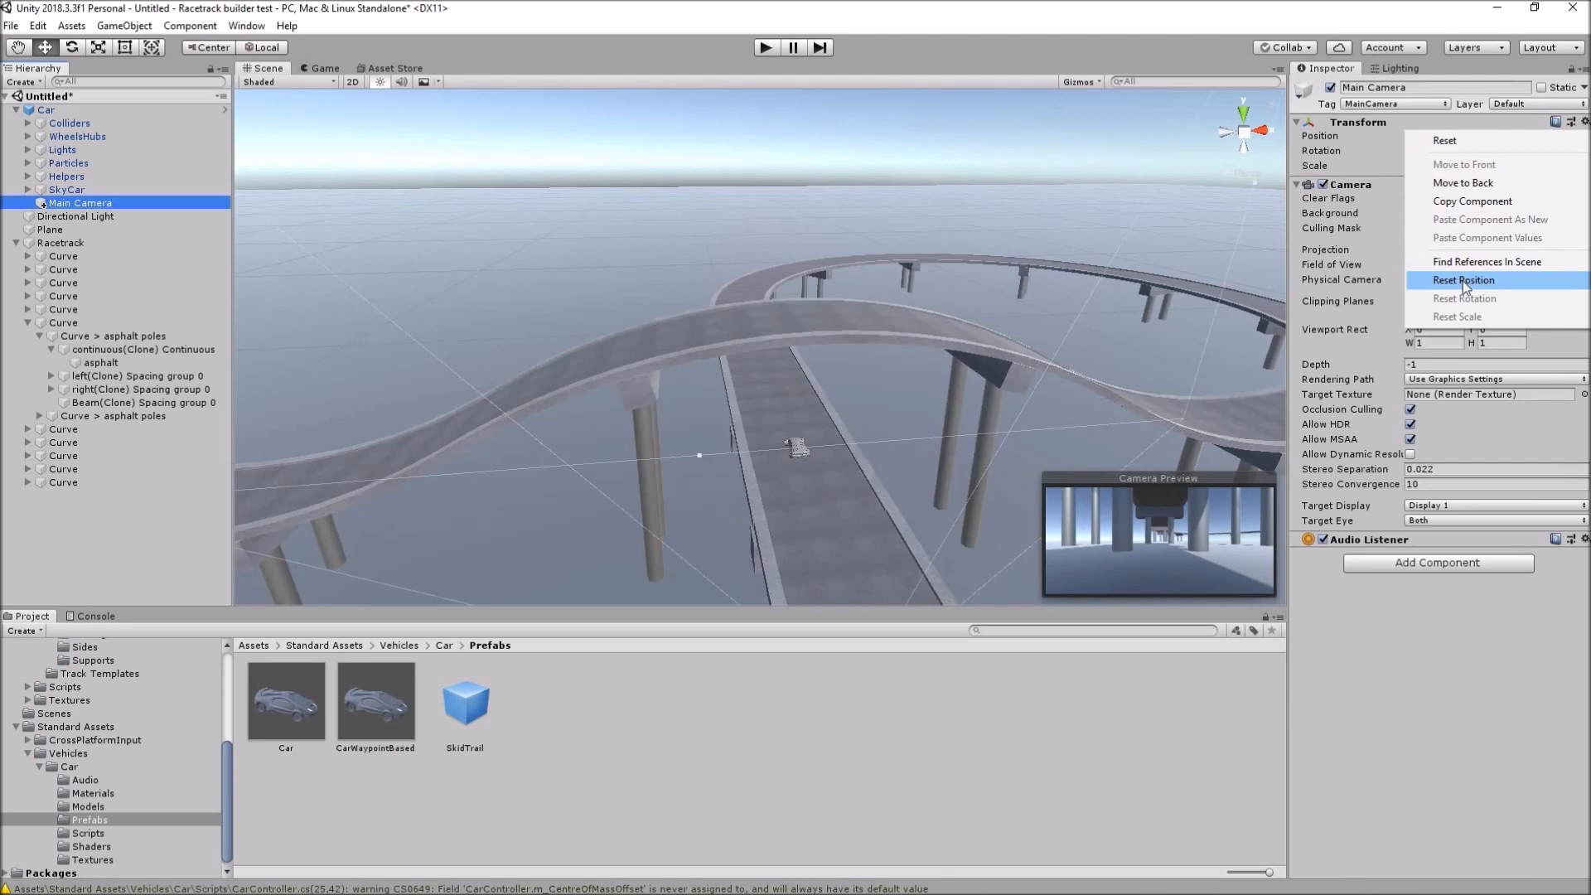
{"action": "left_click", "coordinate": [1463, 280]}
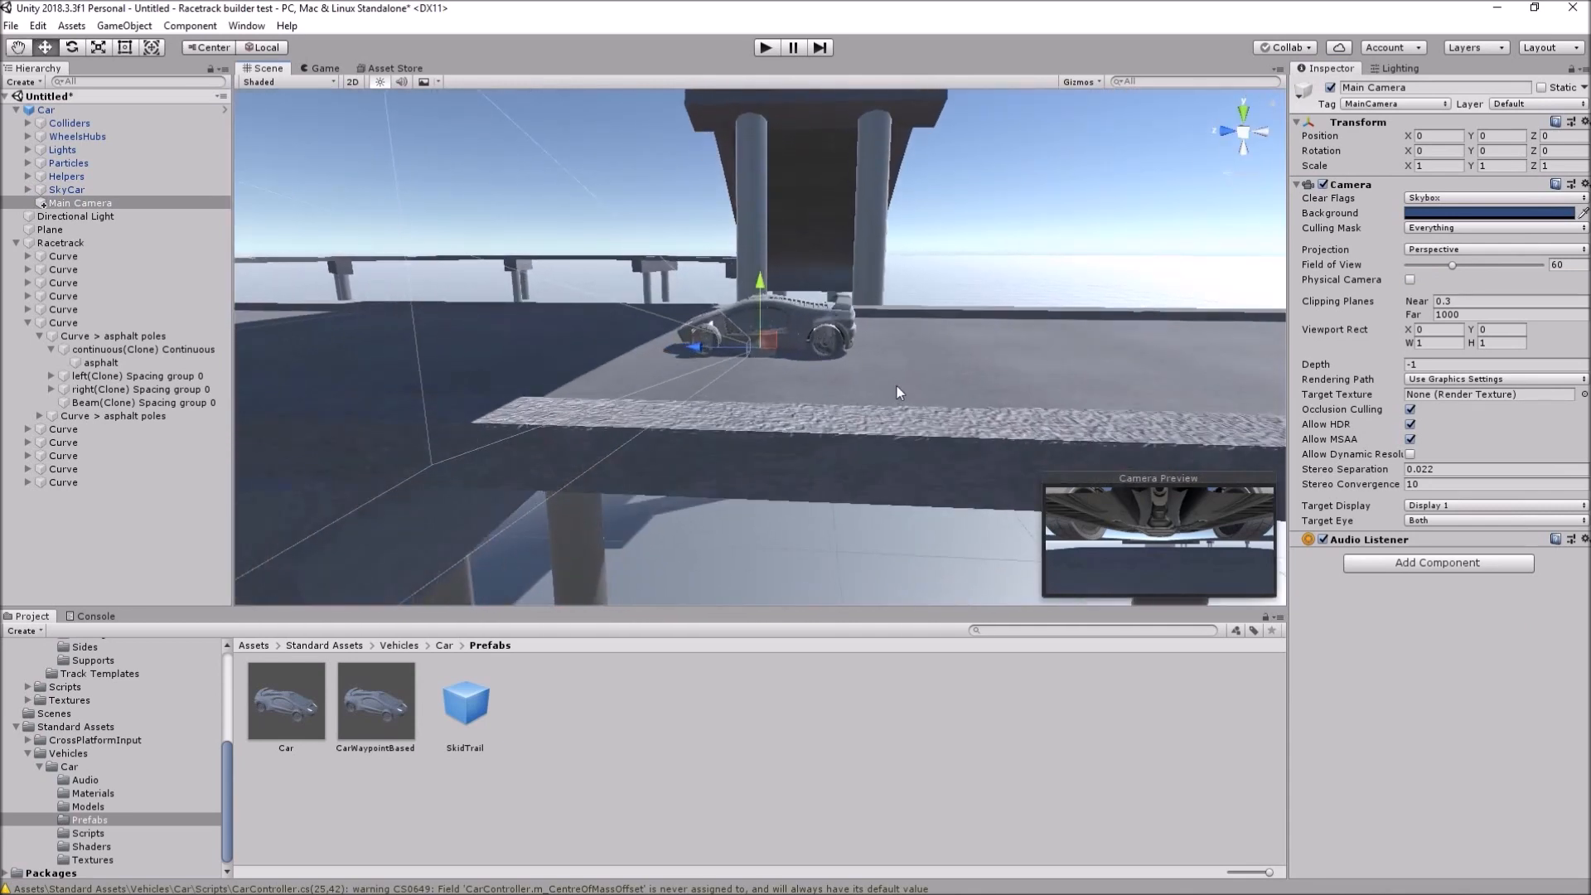
{"action": "mouse_move", "coordinate": [776, 358]}
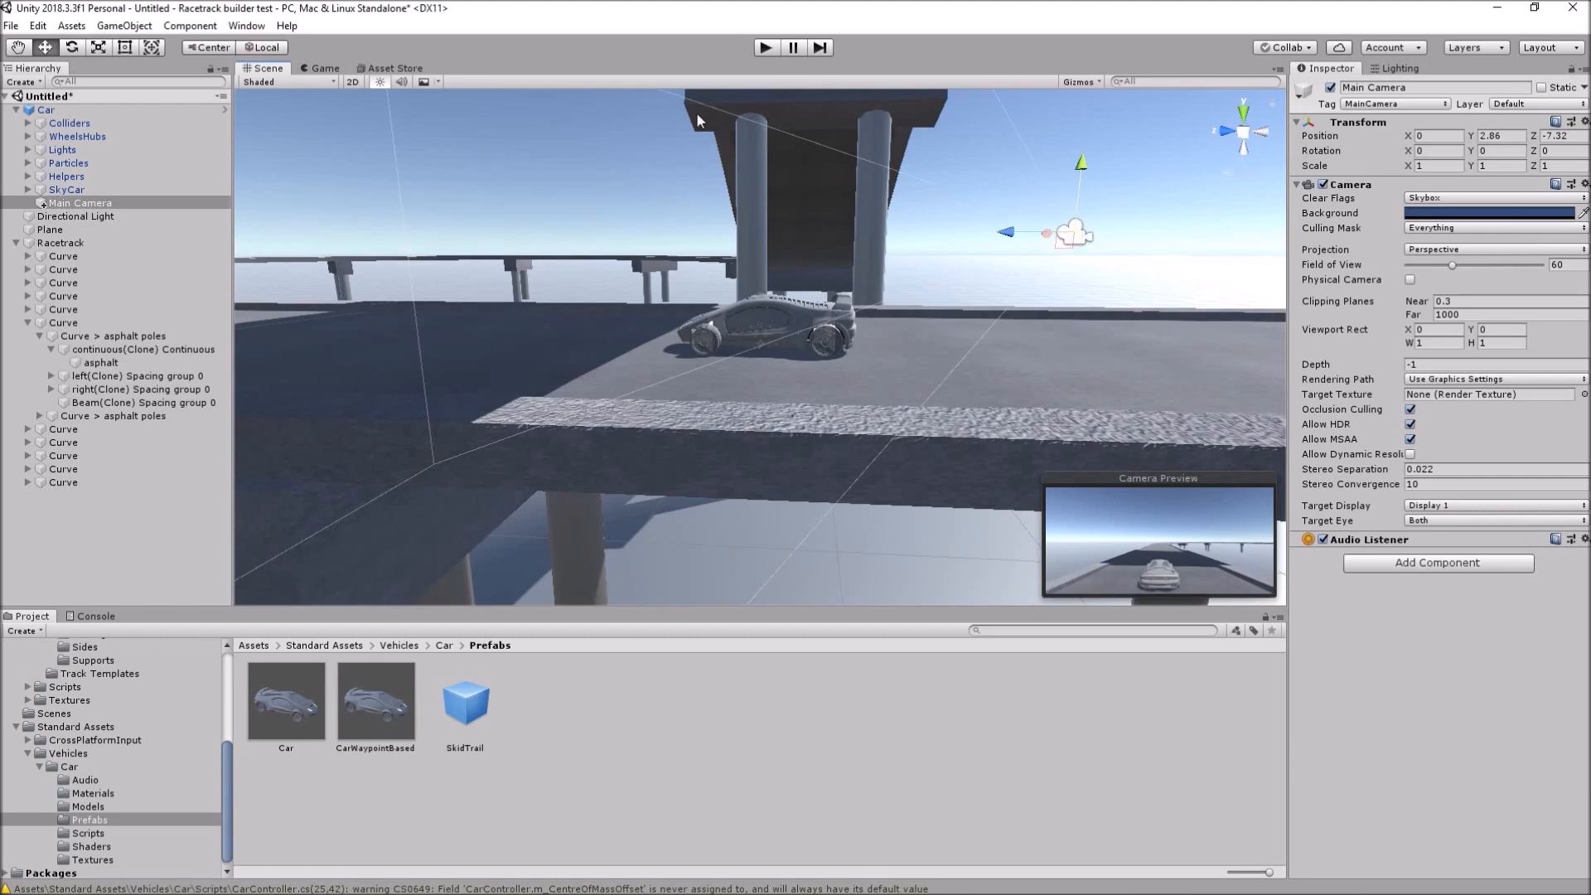
{"action": "mouse_move", "coordinate": [682, 8]}
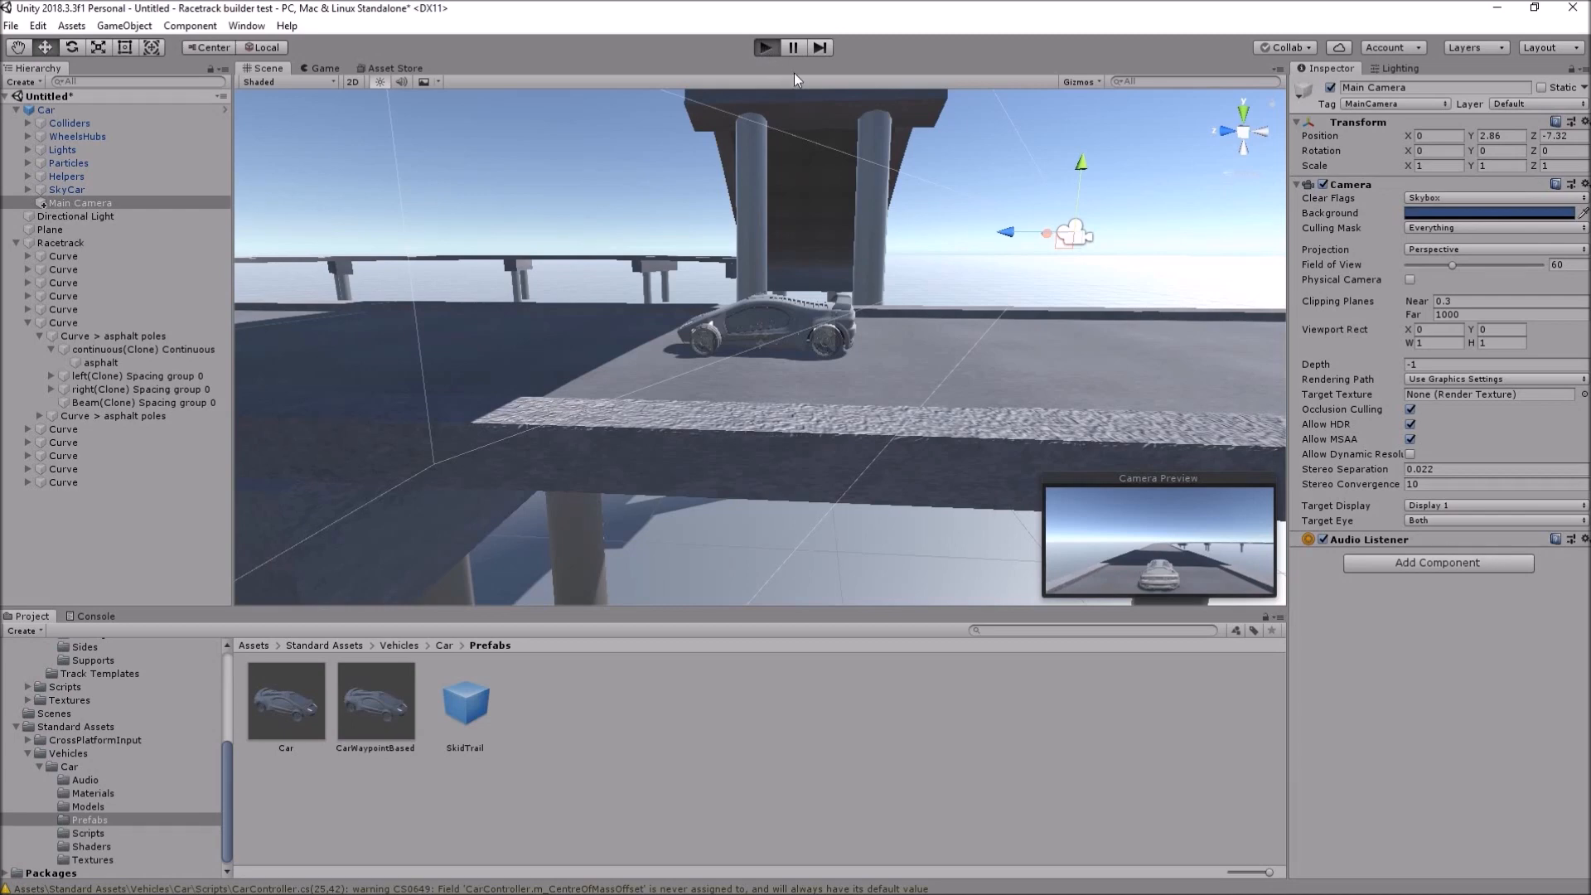
- Enter Play mode and drive the car along the track with the keyboard
{"action": "left_click", "coordinate": [766, 46]}
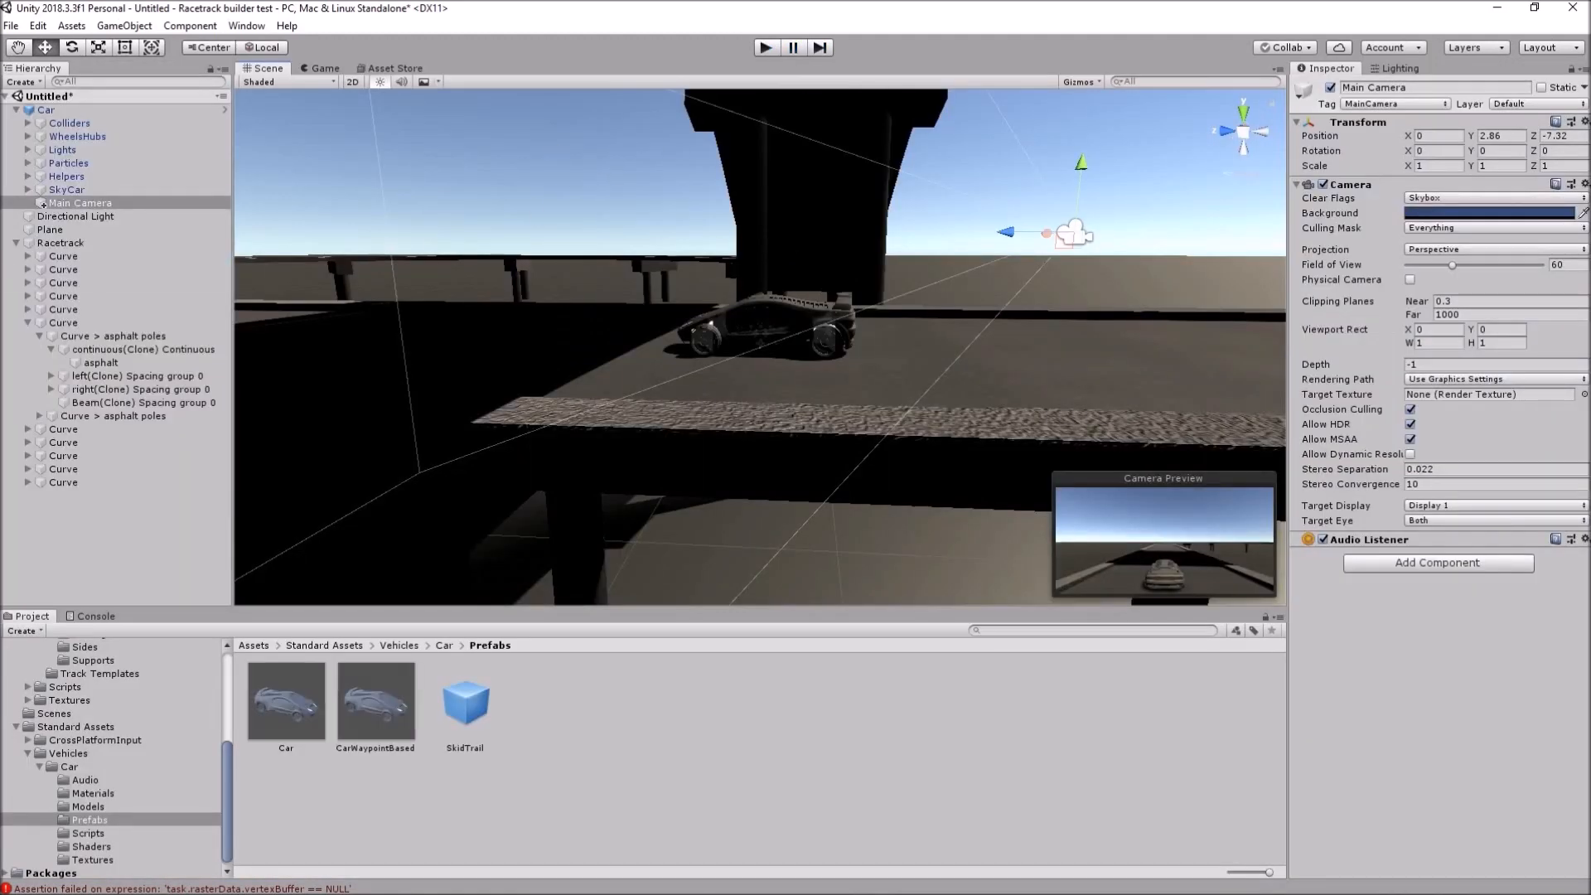
- Add the Racetrack Progress Tracker component to the Car object
{"action": "left_click", "coordinate": [47, 109]}
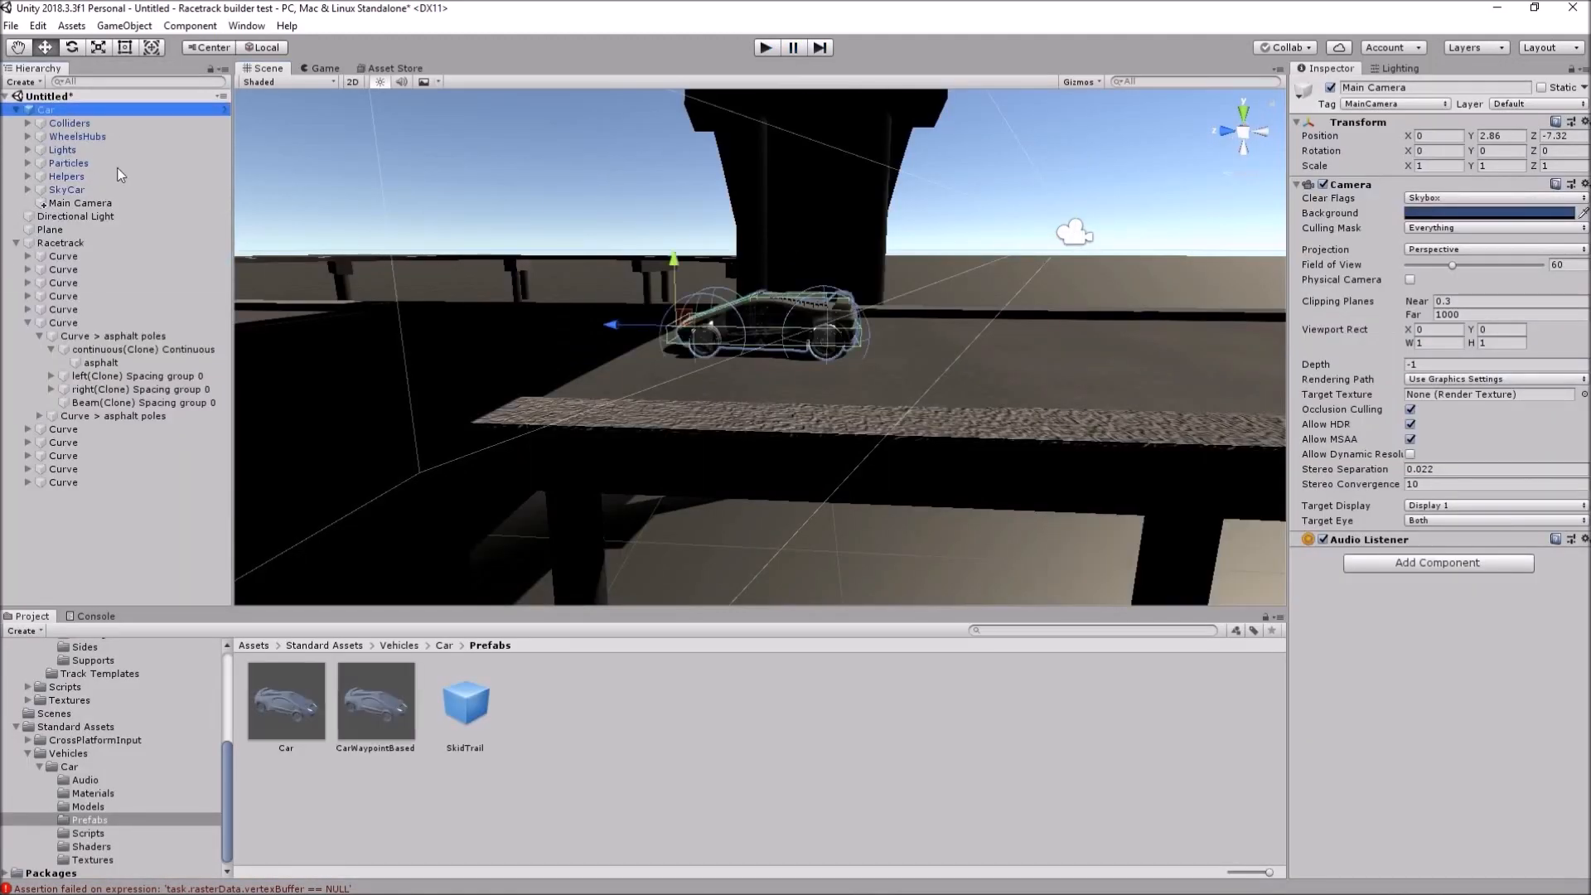
{"action": "left_click", "coordinate": [46, 109]}
{"action": "type", "text": "progress"}
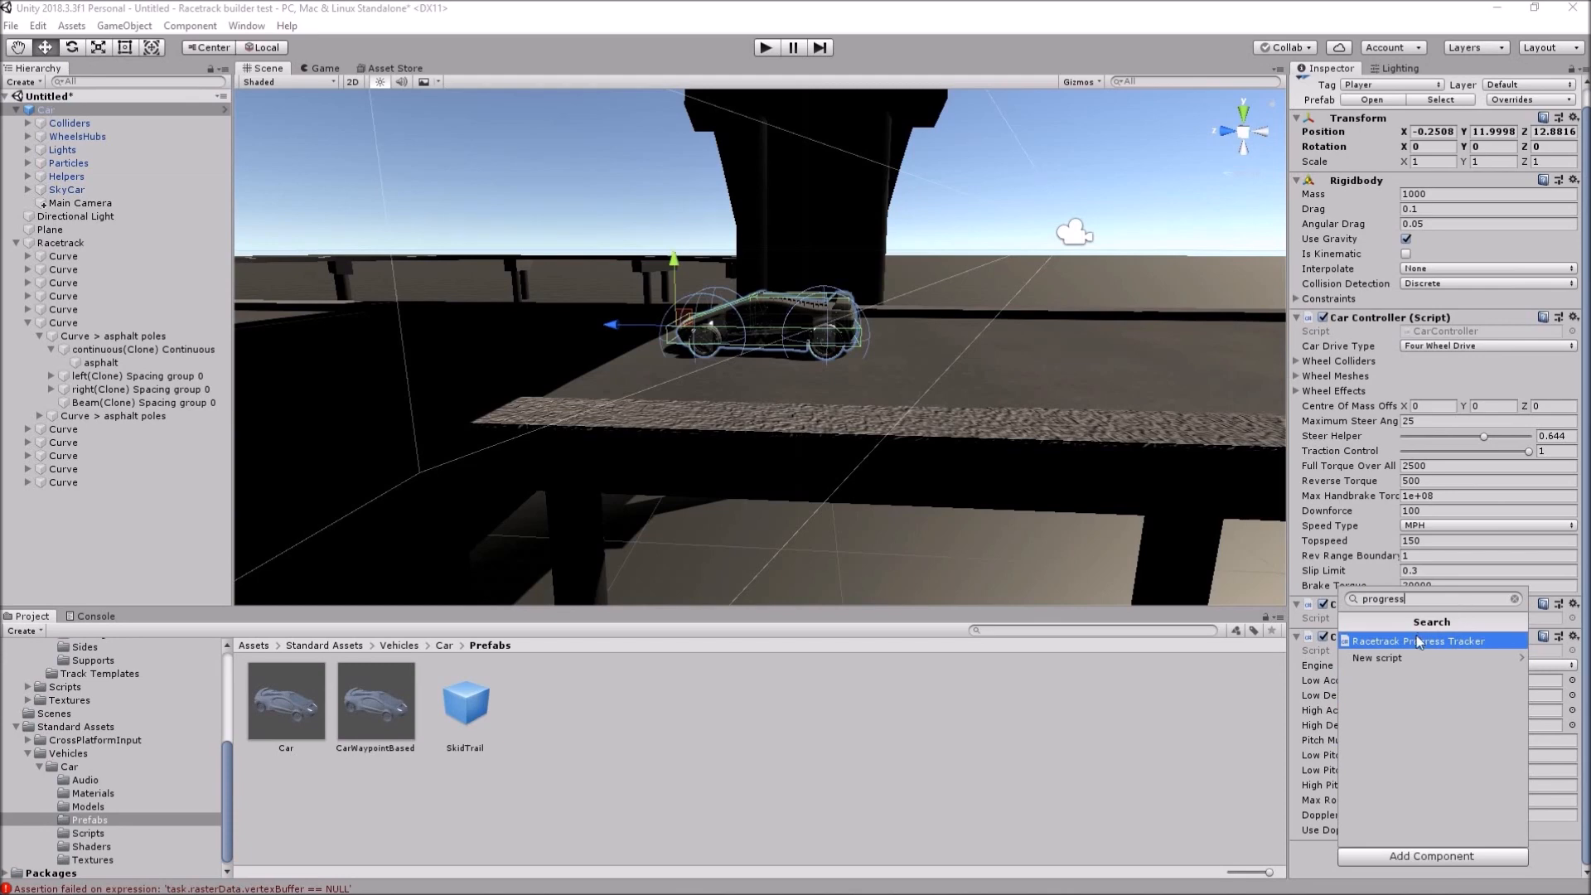
{"action": "left_click", "coordinate": [1421, 640]}
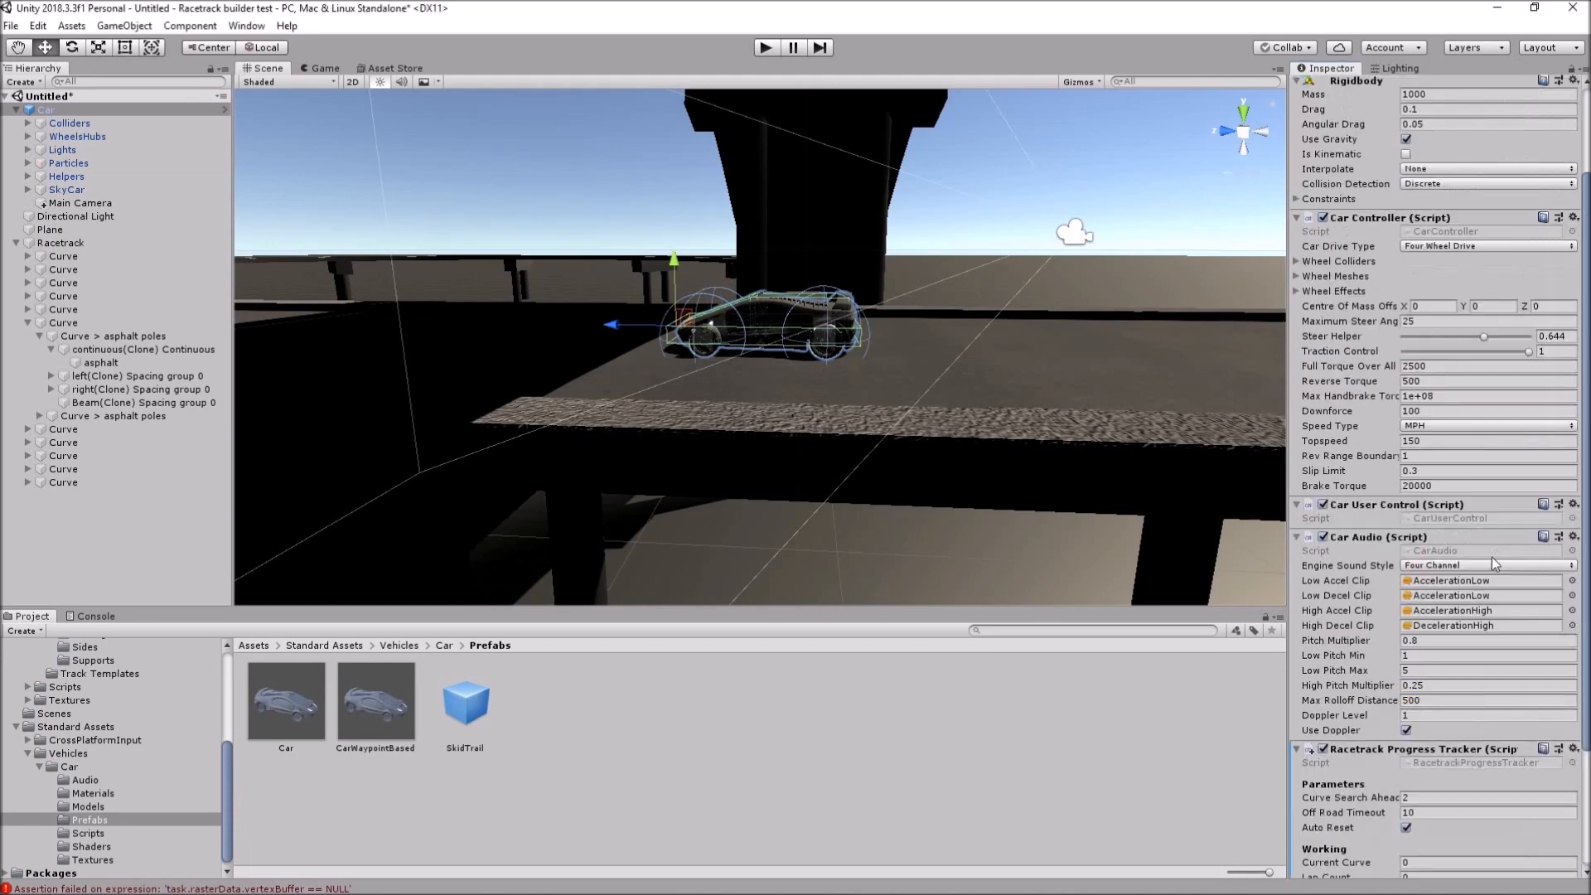
{"action": "scroll", "scroll_direction": "down", "scroll_amount": 3}
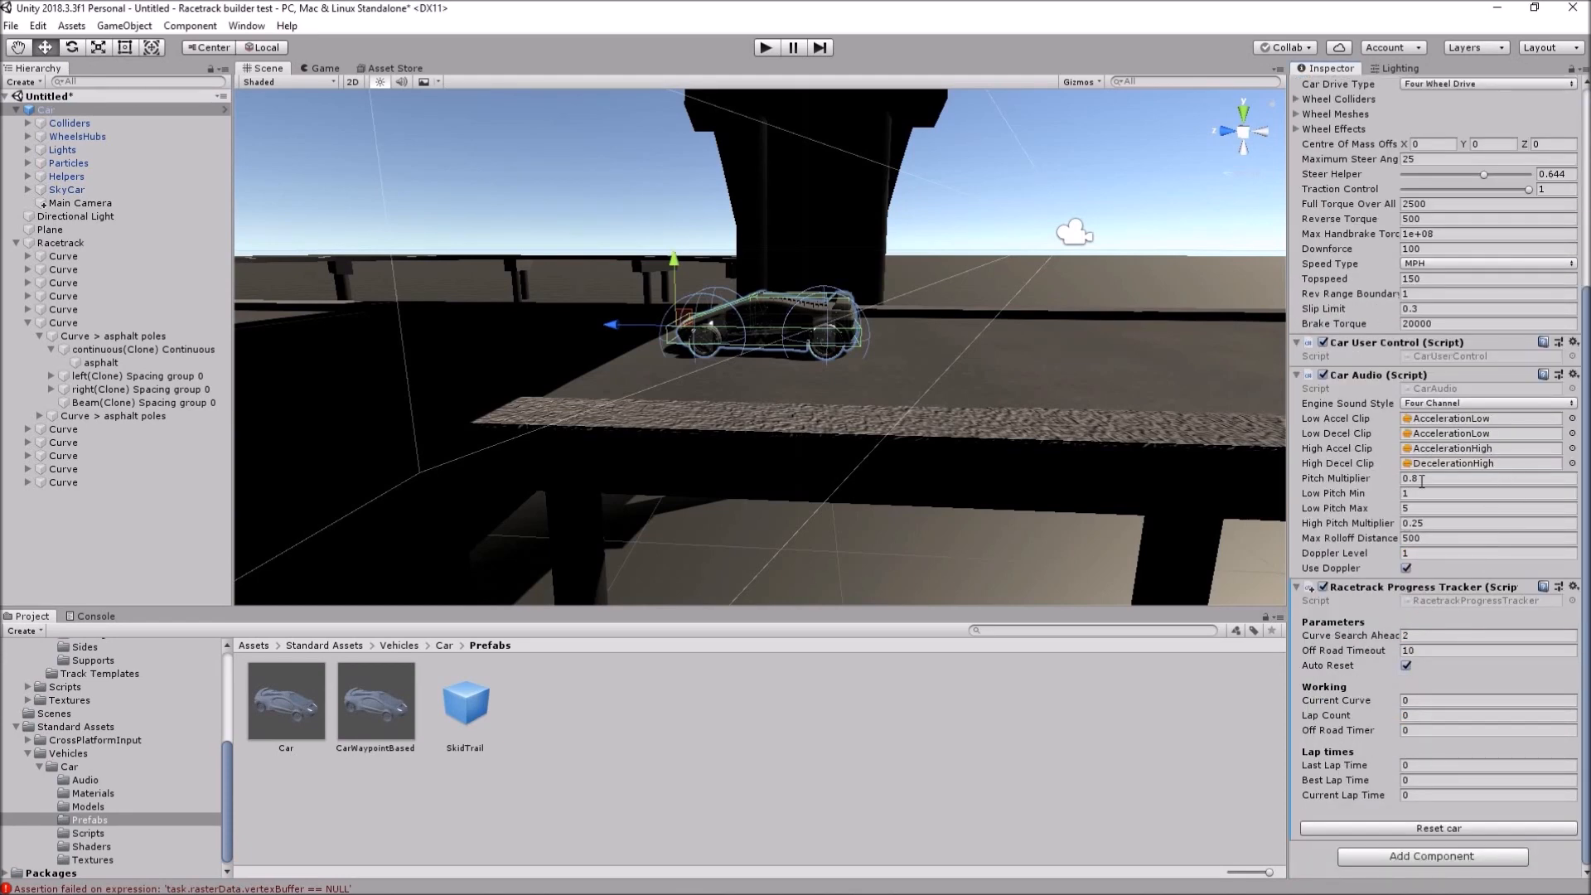
{"action": "mouse_move", "coordinate": [557, 313]}
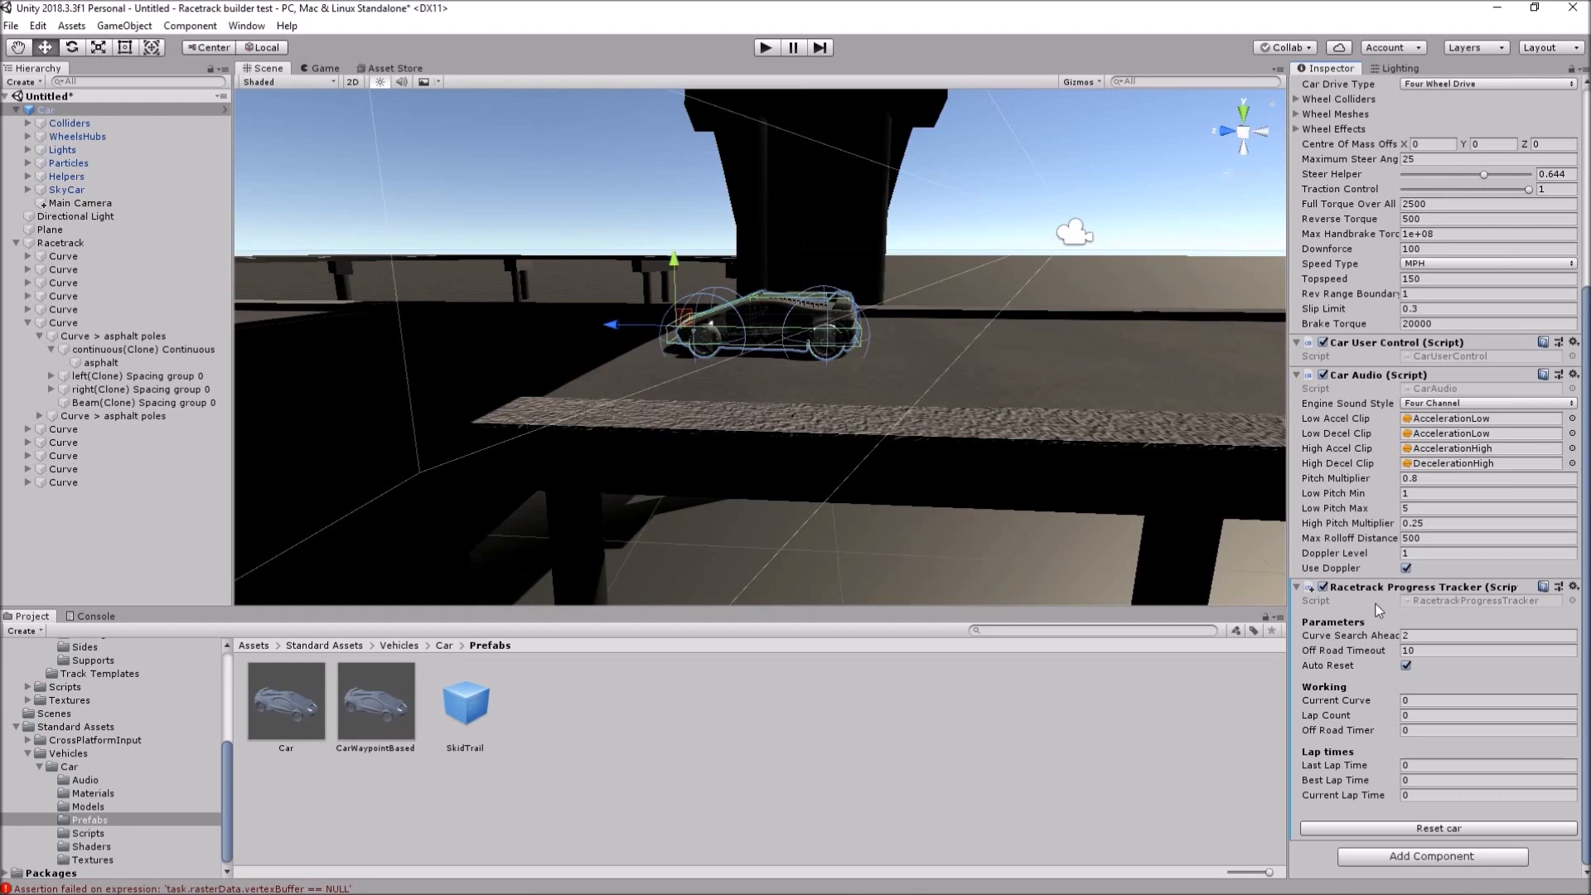
{"action": "mouse_move", "coordinate": [1414, 836]}
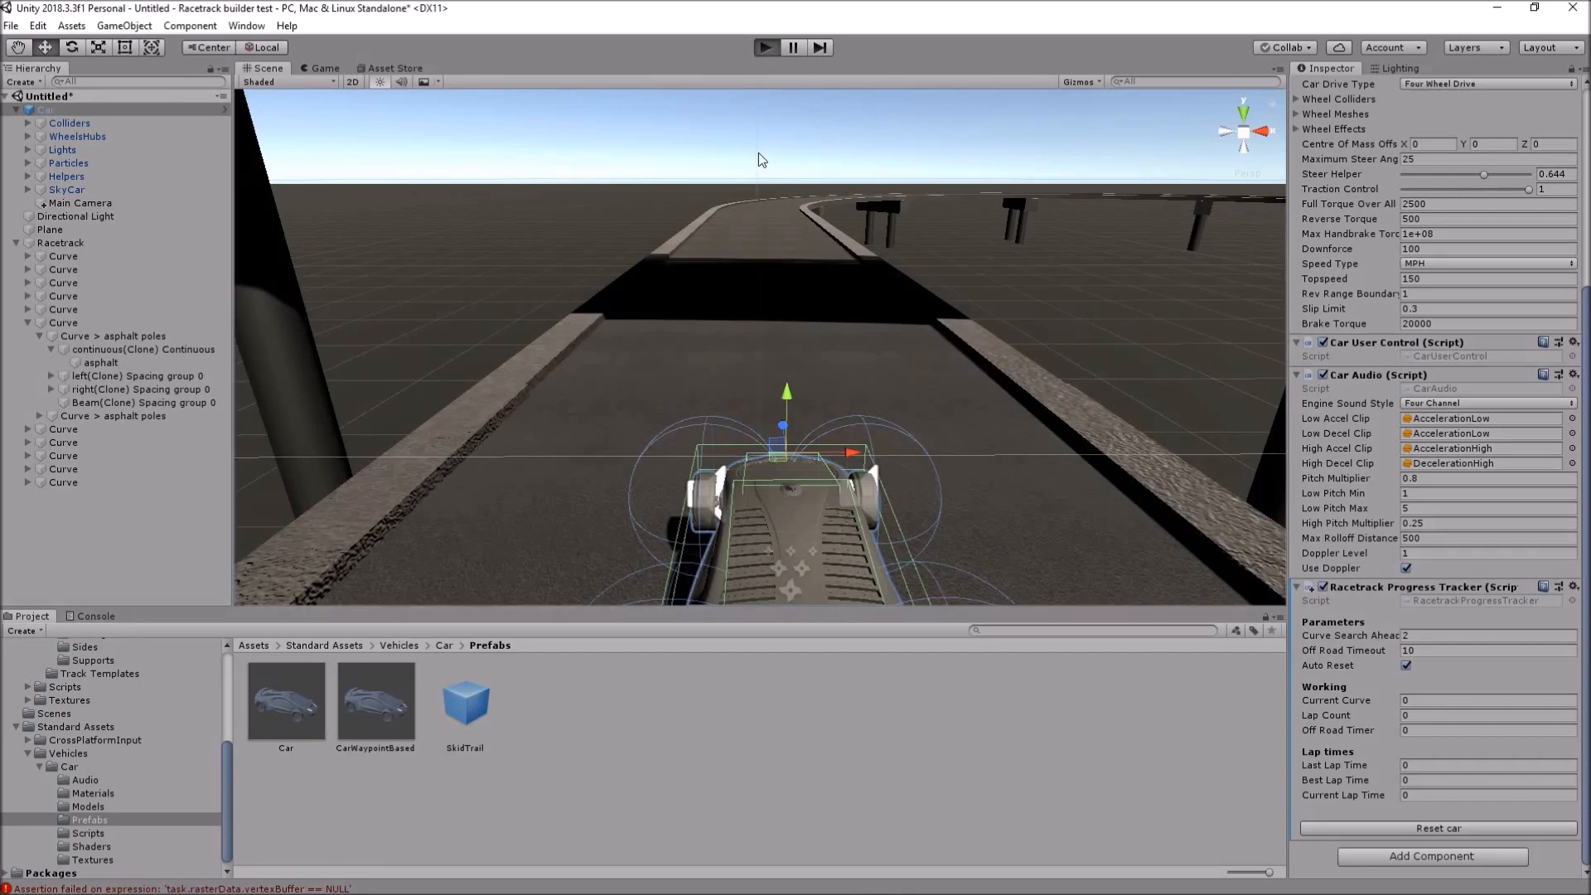
- Enter Play mode again to test-drive the car with lap tracking active
{"action": "left_click", "coordinate": [764, 47]}
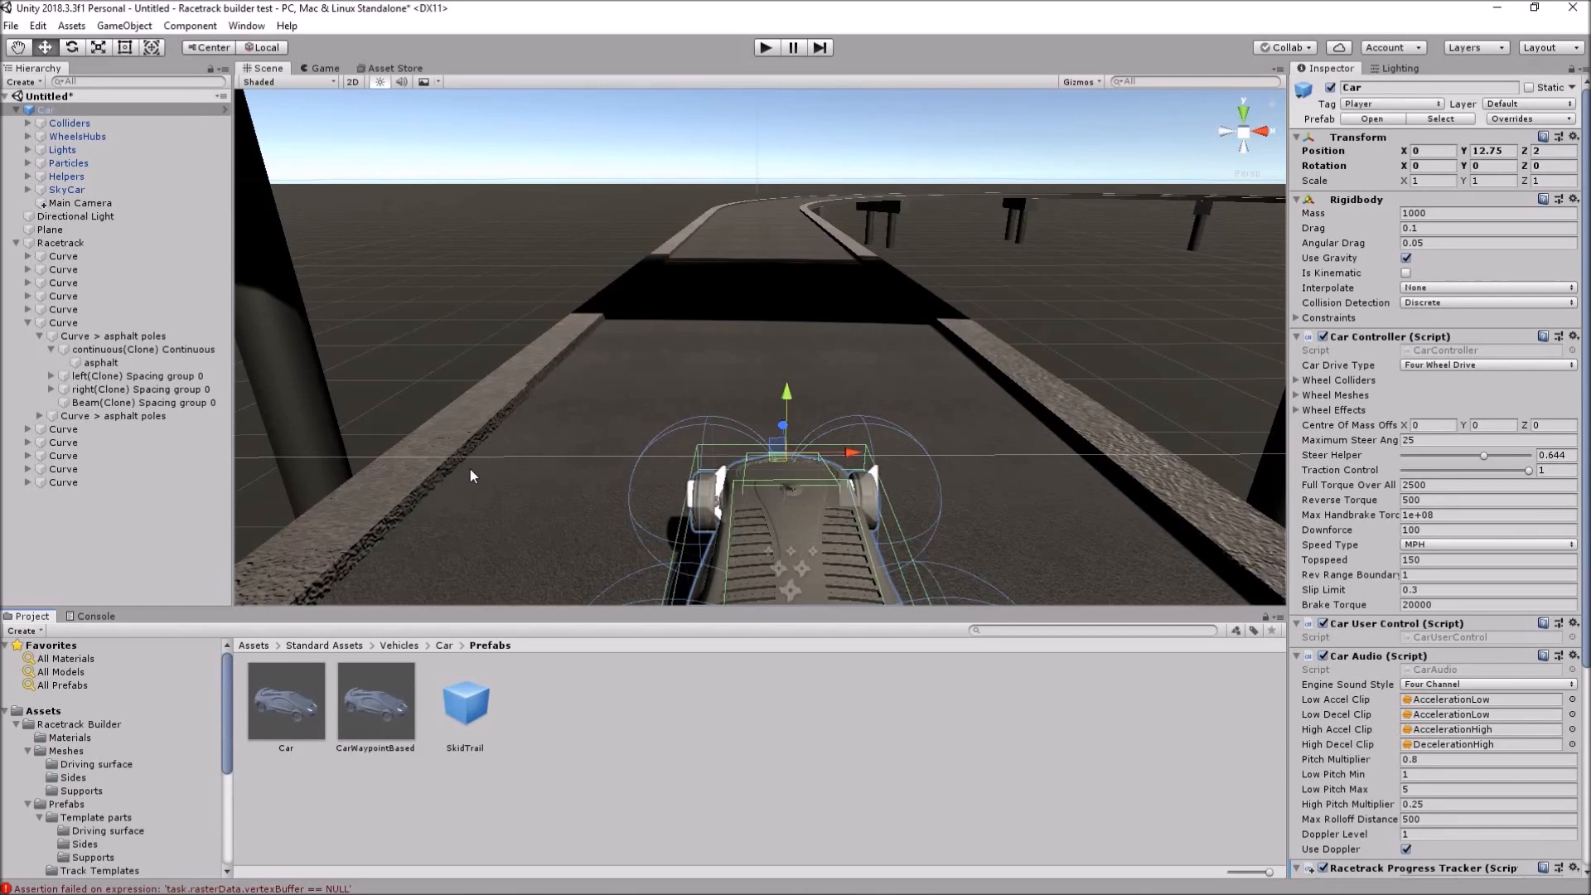
{"action": "mouse_move", "coordinate": [325, 694]}
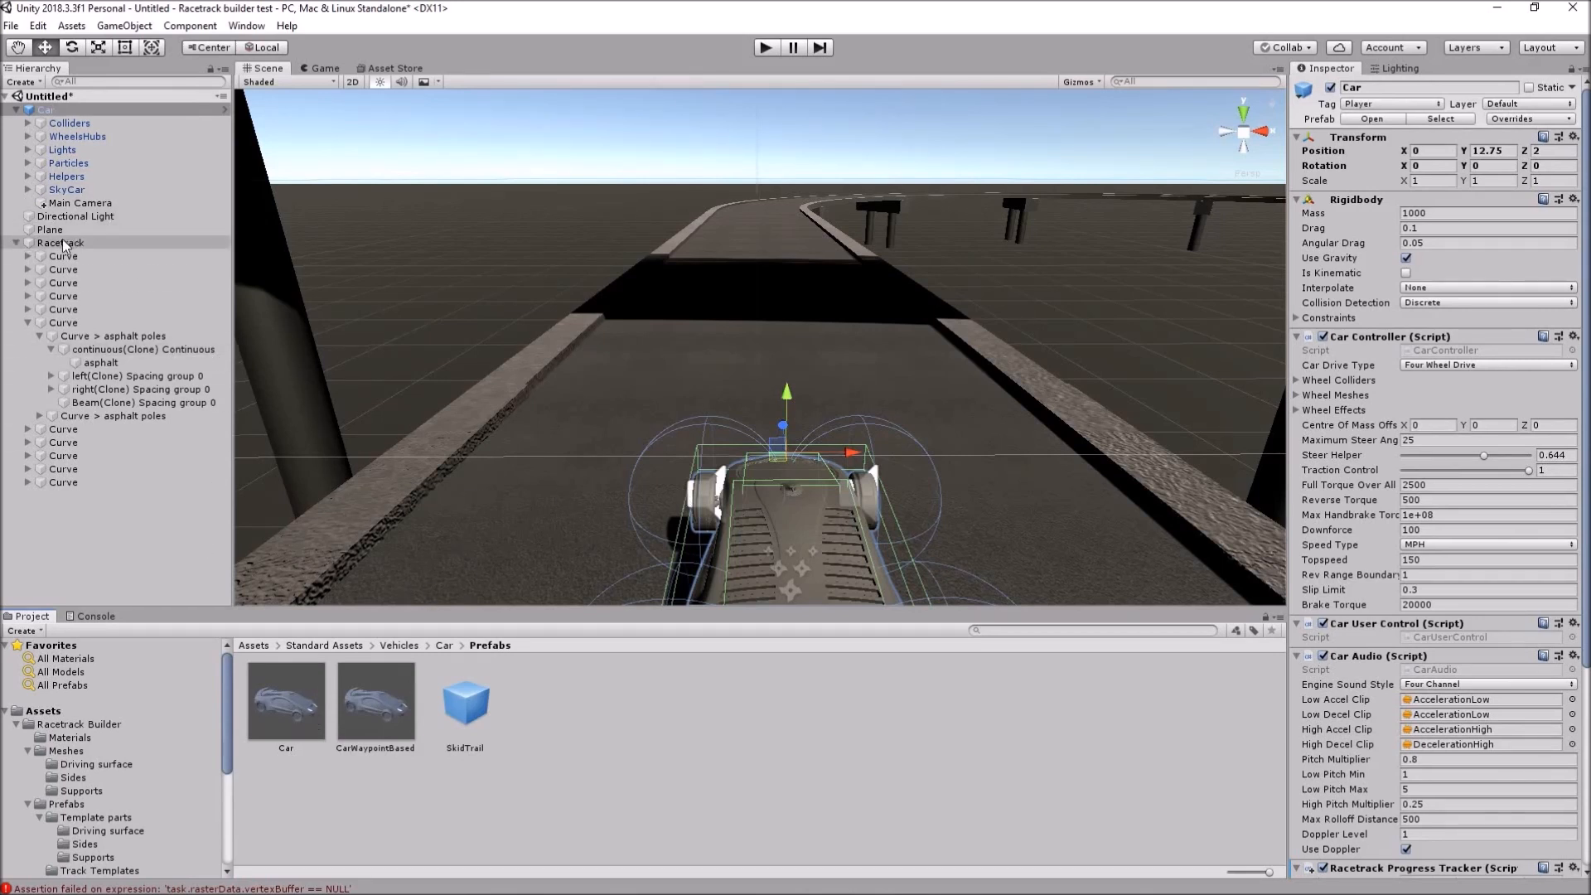
- Browse Racetrack Builder > Prefabs > Track Templates, inspect the metalplate poles template, then return to the scene
{"action": "left_click", "coordinate": [60, 242]}
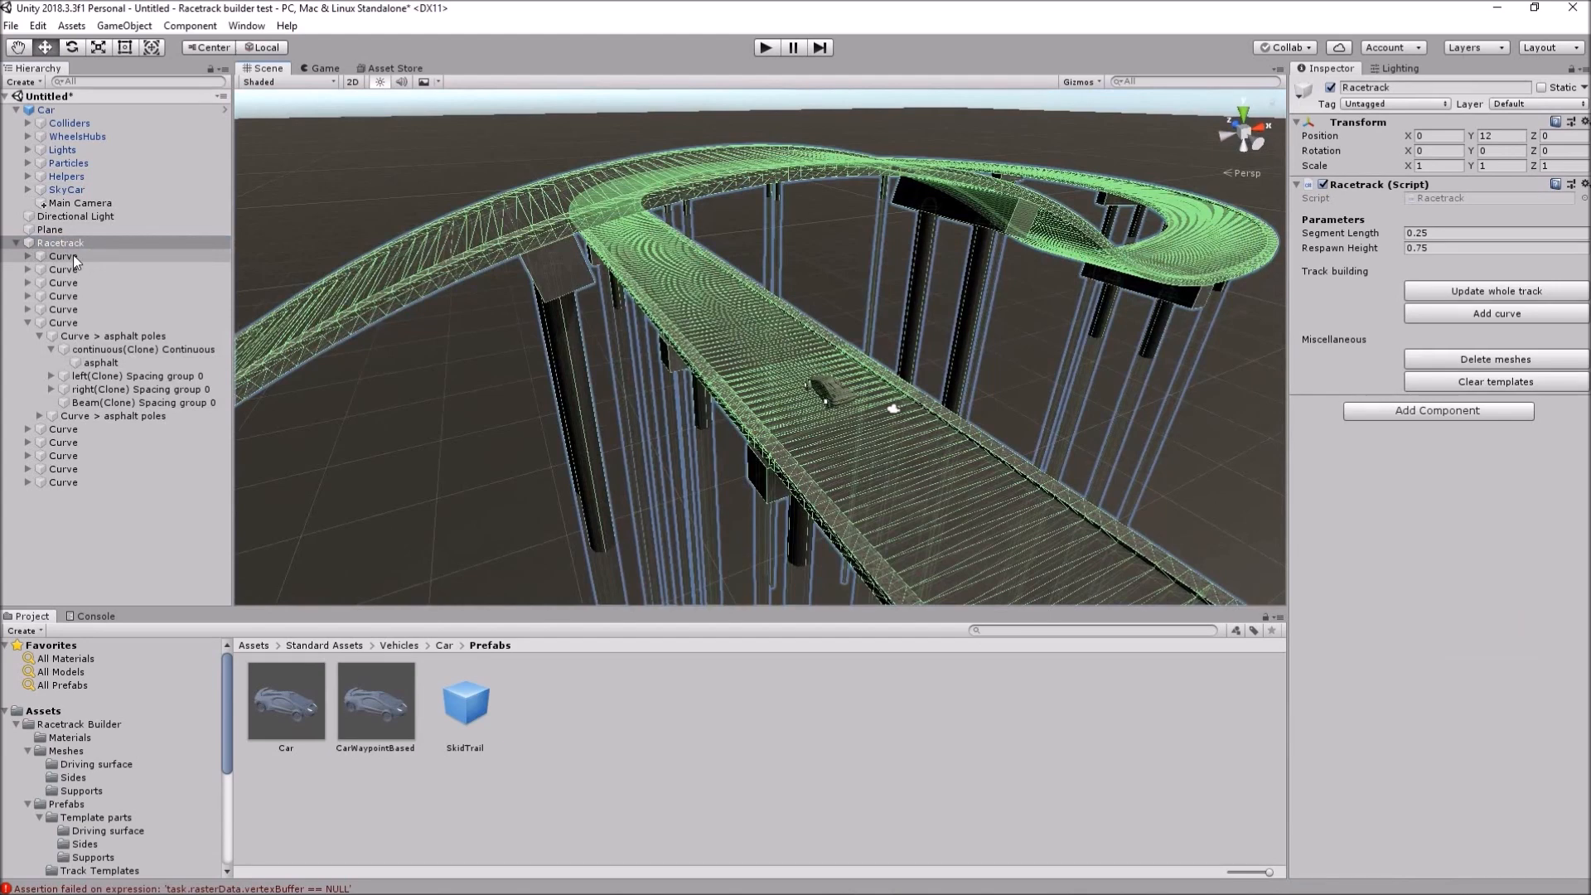
{"action": "left_click", "coordinate": [61, 255]}
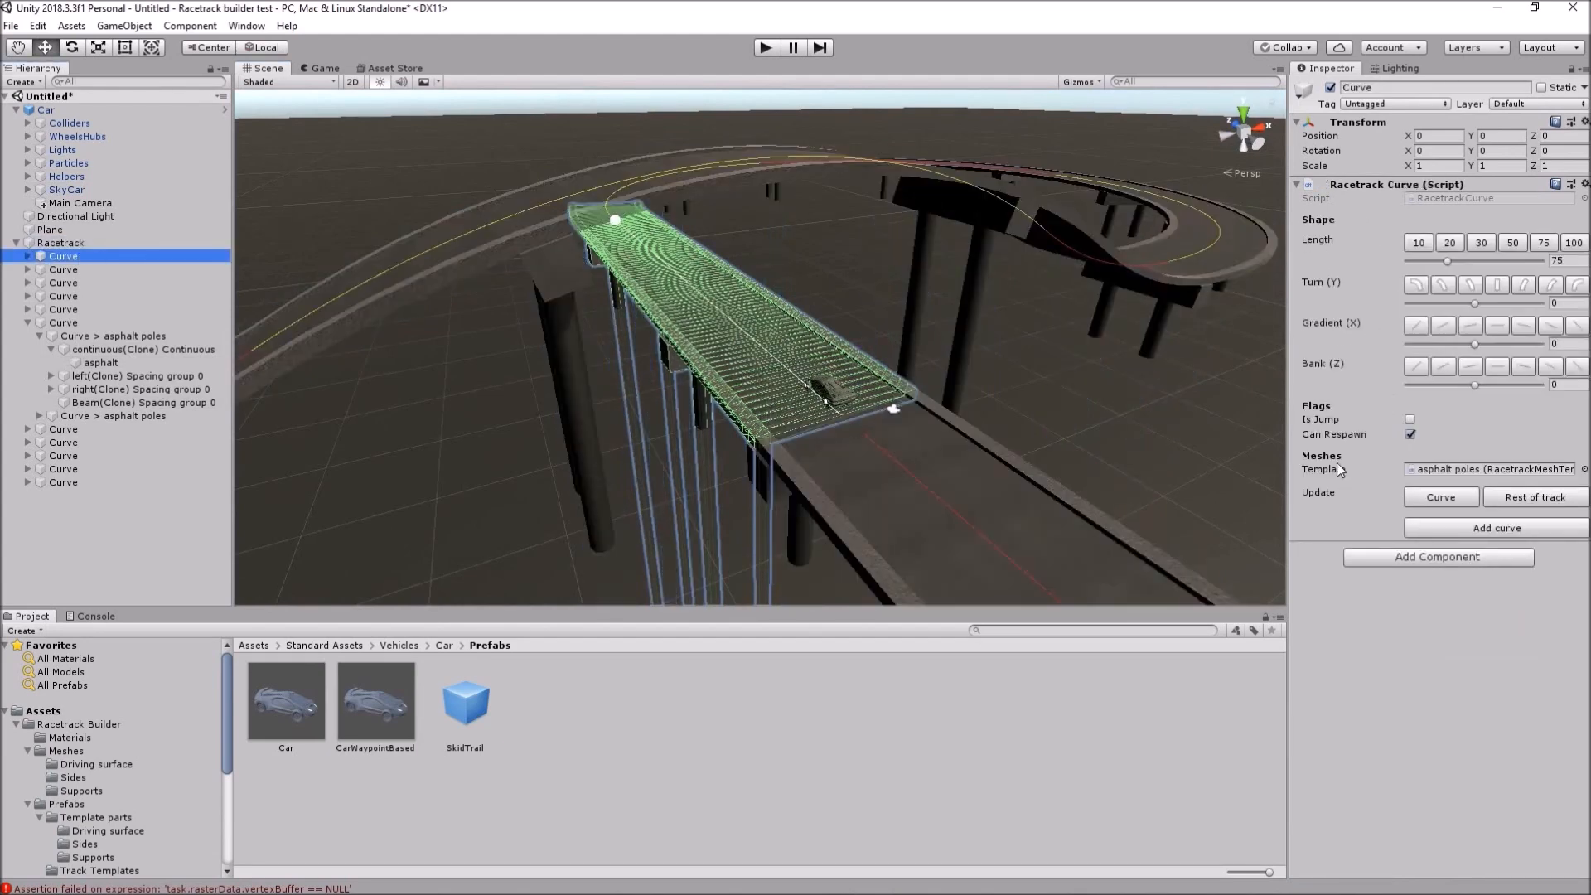
{"action": "mouse_move", "coordinate": [1439, 480]}
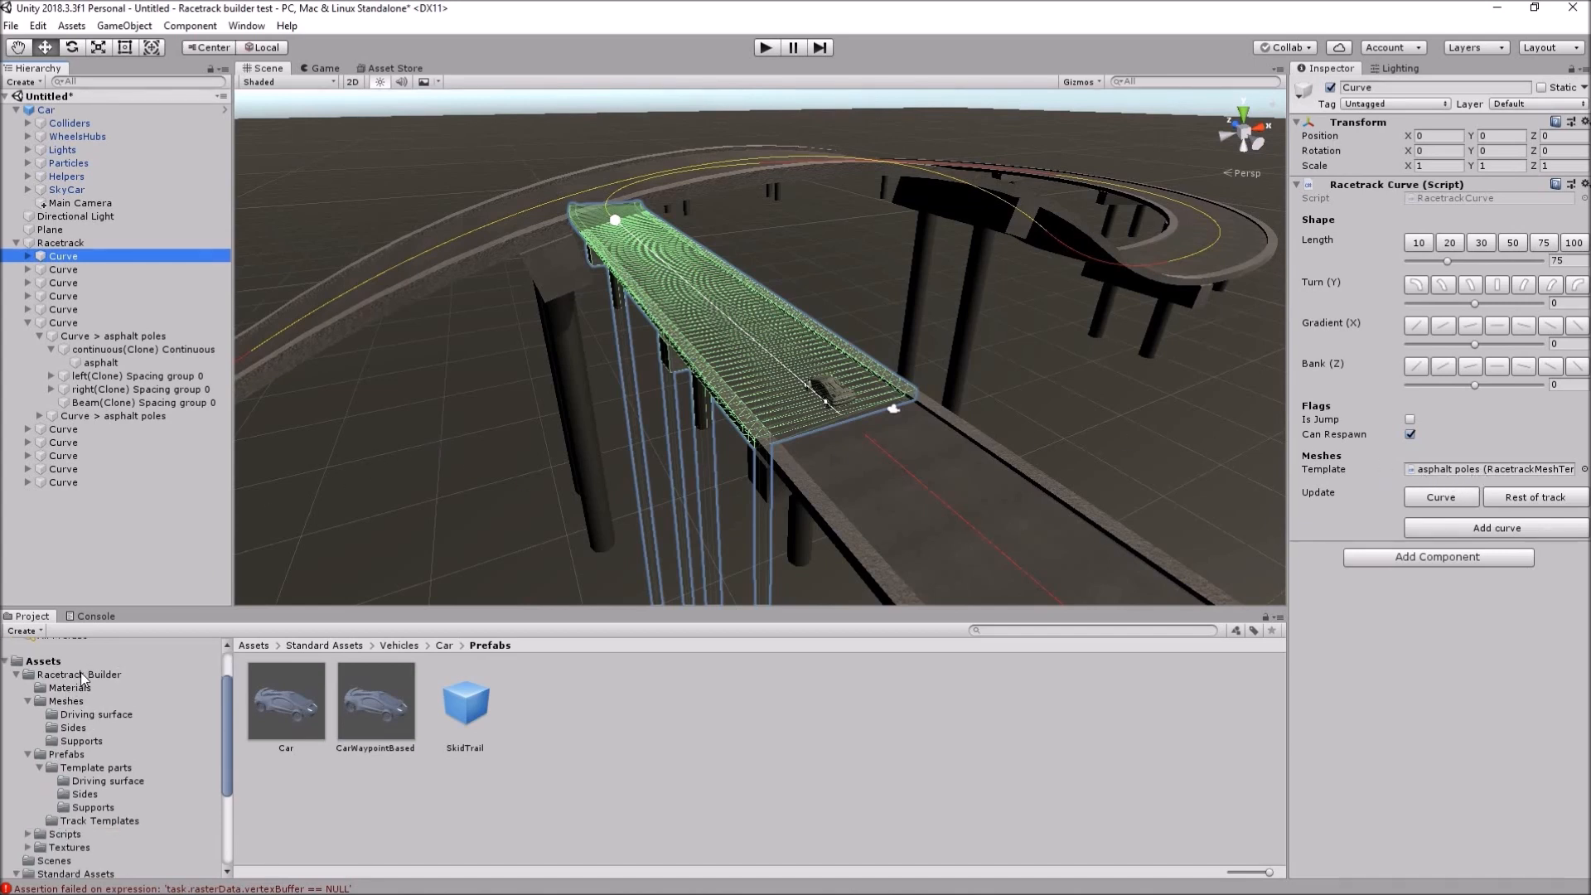
{"action": "left_click", "coordinate": [66, 754]}
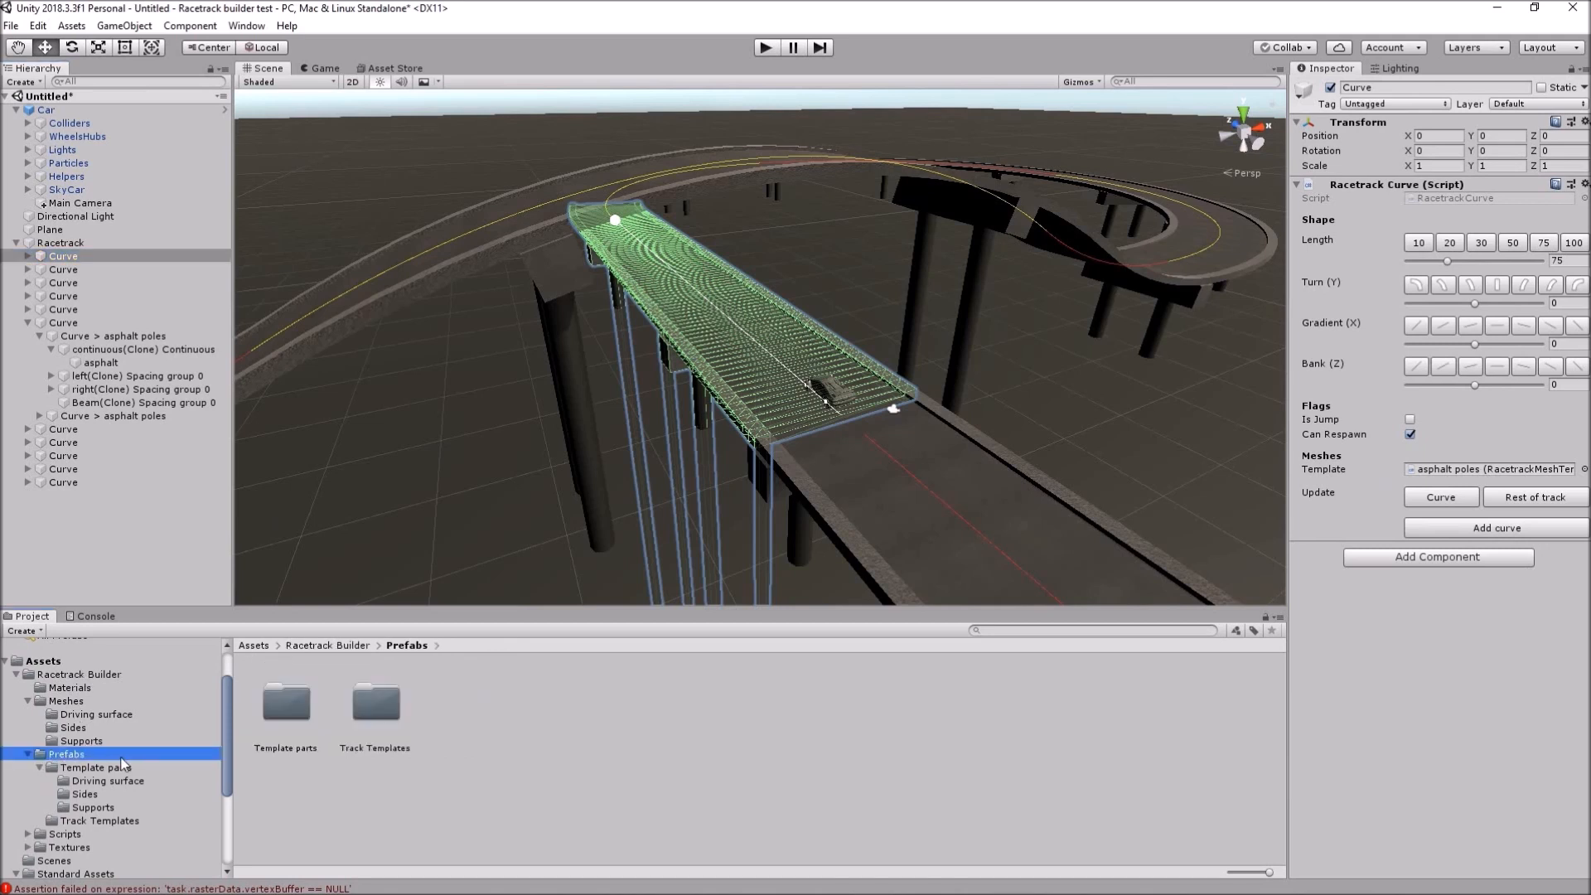
{"action": "left_click", "coordinate": [100, 820]}
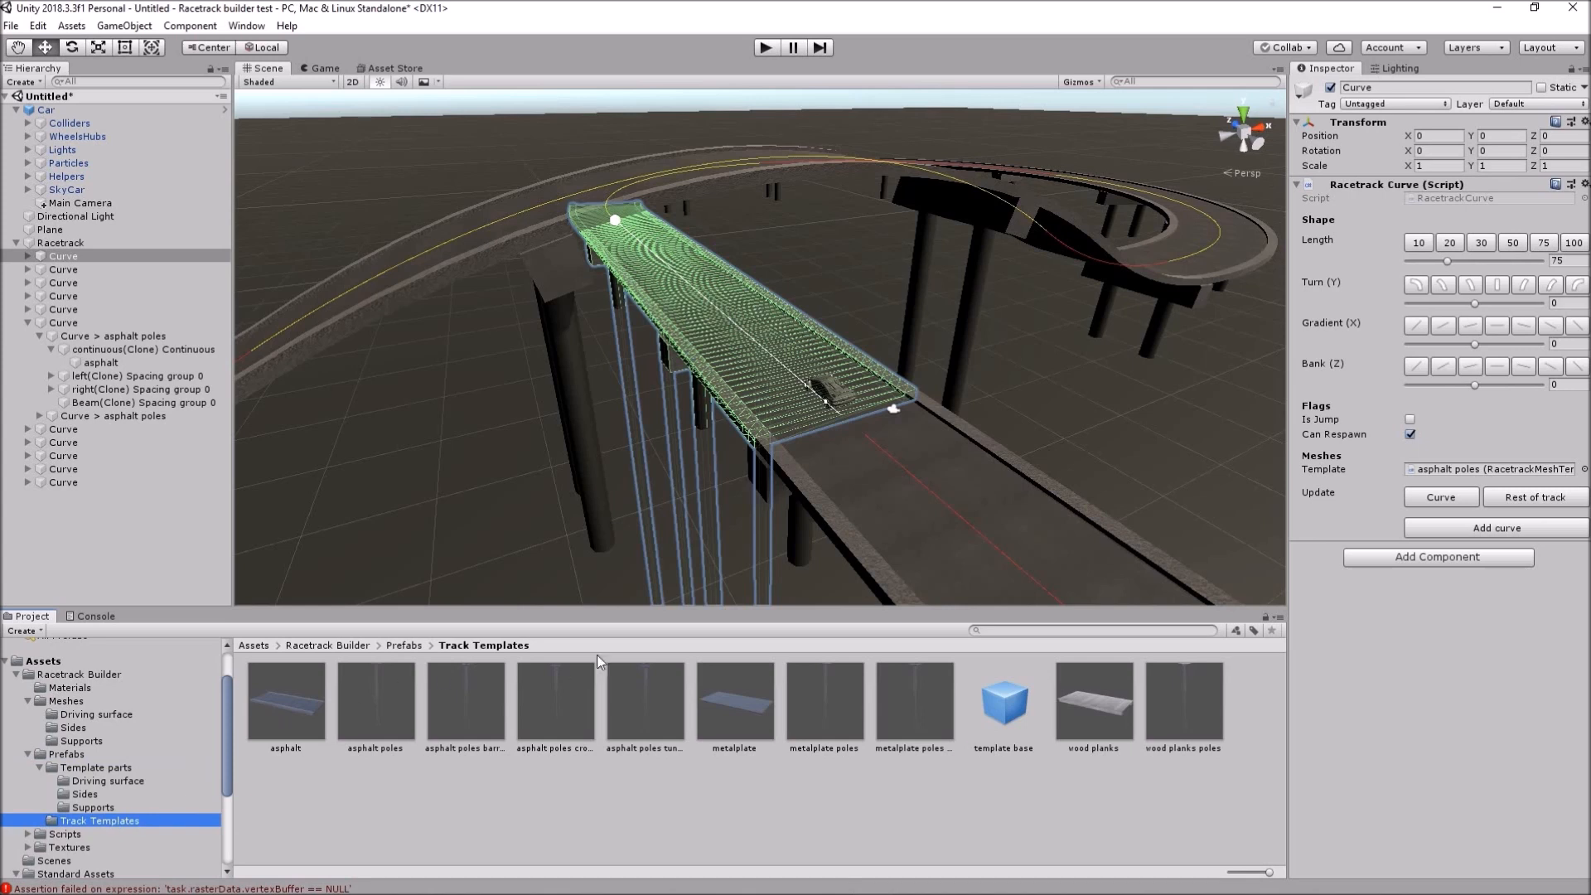
{"action": "mouse_move", "coordinate": [831, 741]}
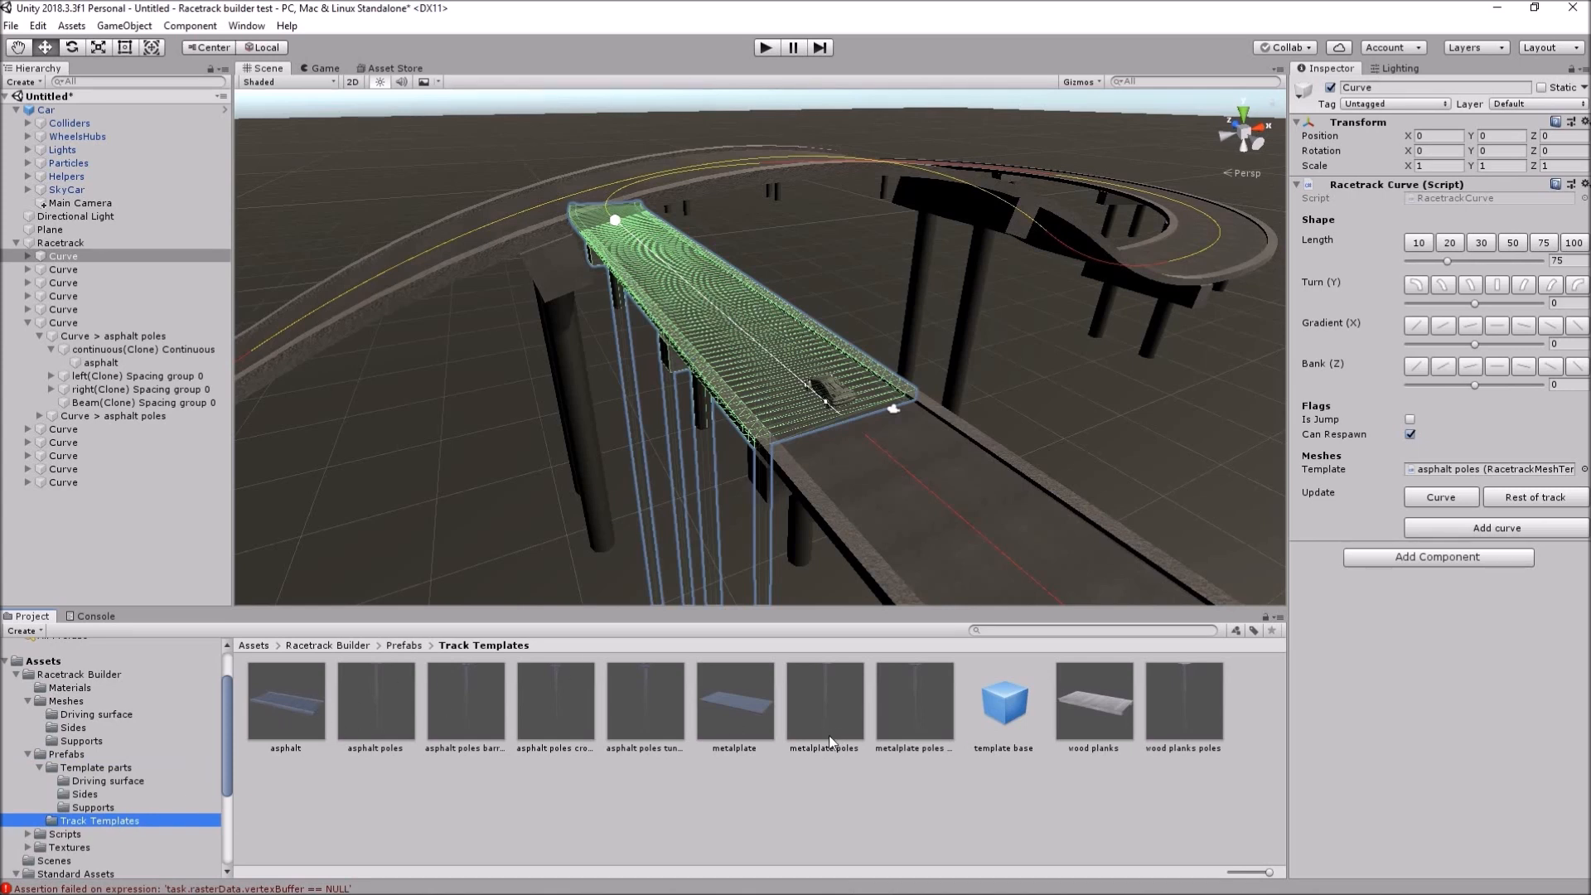
{"action": "double_click", "coordinate": [734, 693]}
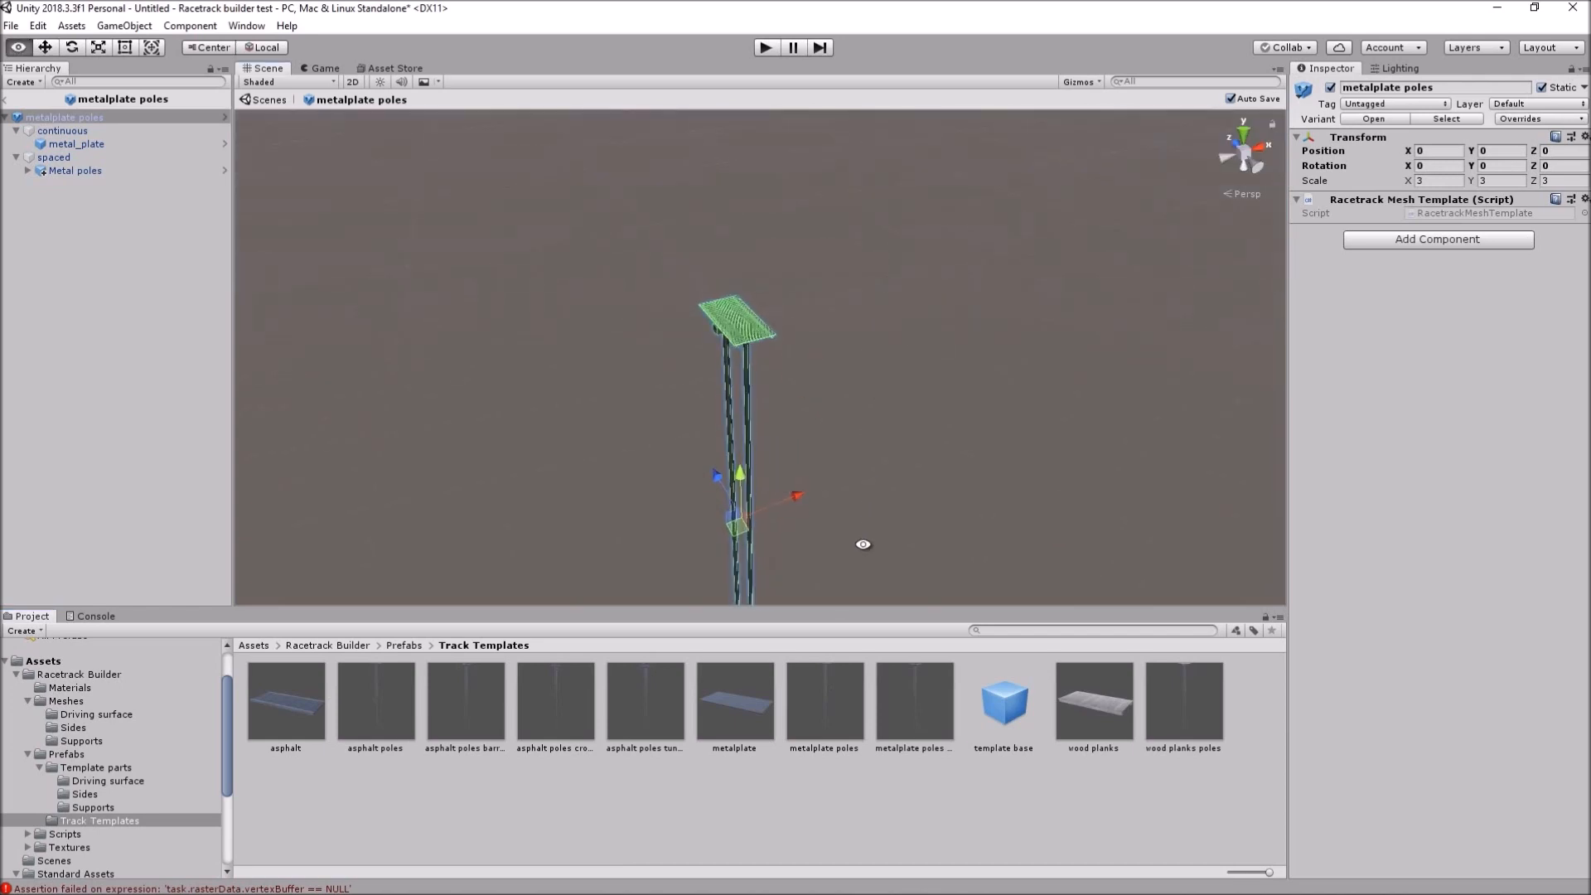
{"action": "left_click", "coordinate": [1093, 698]}
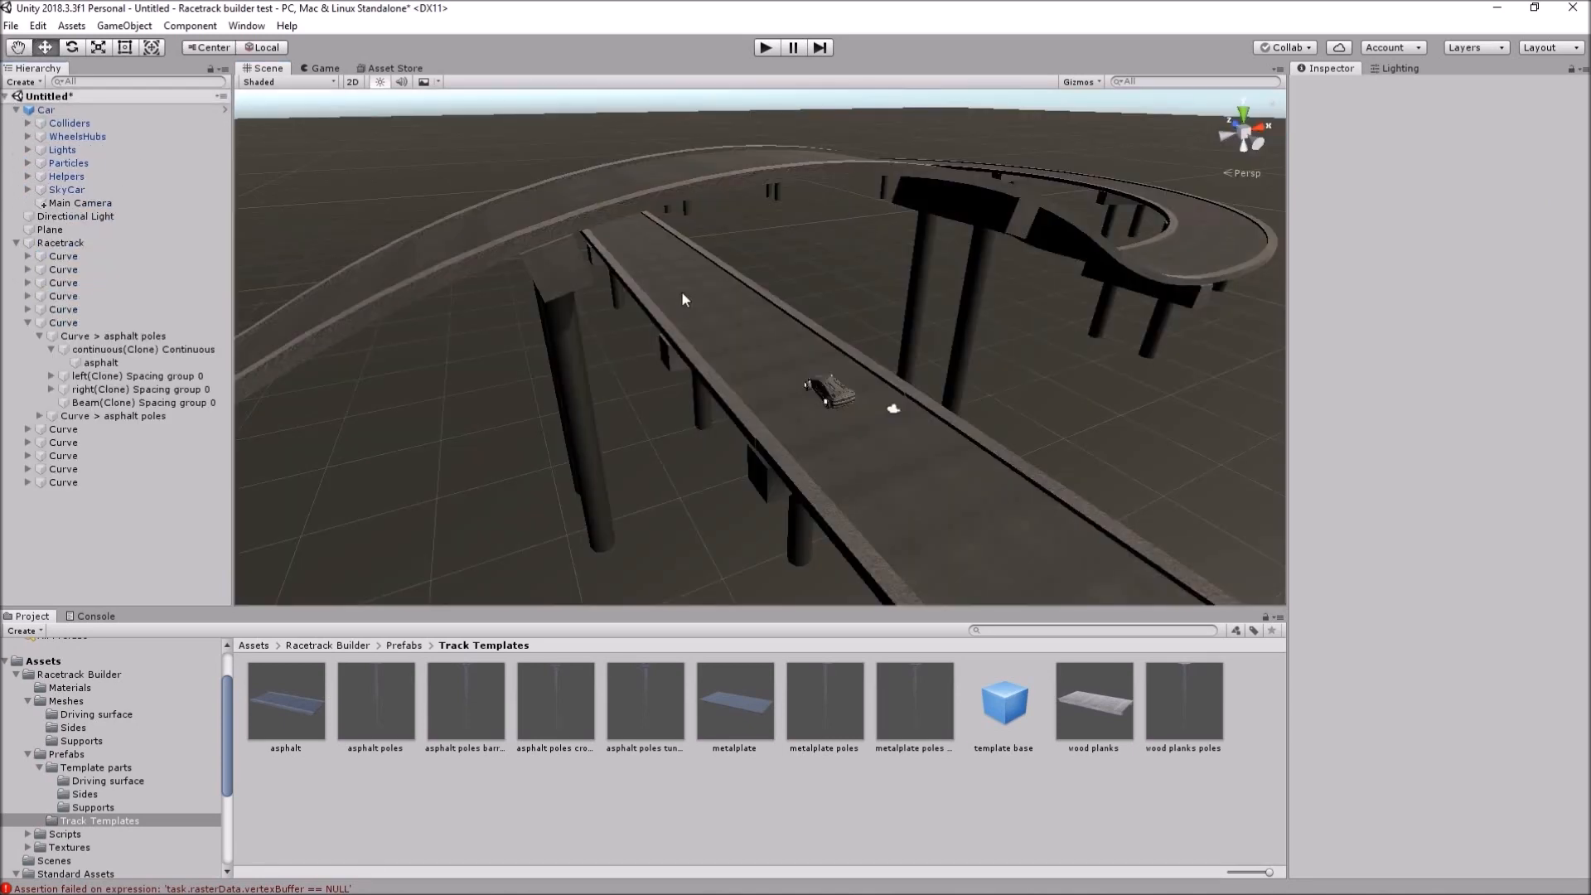
- Select the first Curve with the asphalt poles barriers template and rebuild its track meshes
{"action": "left_click", "coordinate": [63, 255]}
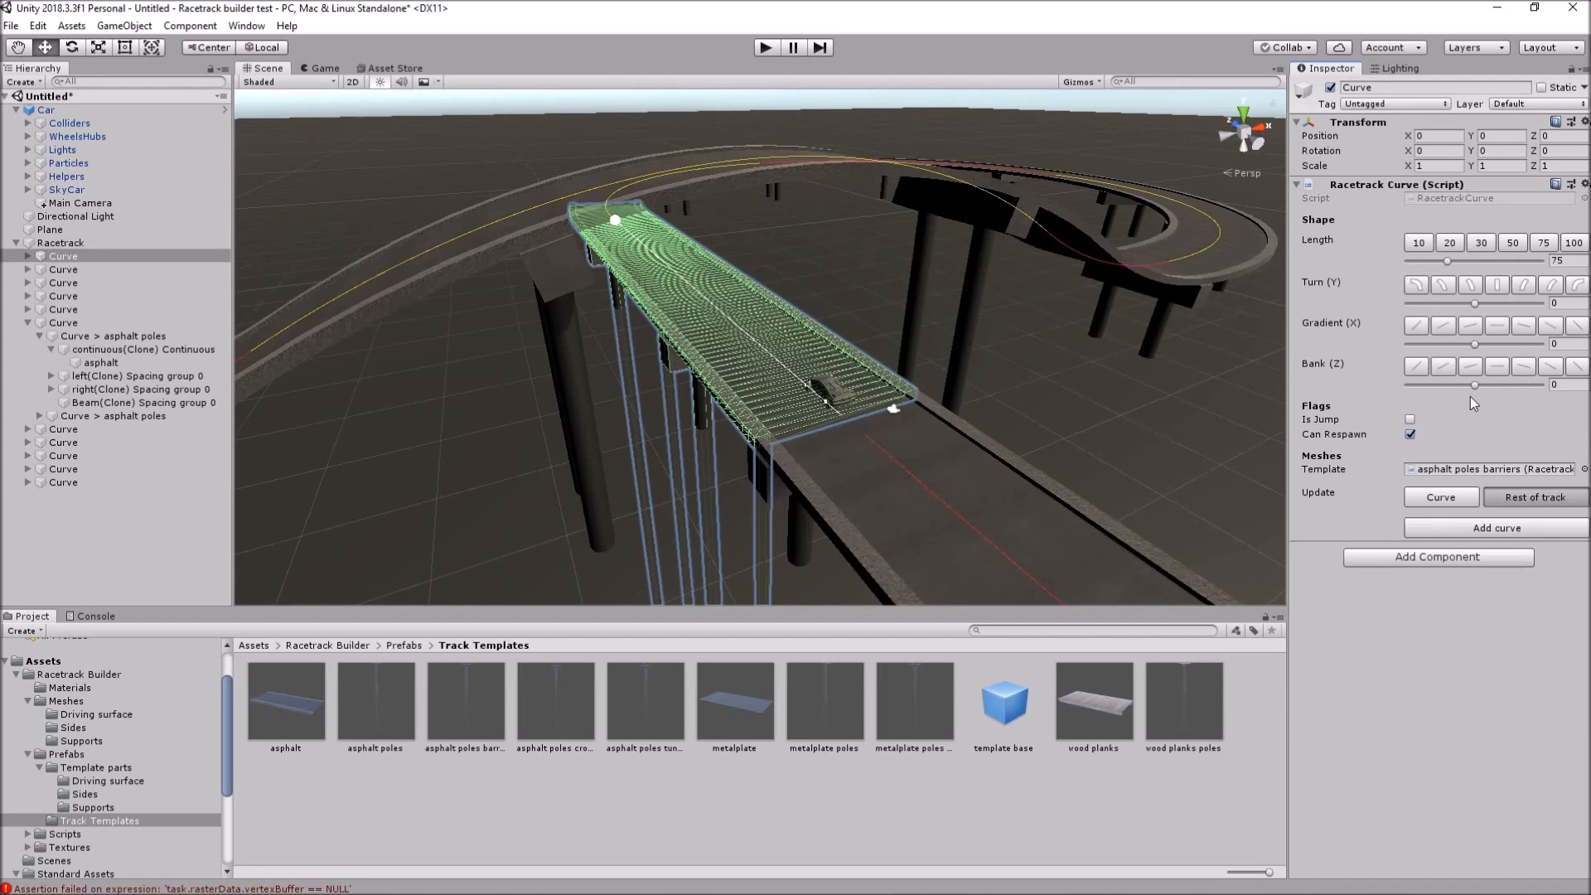
{"action": "left_click", "coordinate": [1535, 497]}
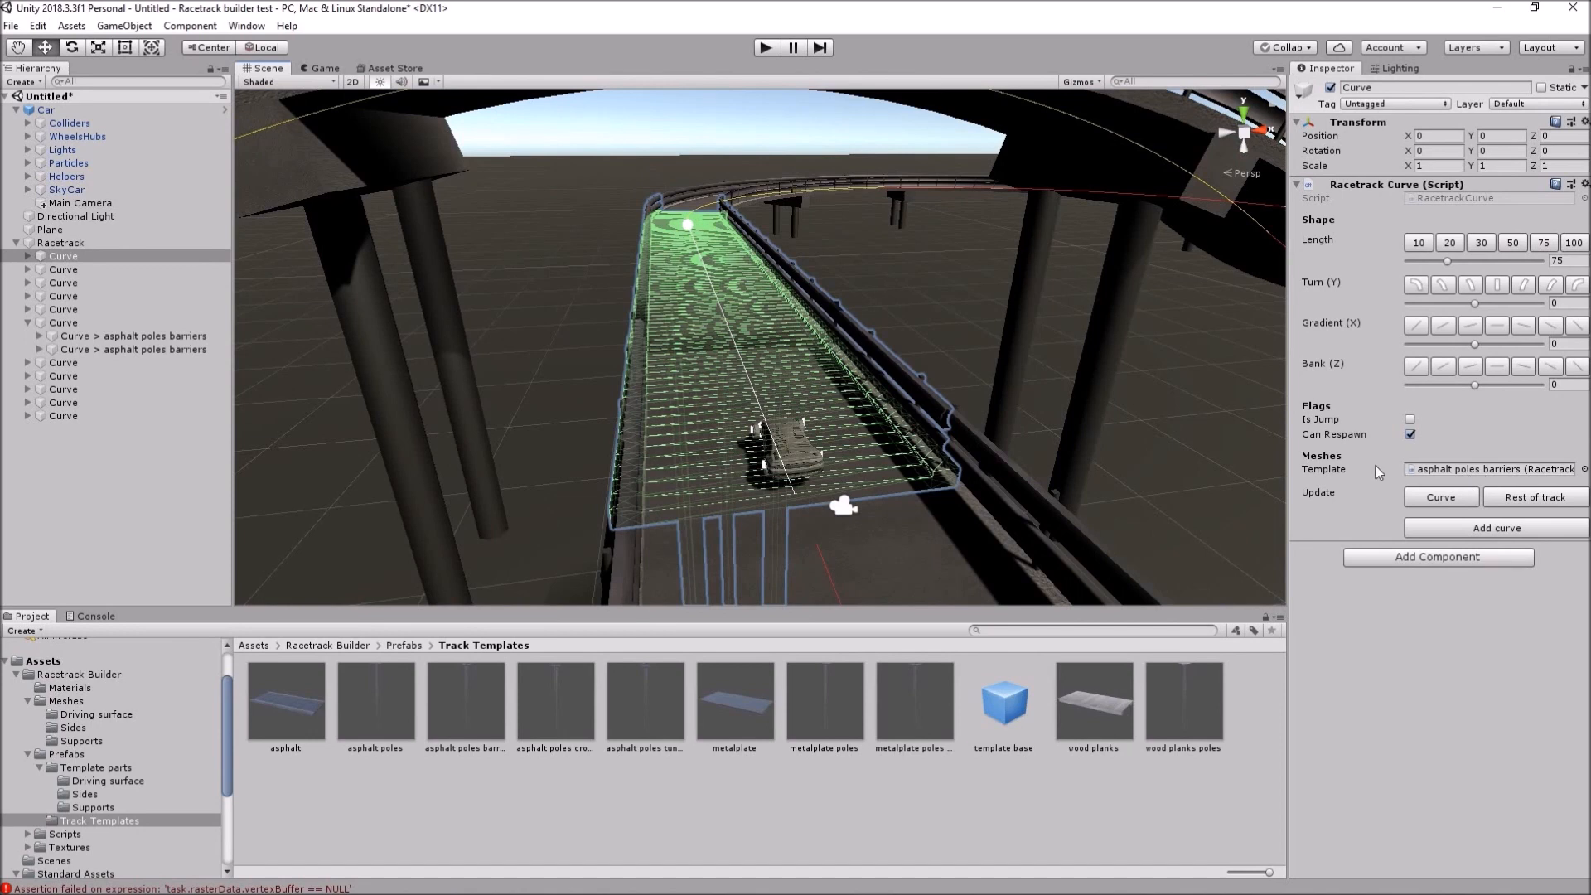
{"action": "mouse_move", "coordinate": [1426, 477]}
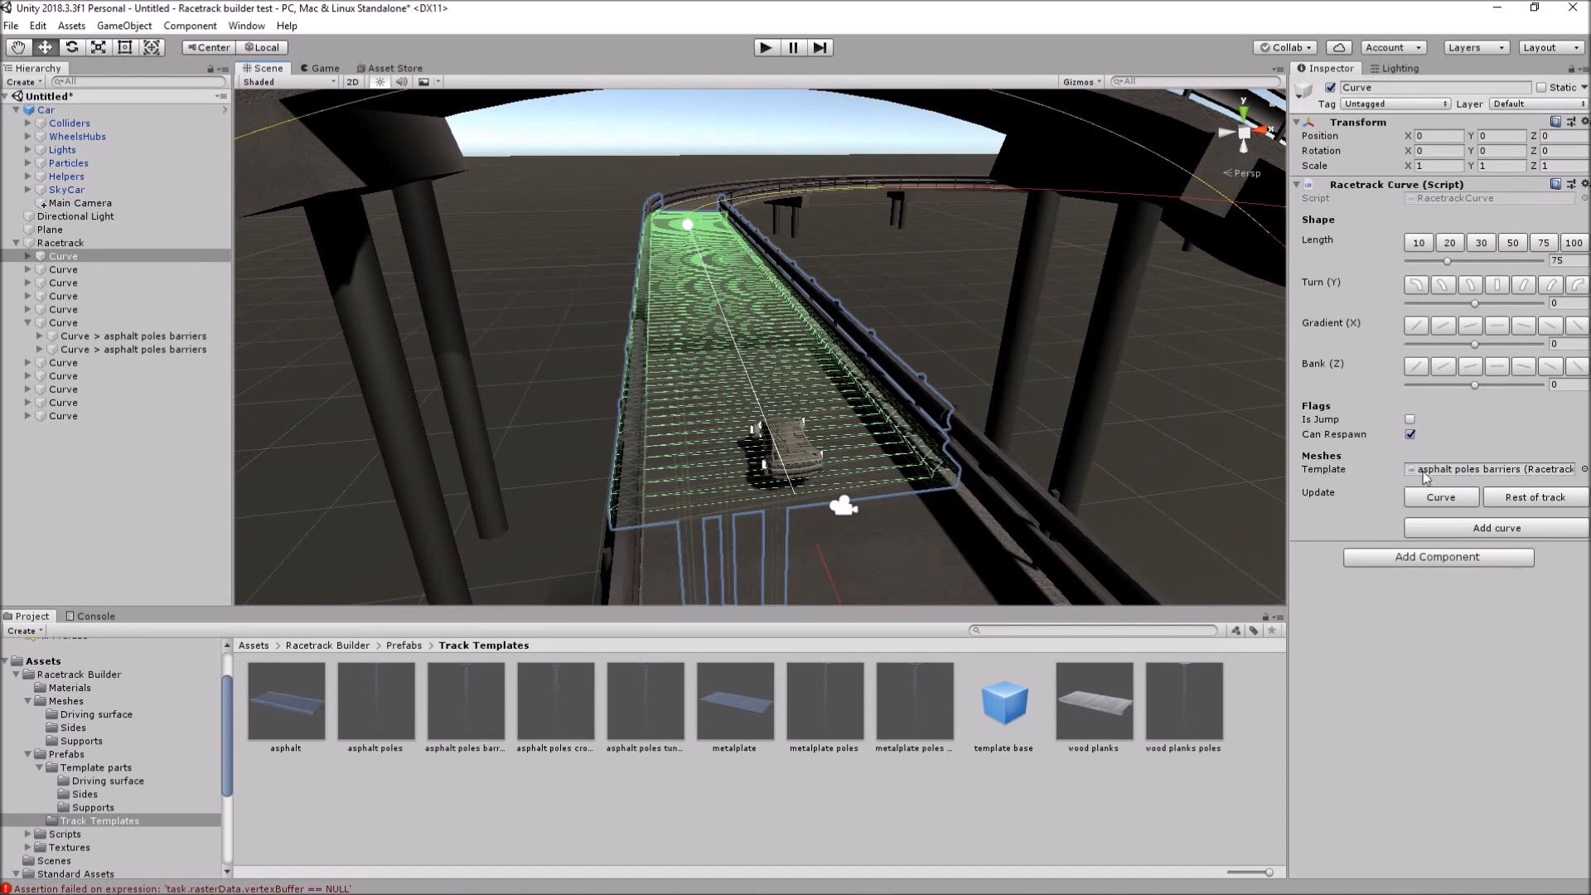
{"action": "mouse_move", "coordinate": [1465, 475]}
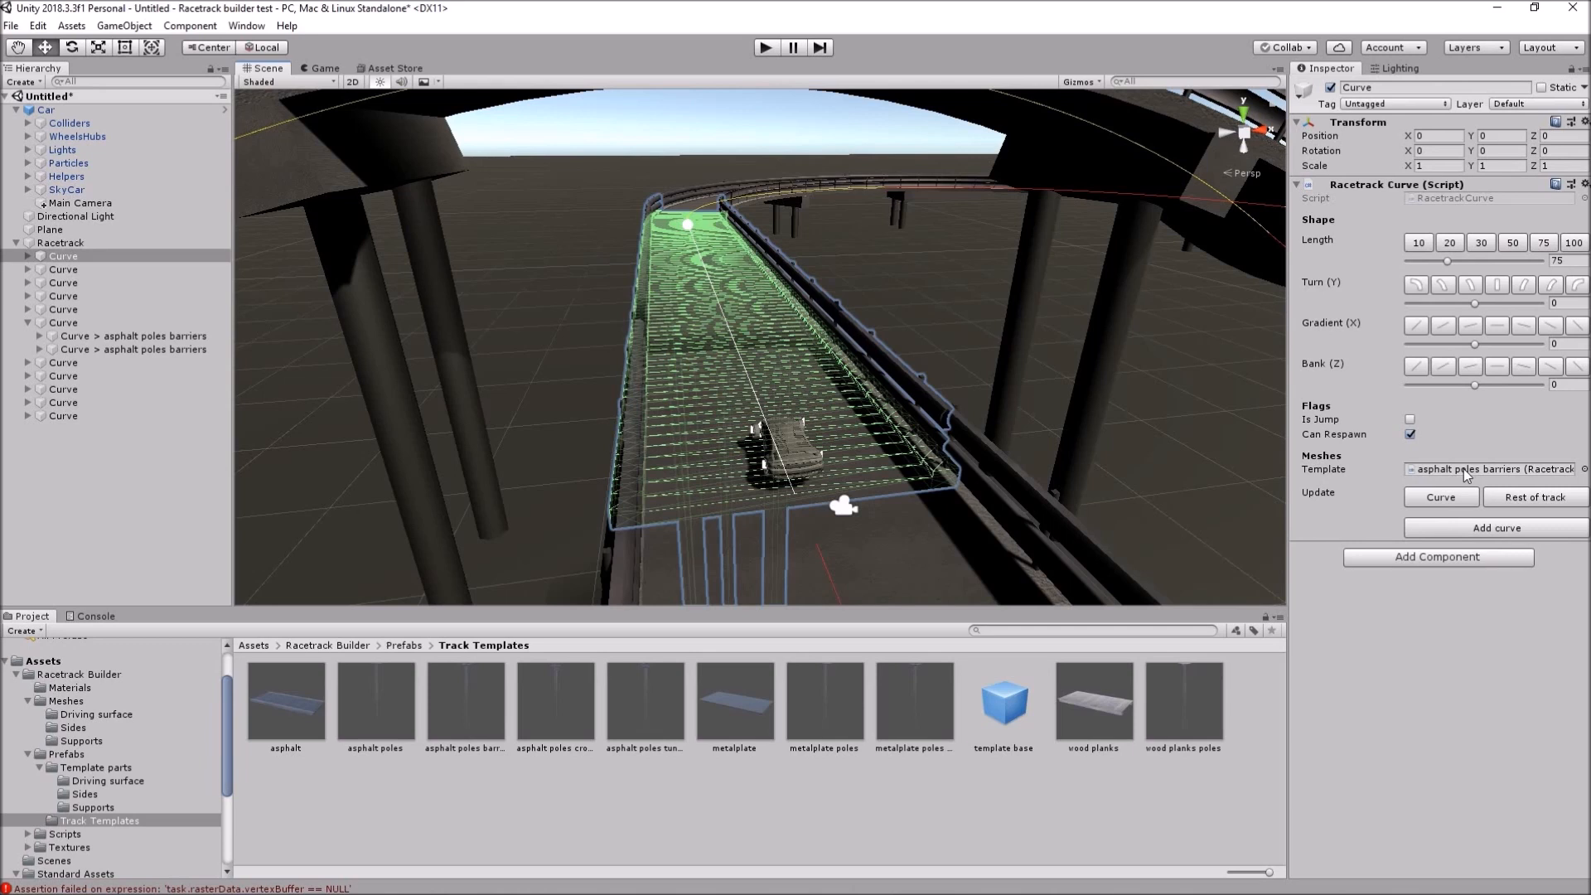
{"action": "mouse_move", "coordinate": [1010, 413]}
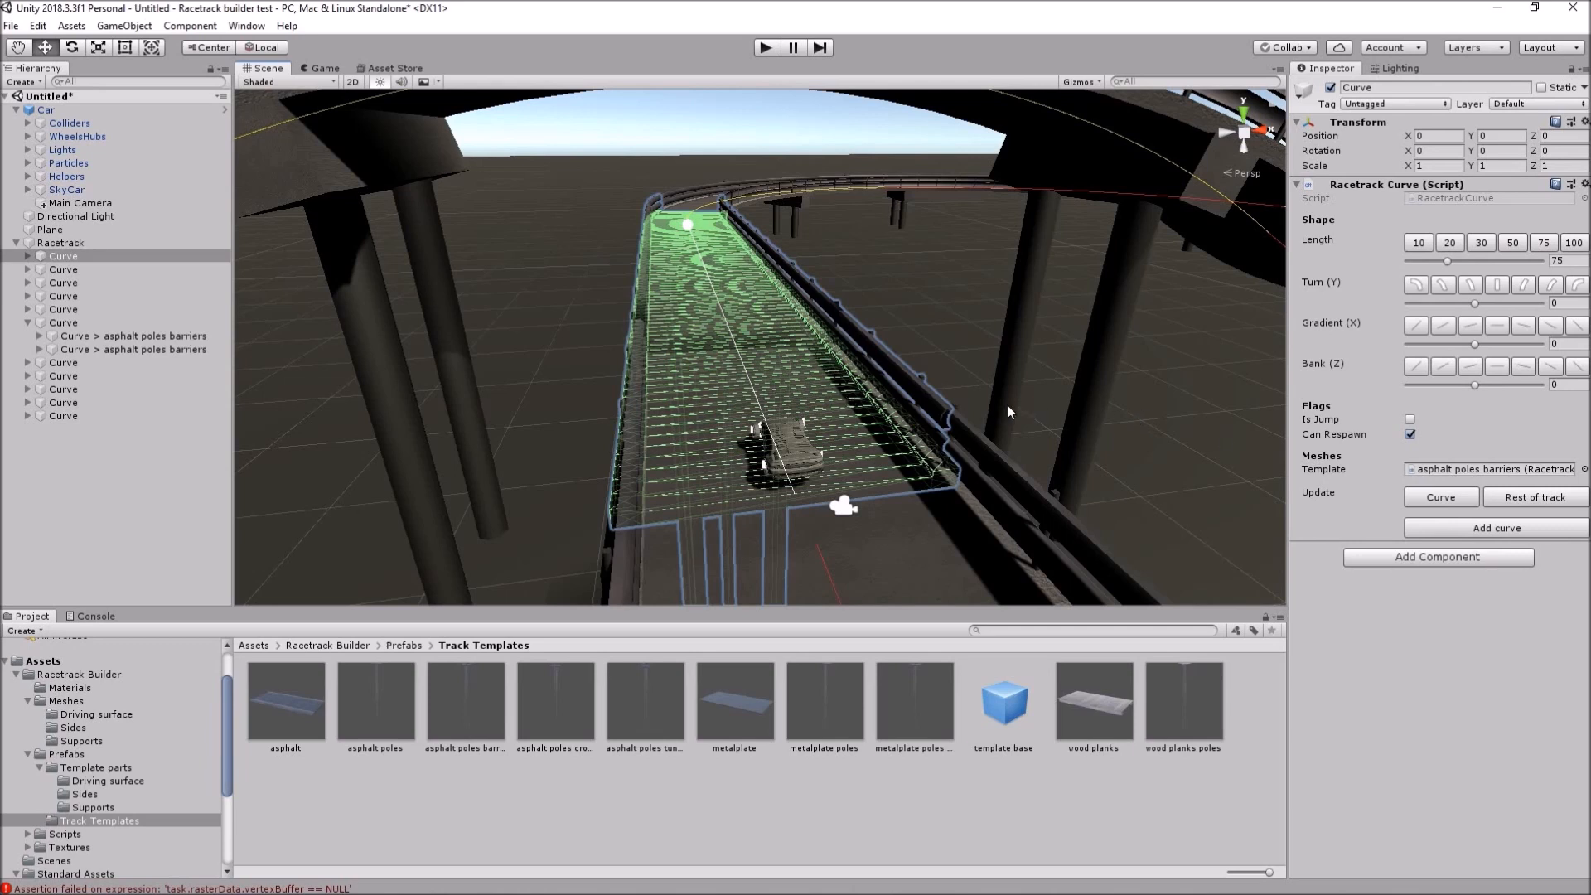
{"action": "mouse_move", "coordinate": [776, 424]}
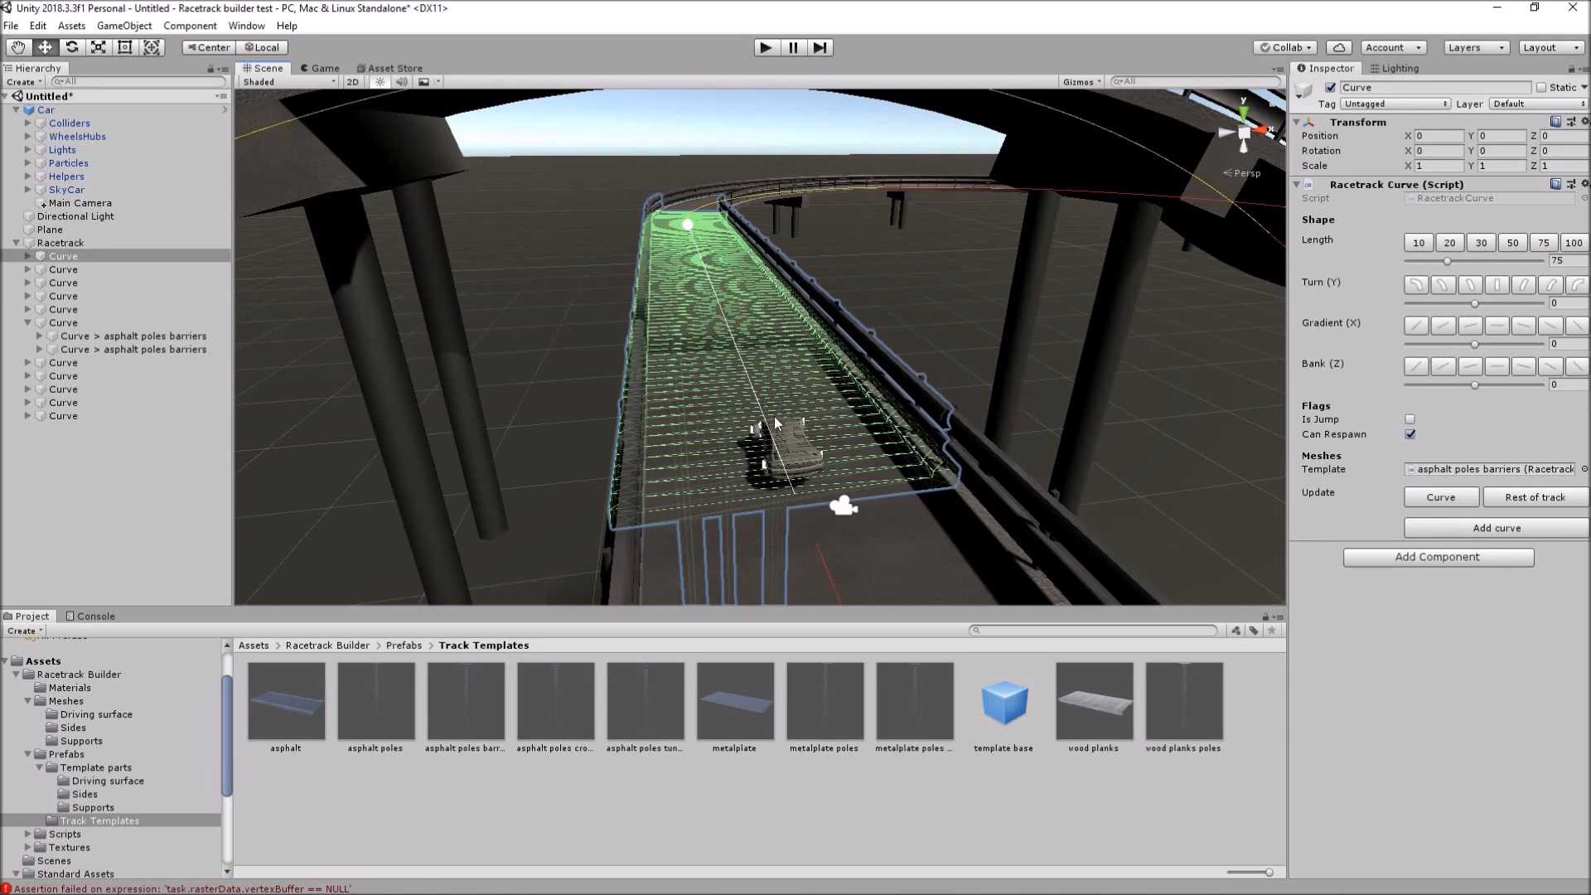
- Assign the wood planks poles template to the hill curve and check the following curves' templates
{"action": "left_click", "coordinate": [1493, 527]}
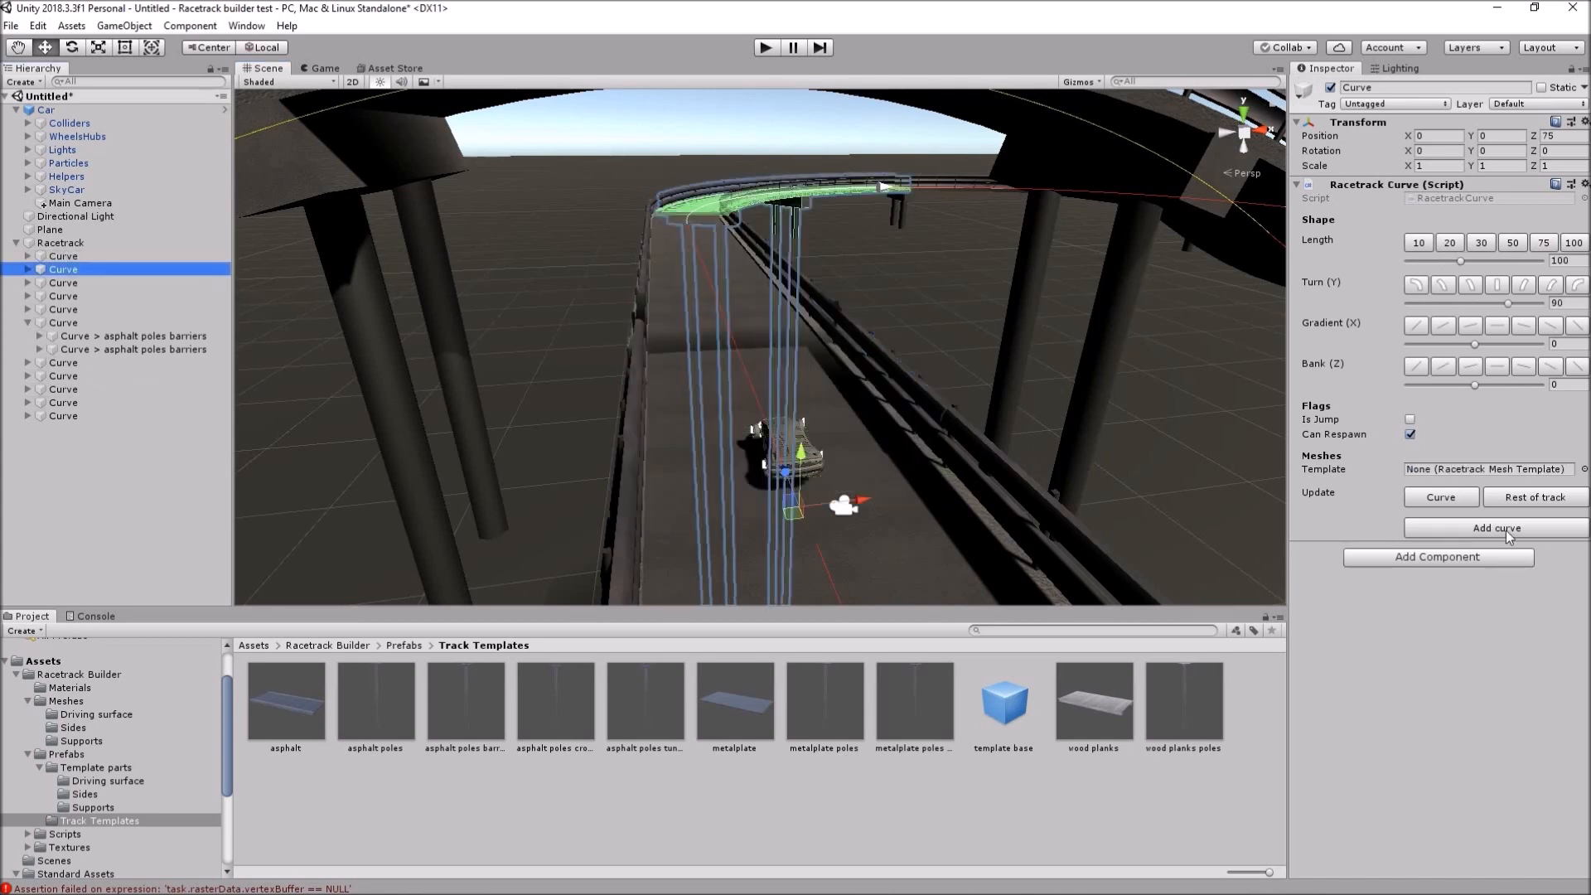
{"action": "mouse_move", "coordinate": [1482, 484]}
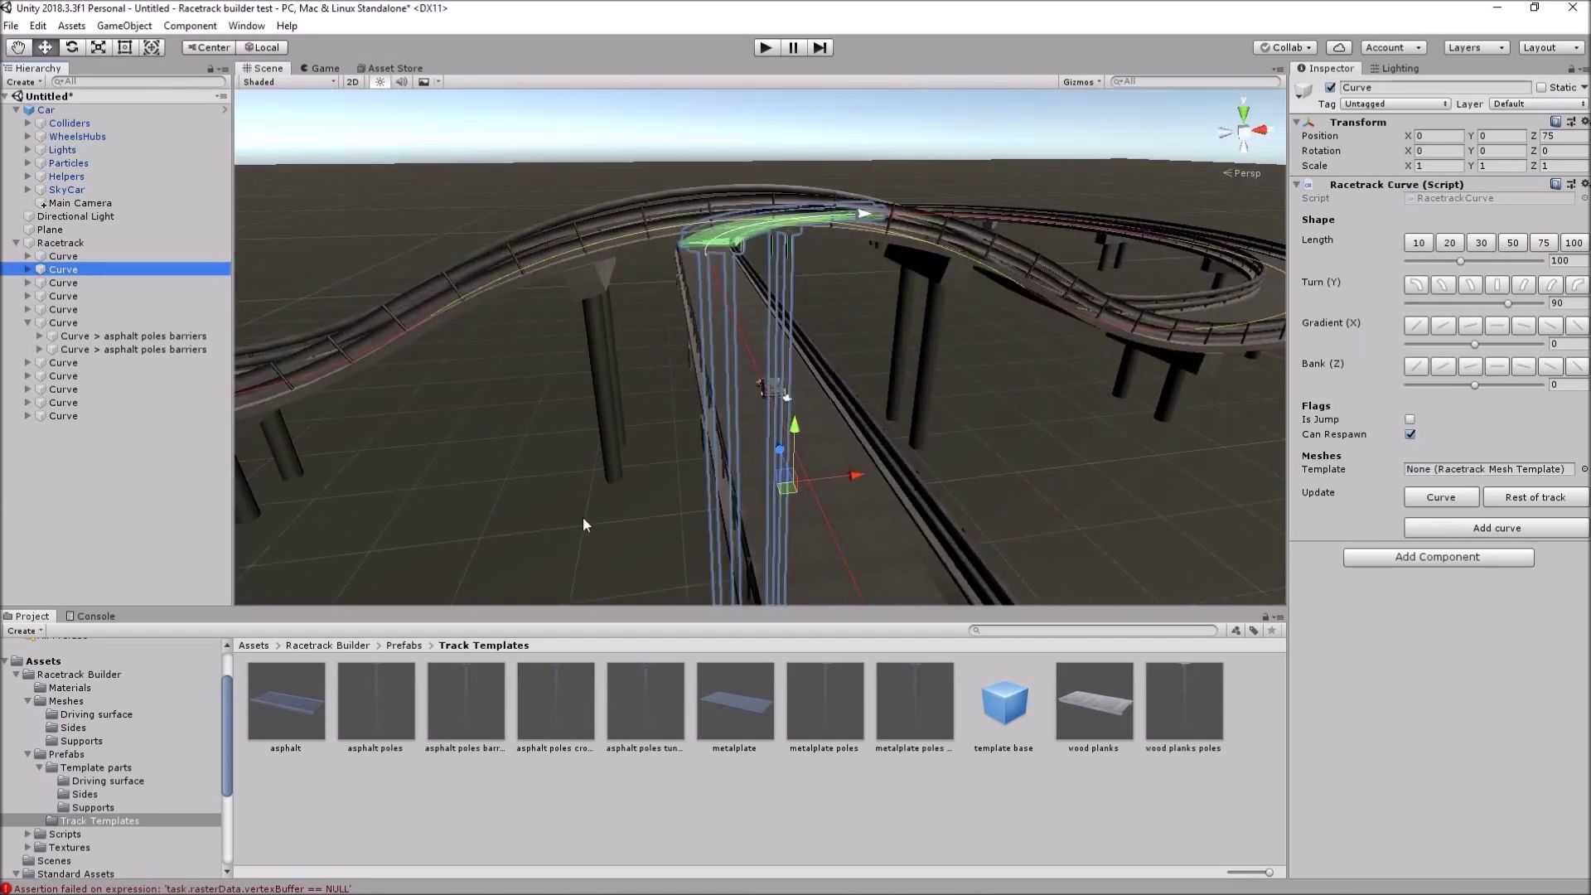
{"action": "left_click", "coordinate": [63, 323]}
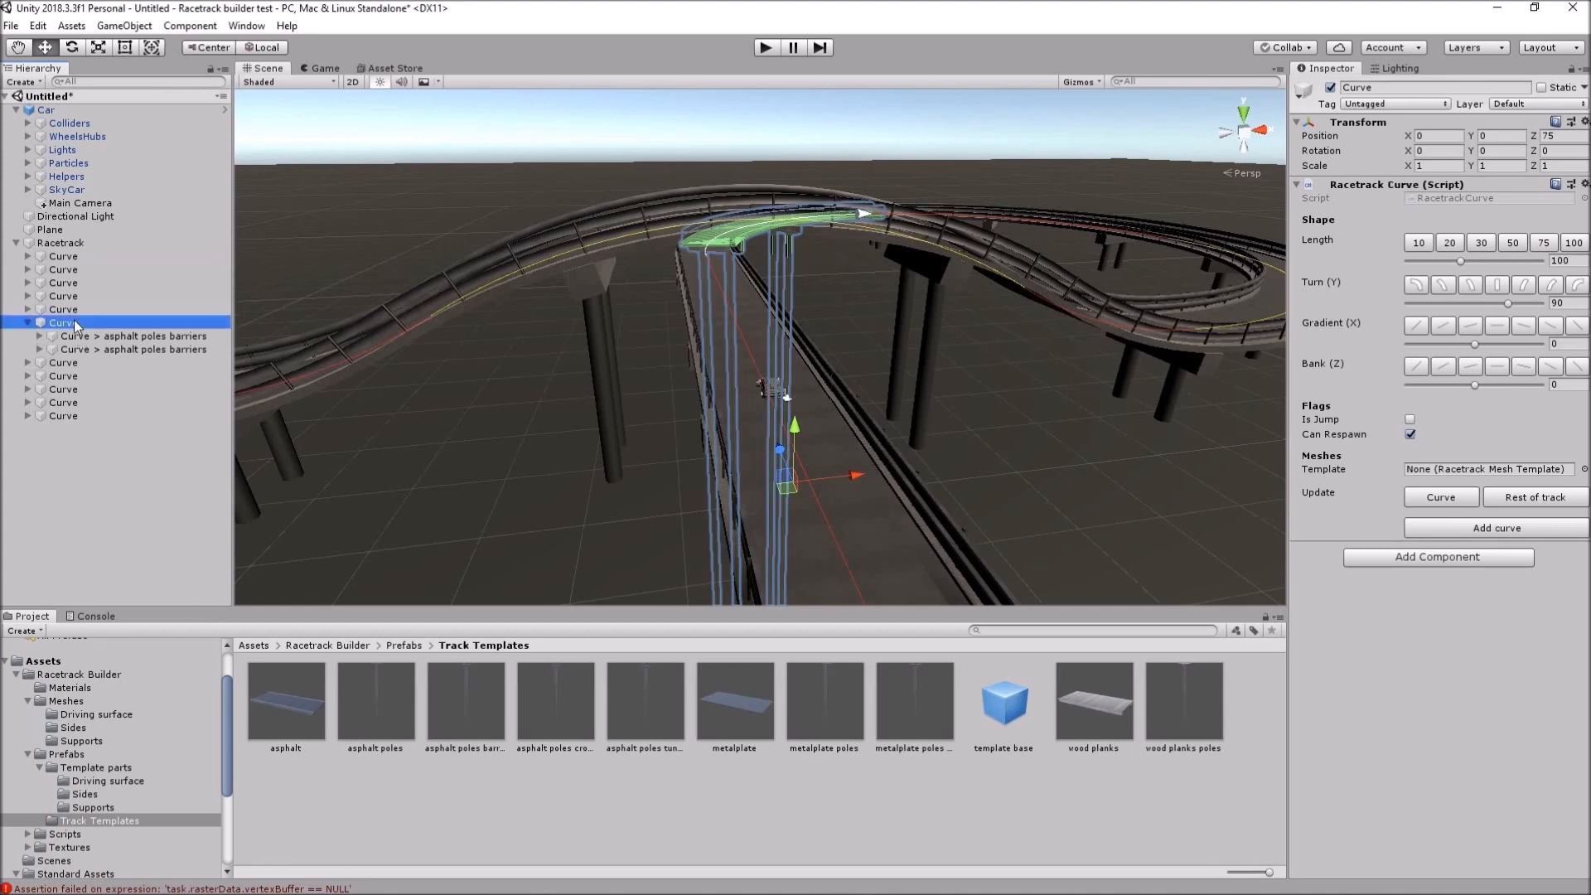
{"action": "left_click", "coordinate": [62, 310]}
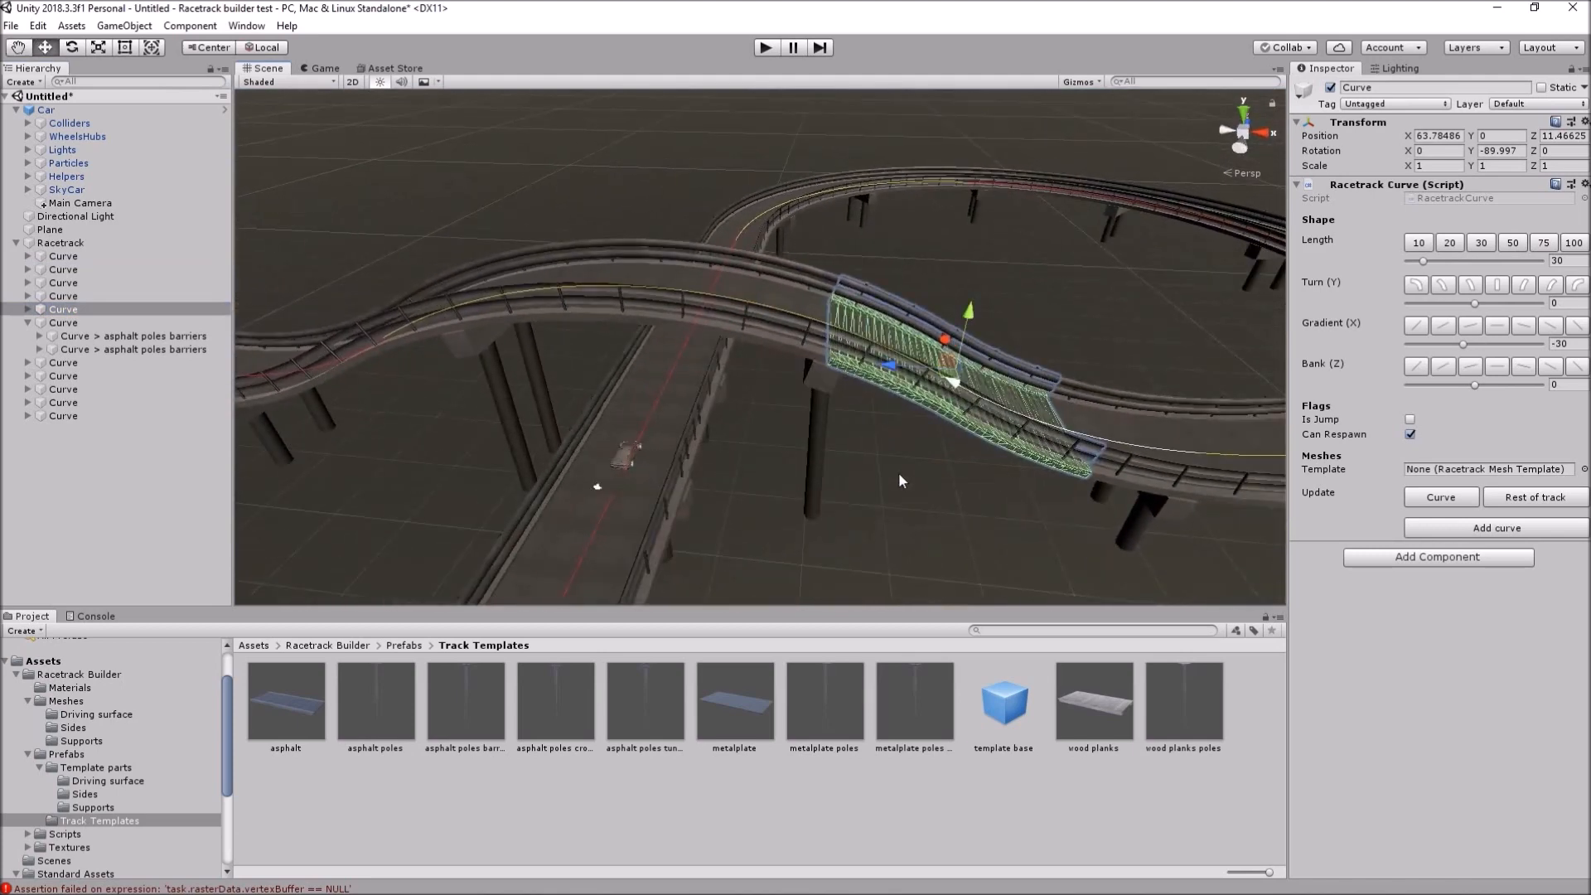
{"action": "mouse_move", "coordinate": [1167, 699]}
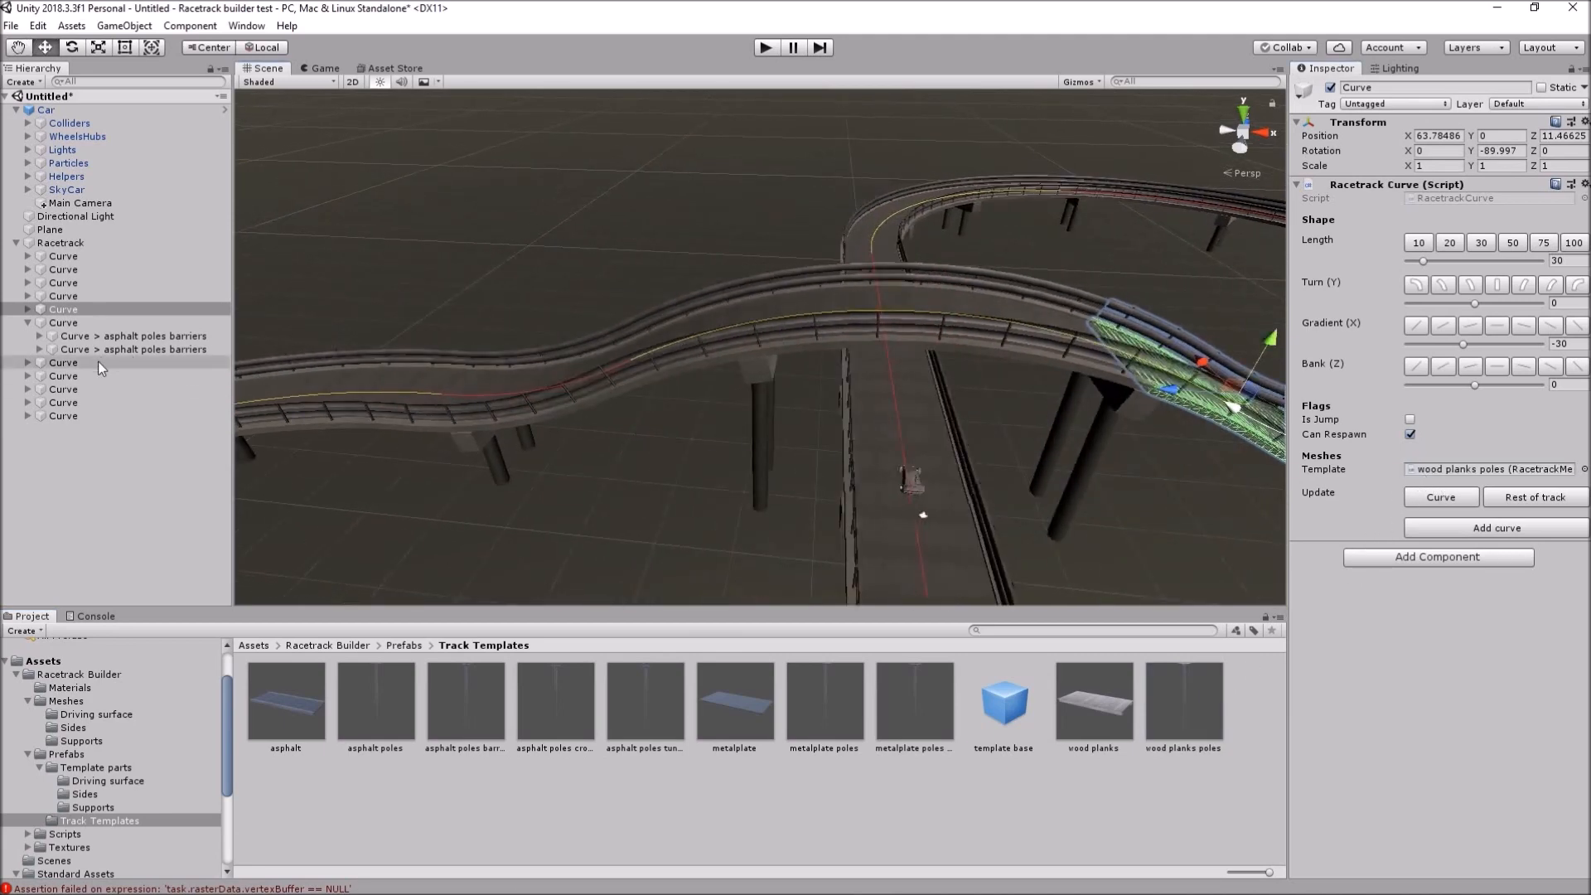
{"action": "left_click", "coordinate": [62, 363]}
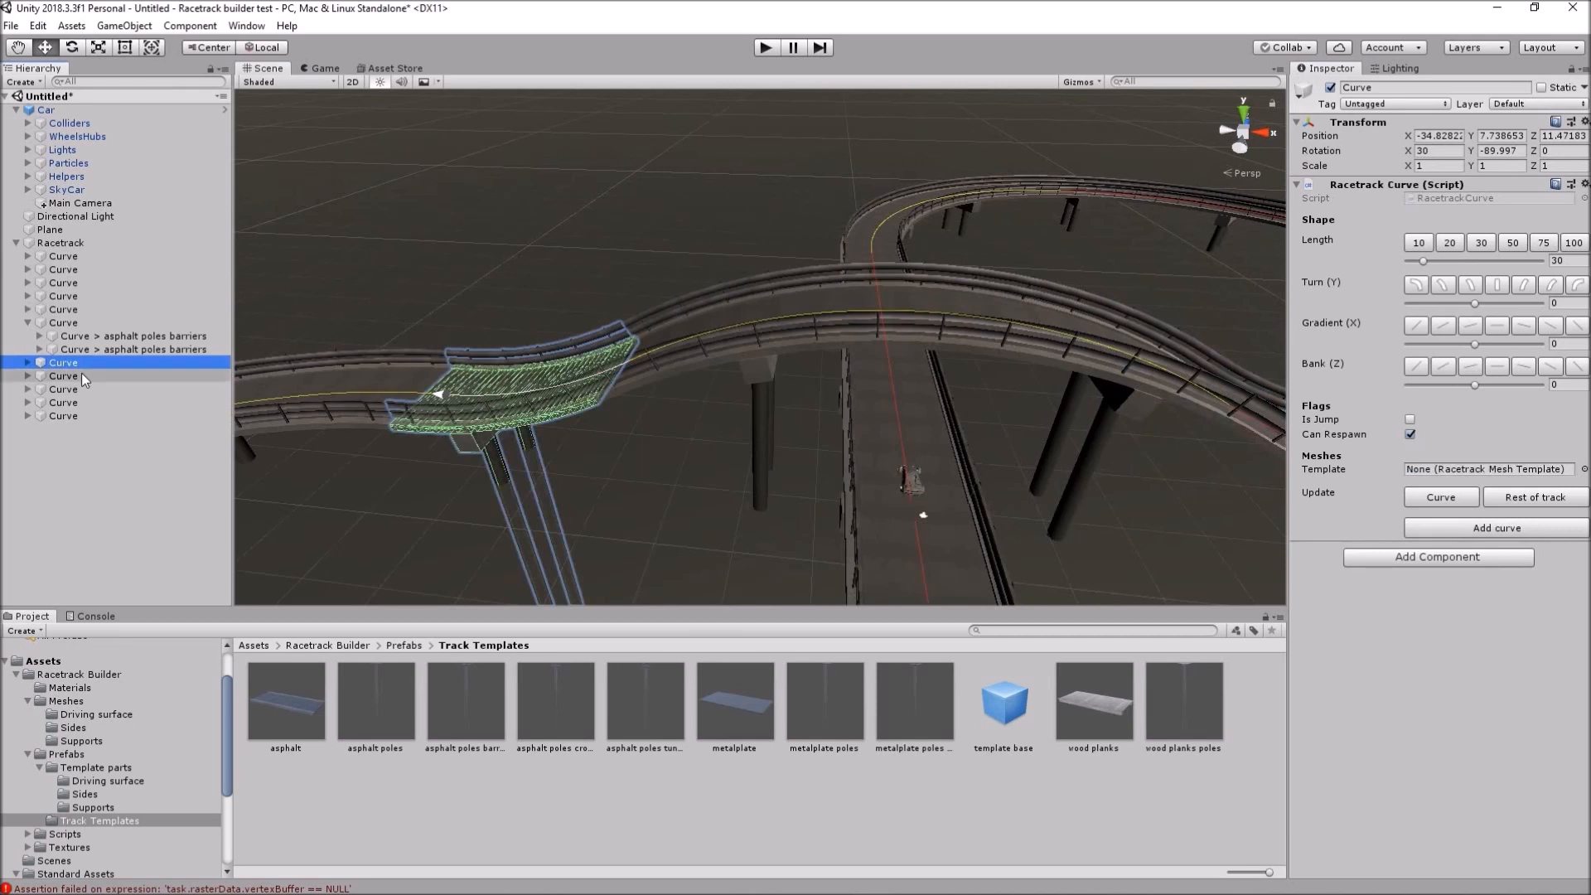
{"action": "left_click", "coordinate": [62, 376]}
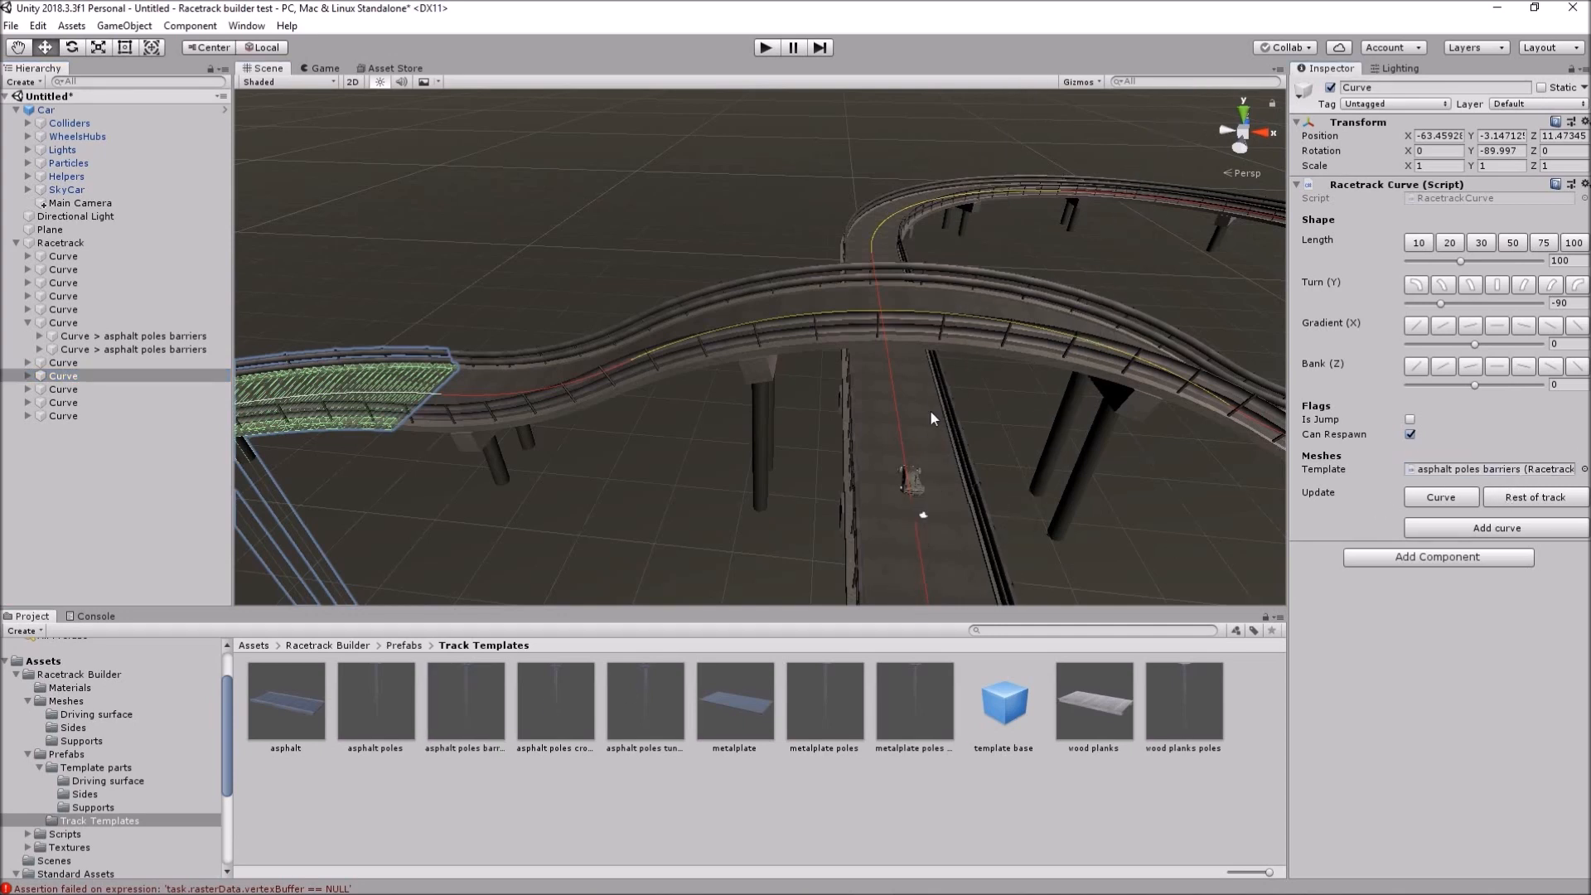
- Select the Racetrack object and update the whole track's meshes
{"action": "left_click", "coordinate": [62, 242]}
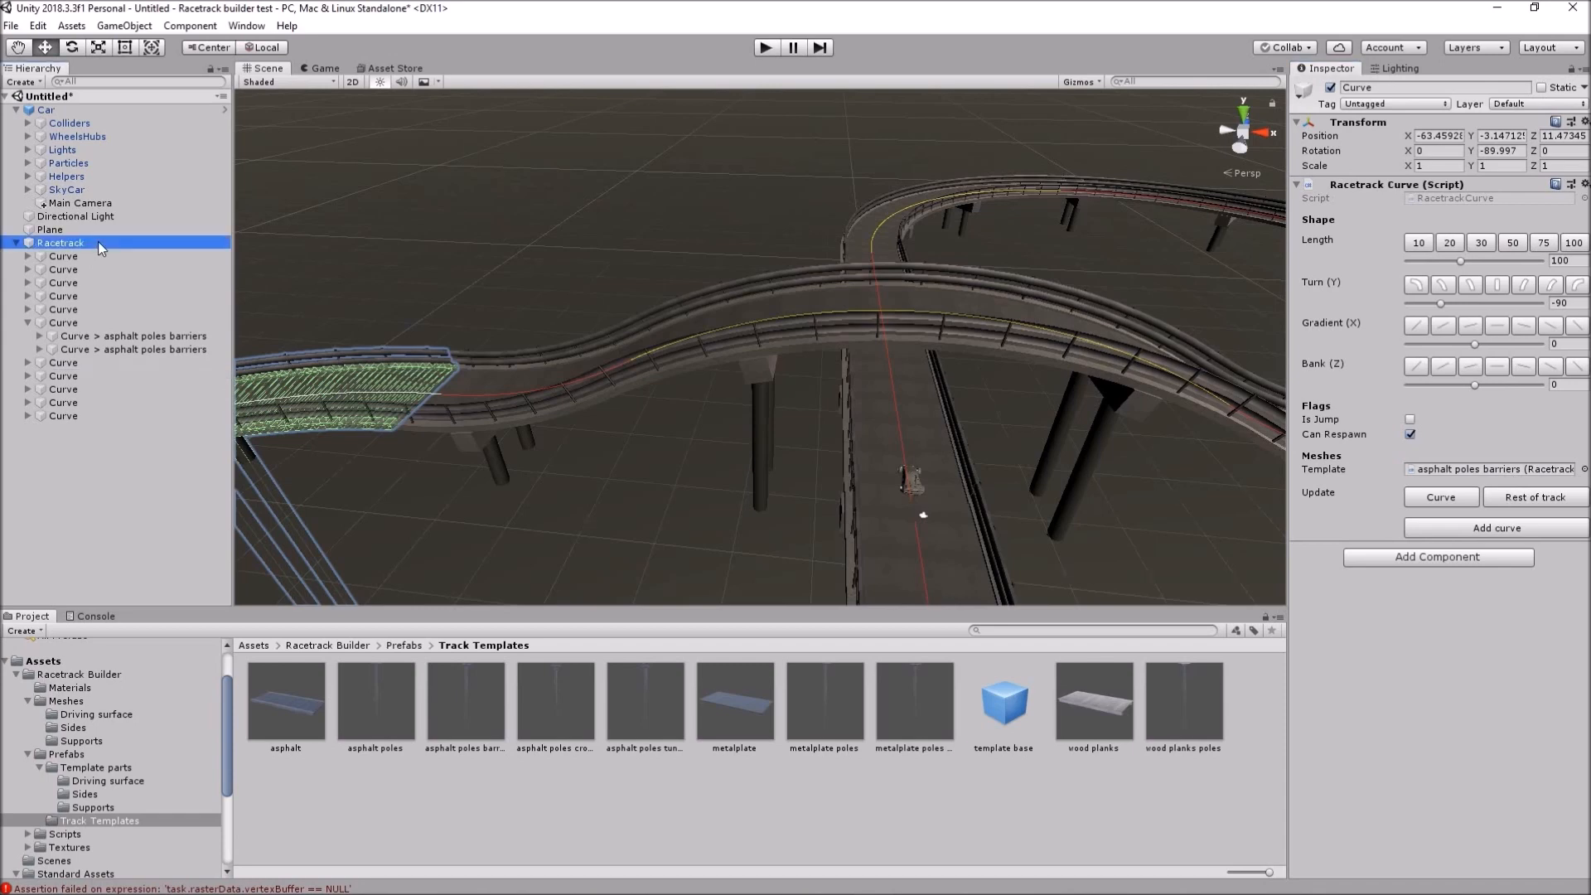
{"action": "left_click", "coordinate": [59, 242]}
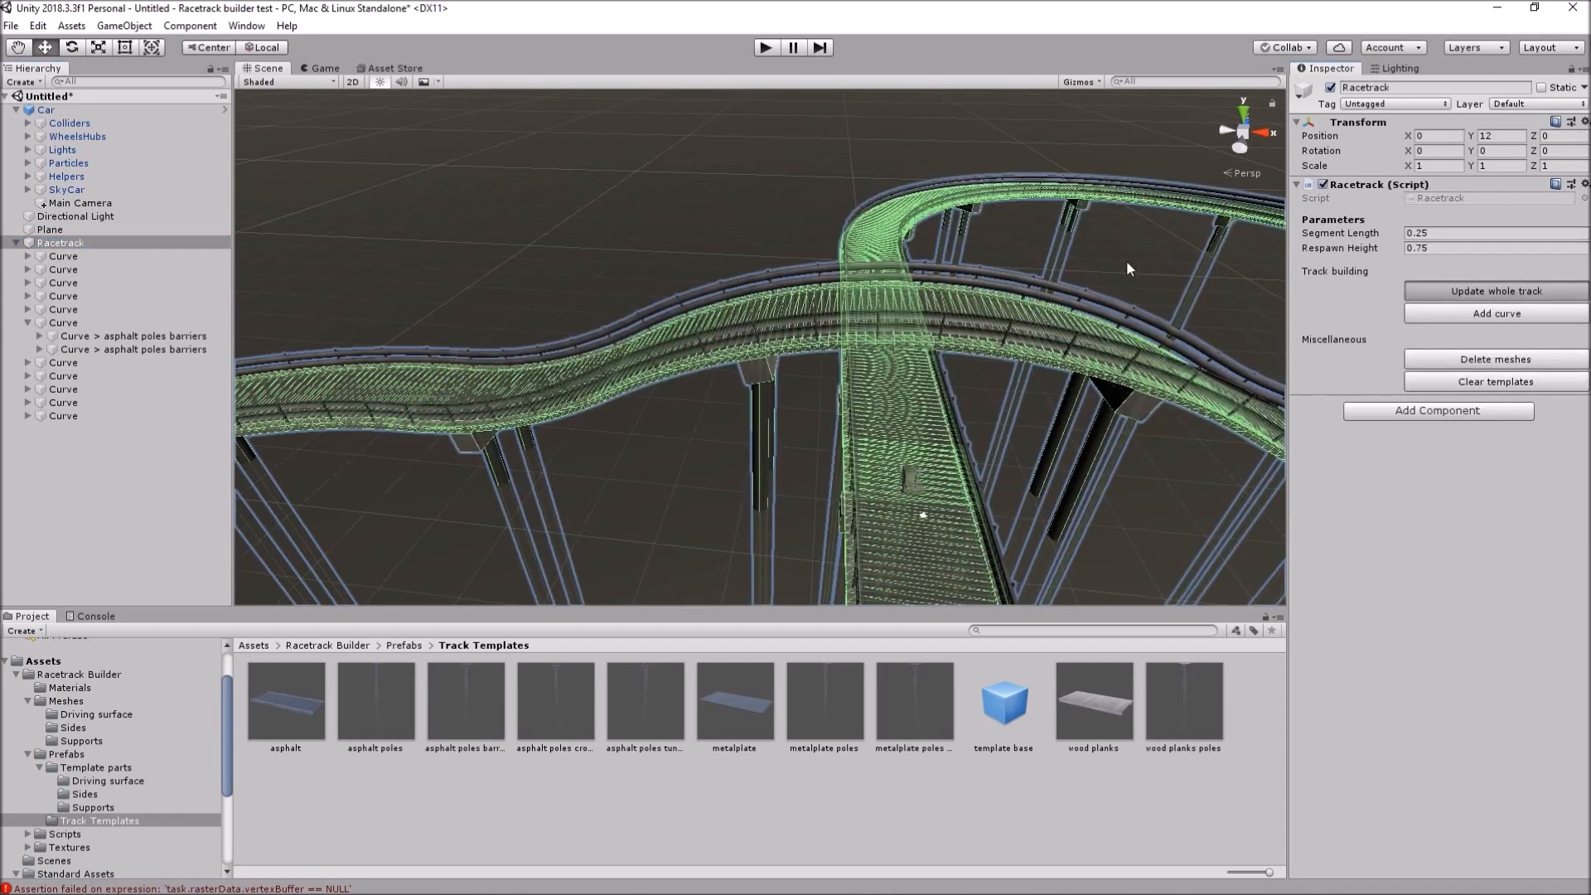
{"action": "mouse_move", "coordinate": [1072, 250]}
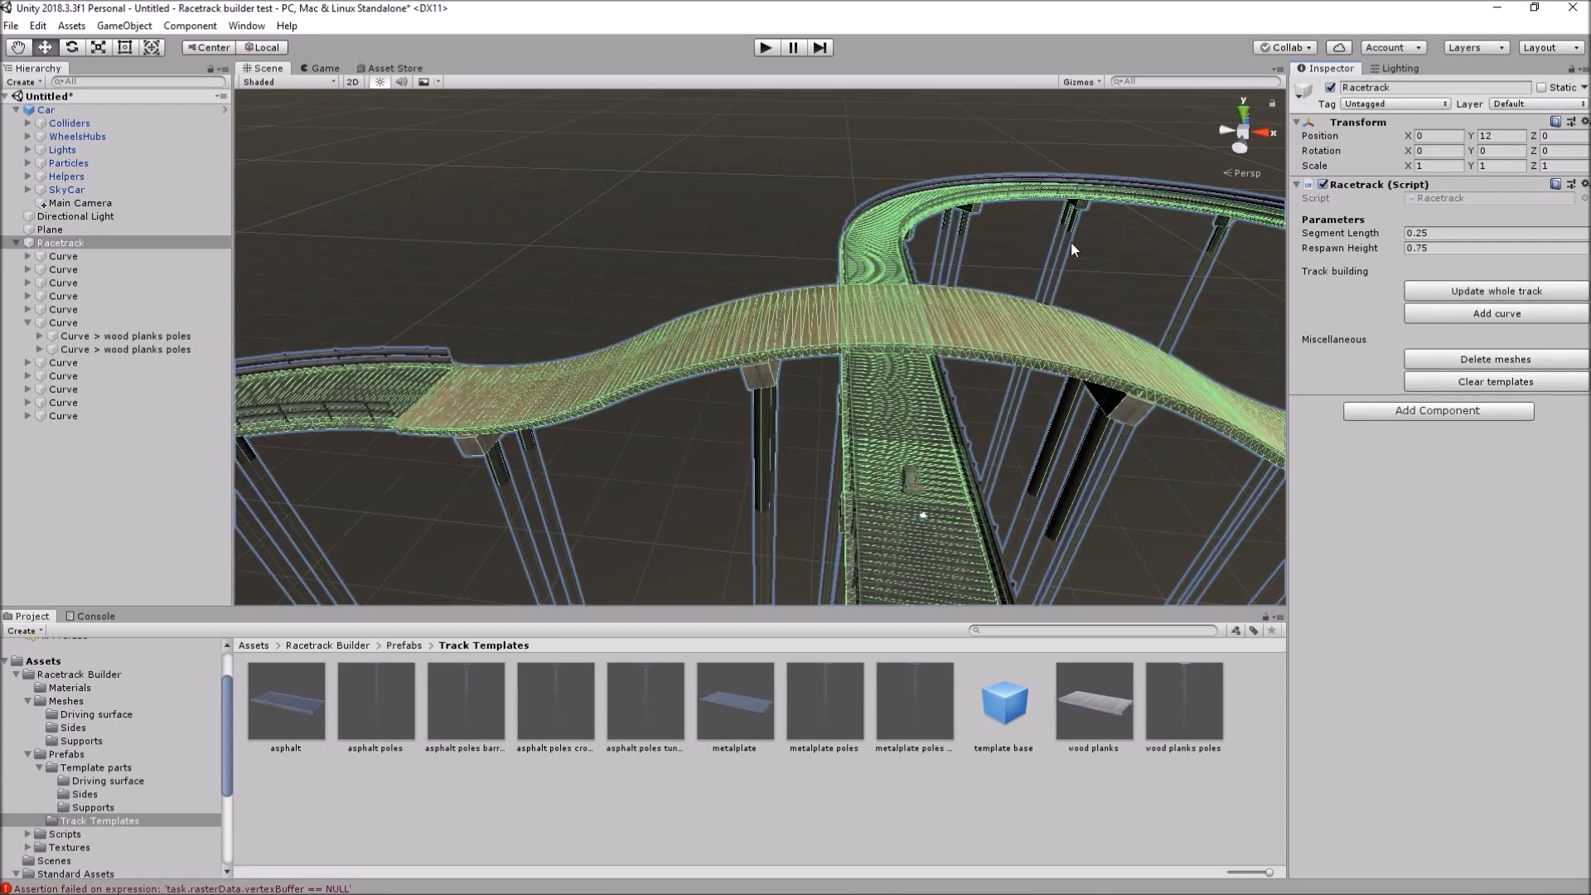
- Flag the rising curve under the wooden planks as a jump and rebuild the rest of the track
{"action": "left_click", "coordinate": [48, 229]}
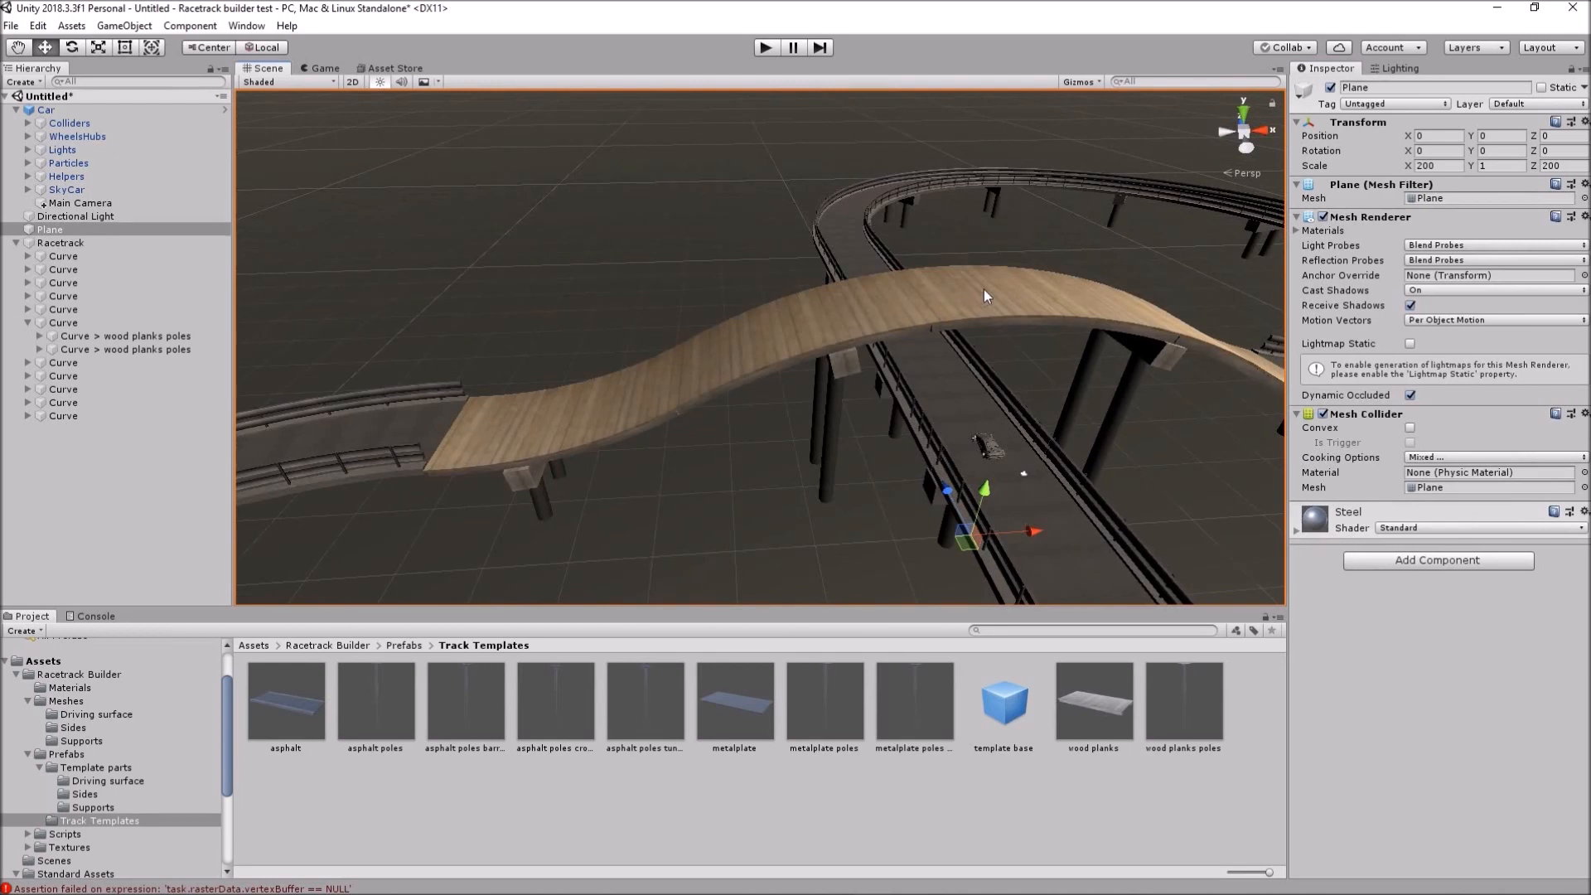
{"action": "left_click", "coordinate": [109, 363]}
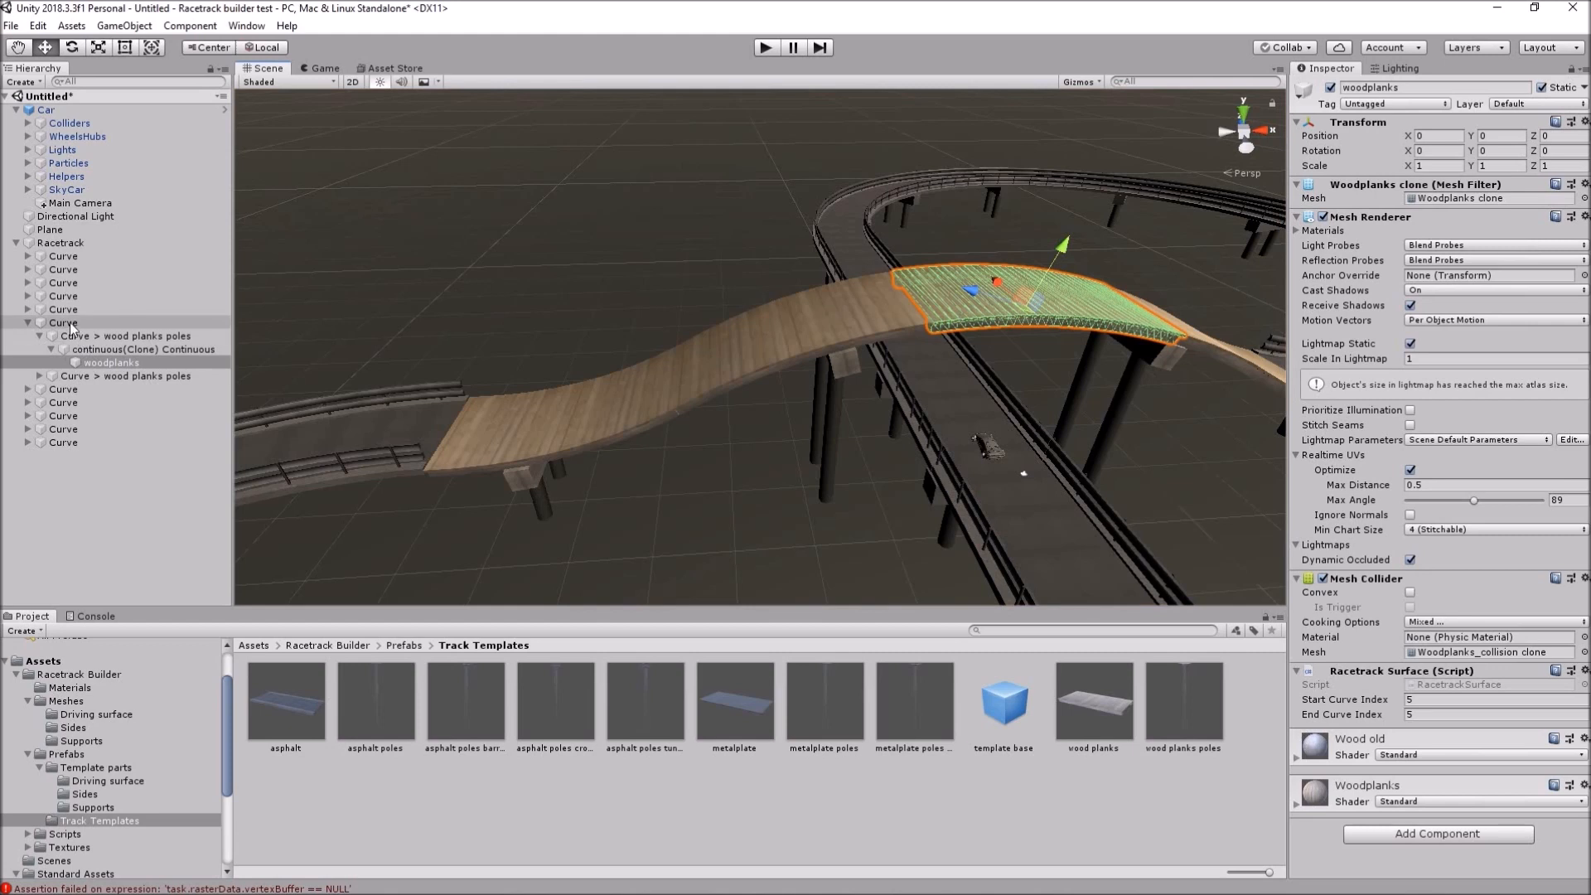
{"action": "left_click", "coordinate": [61, 322]}
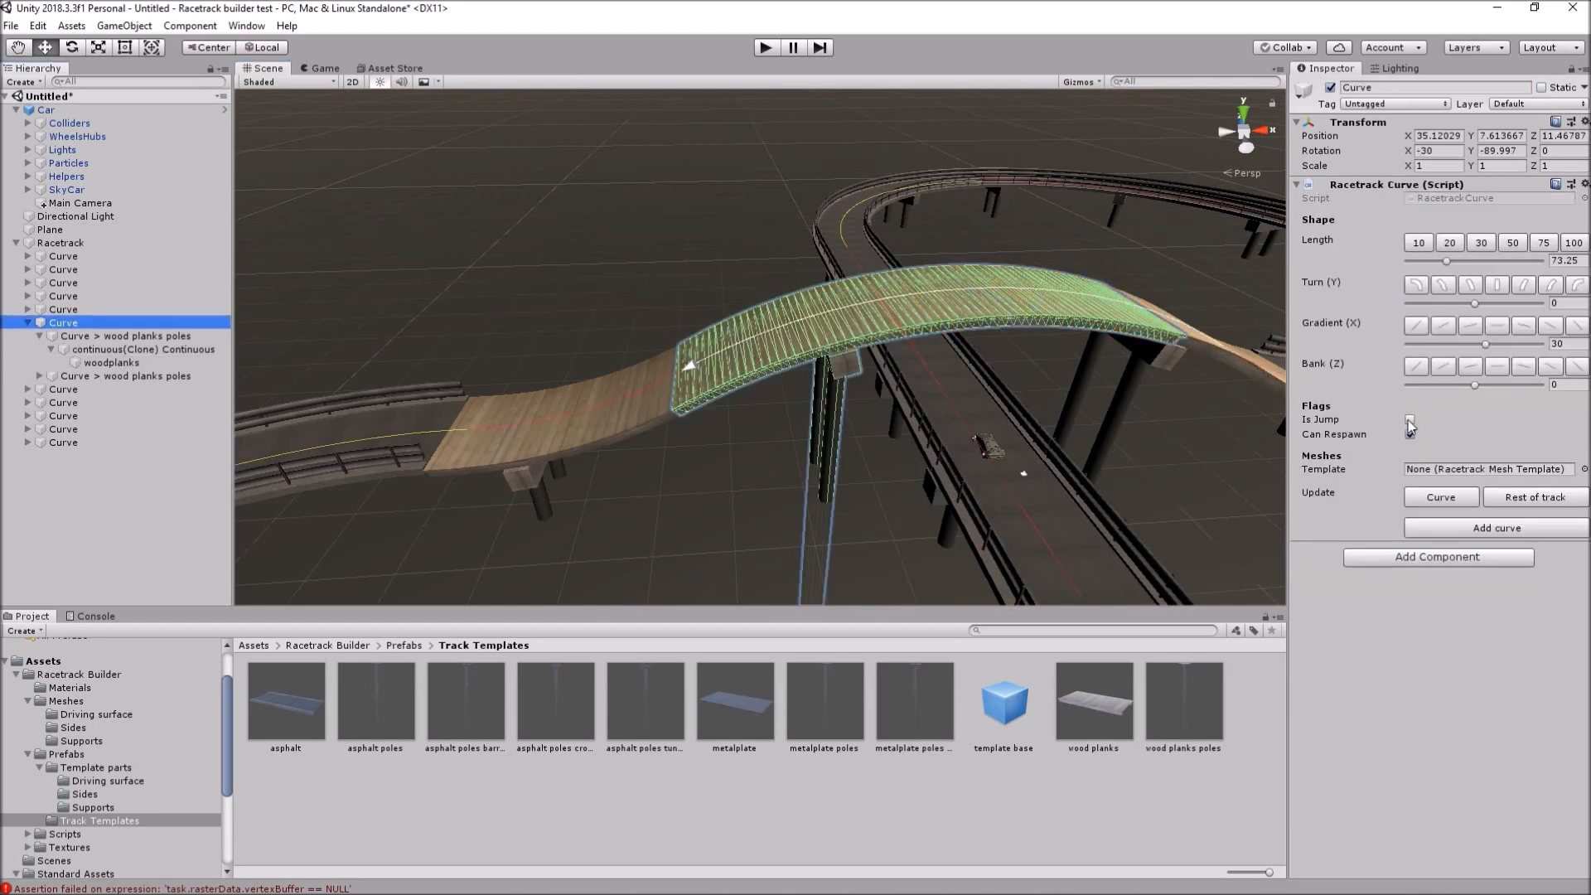
{"action": "left_click", "coordinate": [1409, 420]}
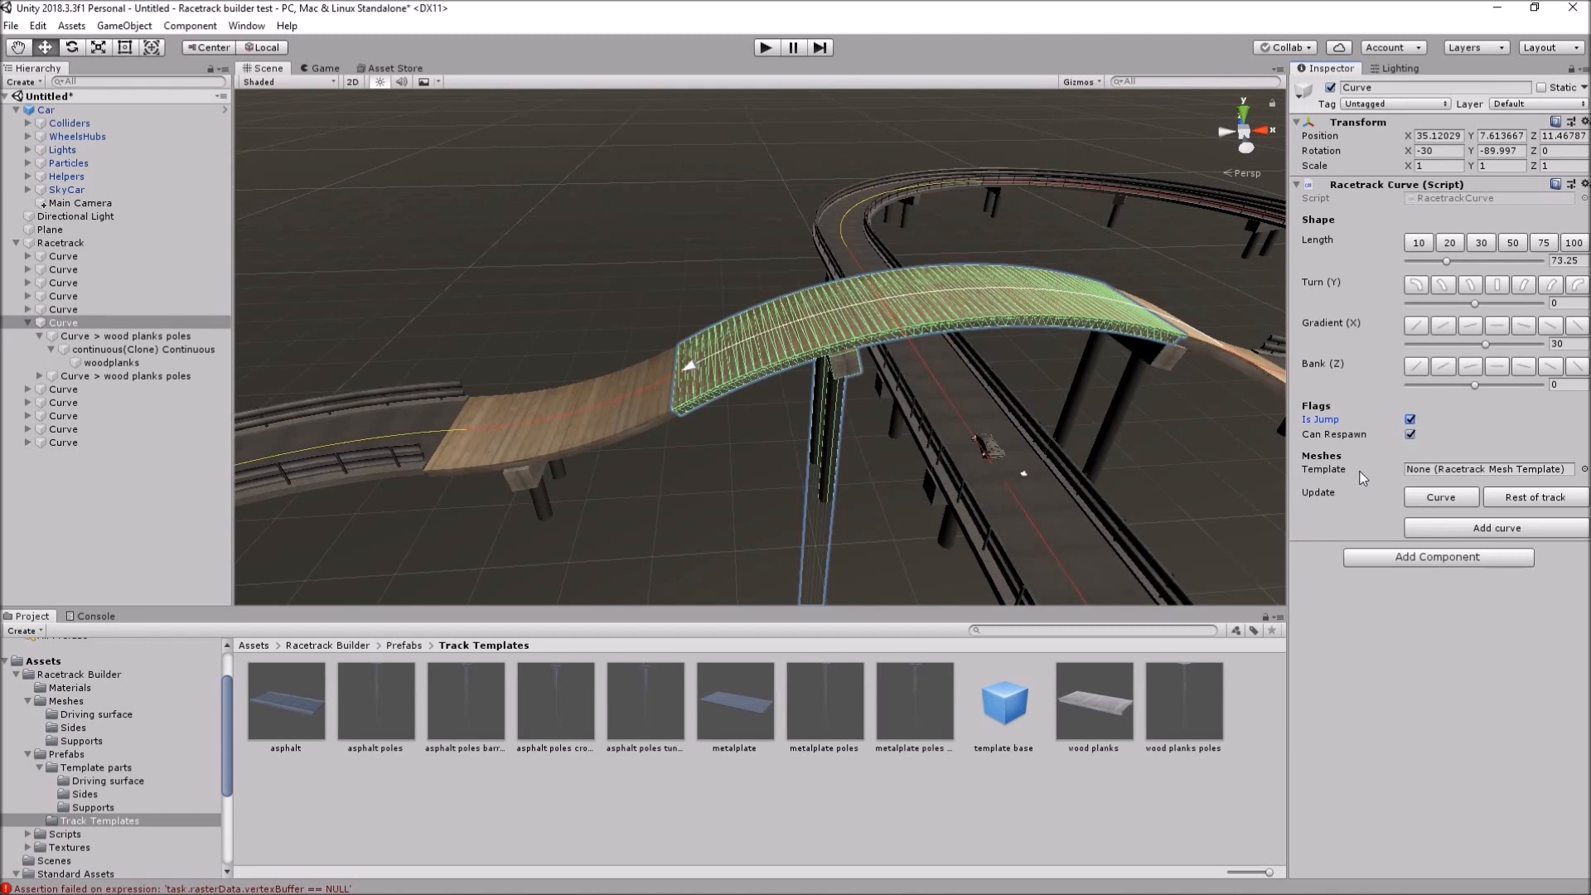
{"action": "mouse_move", "coordinate": [1539, 504]}
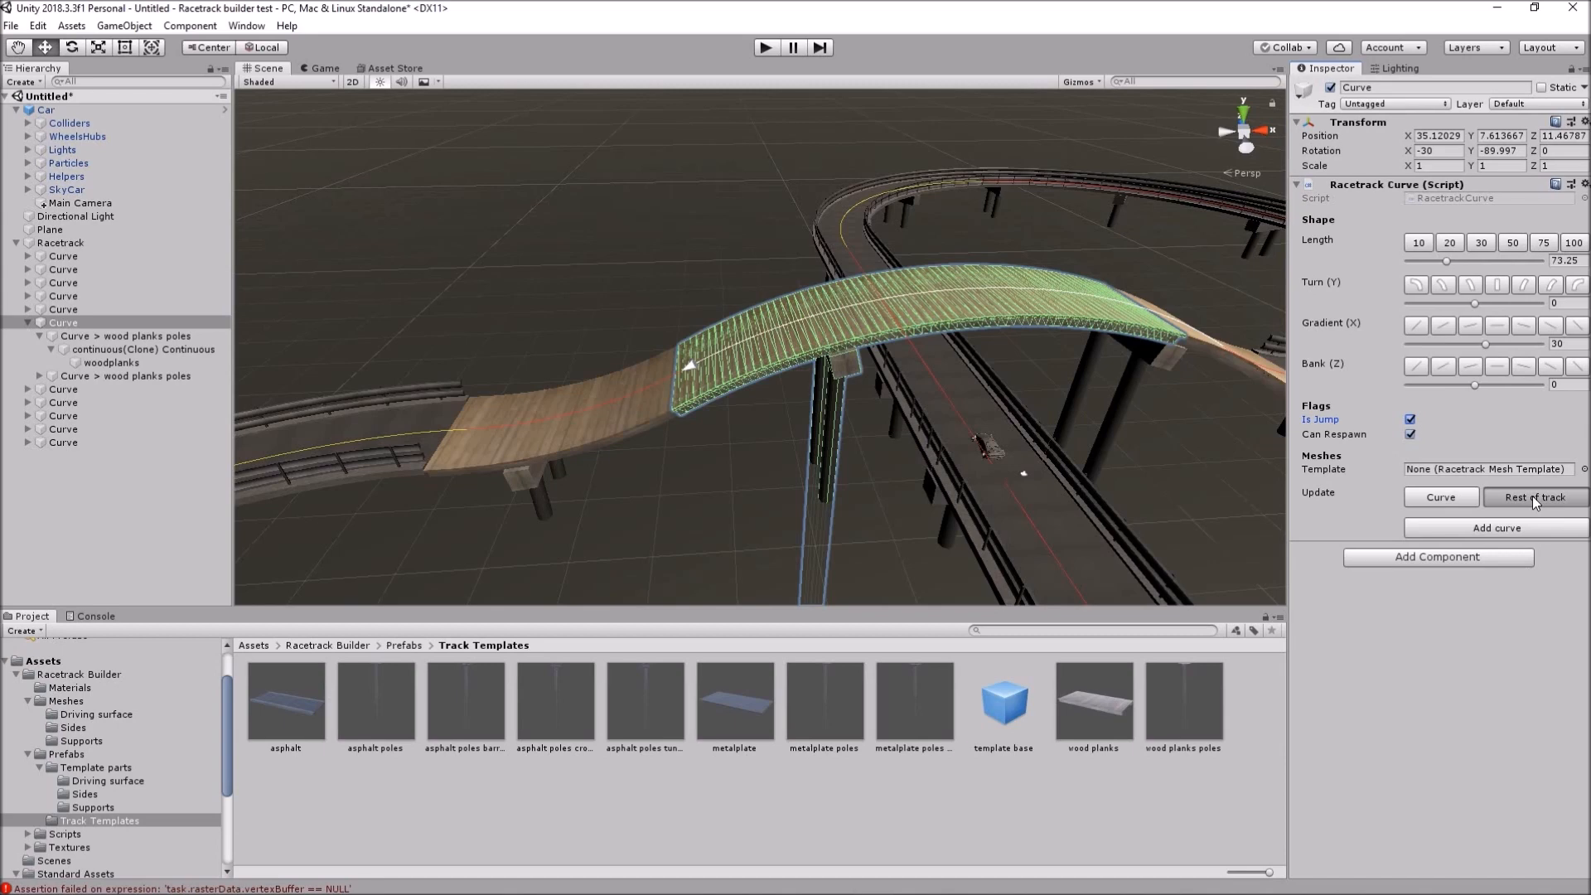
{"action": "left_click", "coordinate": [1532, 497]}
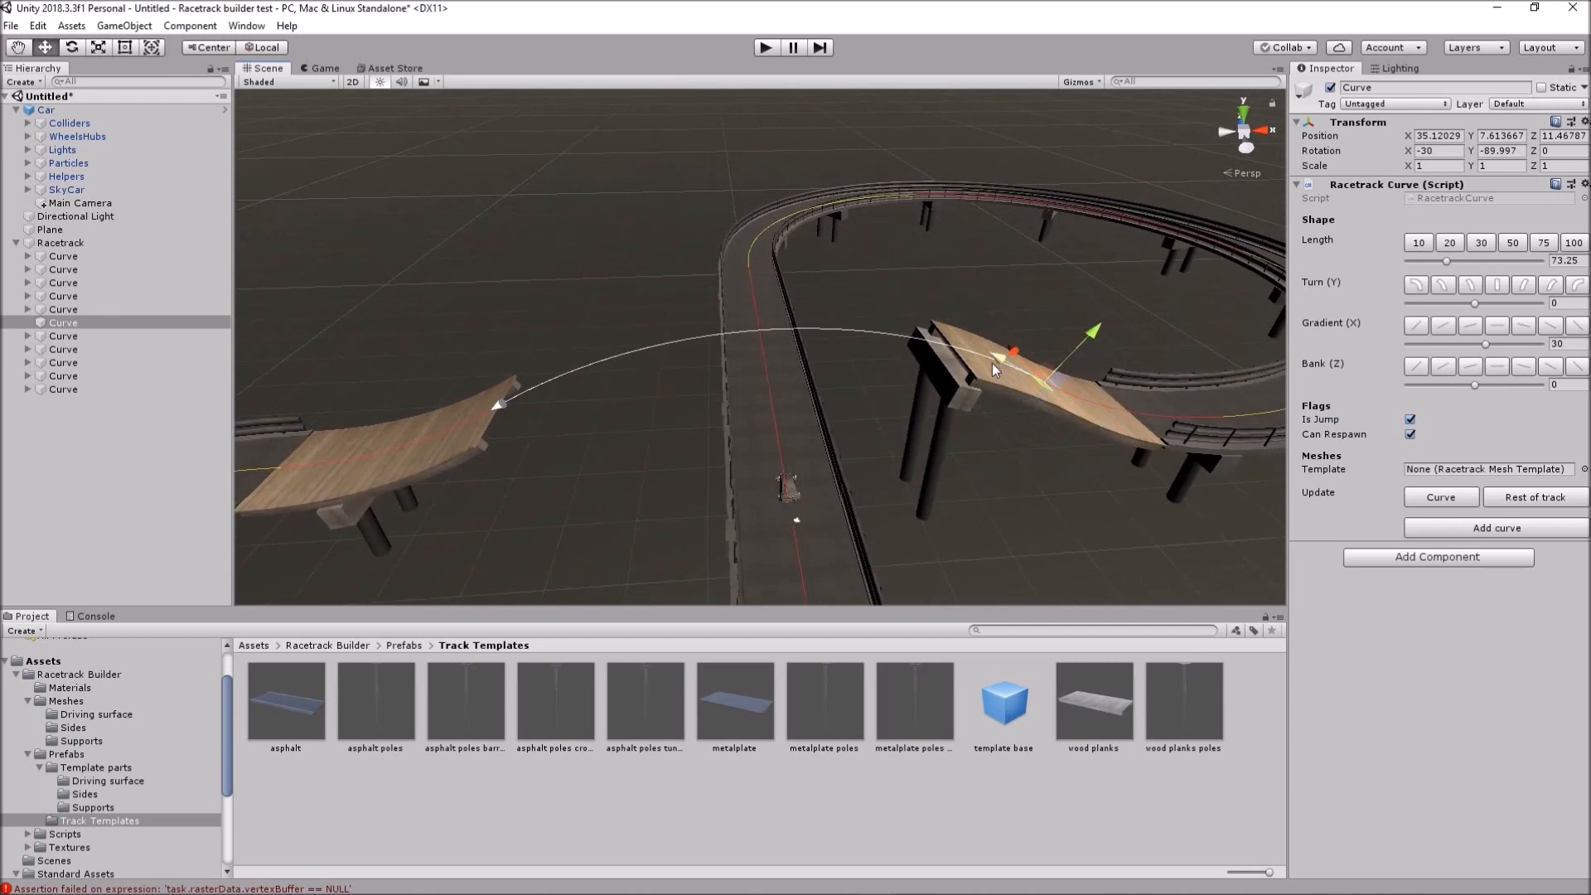
{"action": "mouse_move", "coordinate": [567, 431]}
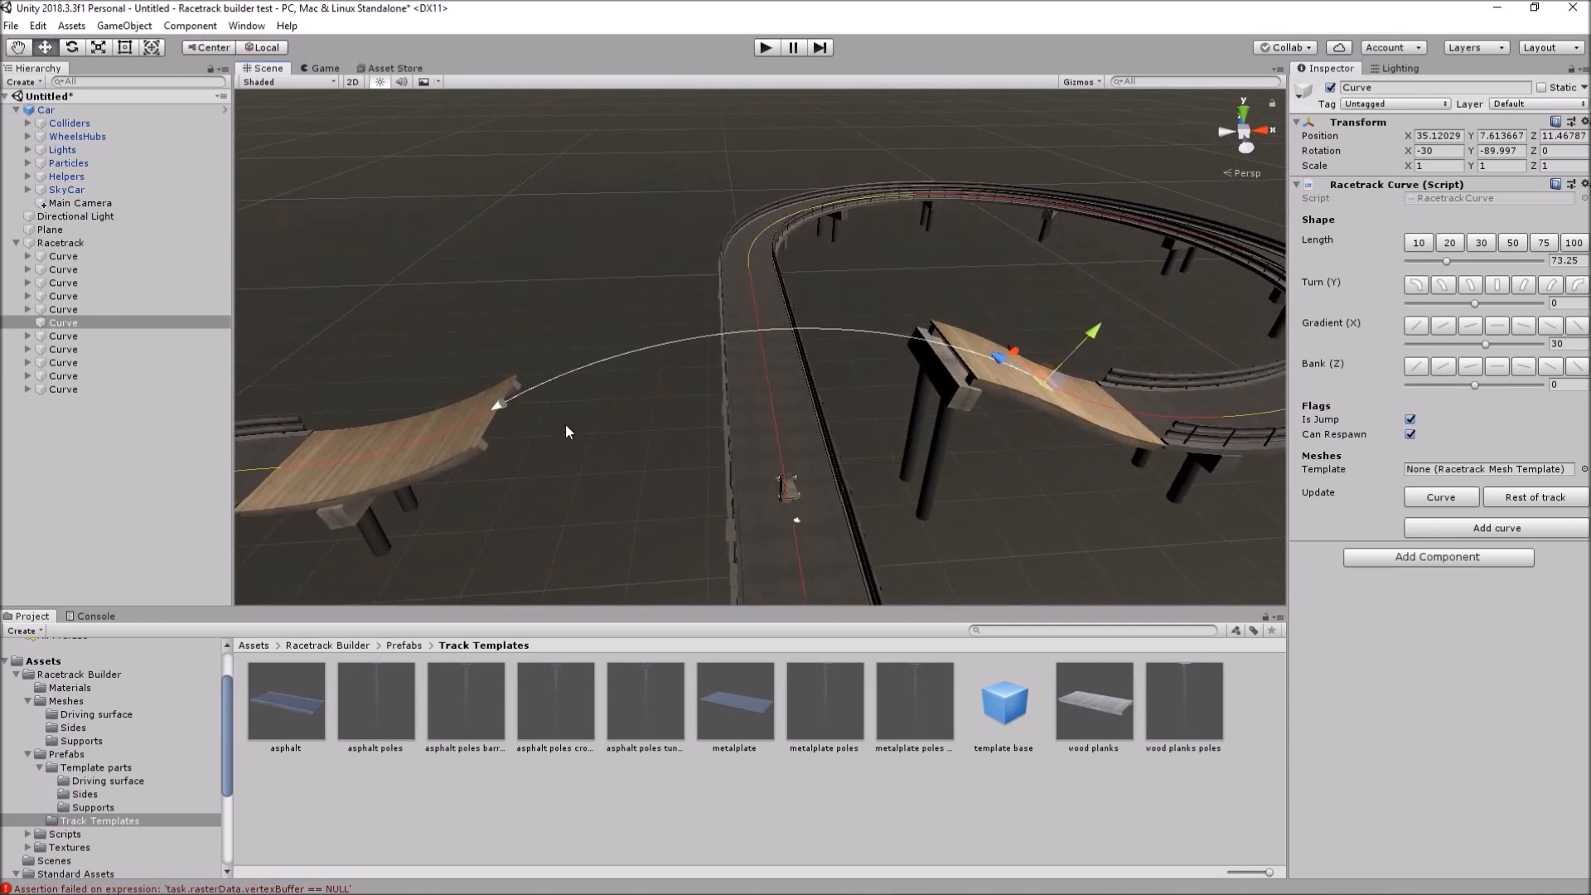
{"action": "mouse_move", "coordinate": [955, 336]}
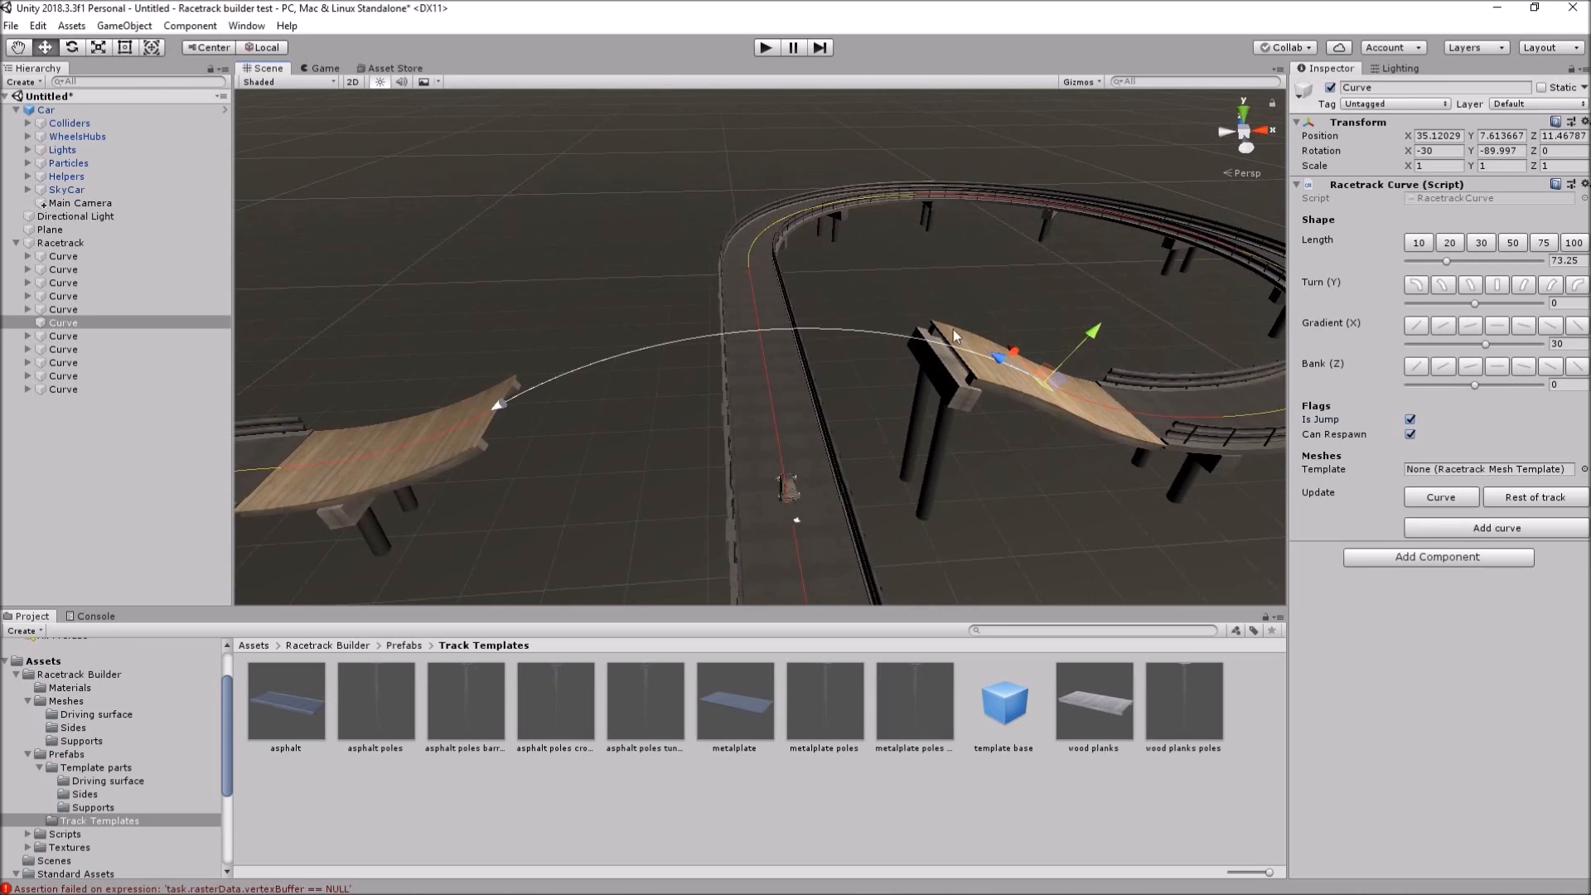
{"action": "mouse_move", "coordinate": [939, 192]}
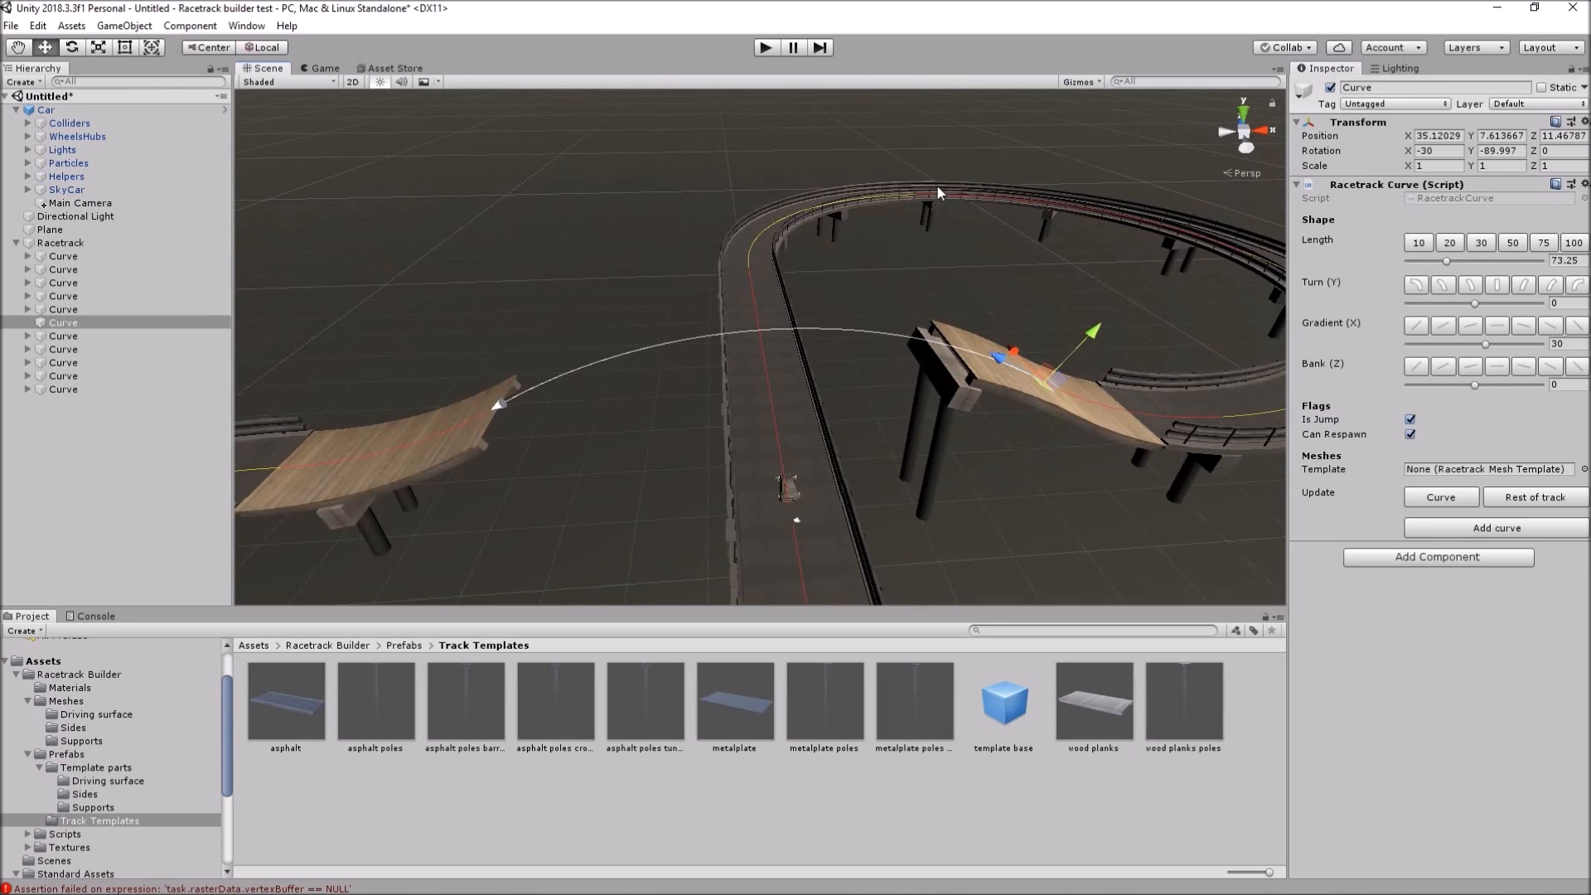
{"action": "mouse_move", "coordinate": [1013, 237]}
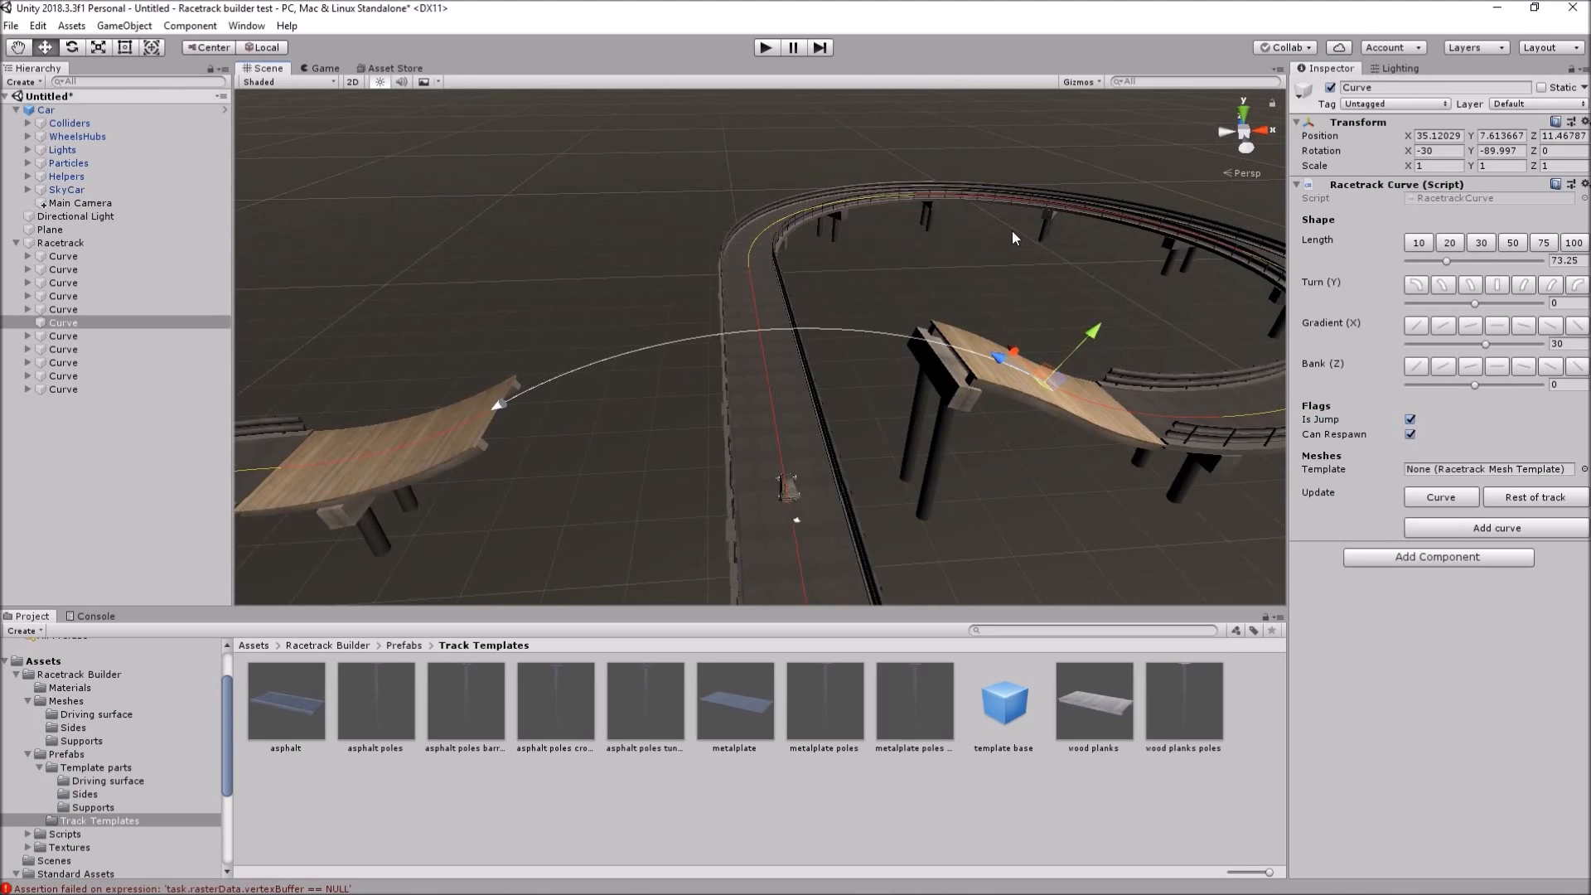
{"action": "mouse_move", "coordinate": [864, 267]}
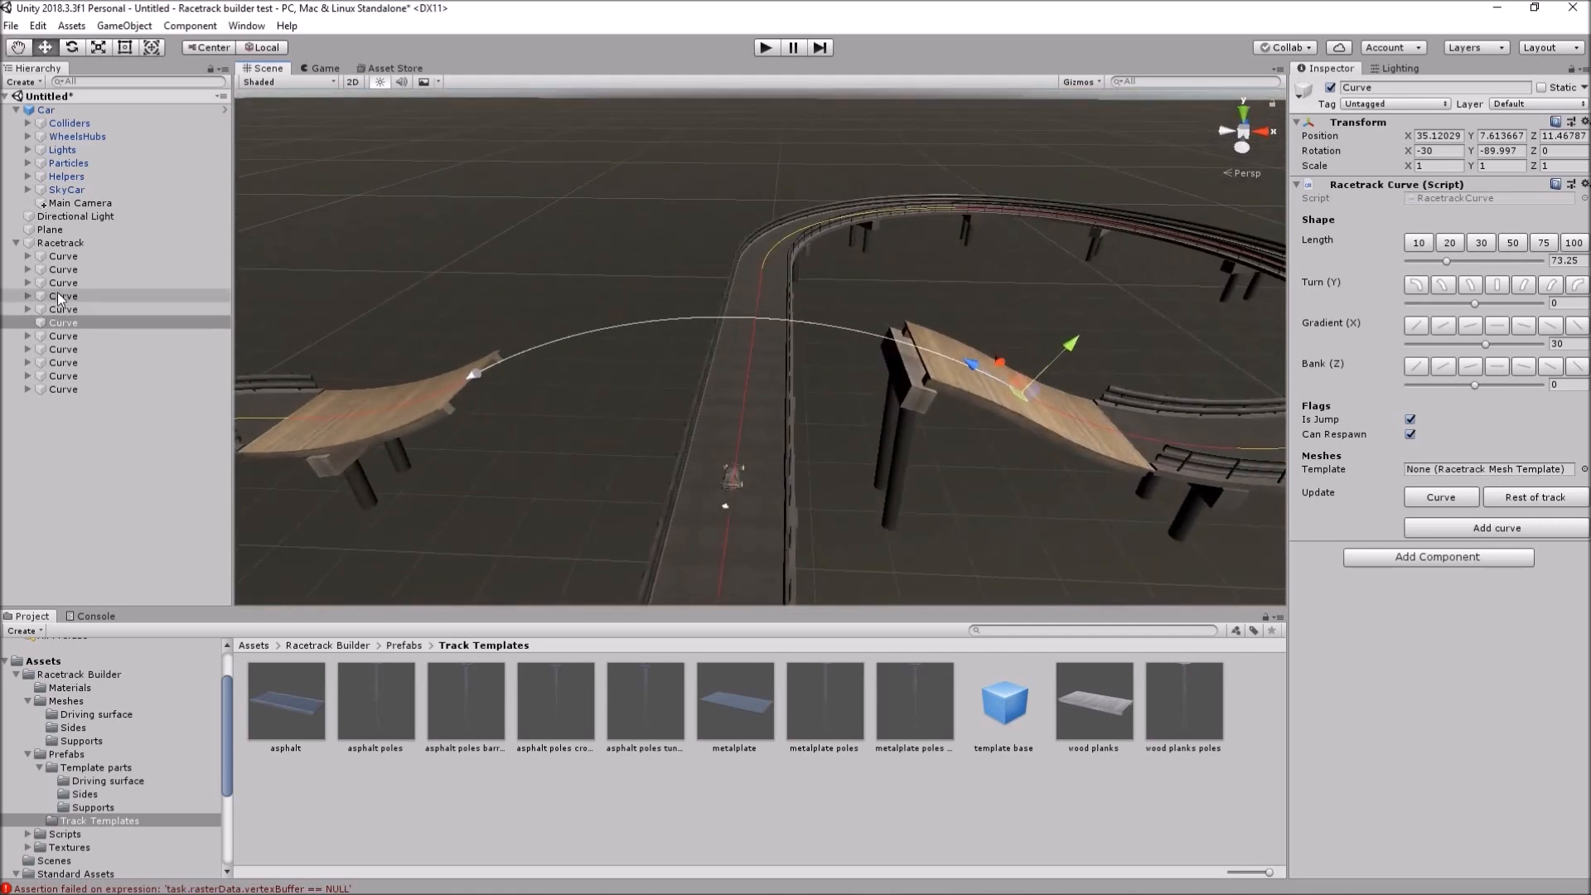
- Make the first curve climb uphill and bank the second, turning curve inward
{"action": "left_click", "coordinate": [62, 255]}
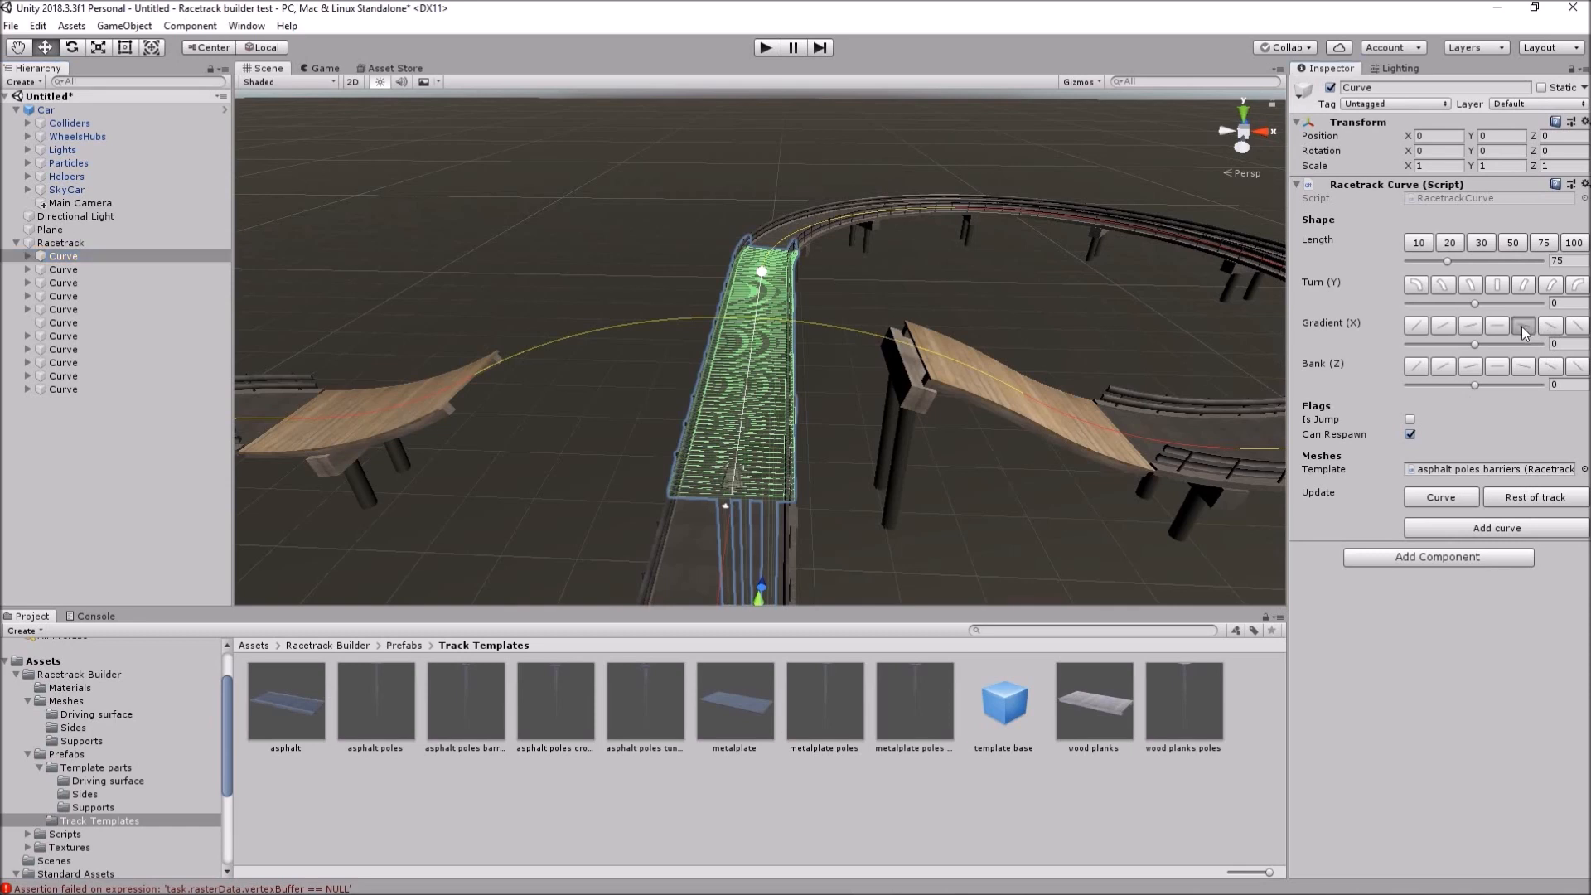
{"action": "left_click", "coordinate": [1524, 327]}
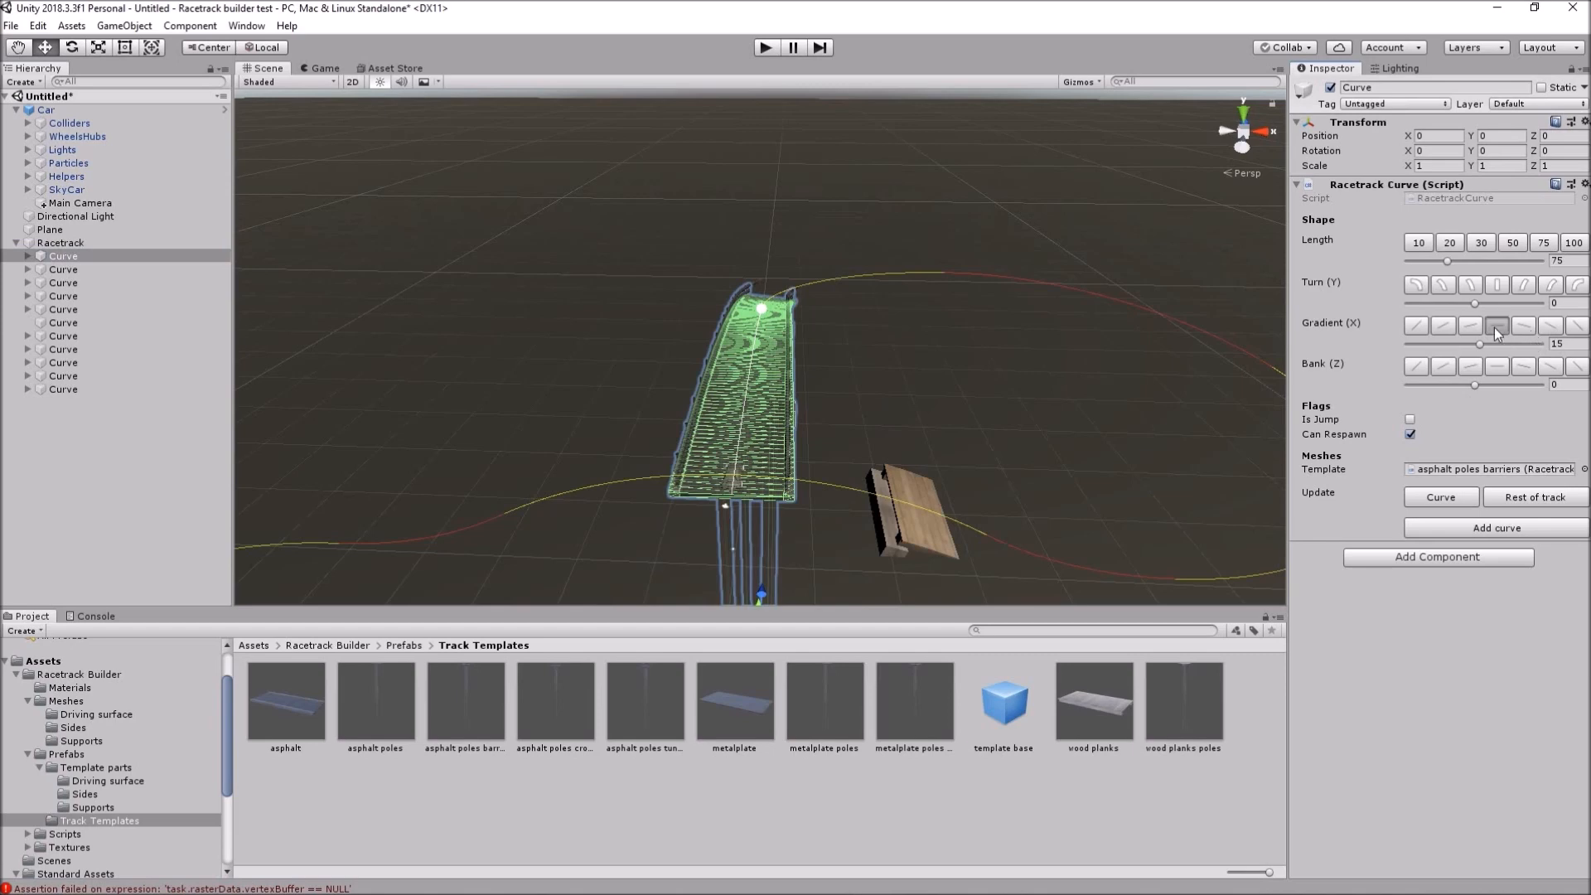
{"action": "mouse_move", "coordinate": [1187, 315]}
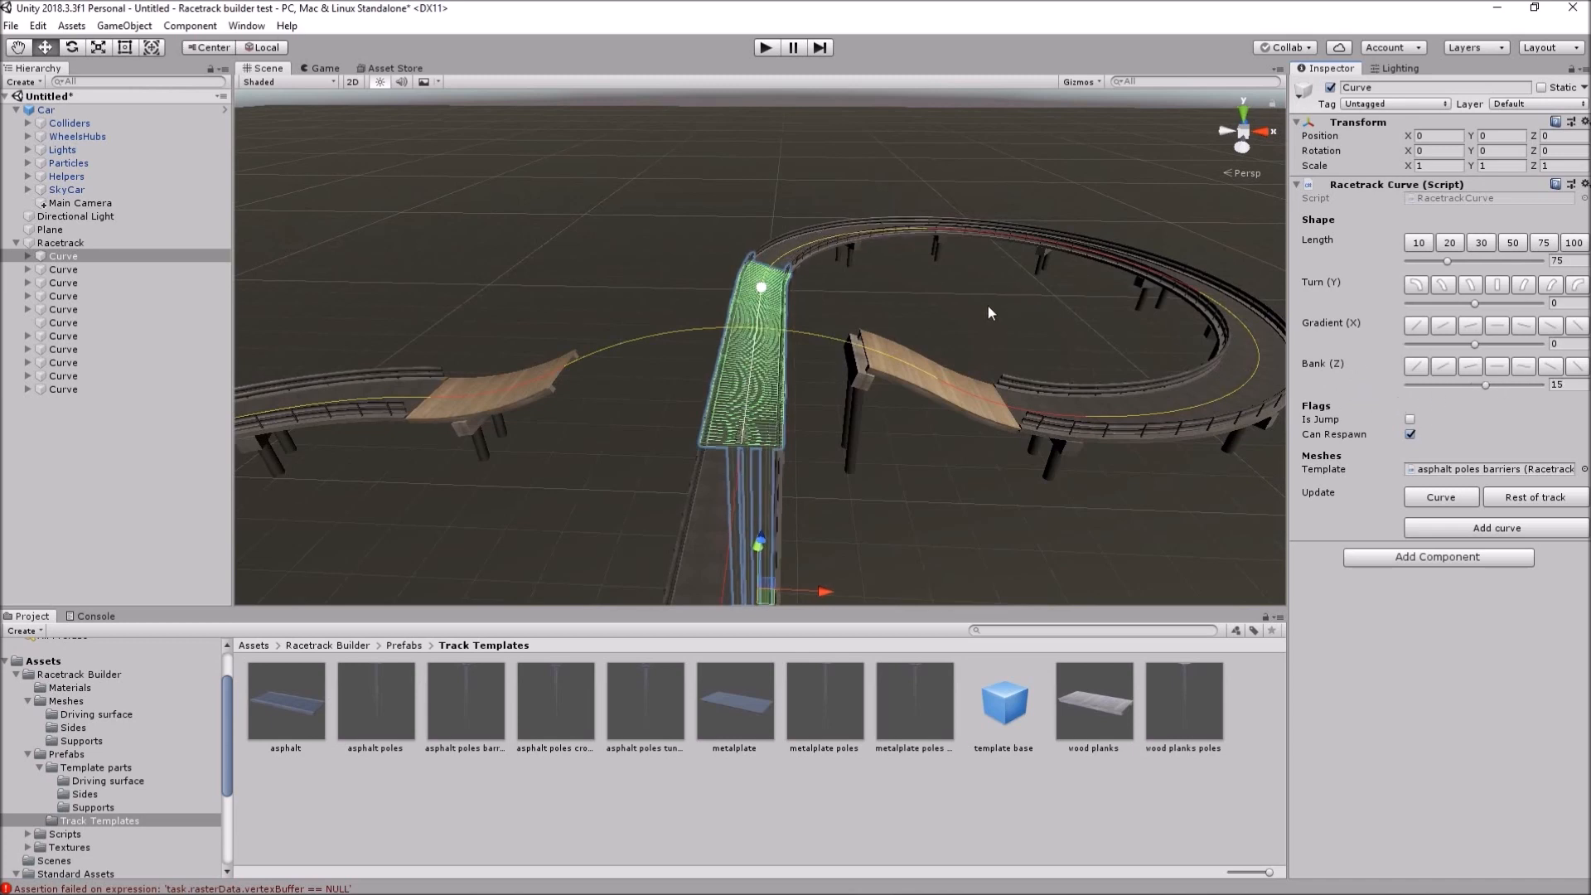
{"action": "left_click", "coordinate": [61, 268]}
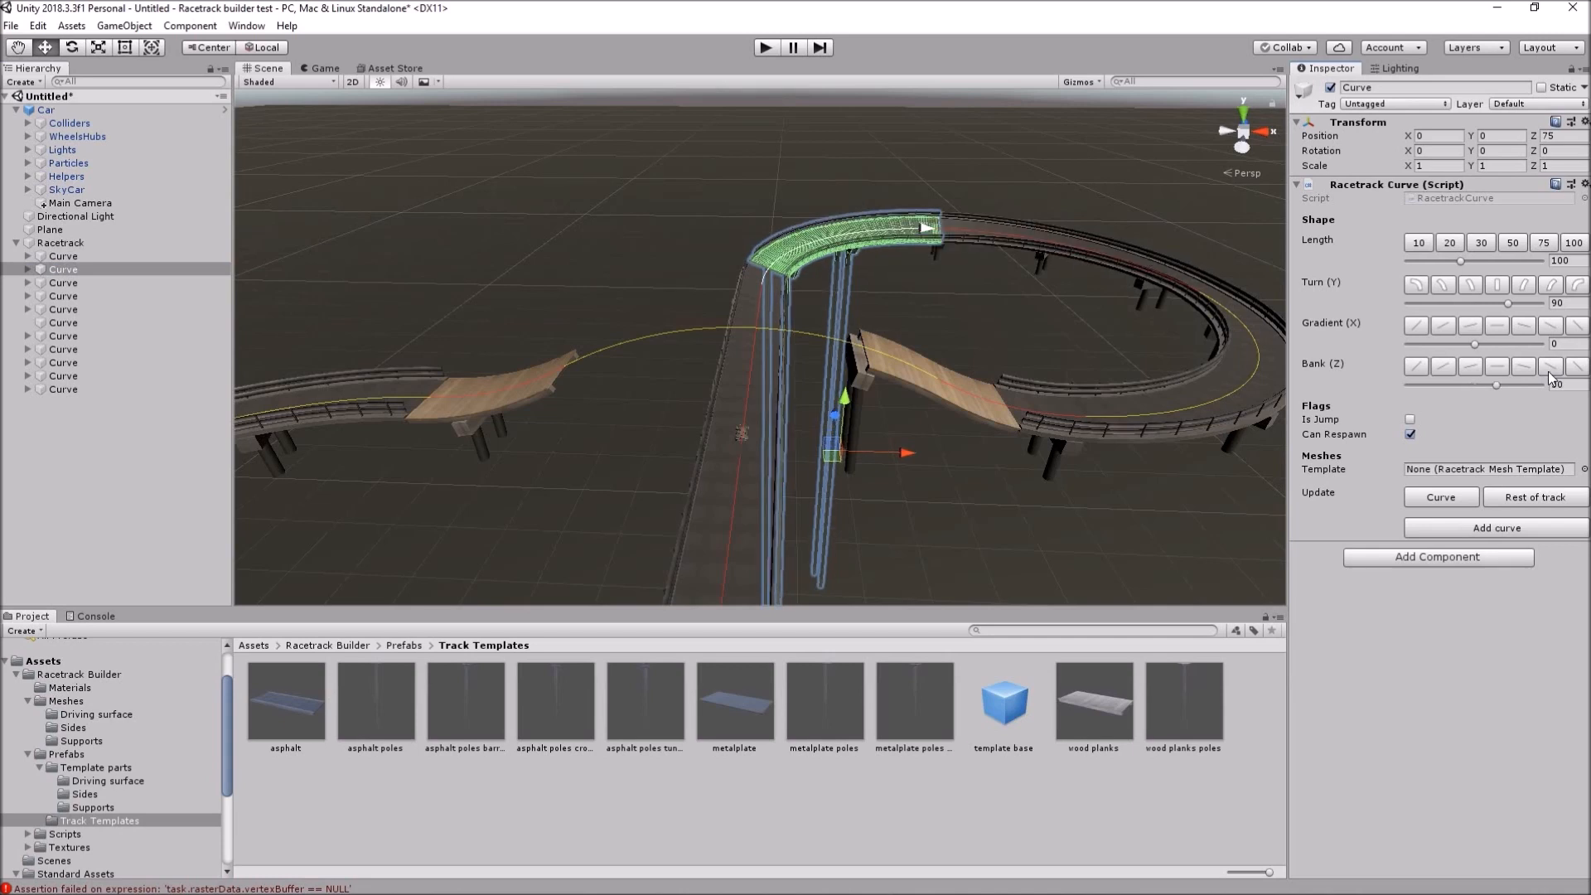
{"action": "left_click", "coordinate": [61, 282]}
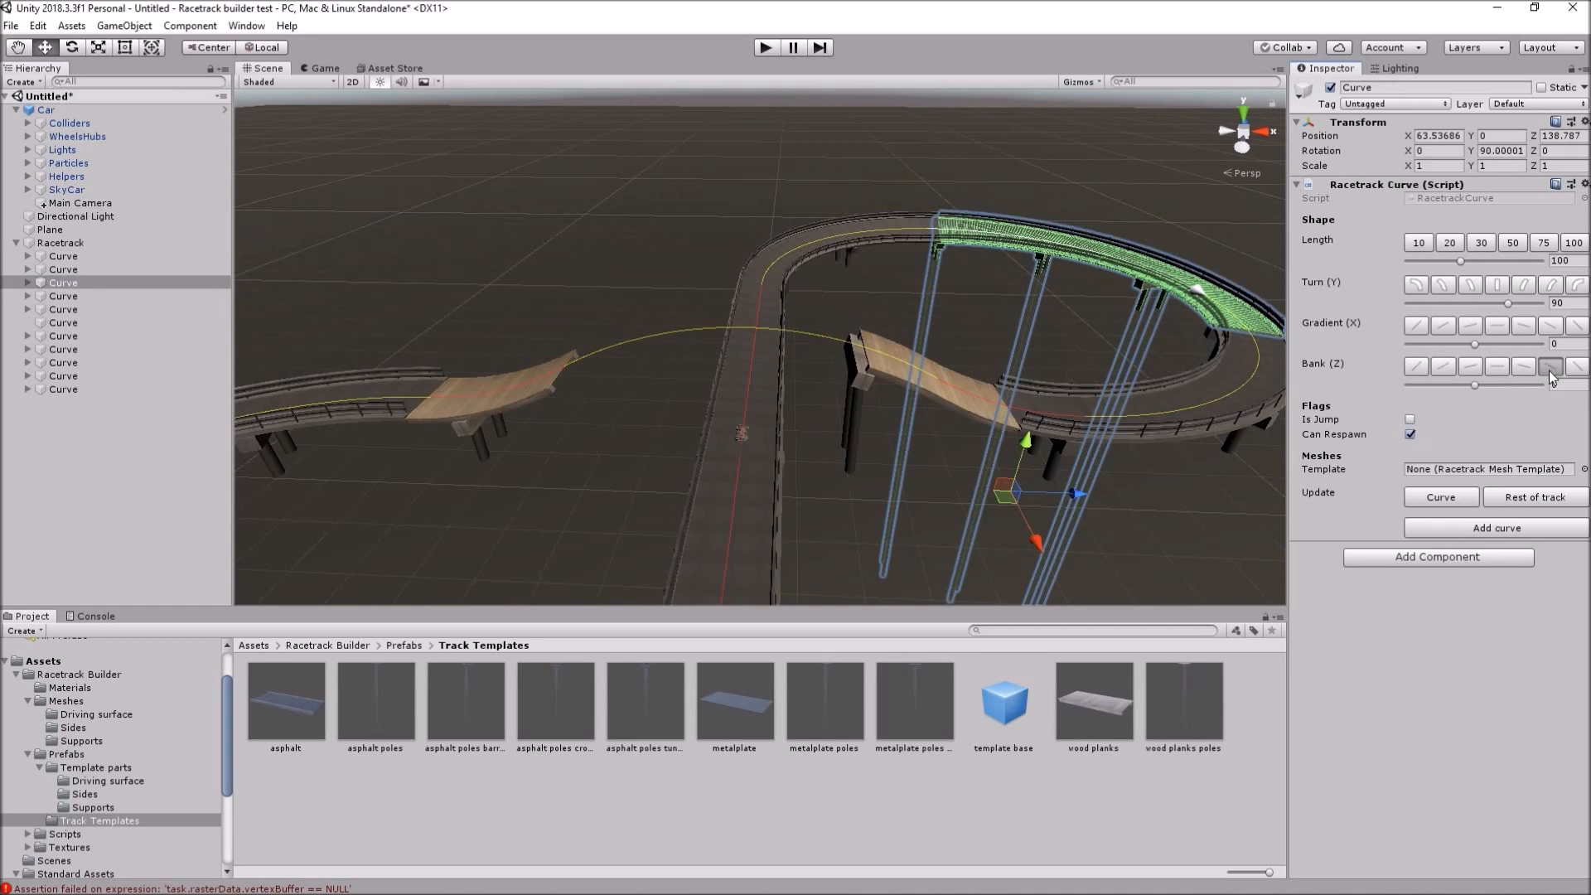
- Apply the -15 bank to the later curves so the figure-eight closes
{"action": "left_click", "coordinate": [1550, 368]}
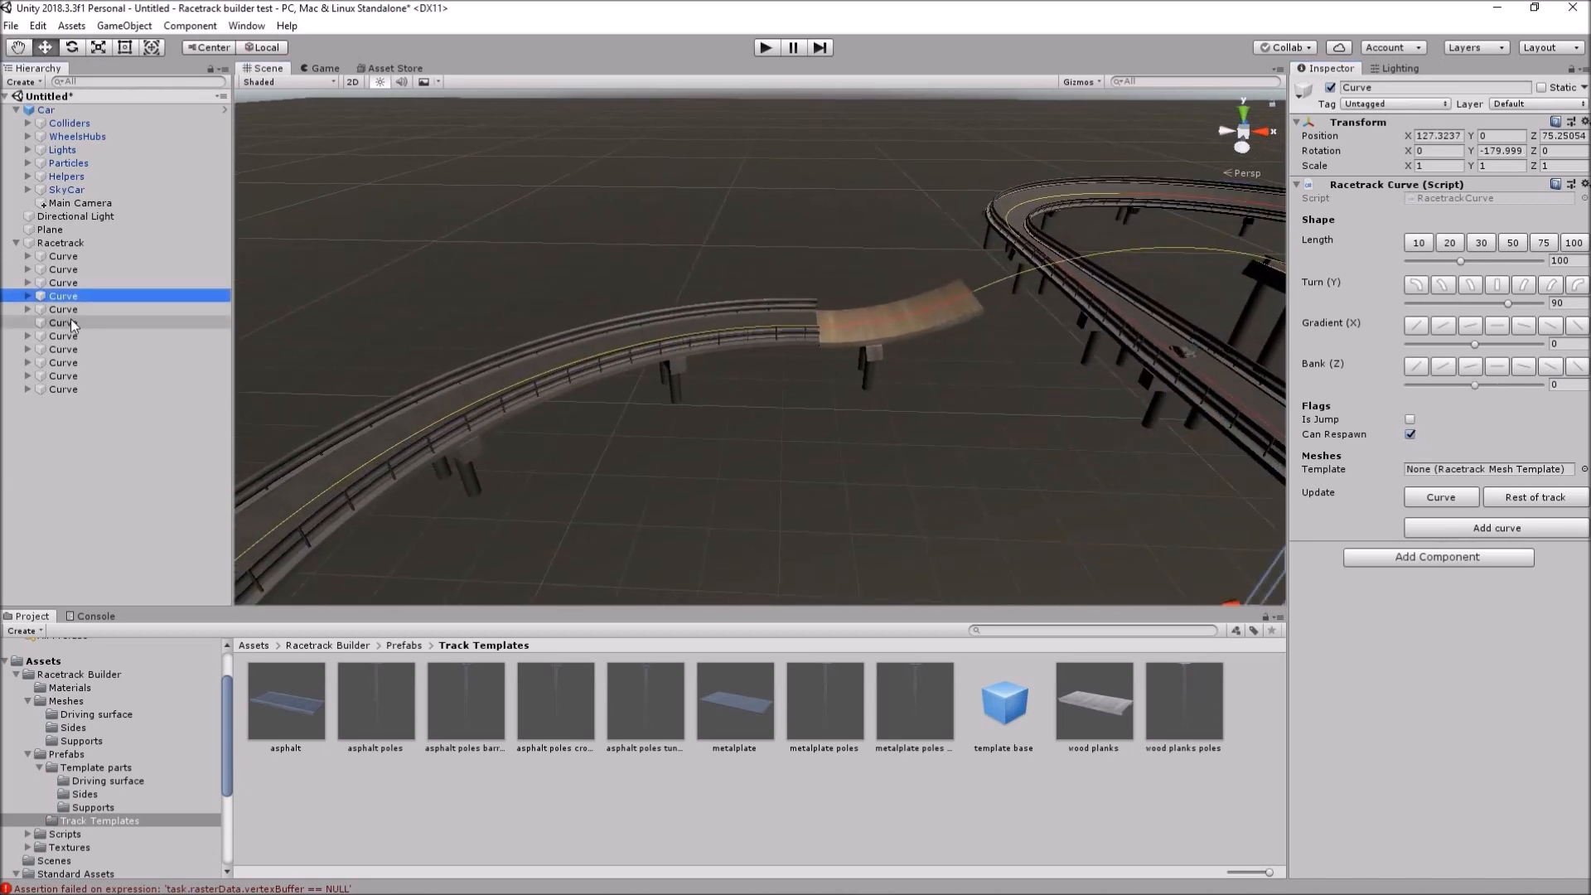
{"action": "left_click", "coordinate": [62, 337]}
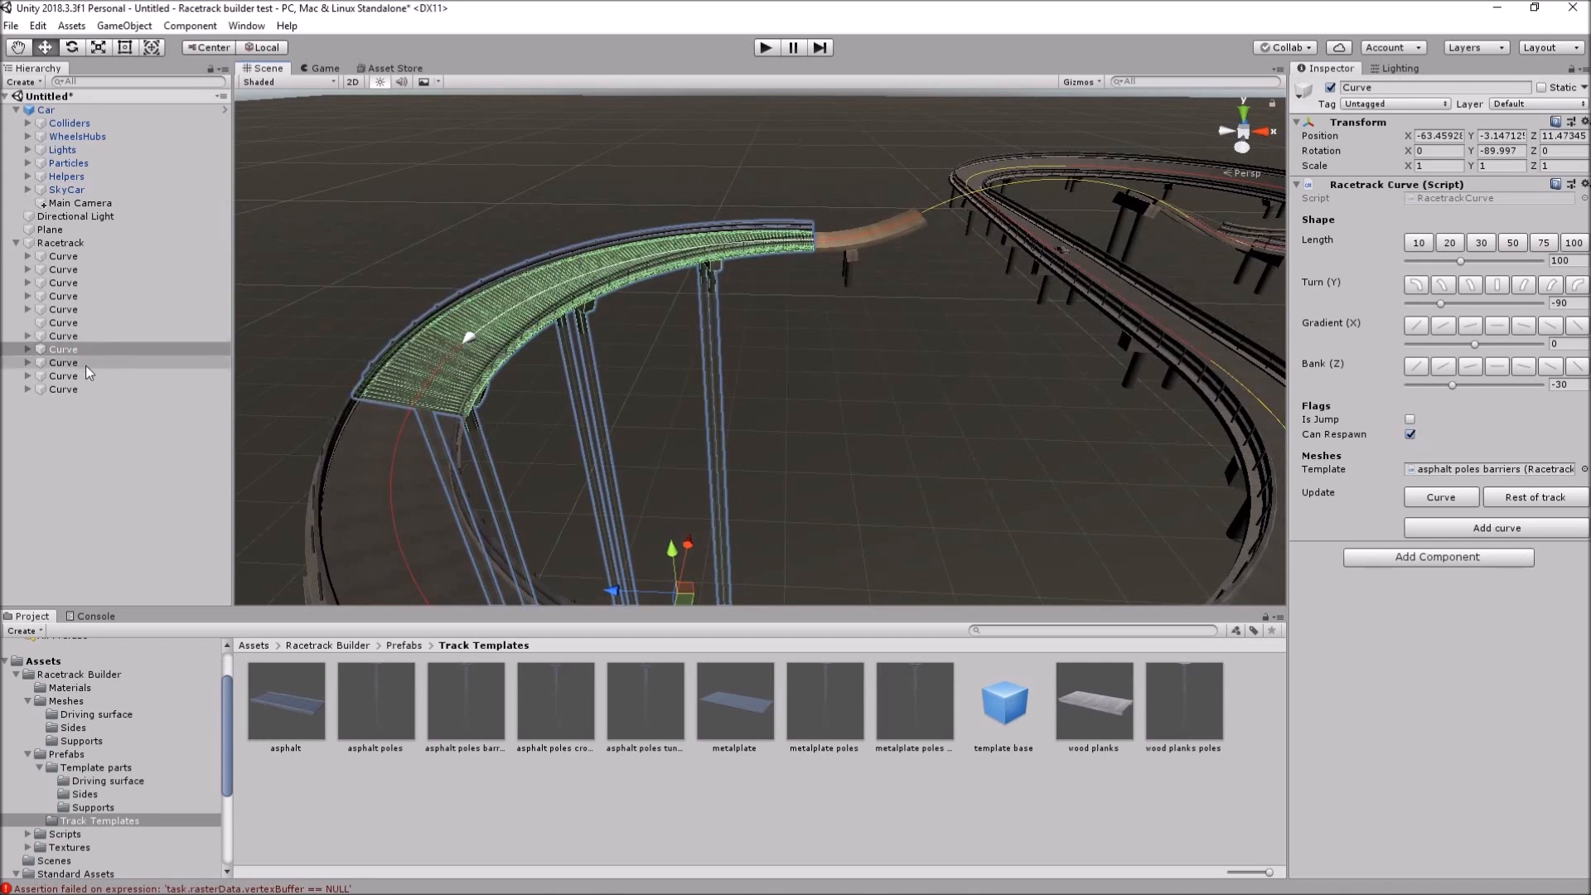
{"action": "left_click", "coordinate": [62, 363]}
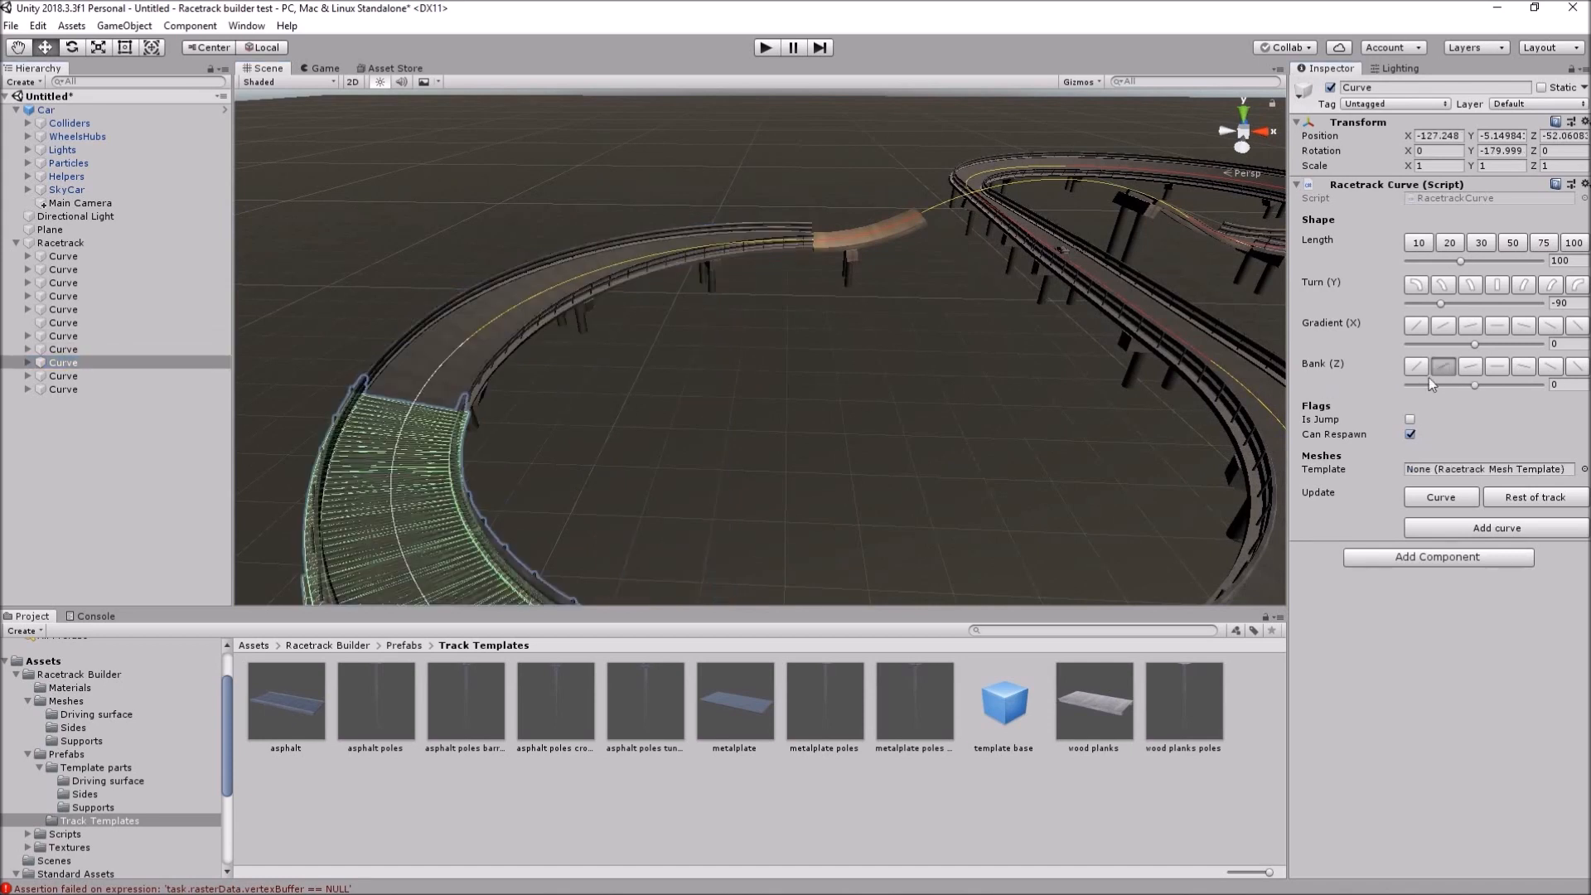
{"action": "mouse_move", "coordinate": [1003, 378]}
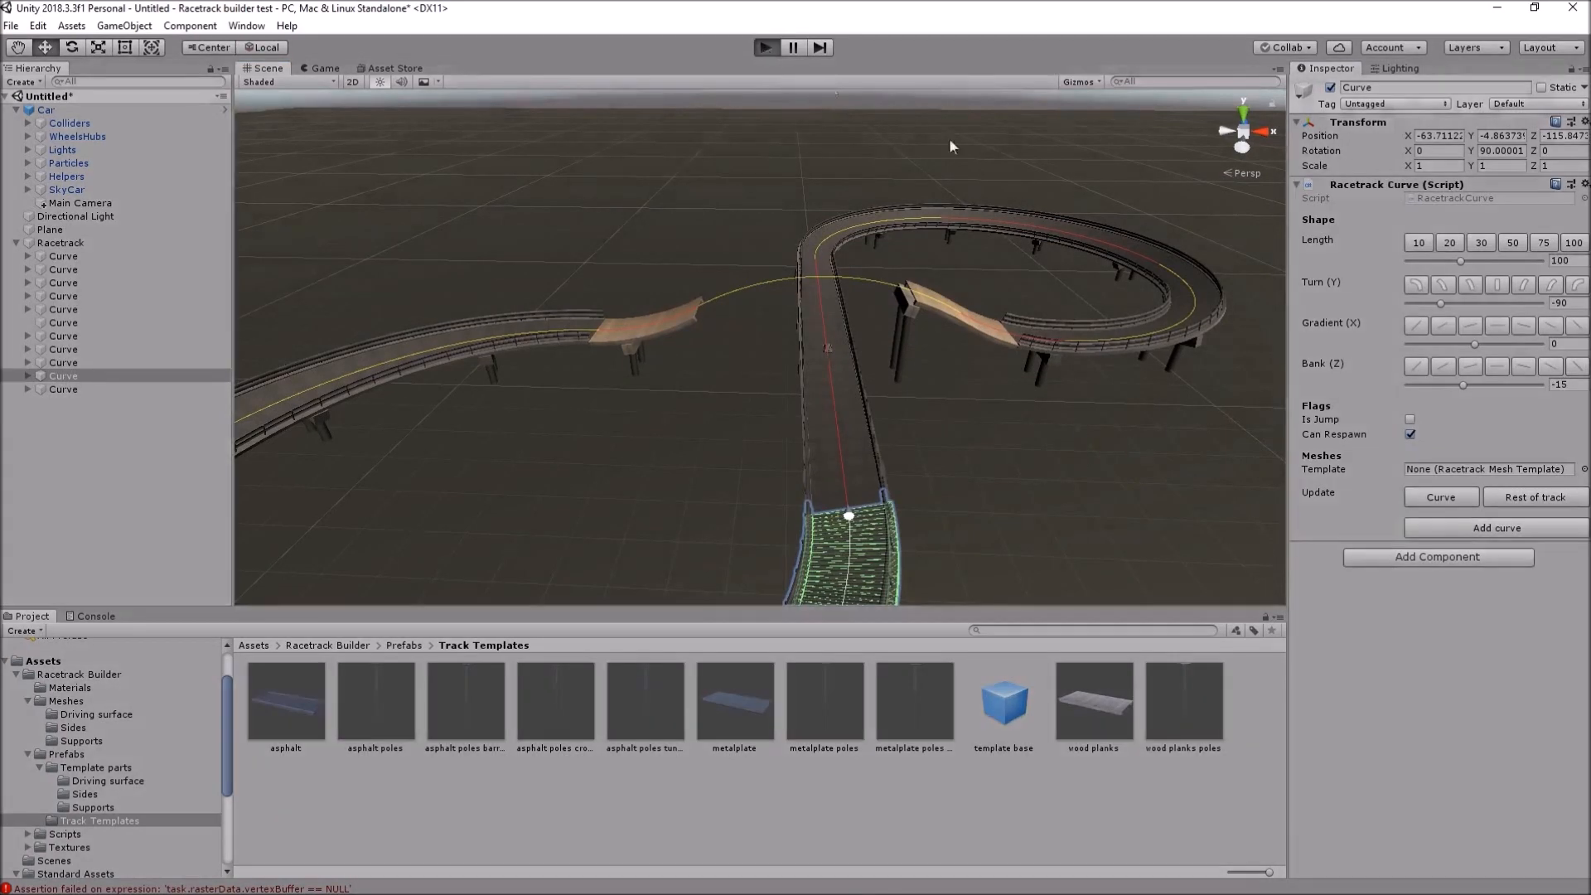
{"action": "mouse_move", "coordinate": [990, 172]}
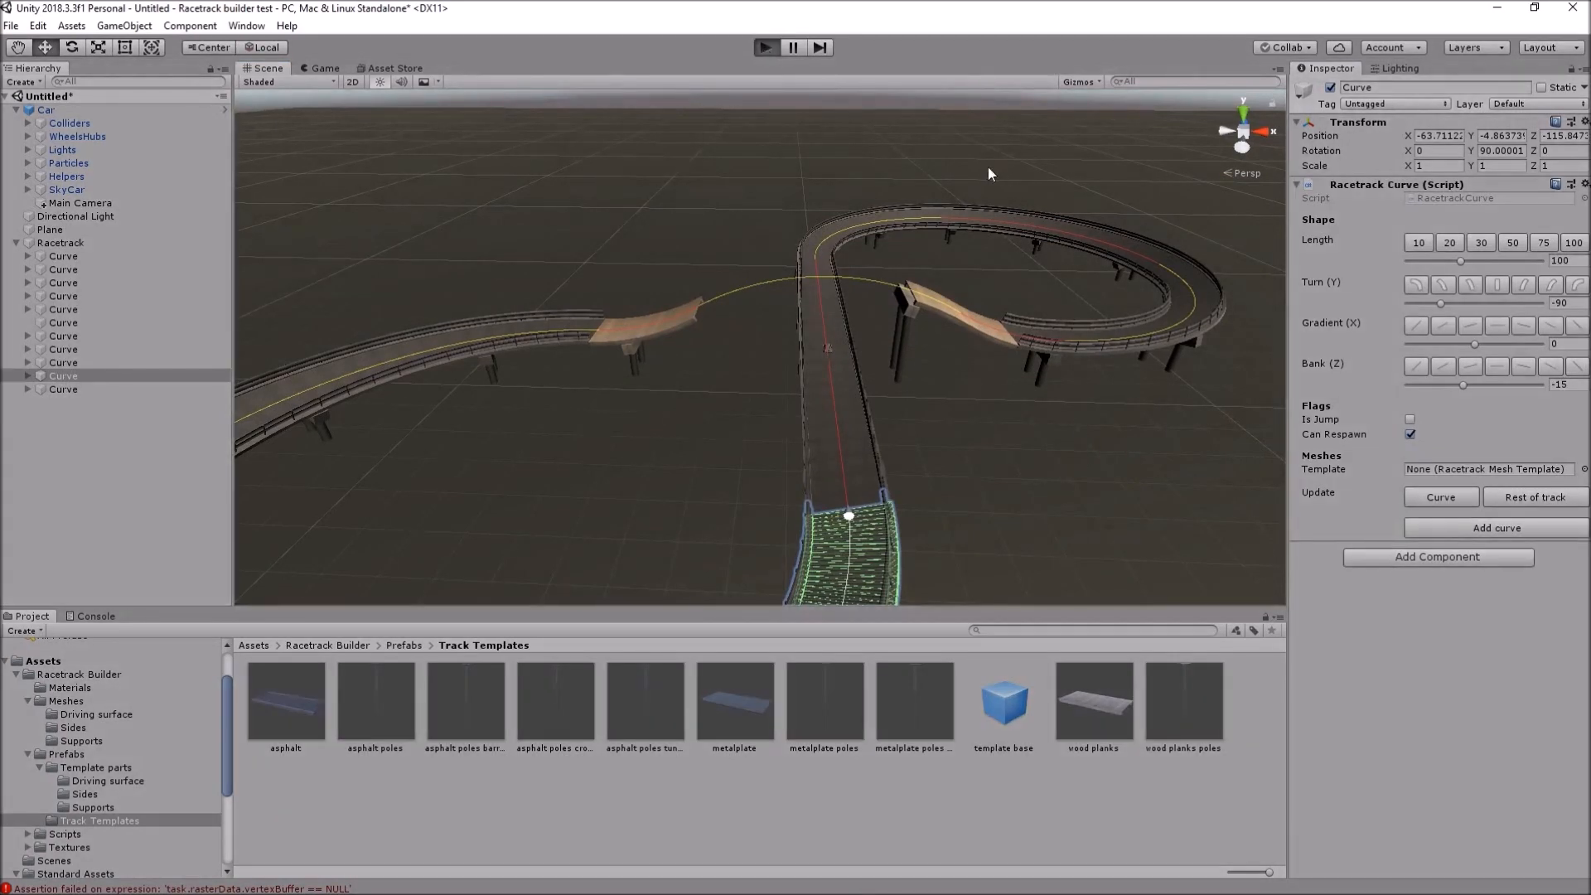
{"action": "left_click", "coordinate": [766, 46]}
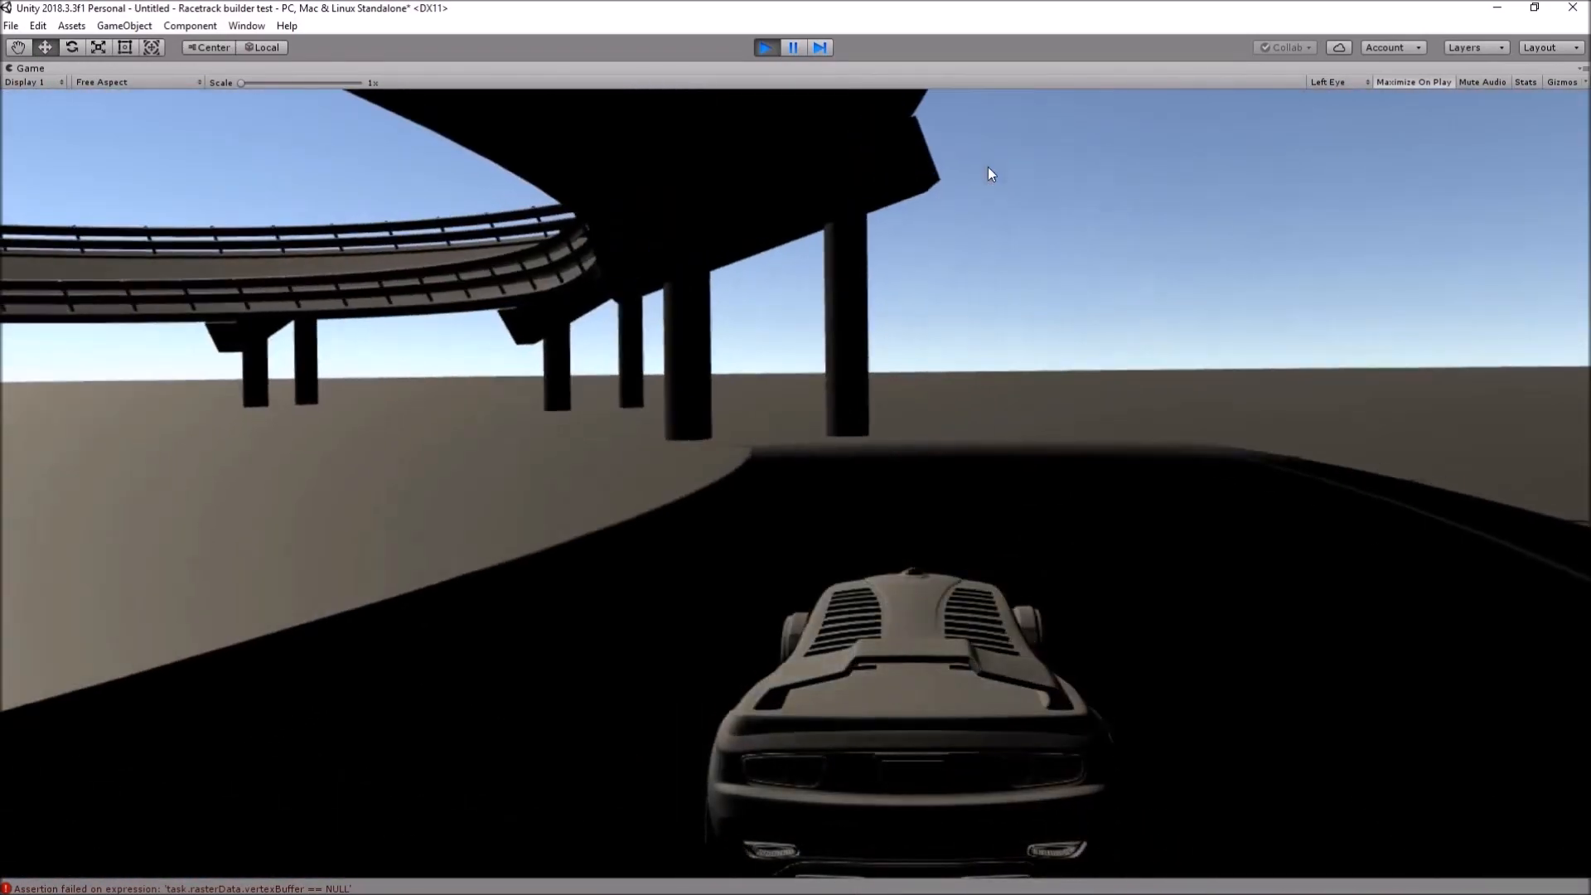
{"action": "left_click", "coordinate": [764, 46]}
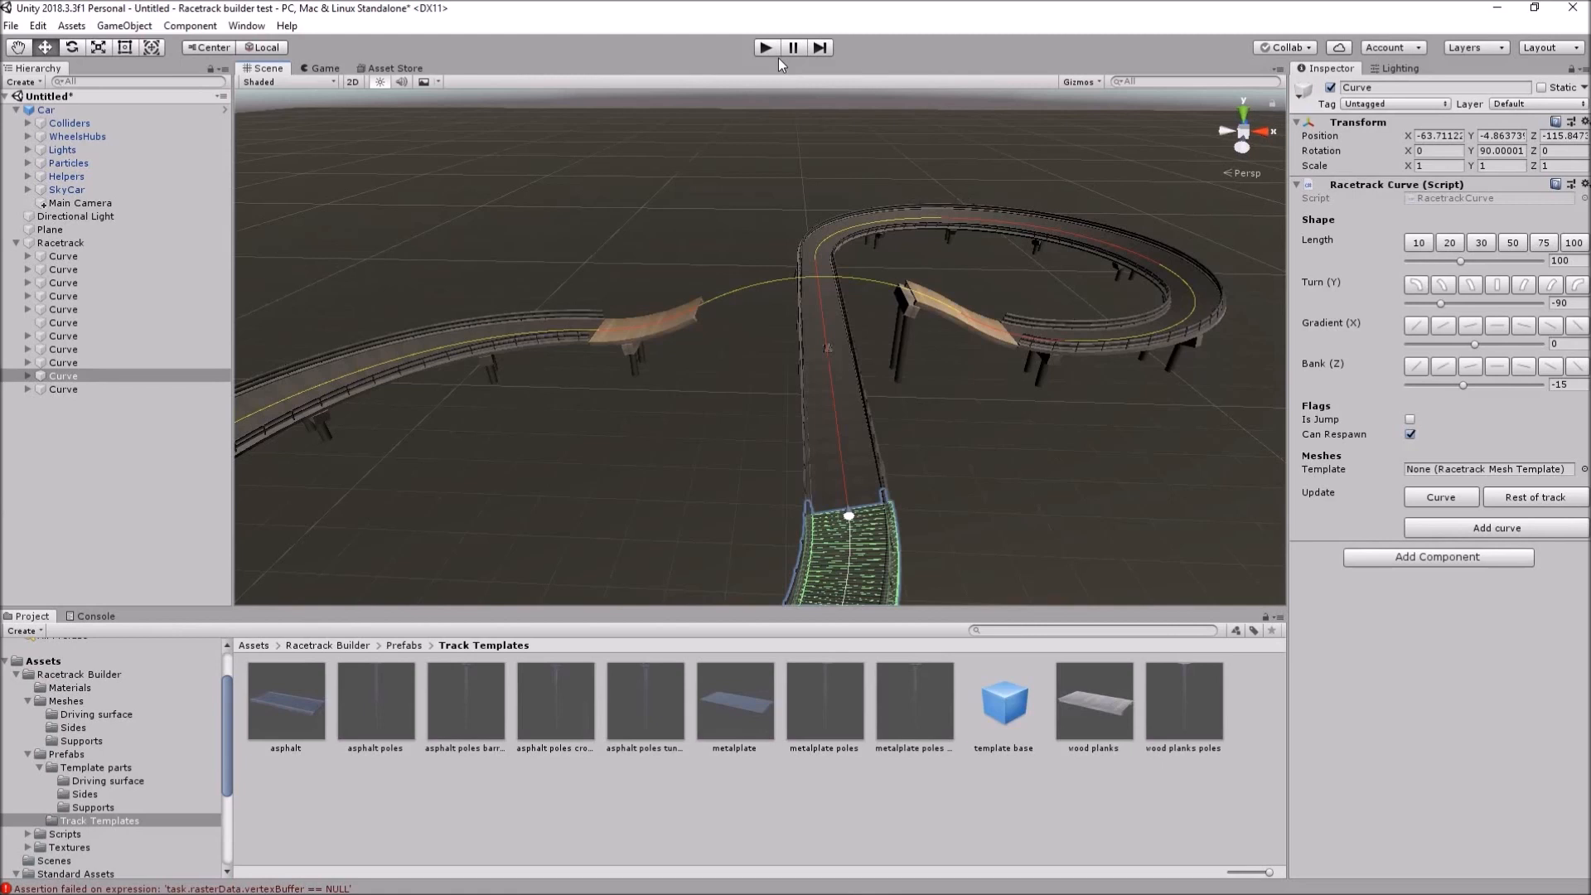
{"action": "mouse_move", "coordinate": [881, 89]}
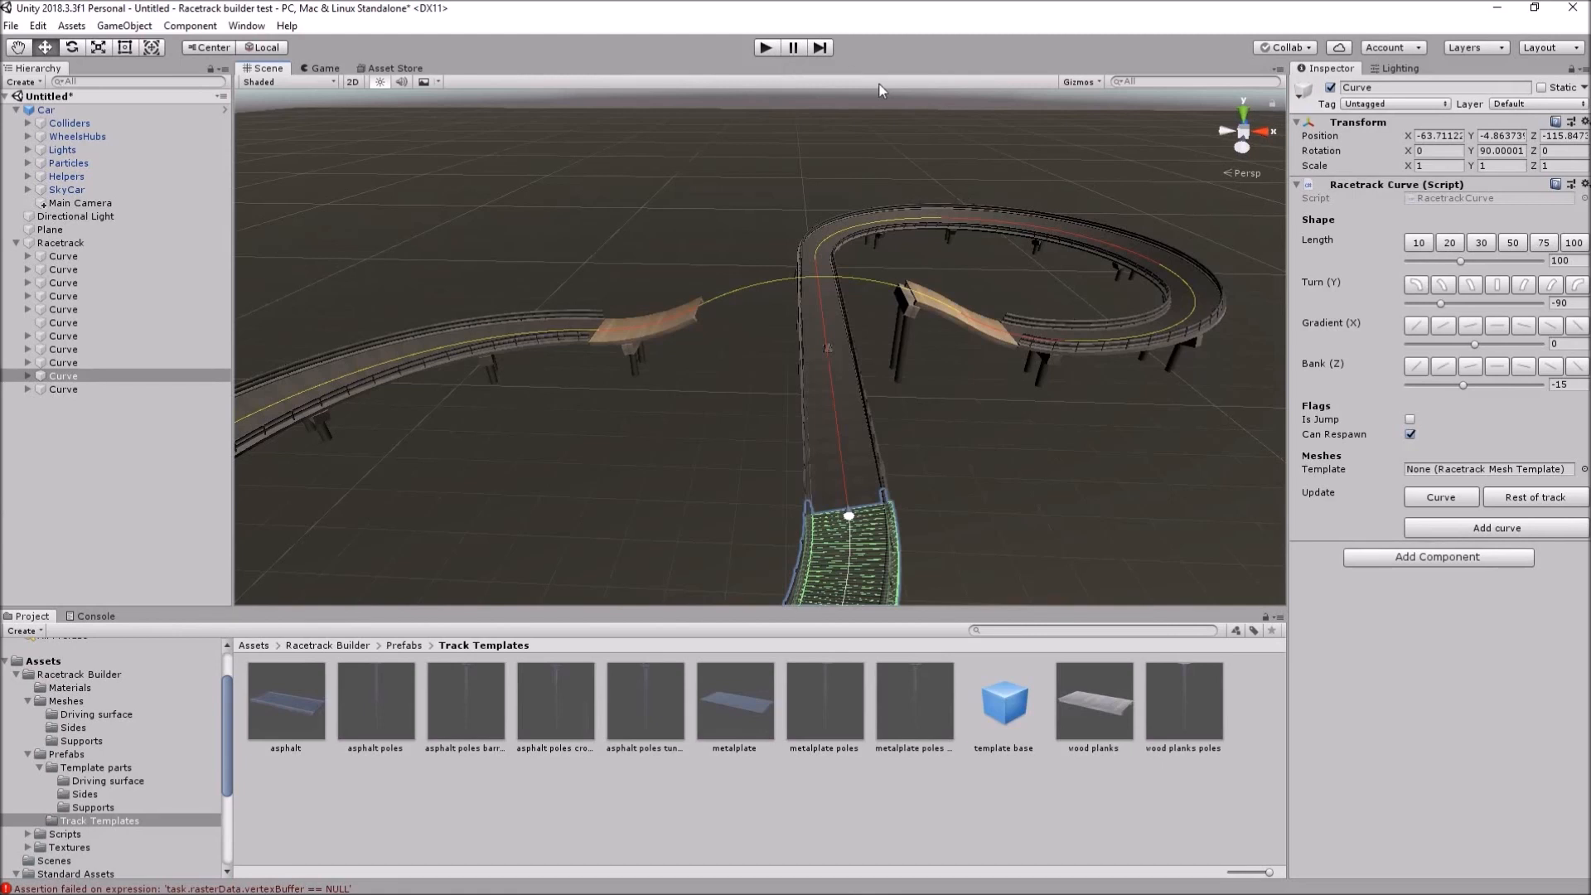
{"action": "mouse_move", "coordinate": [894, 126]}
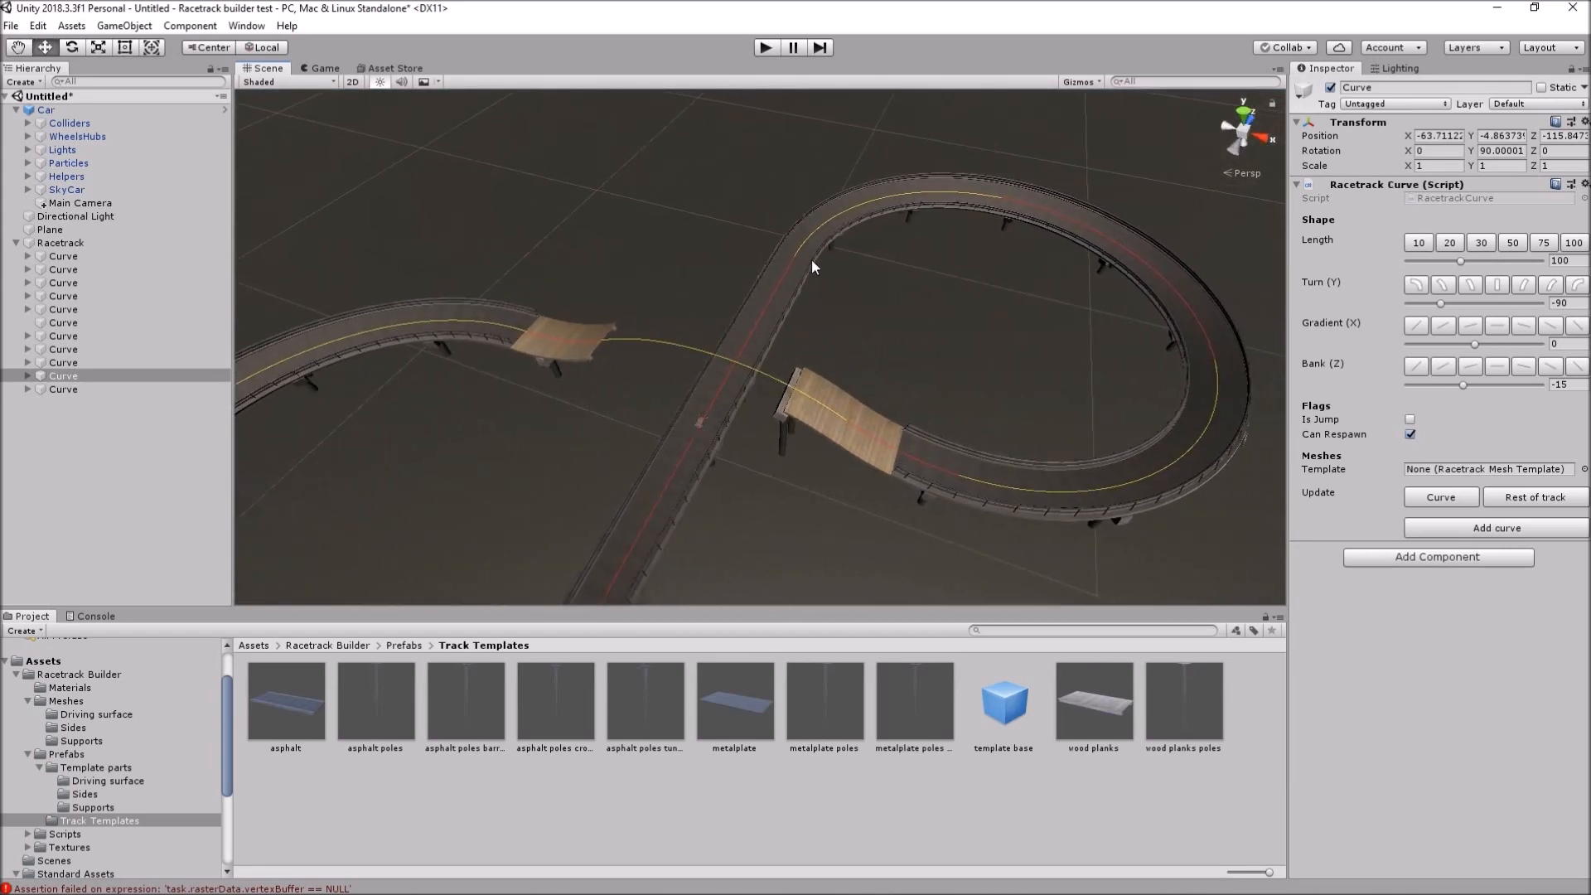
{"action": "mouse_move", "coordinate": [1146, 285]}
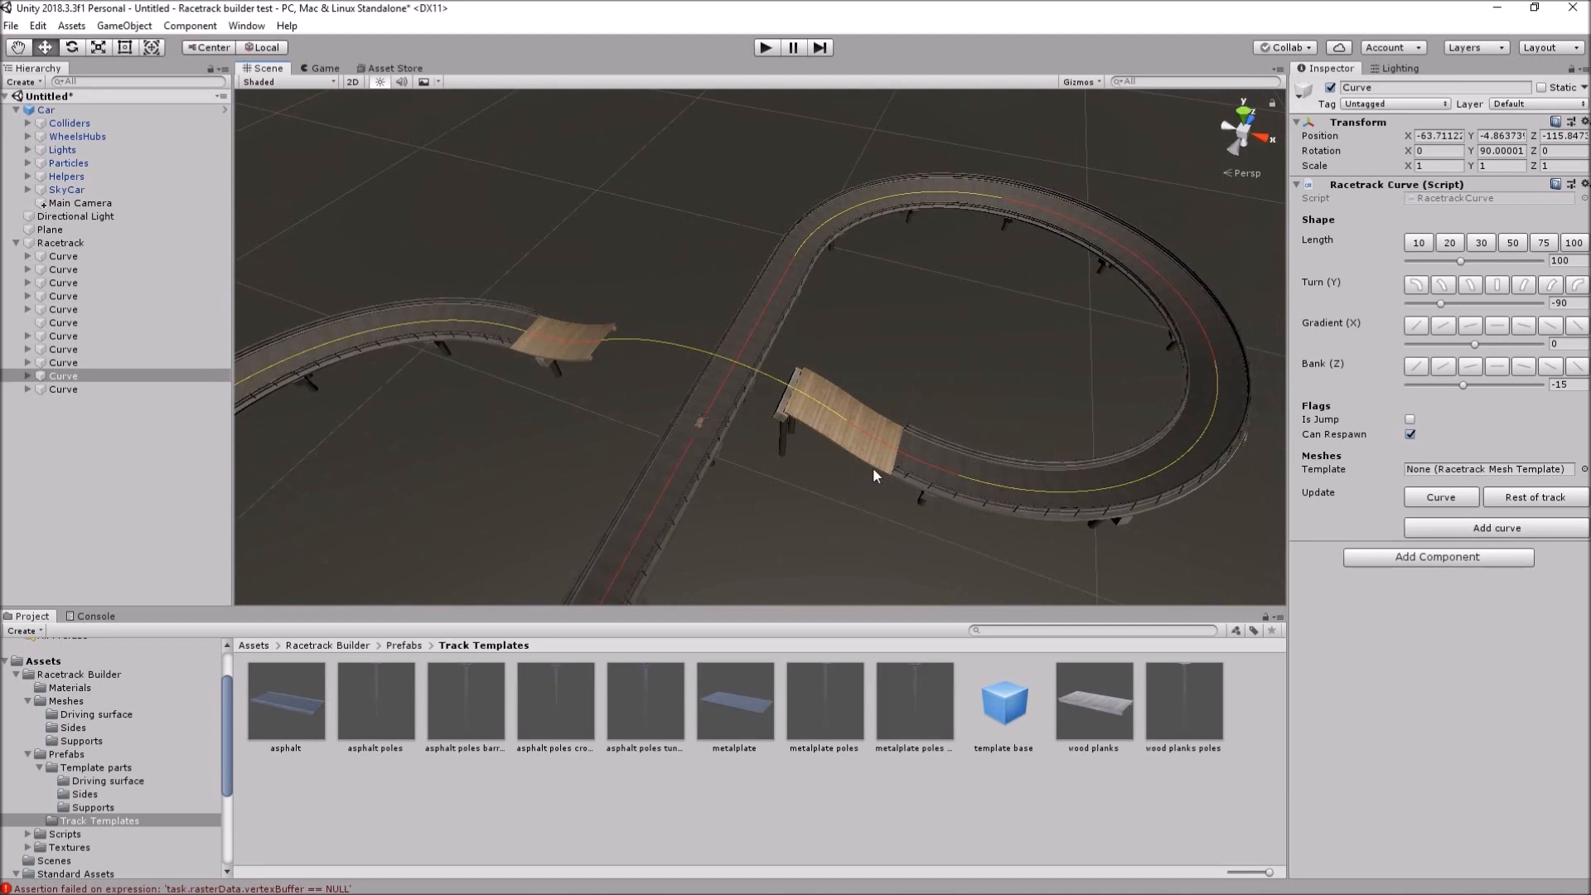
{"action": "mouse_move", "coordinate": [849, 438]}
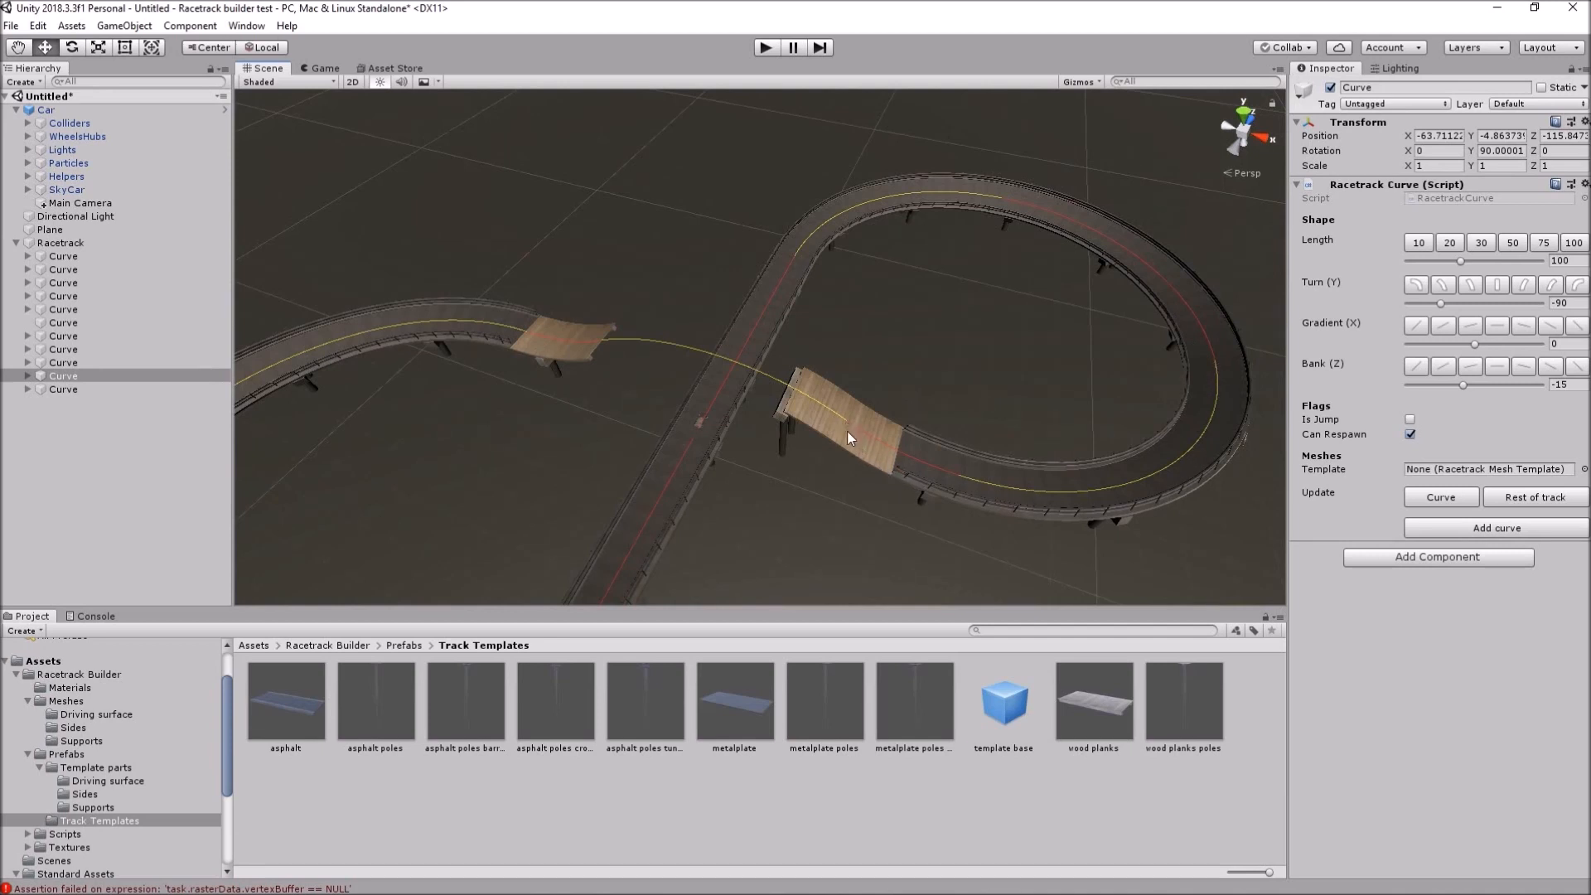
{"action": "mouse_move", "coordinate": [845, 431]}
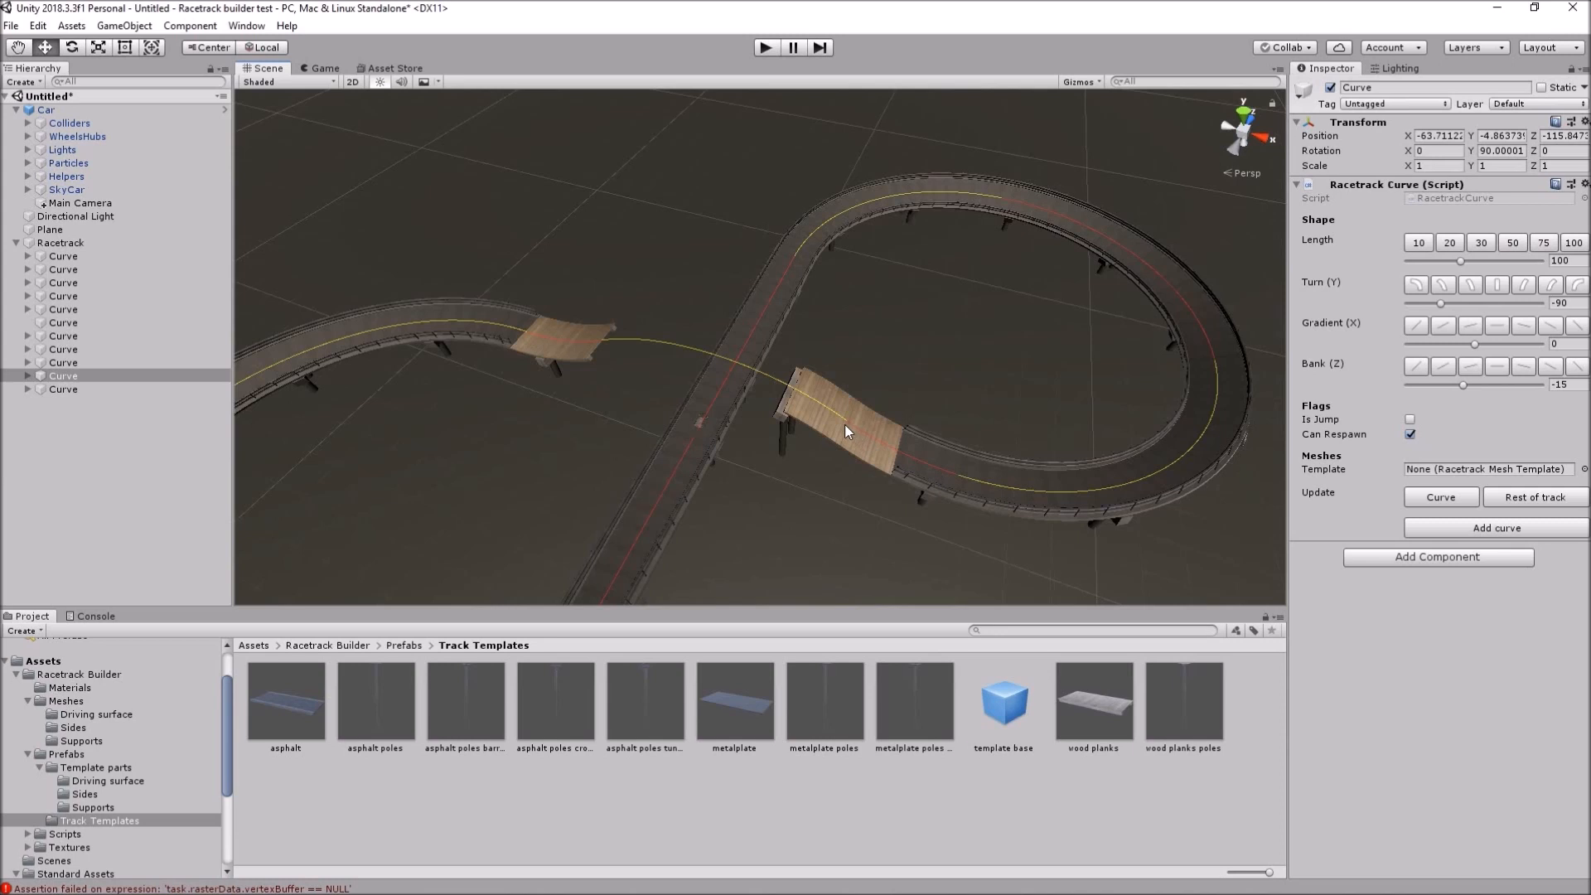
{"action": "mouse_move", "coordinate": [889, 426]}
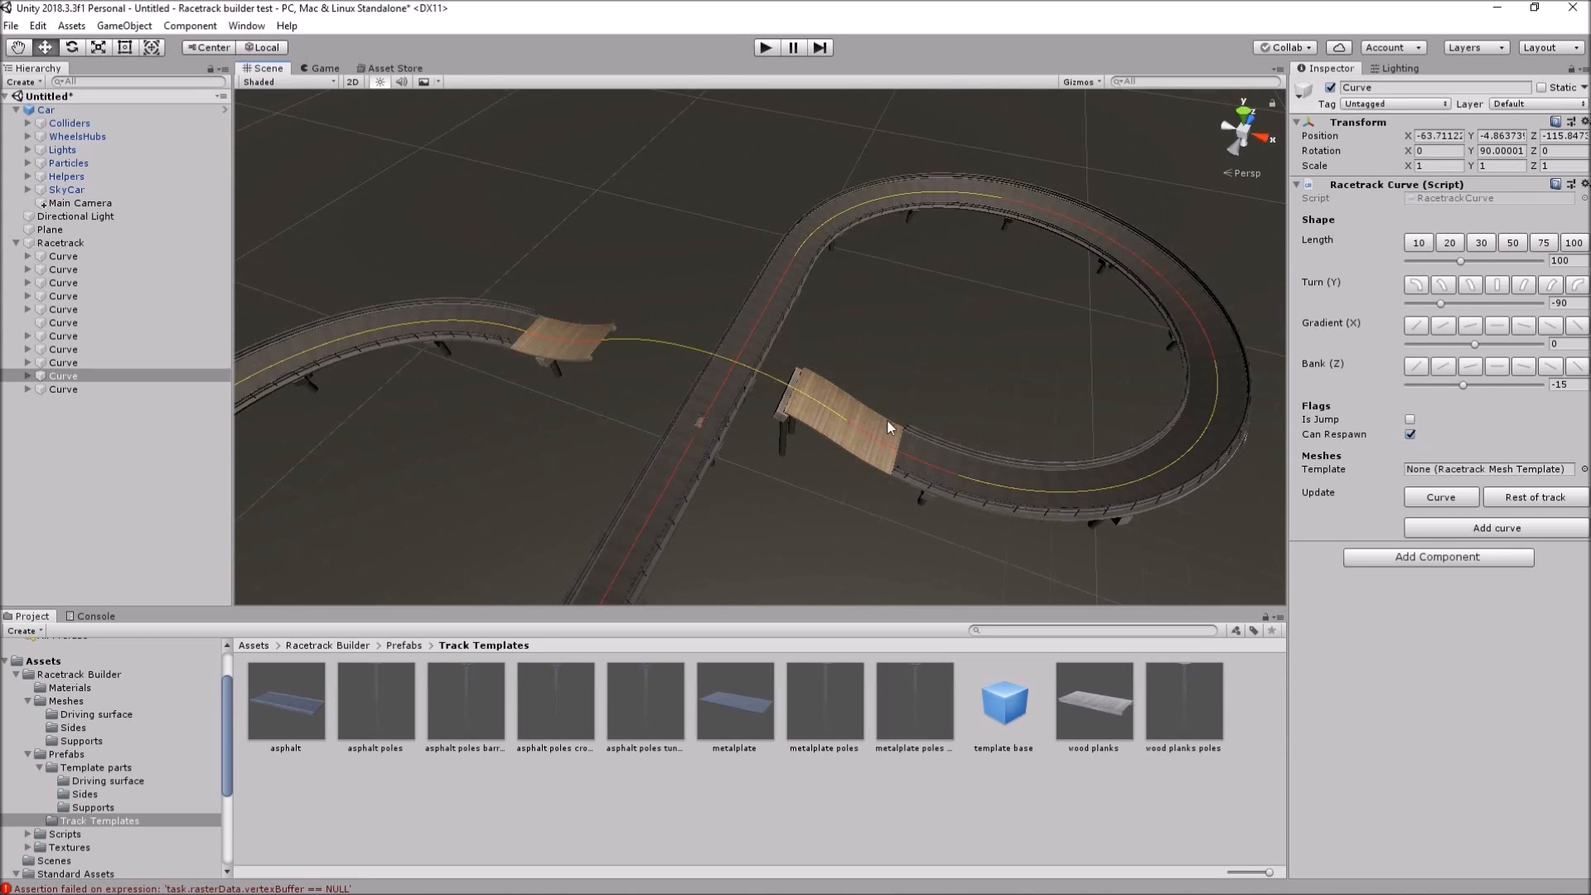
{"action": "mouse_move", "coordinate": [793, 406]}
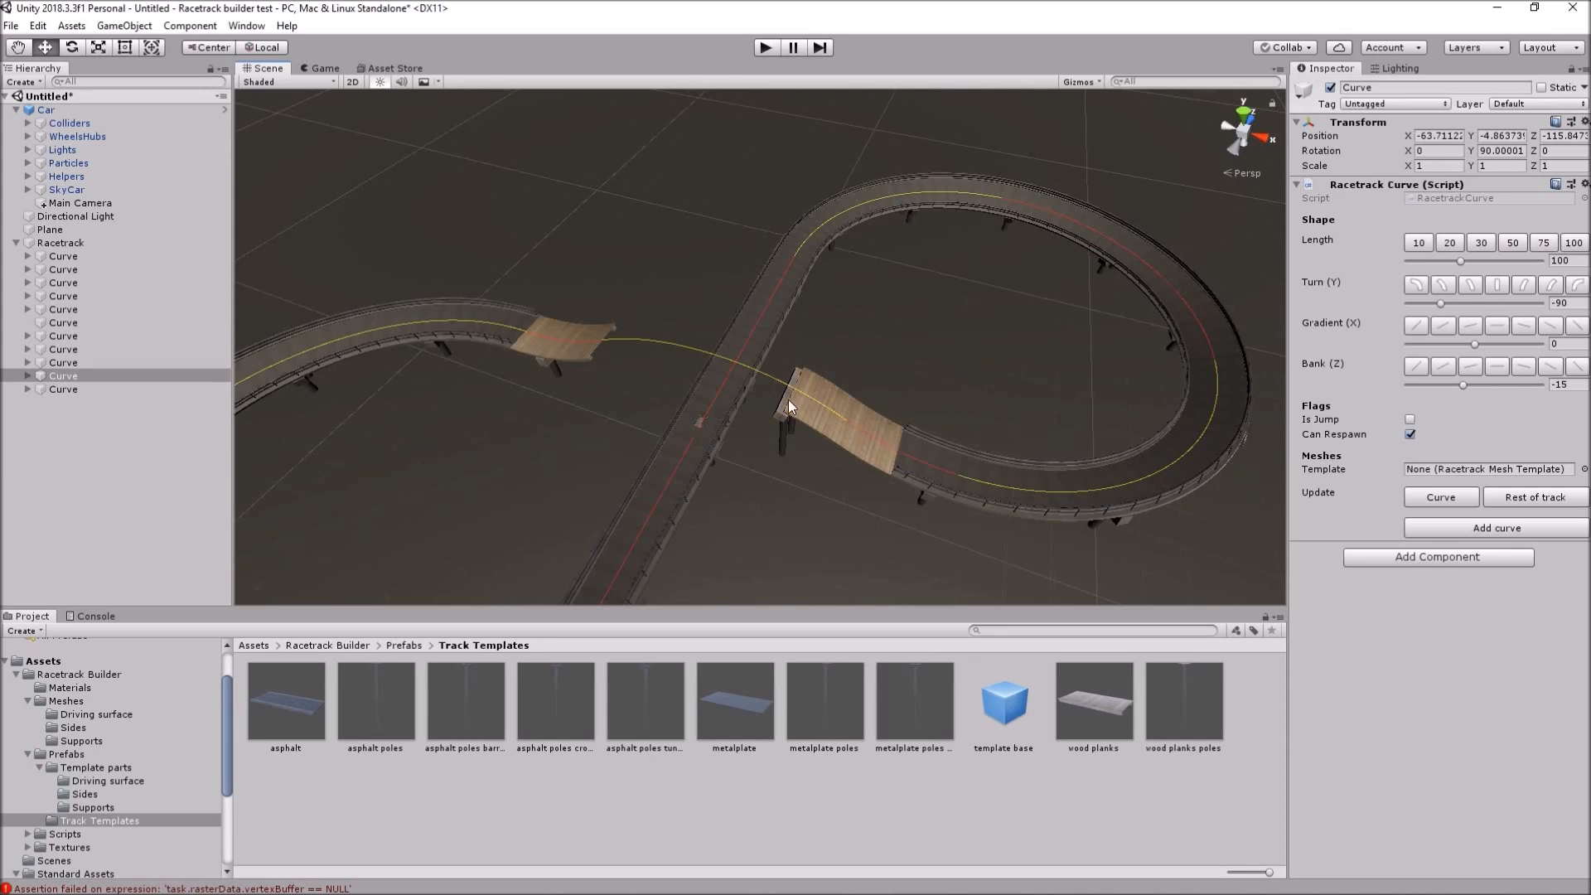
{"action": "mouse_move", "coordinate": [798, 416]}
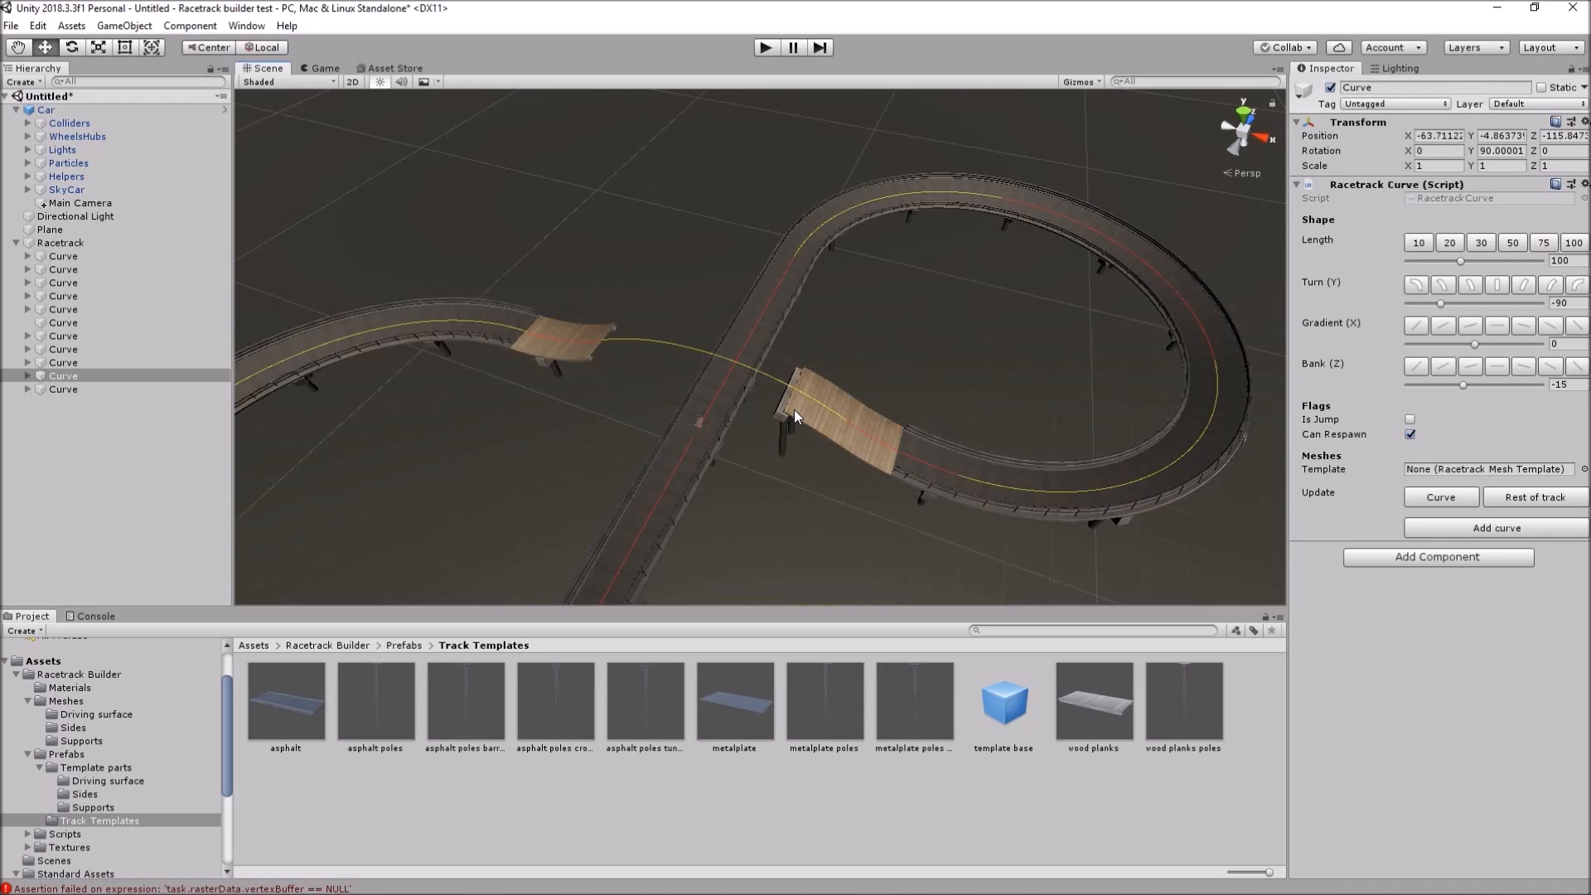
{"action": "mouse_move", "coordinate": [973, 411]}
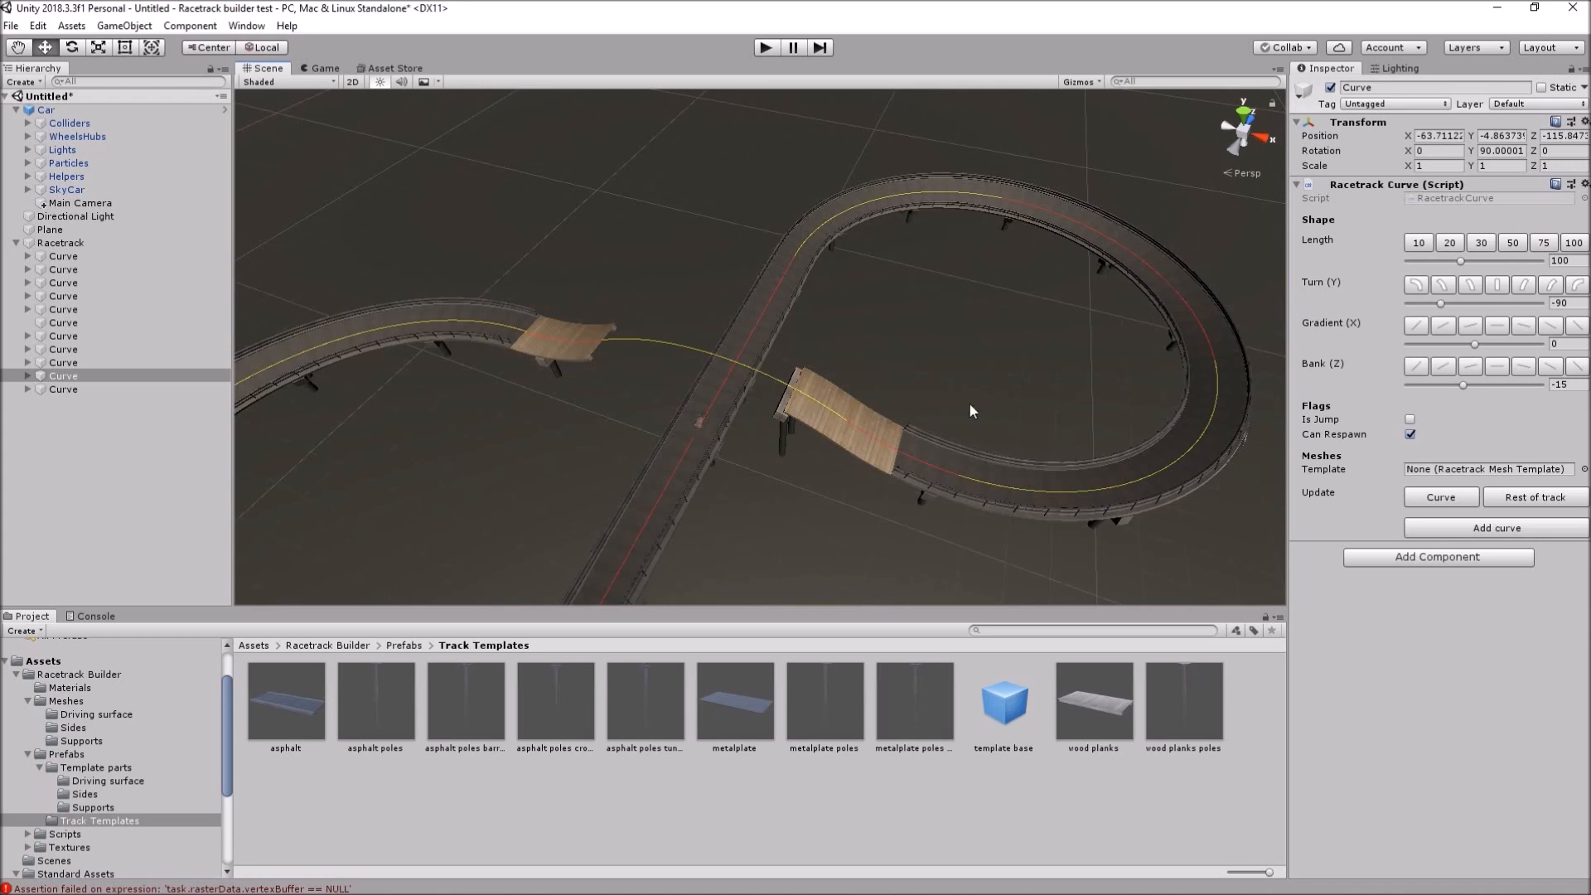
{"action": "mouse_move", "coordinate": [713, 418]}
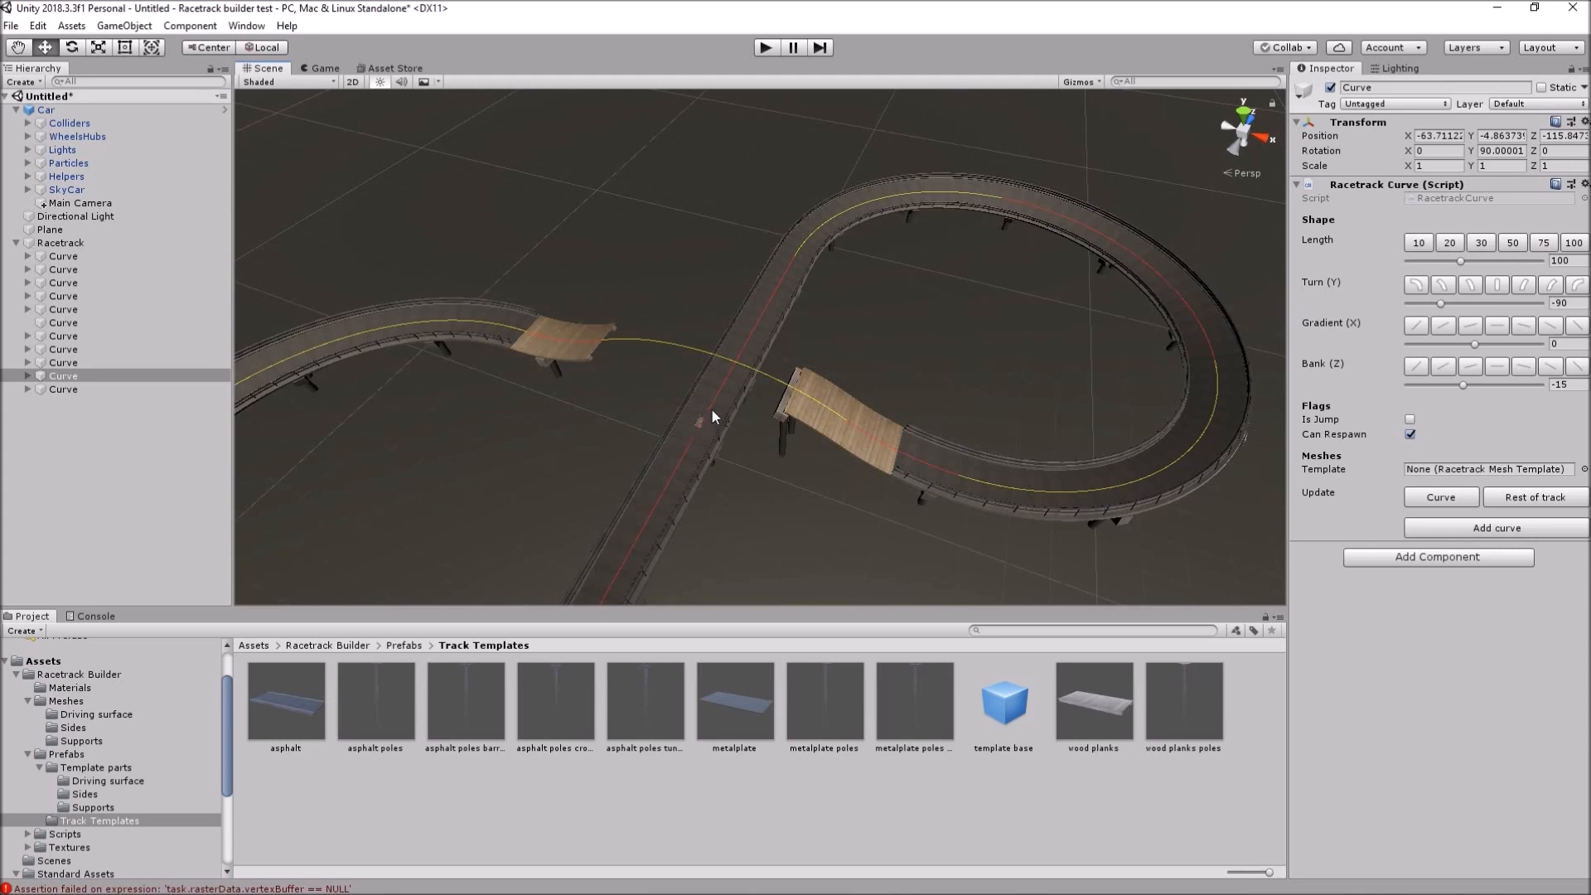
{"action": "mouse_move", "coordinate": [718, 414]}
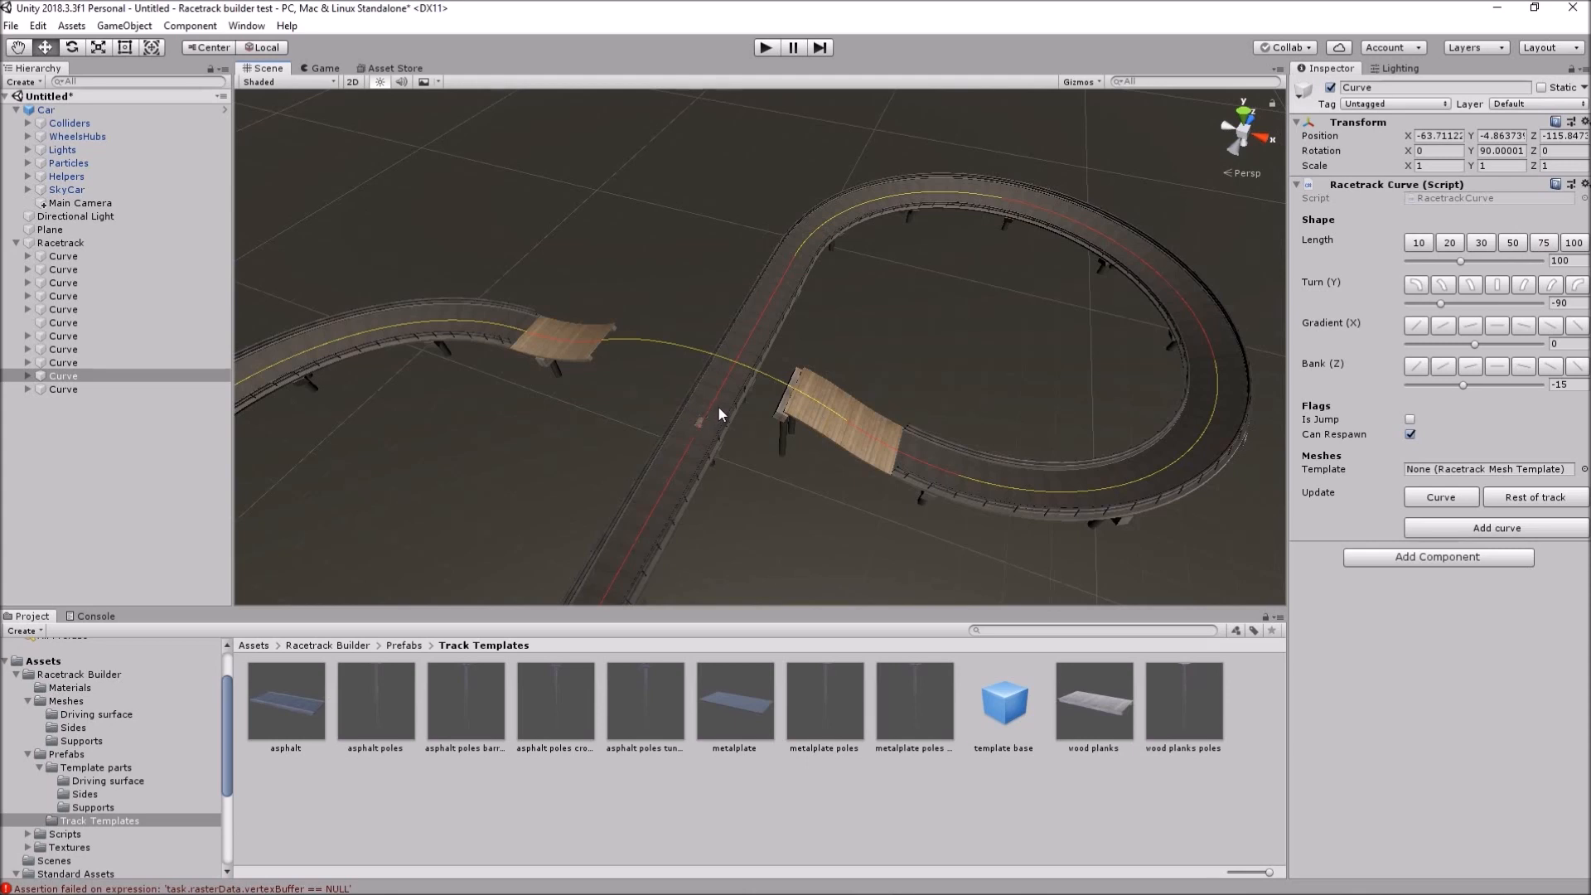
{"action": "mouse_move", "coordinate": [1194, 351]}
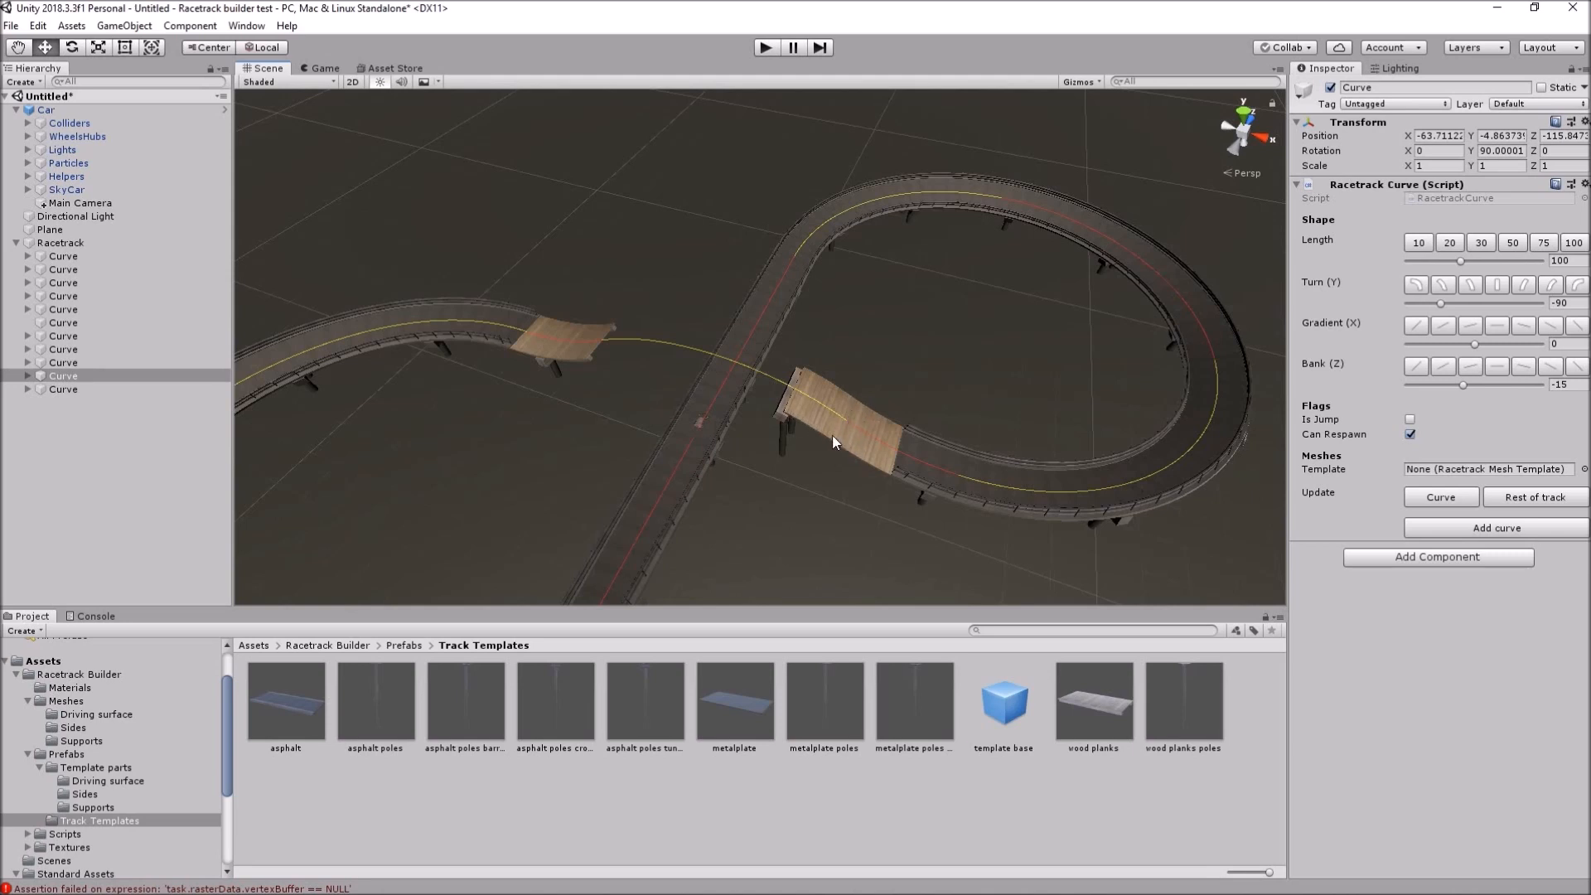
{"action": "mouse_move", "coordinate": [881, 438]}
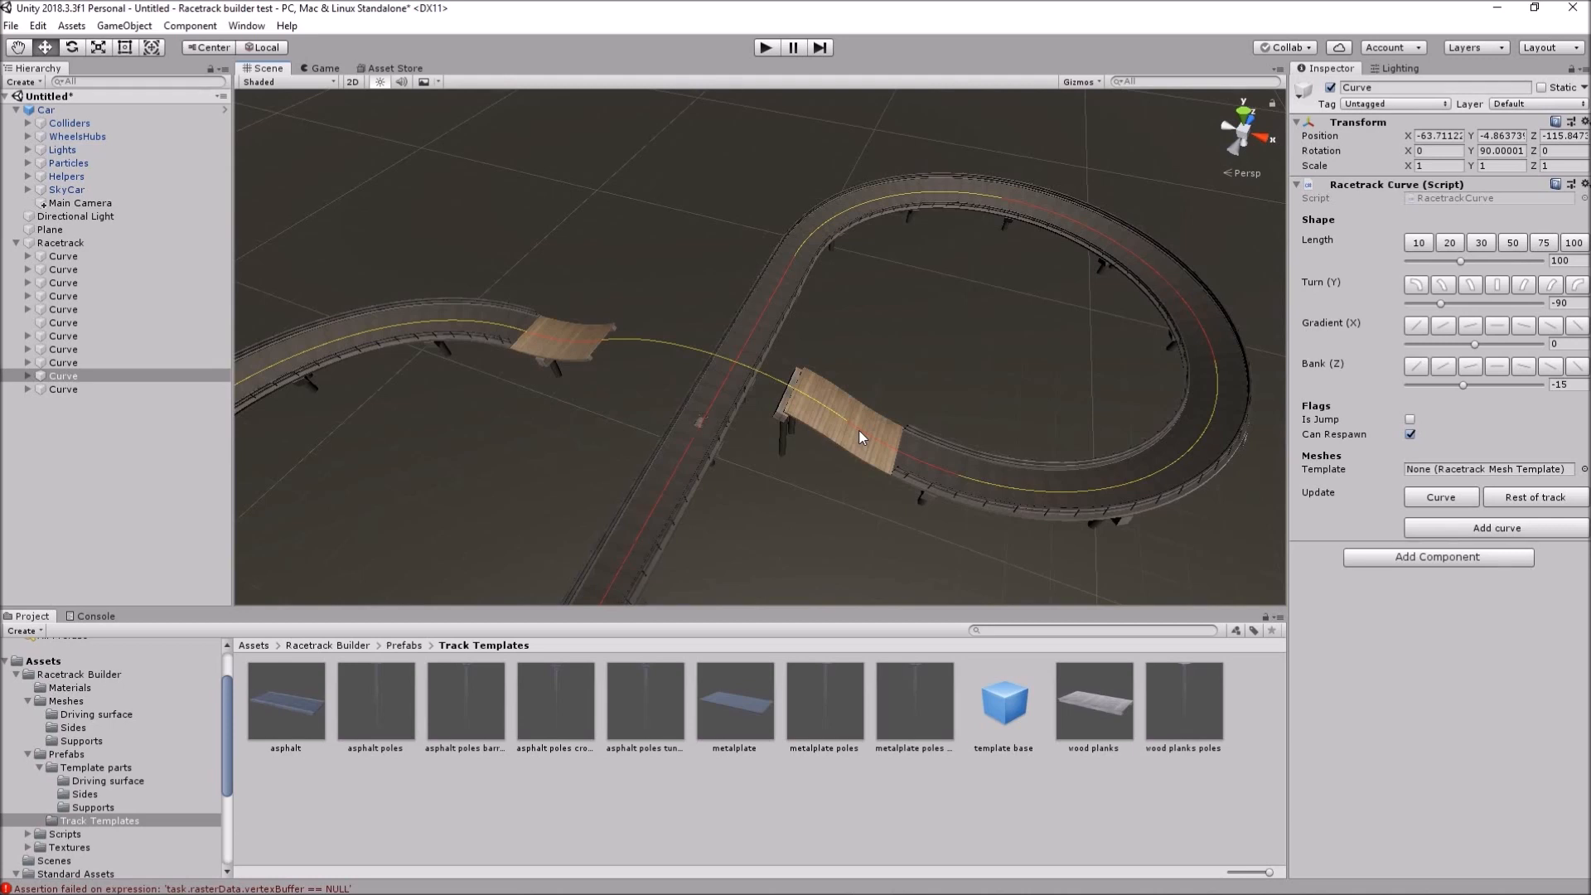
{"action": "mouse_move", "coordinate": [849, 367]}
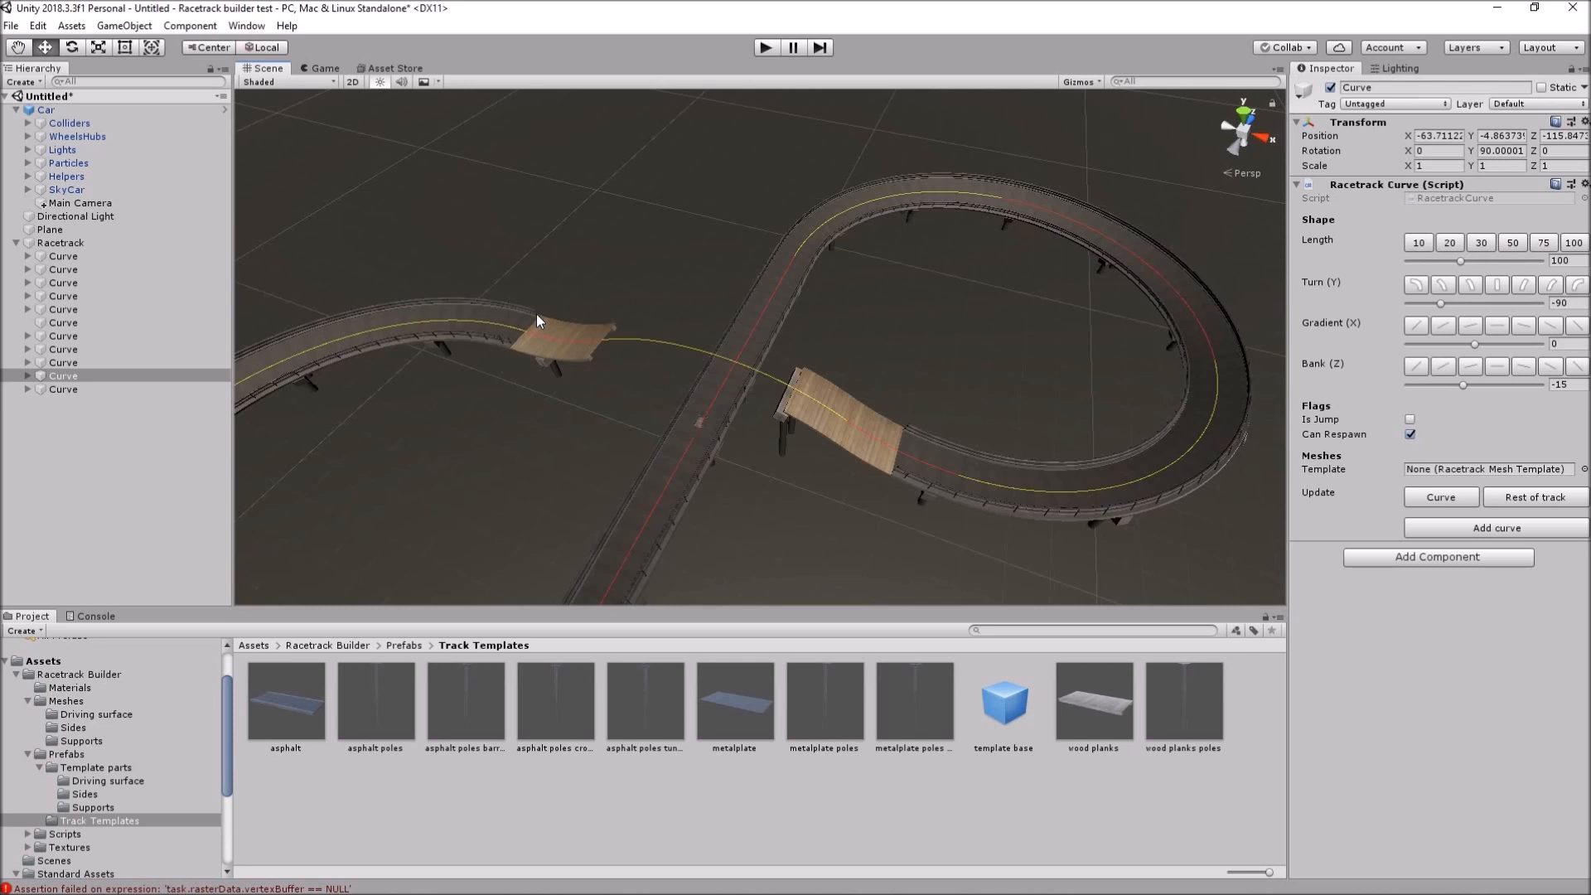
{"action": "mouse_move", "coordinate": [497, 327]}
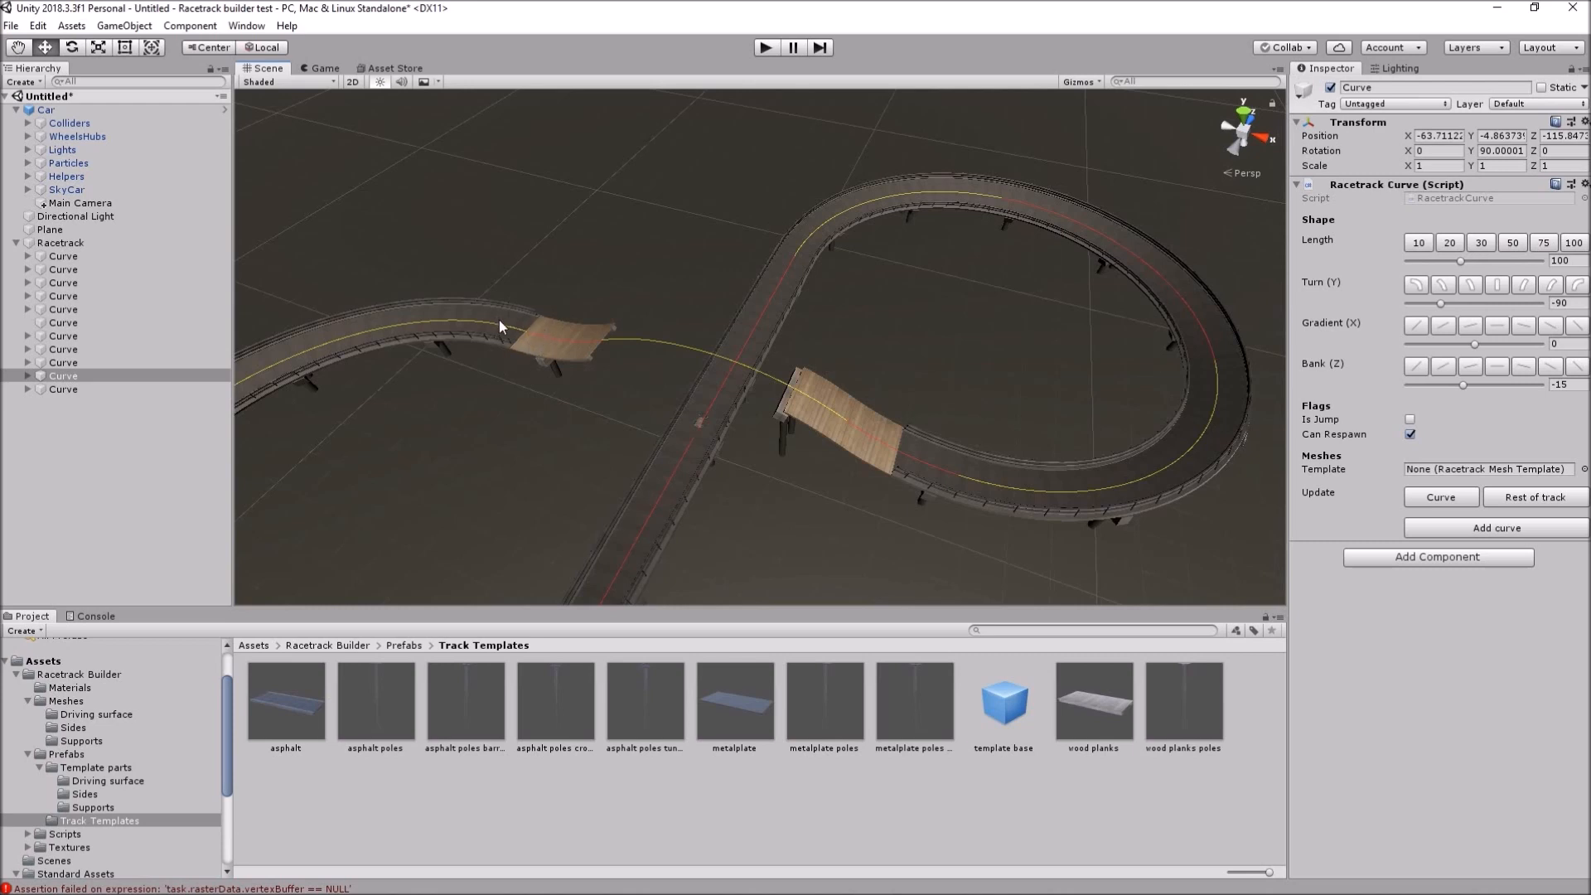
{"action": "mouse_move", "coordinate": [544, 341]}
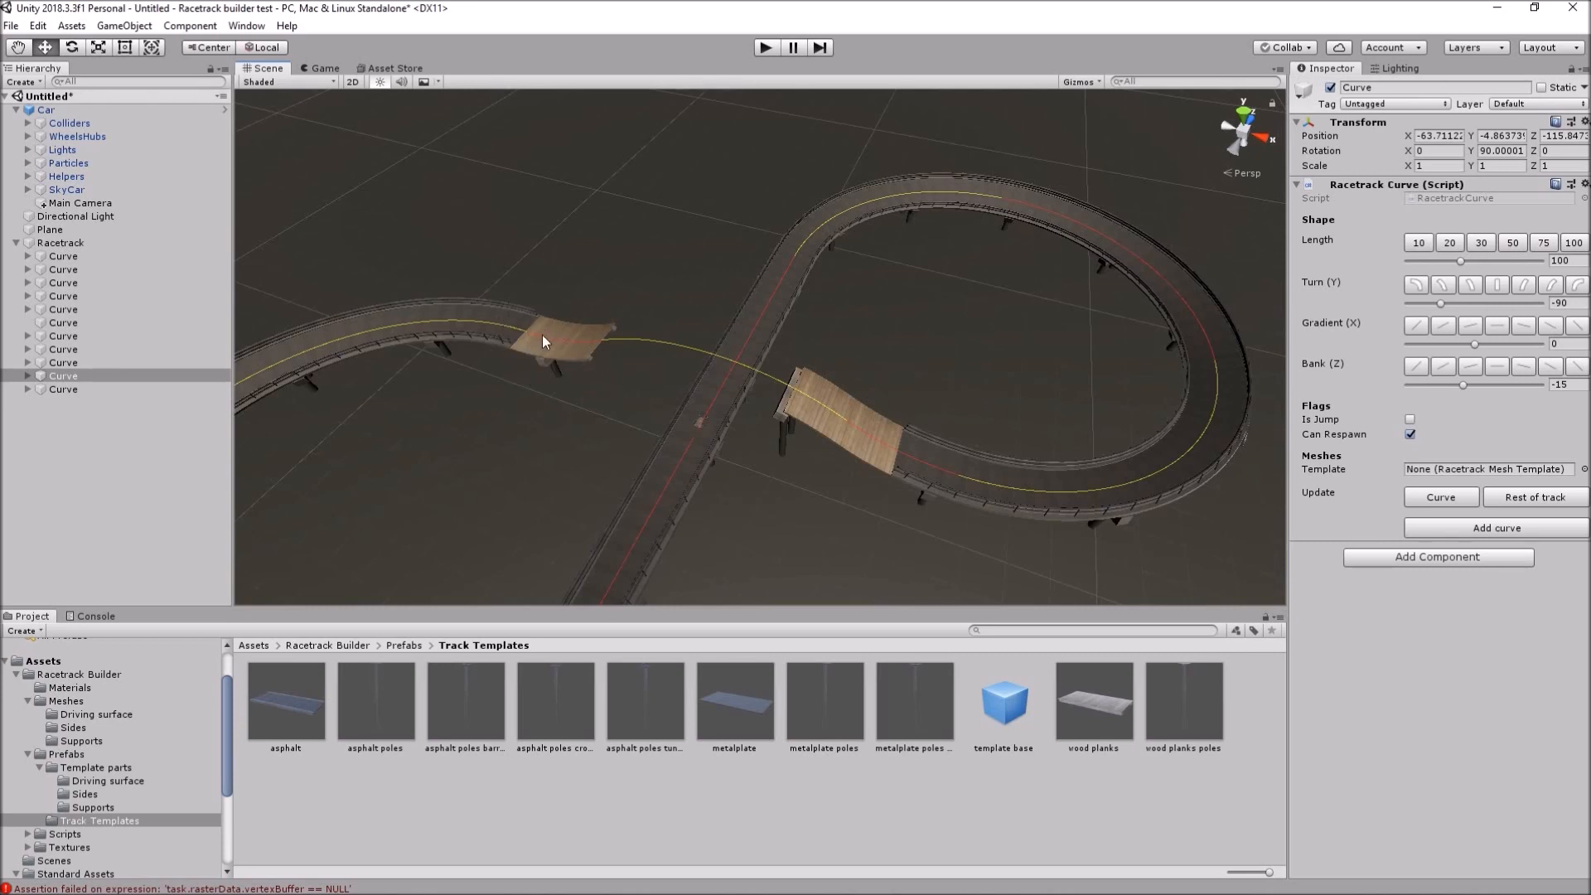
{"action": "mouse_move", "coordinate": [545, 334]}
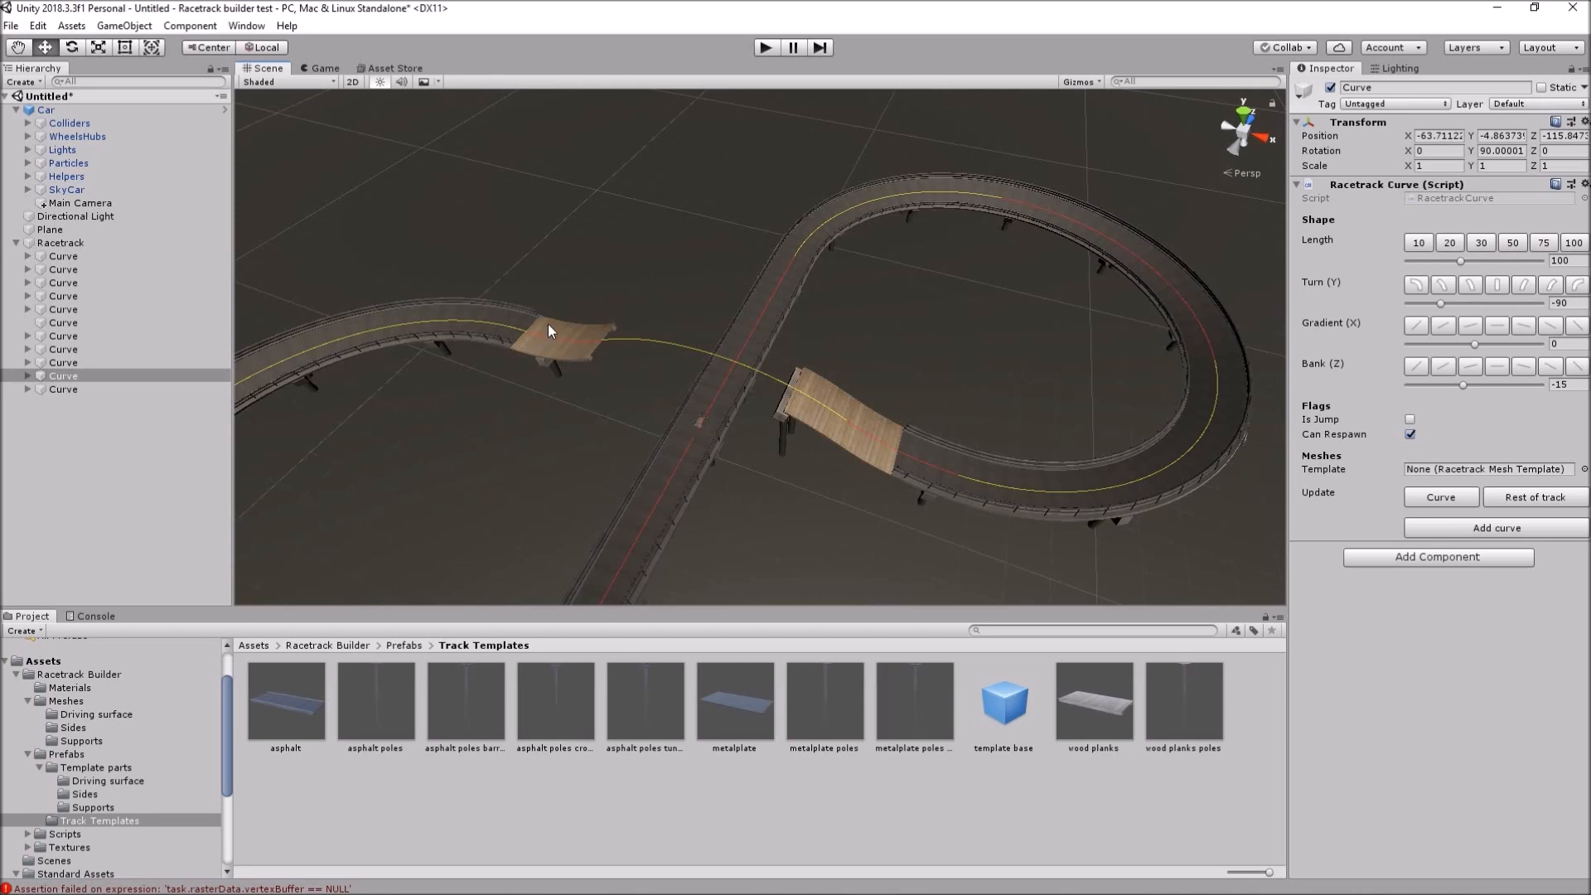
{"action": "mouse_move", "coordinate": [622, 352]}
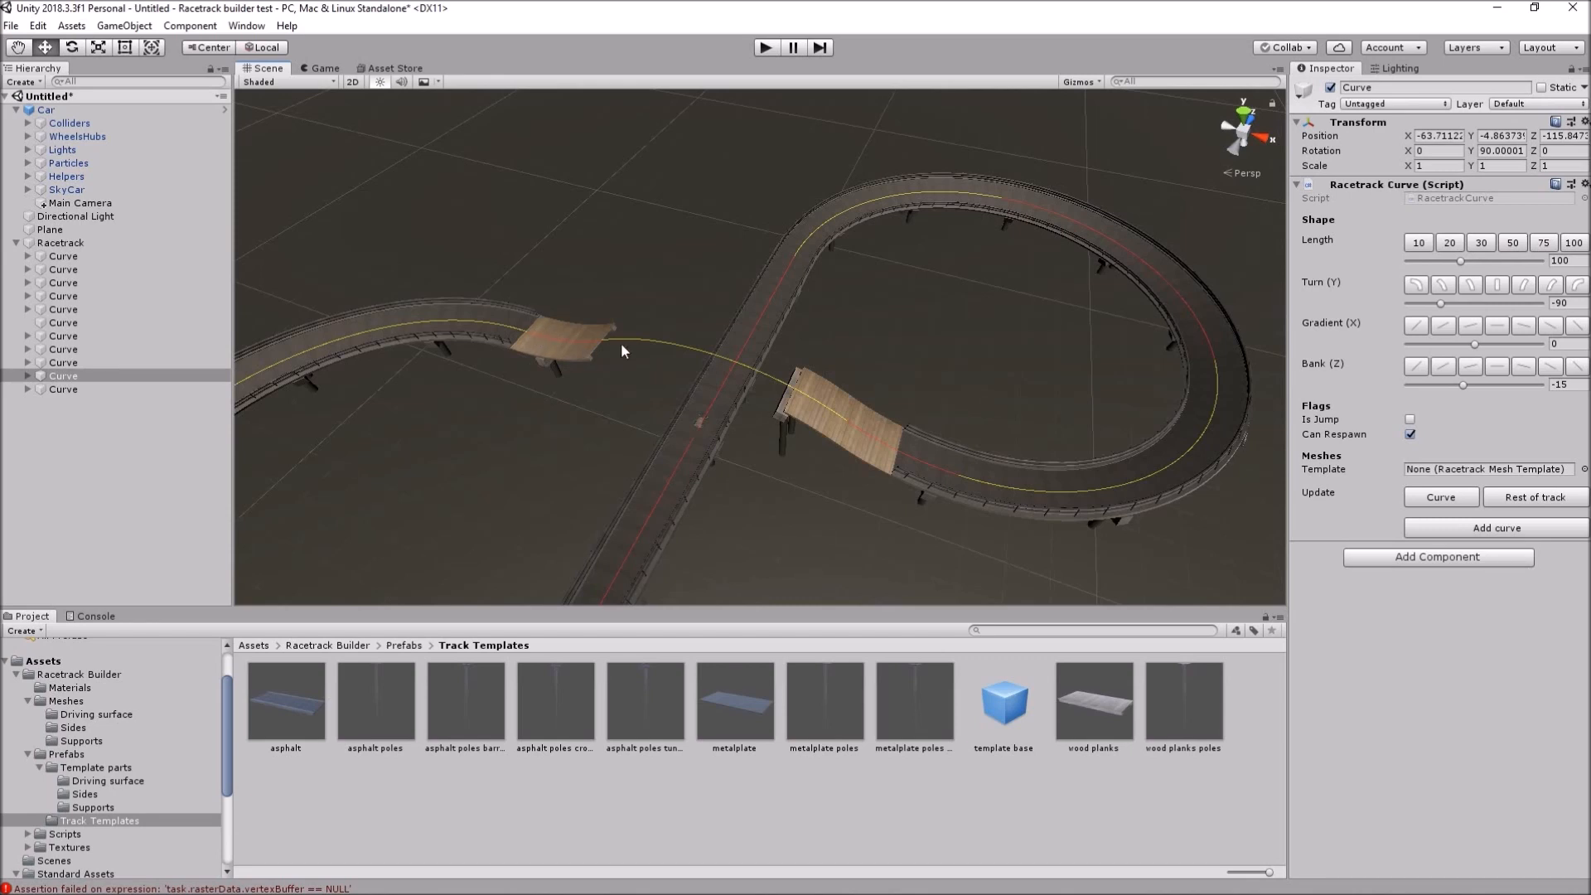
{"action": "mouse_move", "coordinate": [590, 346]}
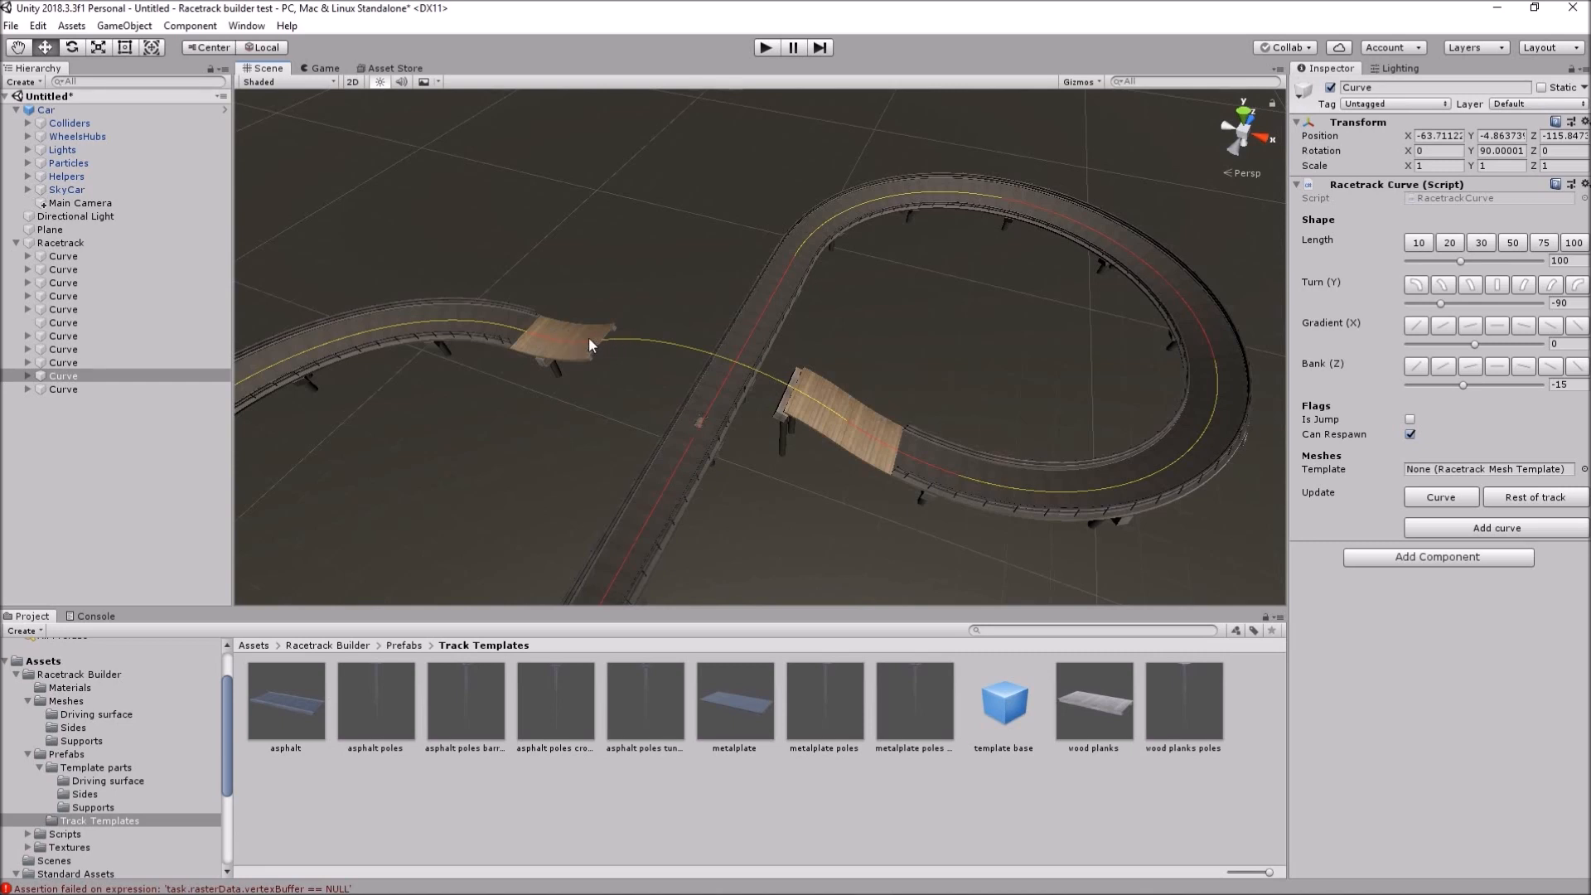
{"action": "mouse_move", "coordinate": [590, 370]}
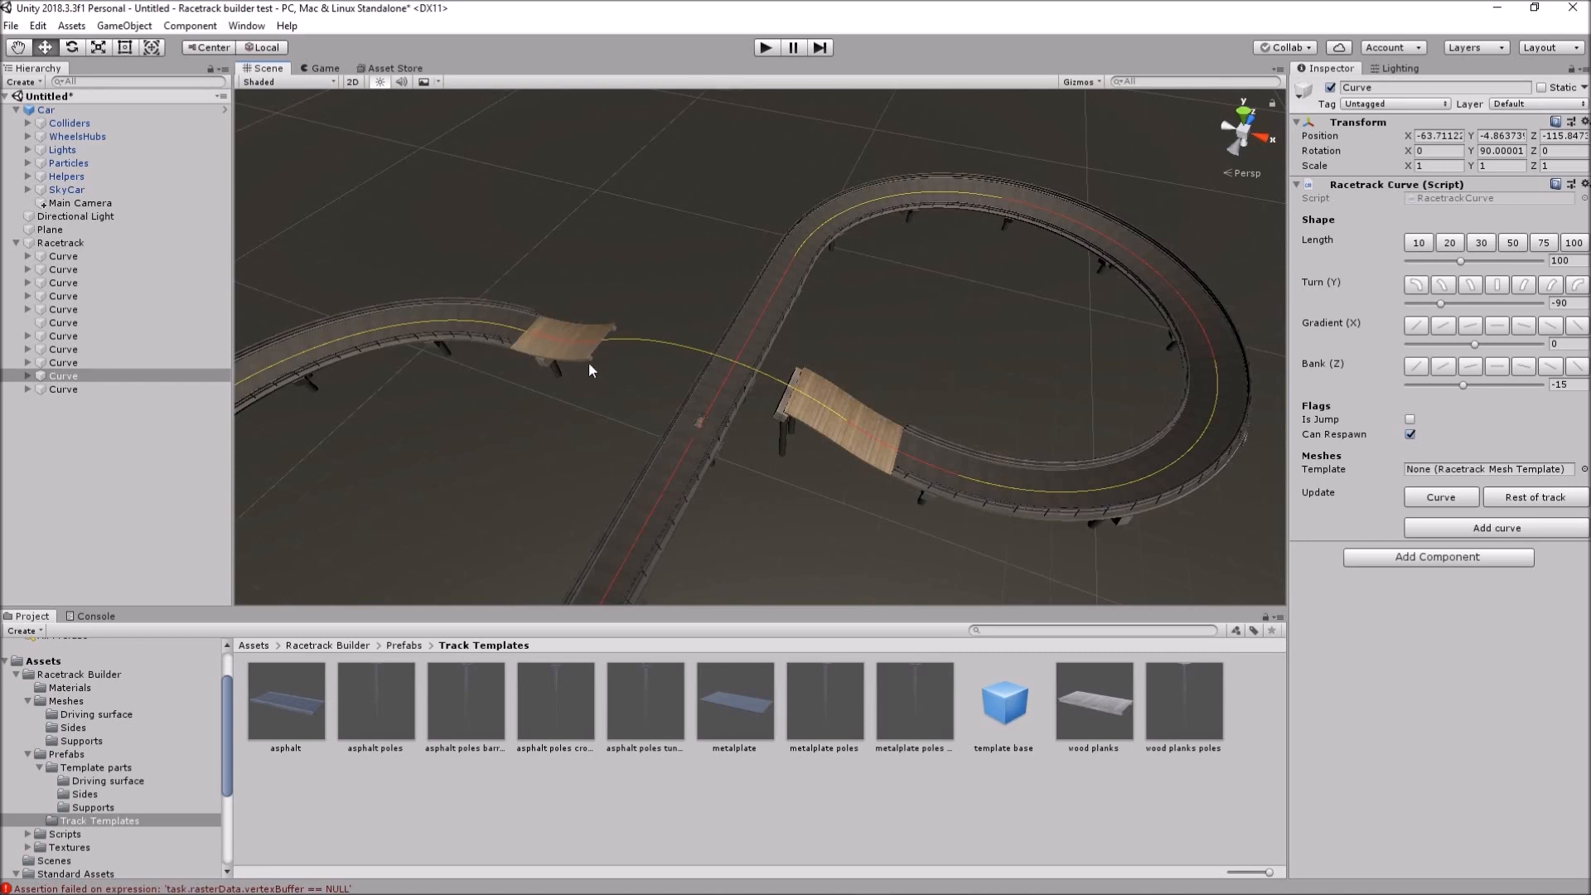
{"action": "mouse_move", "coordinate": [522, 335]}
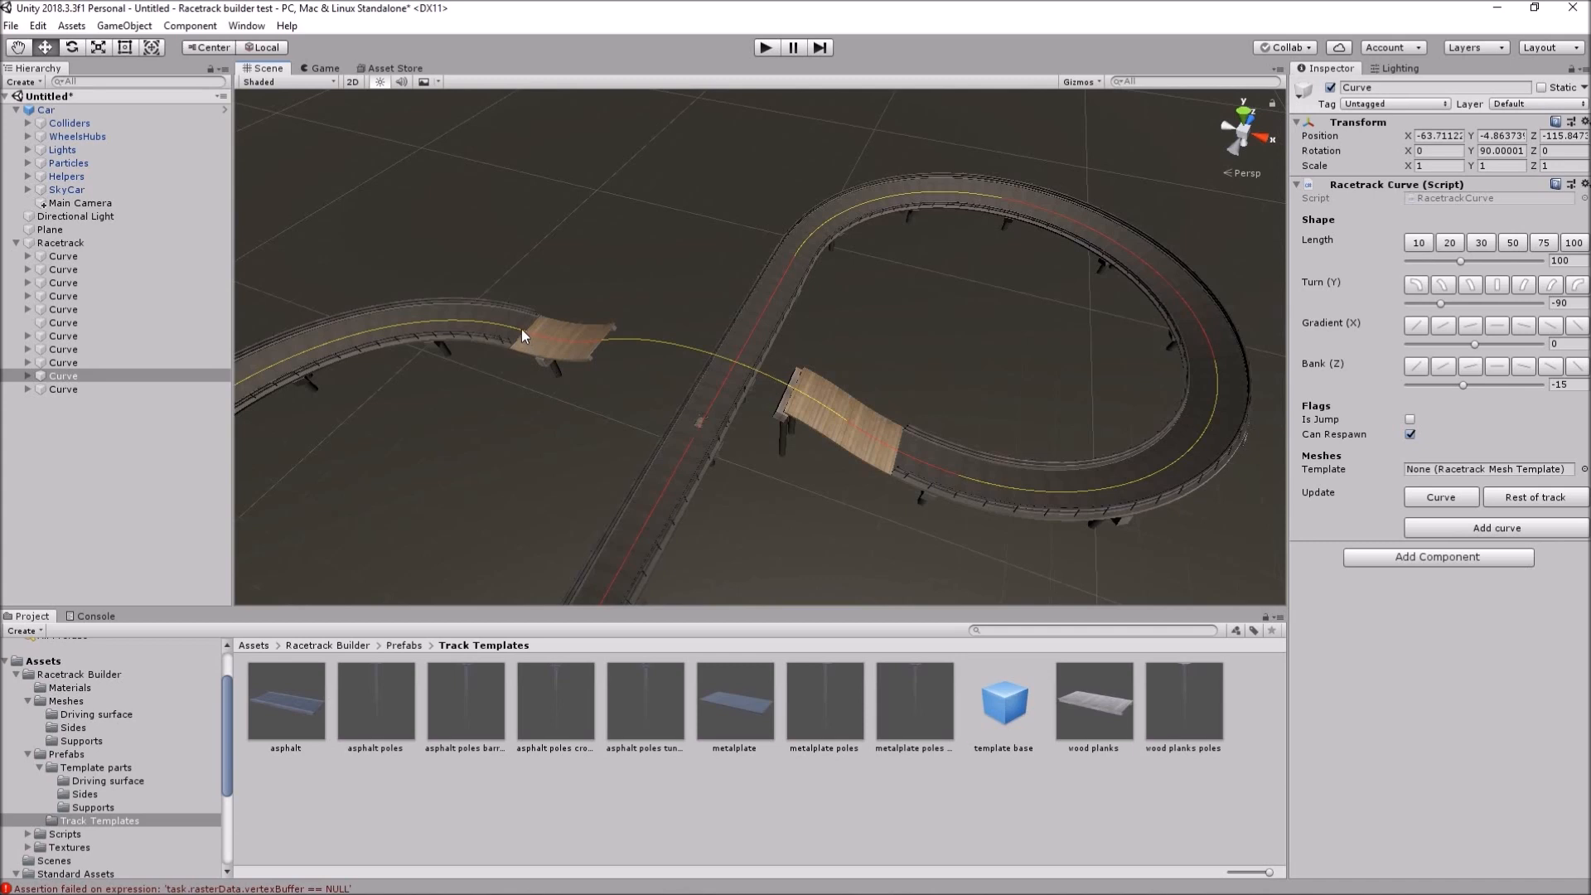
{"action": "mouse_move", "coordinate": [554, 420]}
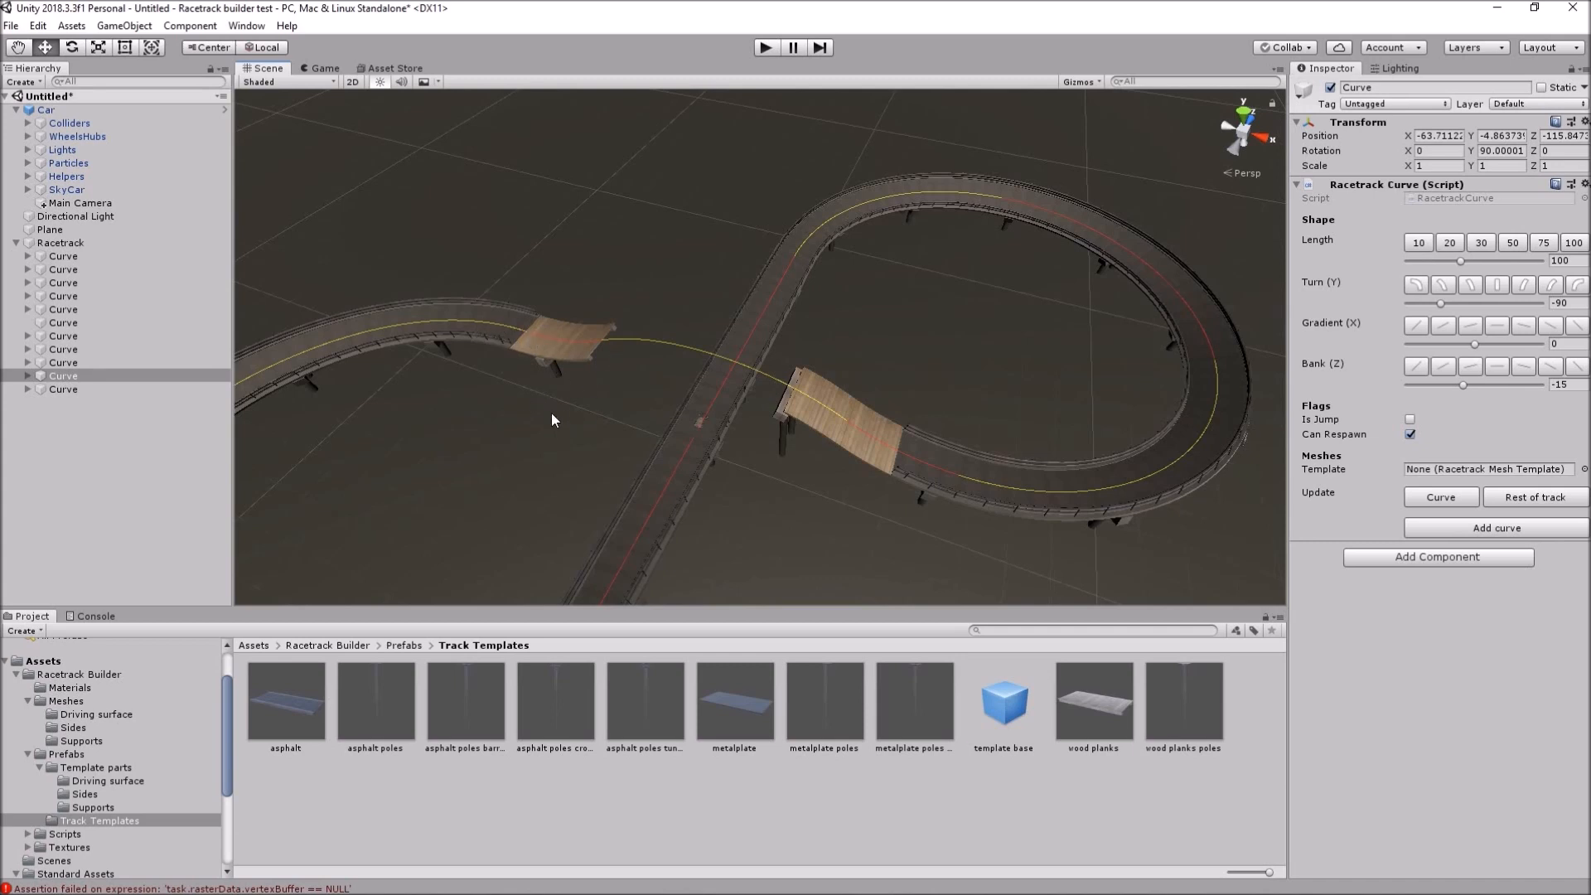